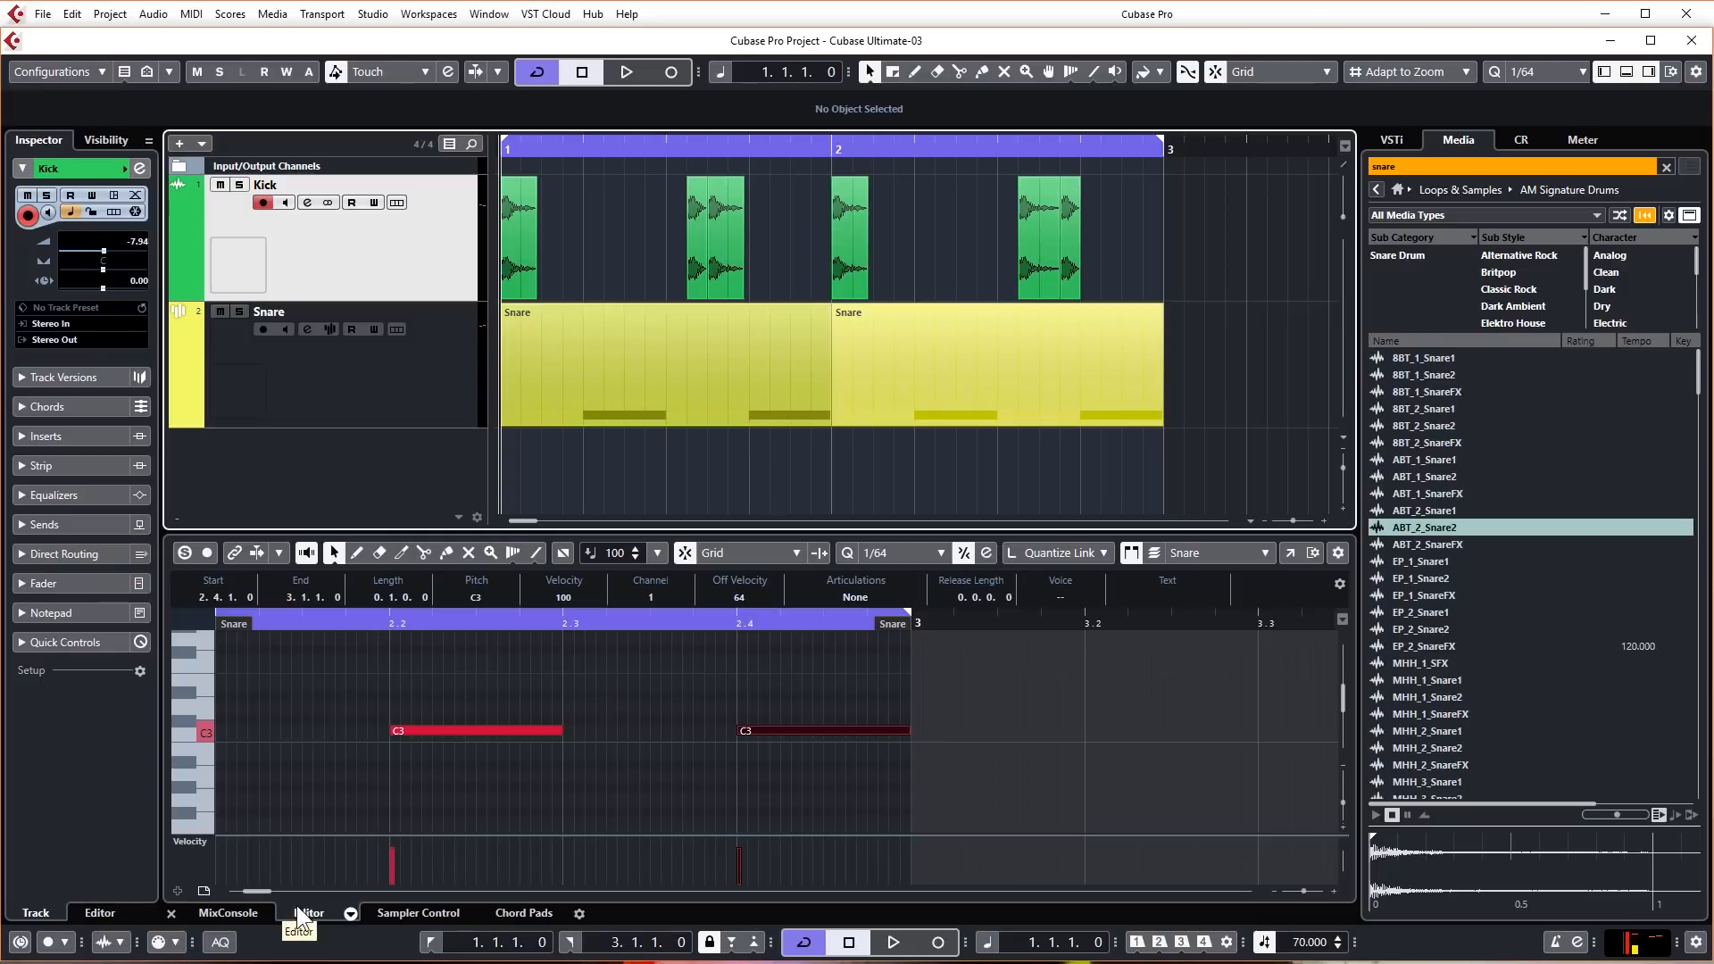
Step: Close the snare's Key Editor and switch the lower zone from MixConsole to Chord Pads
click(418, 912)
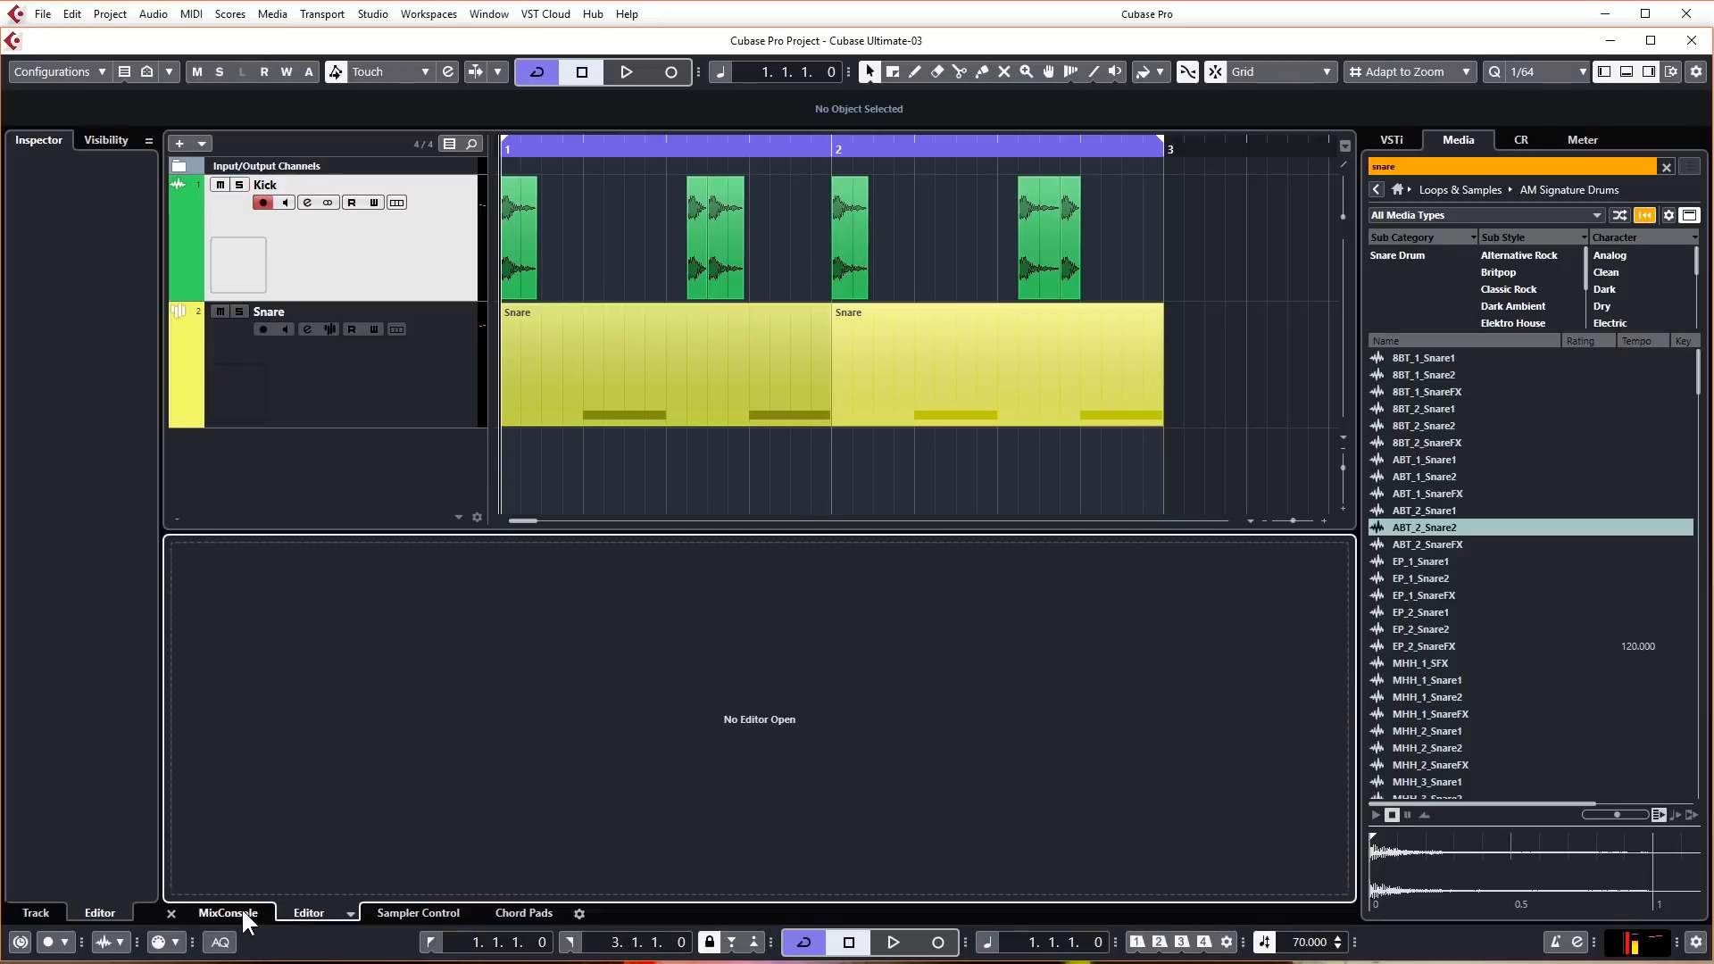
click(226, 913)
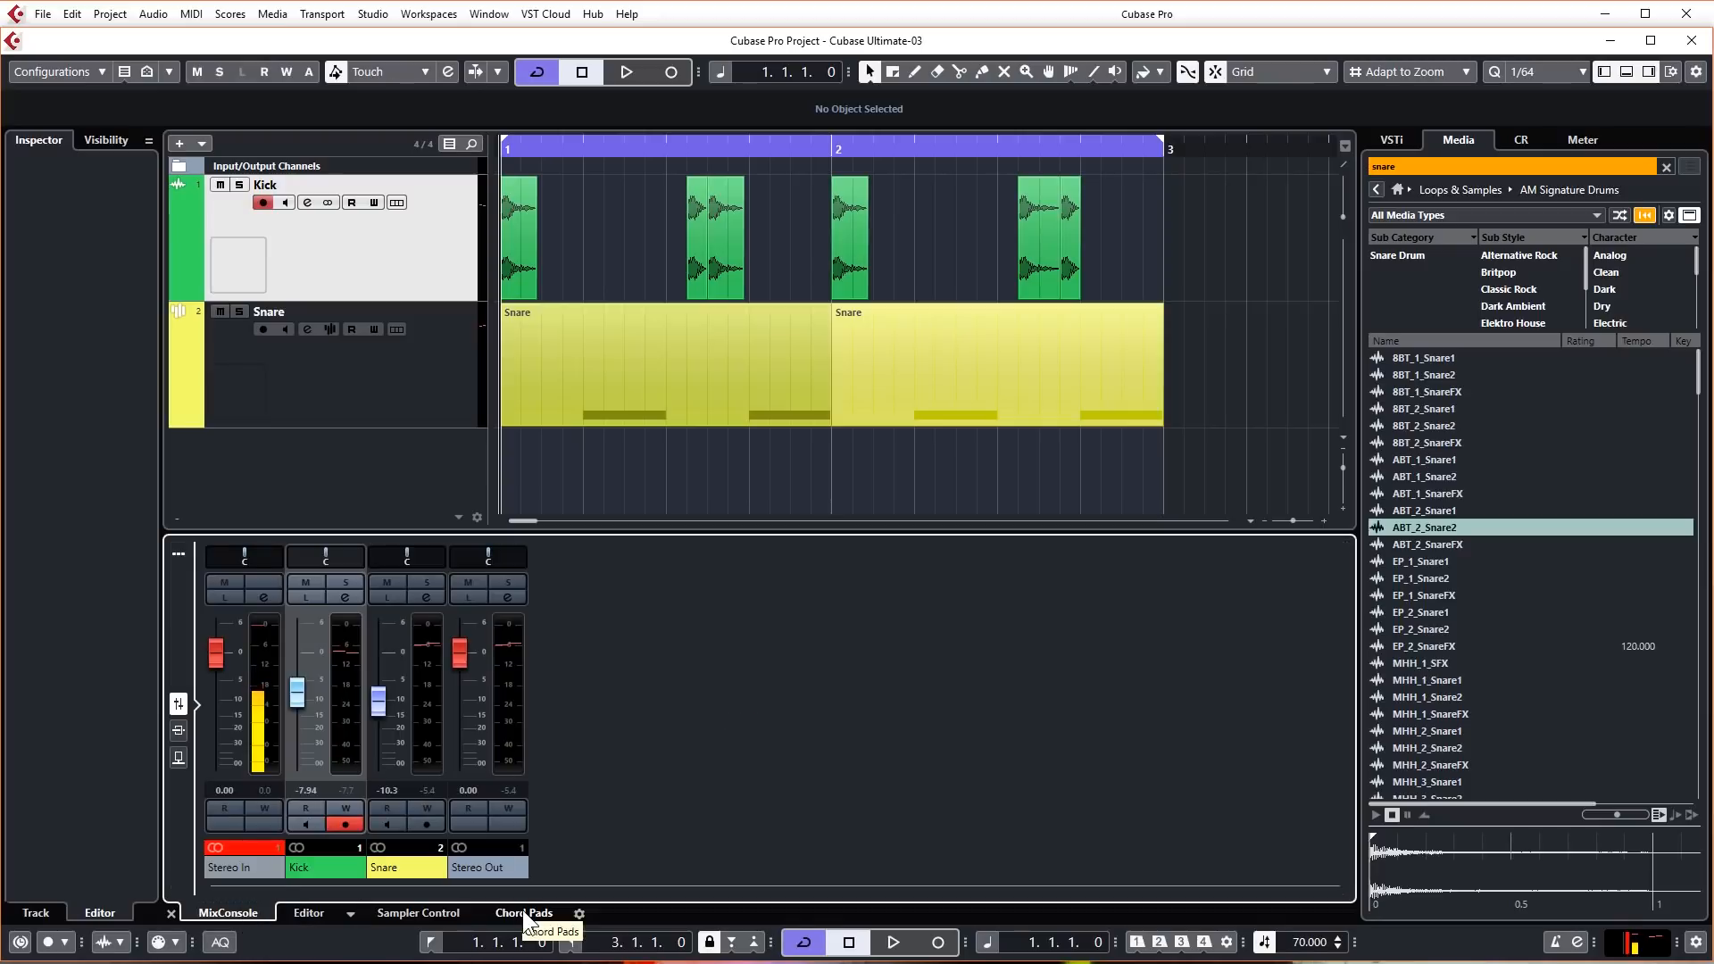
click(526, 912)
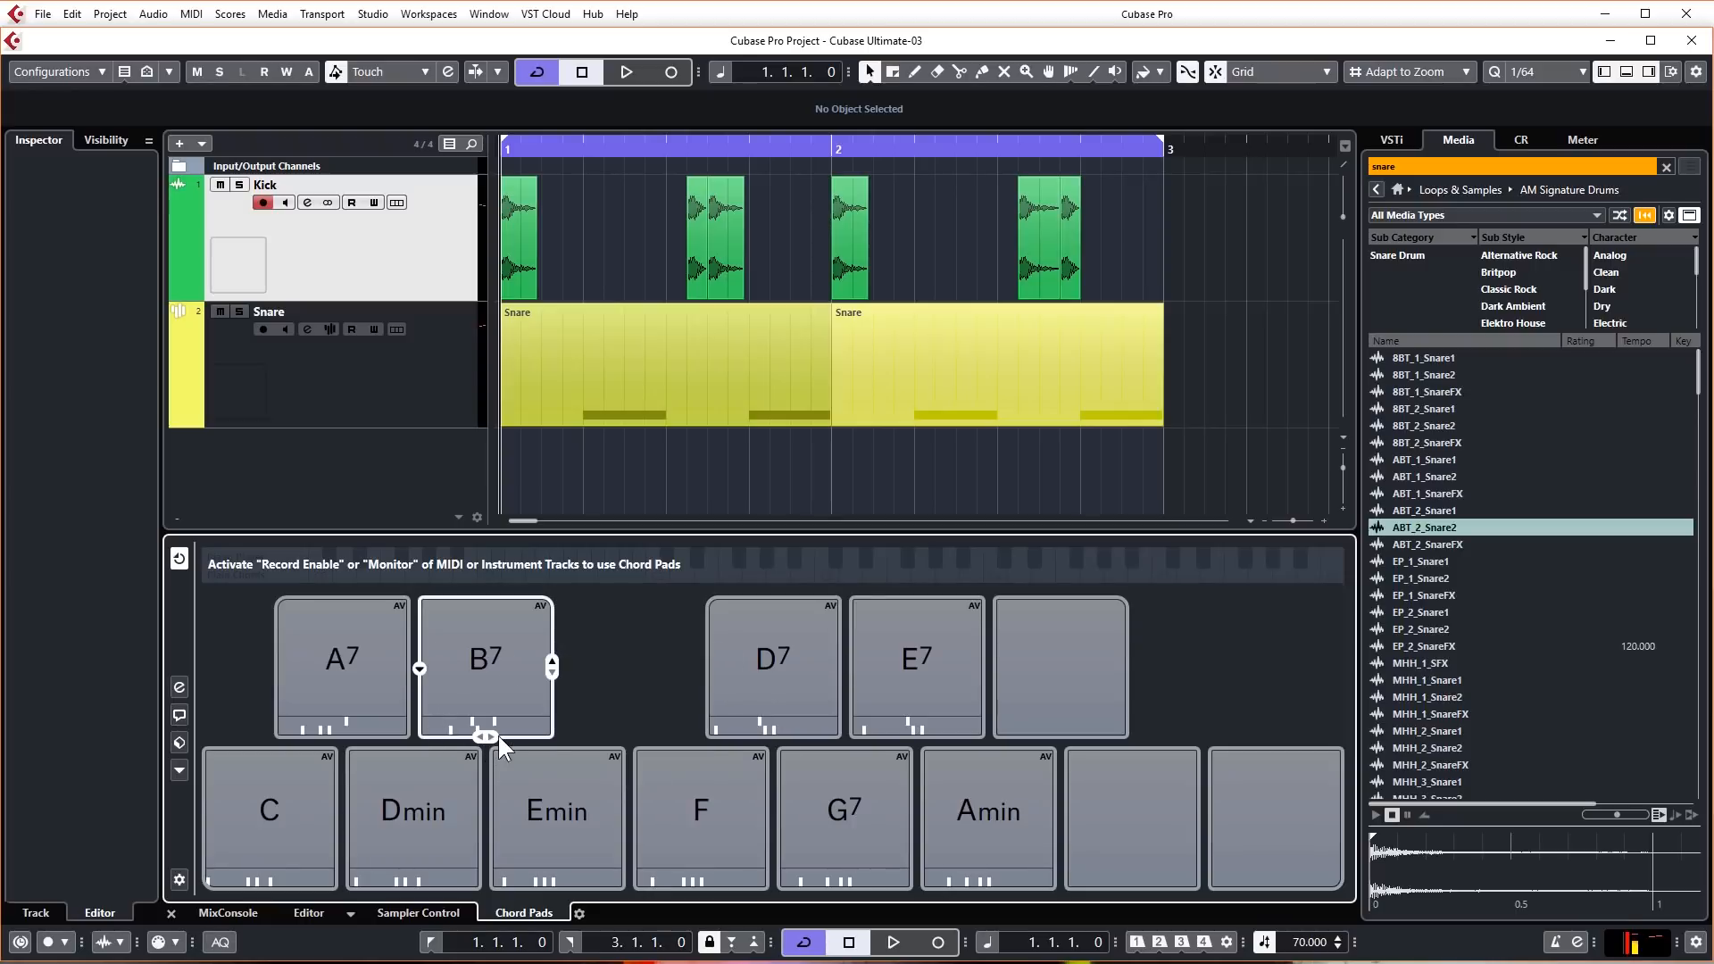
mouse_move(545, 683)
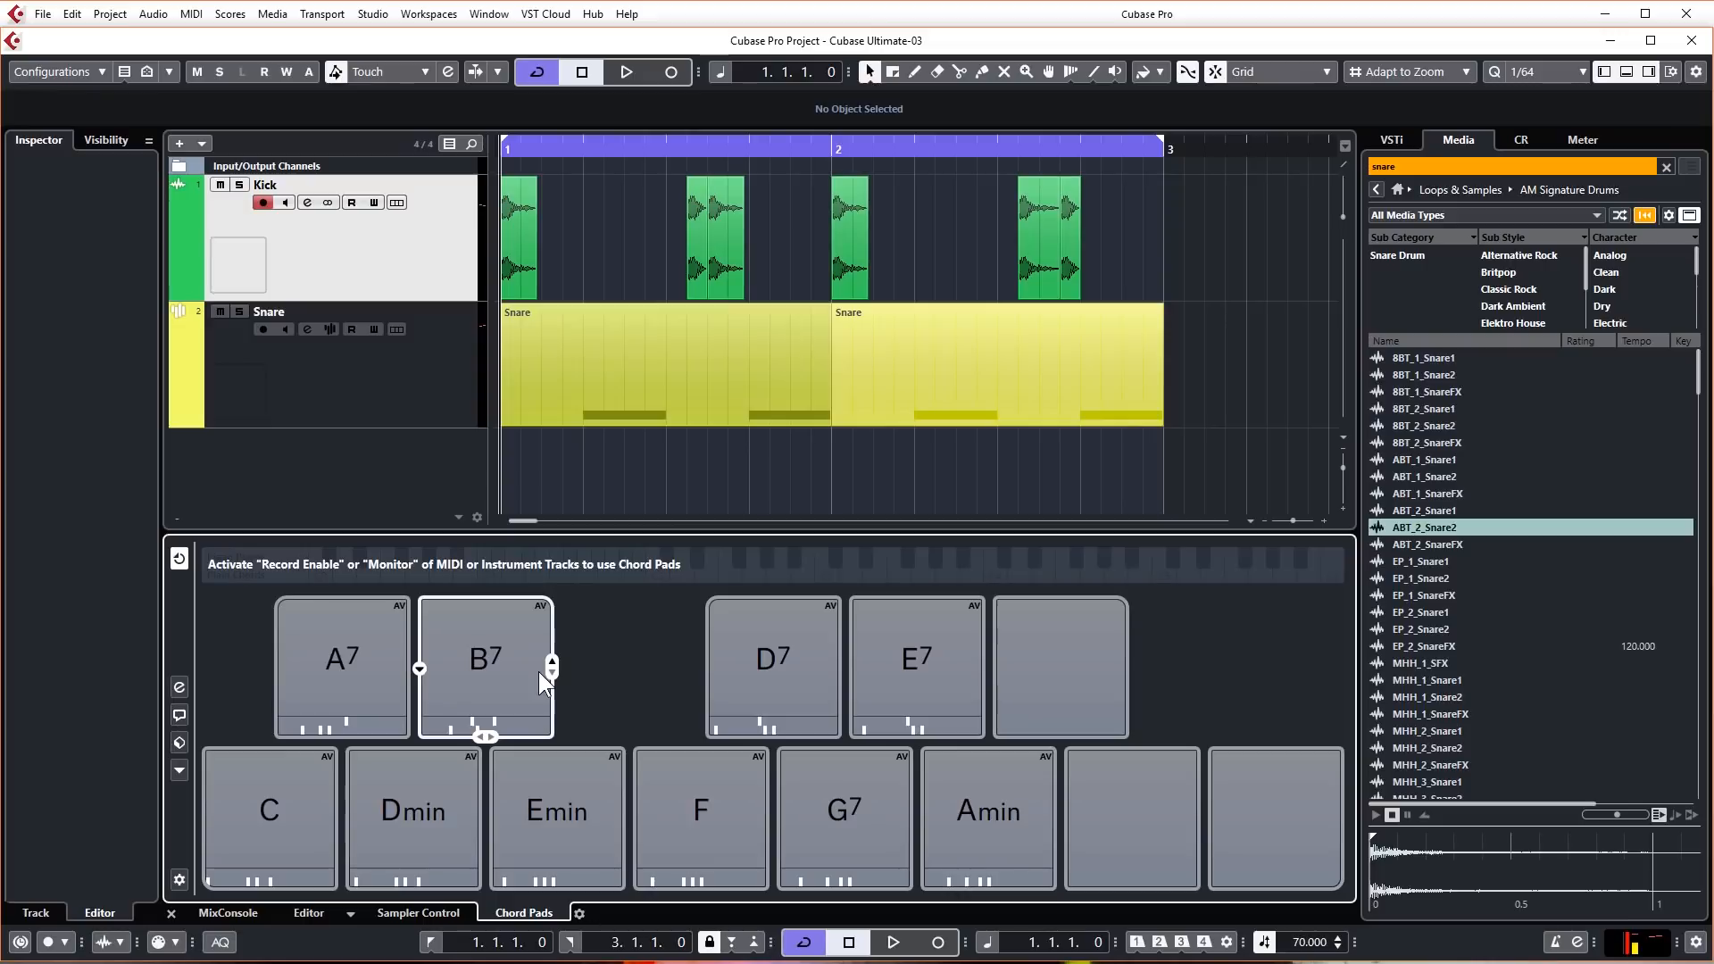
mouse_move(413, 744)
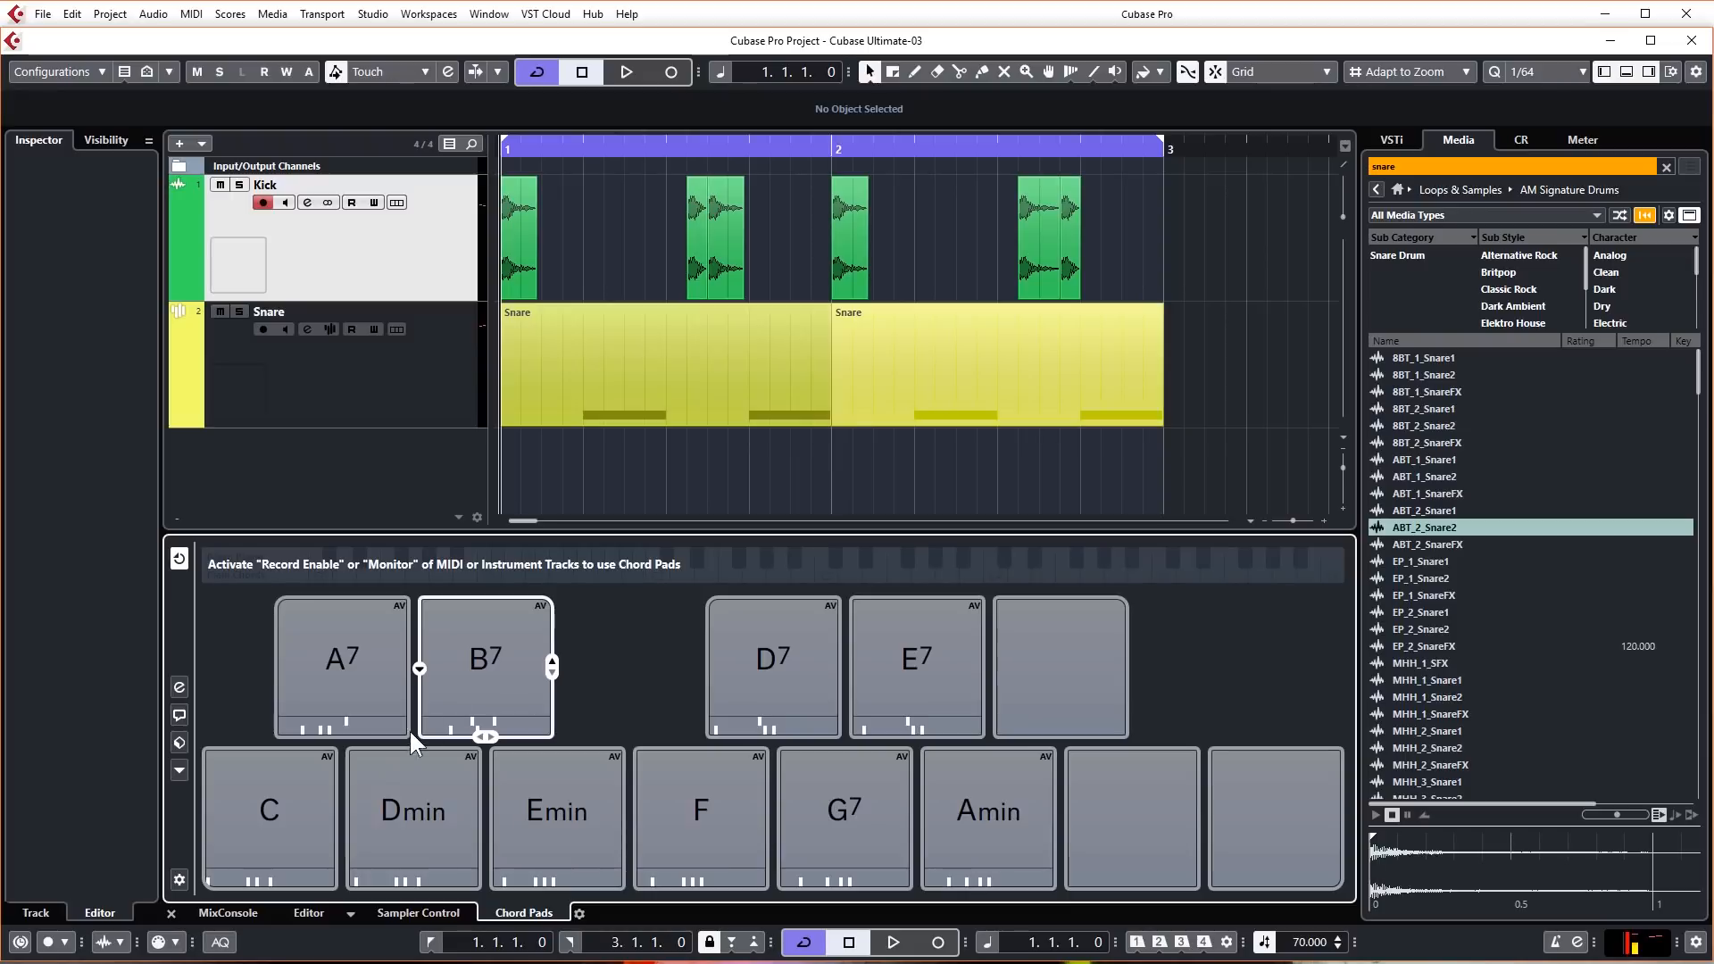
mouse_move(267, 814)
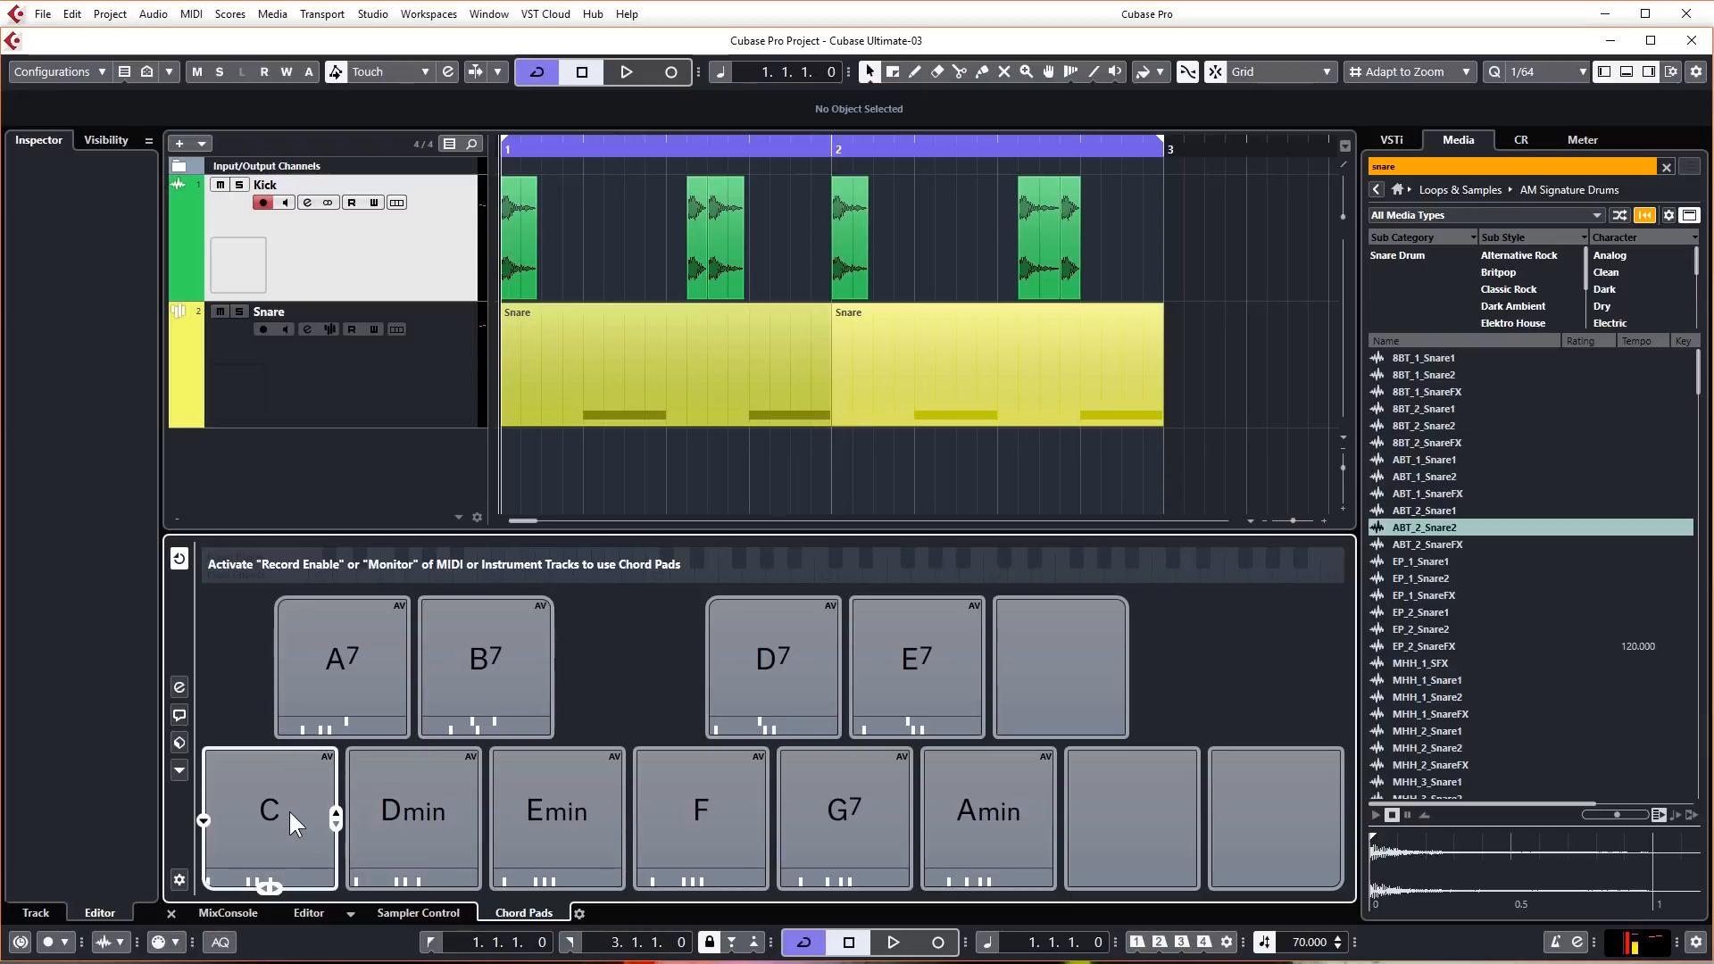
mouse_move(331, 822)
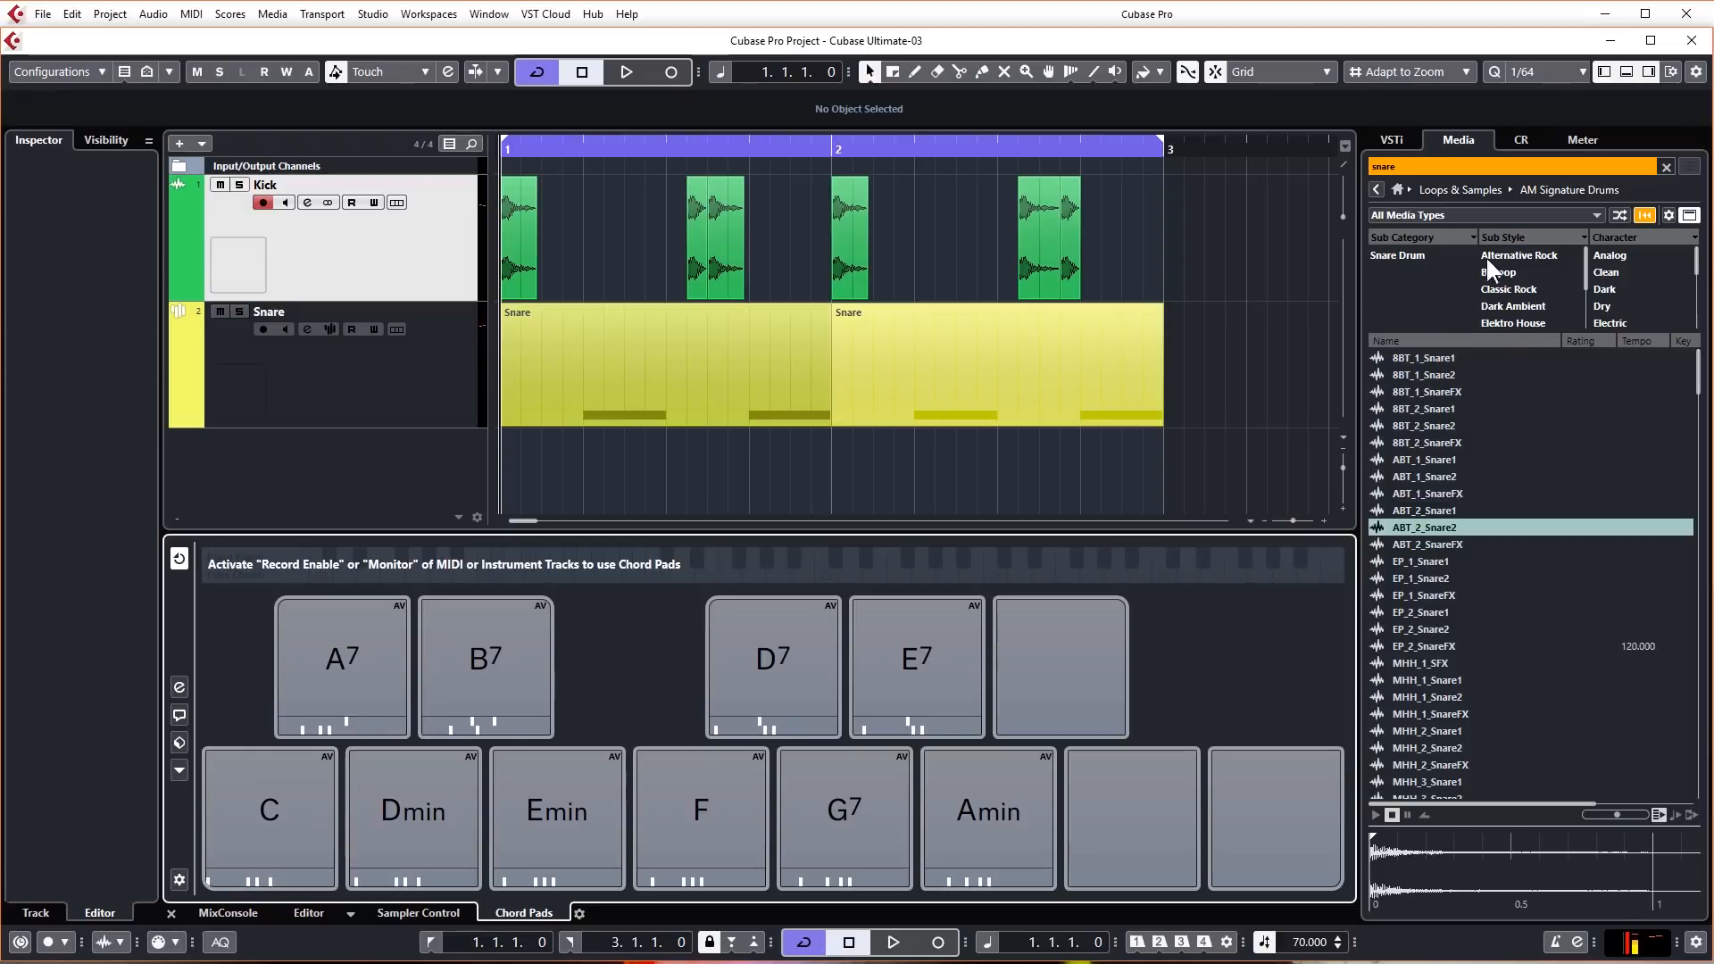
mouse_move(1481, 354)
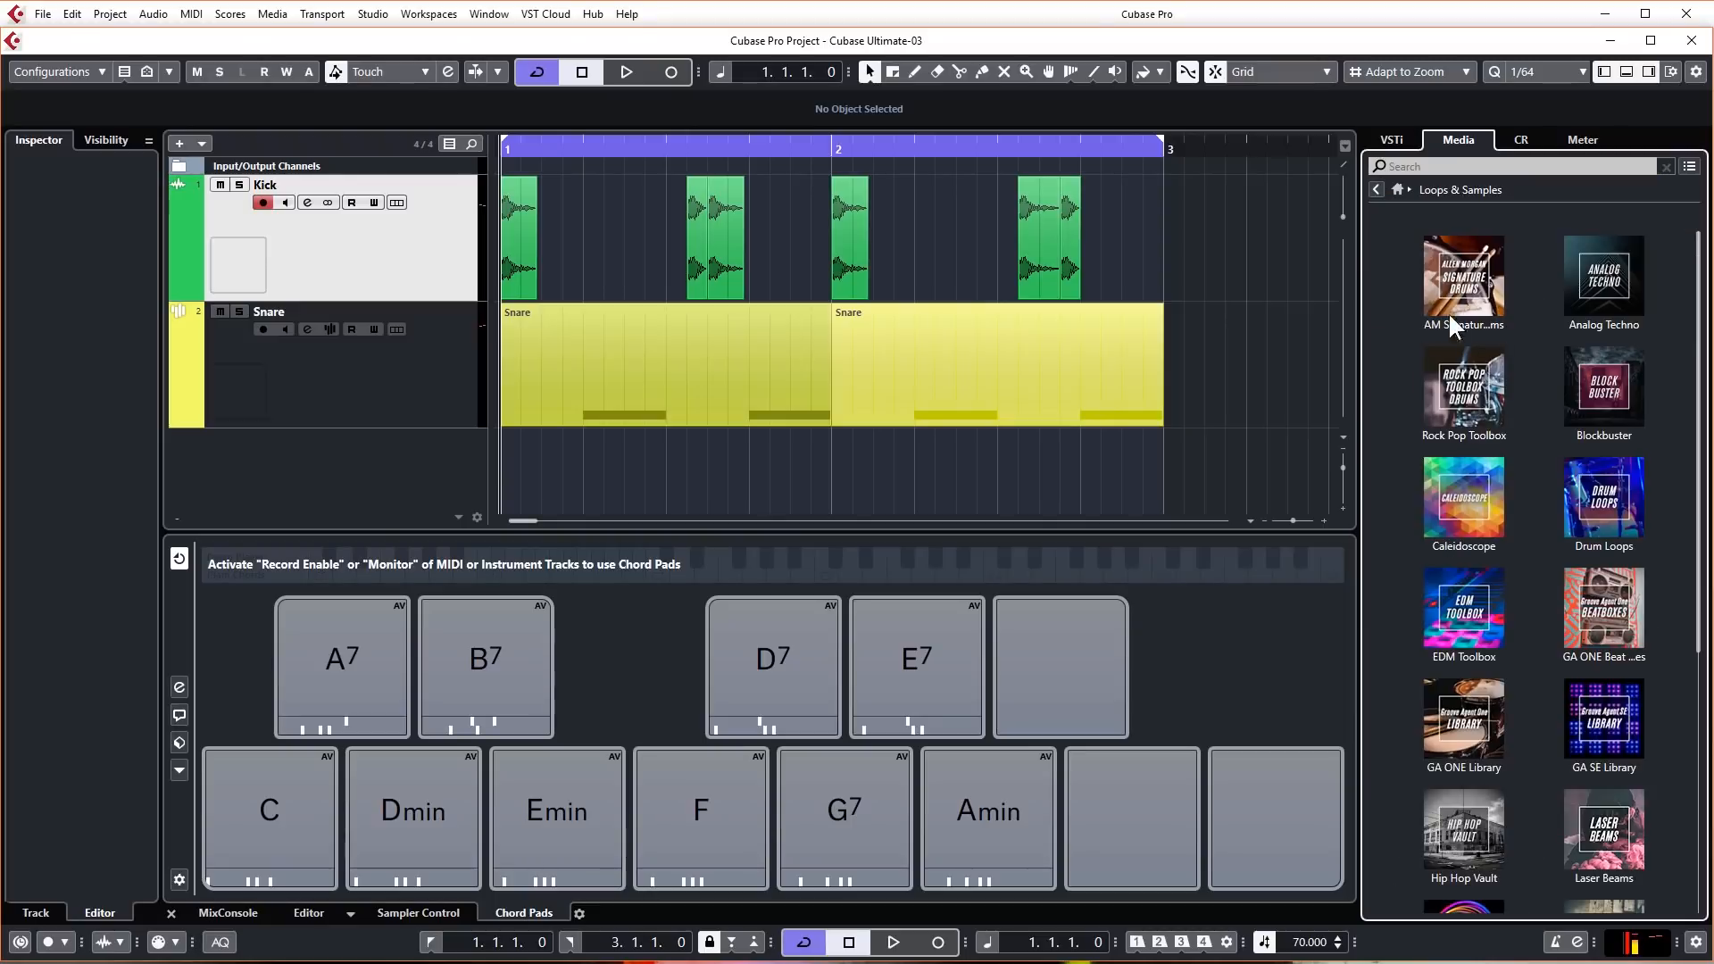
Step: Browse the Media tab's VST Instruments list down to the Synth instruments
click(1376, 189)
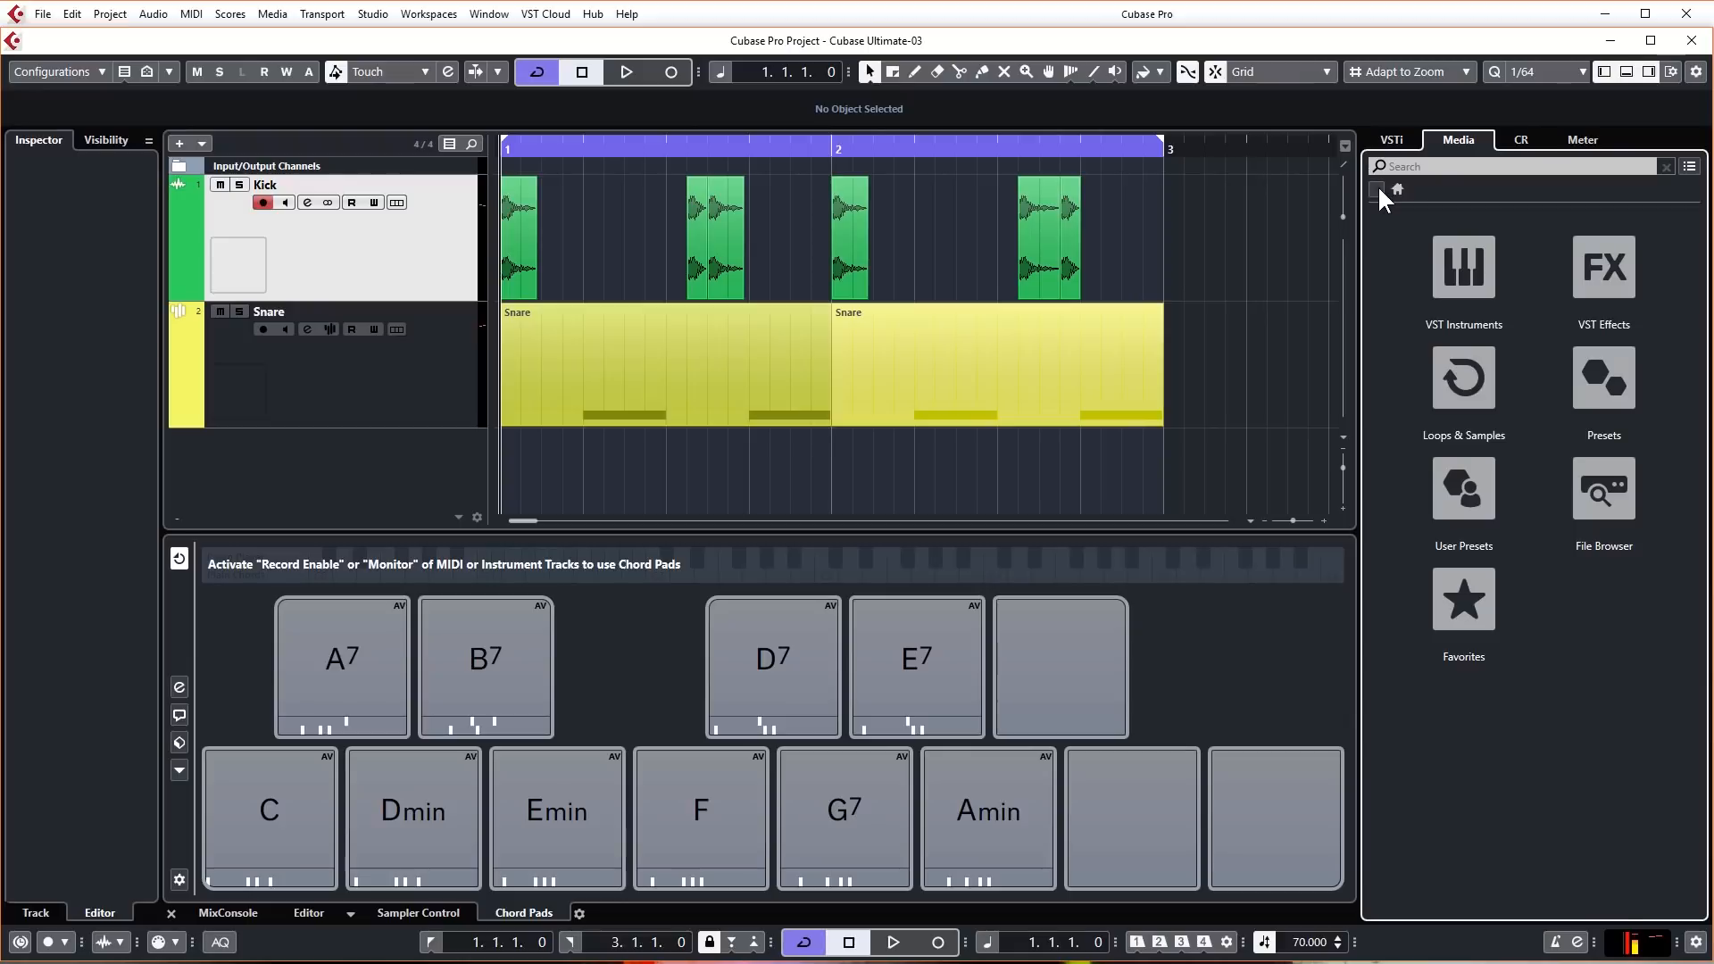
click(1462, 267)
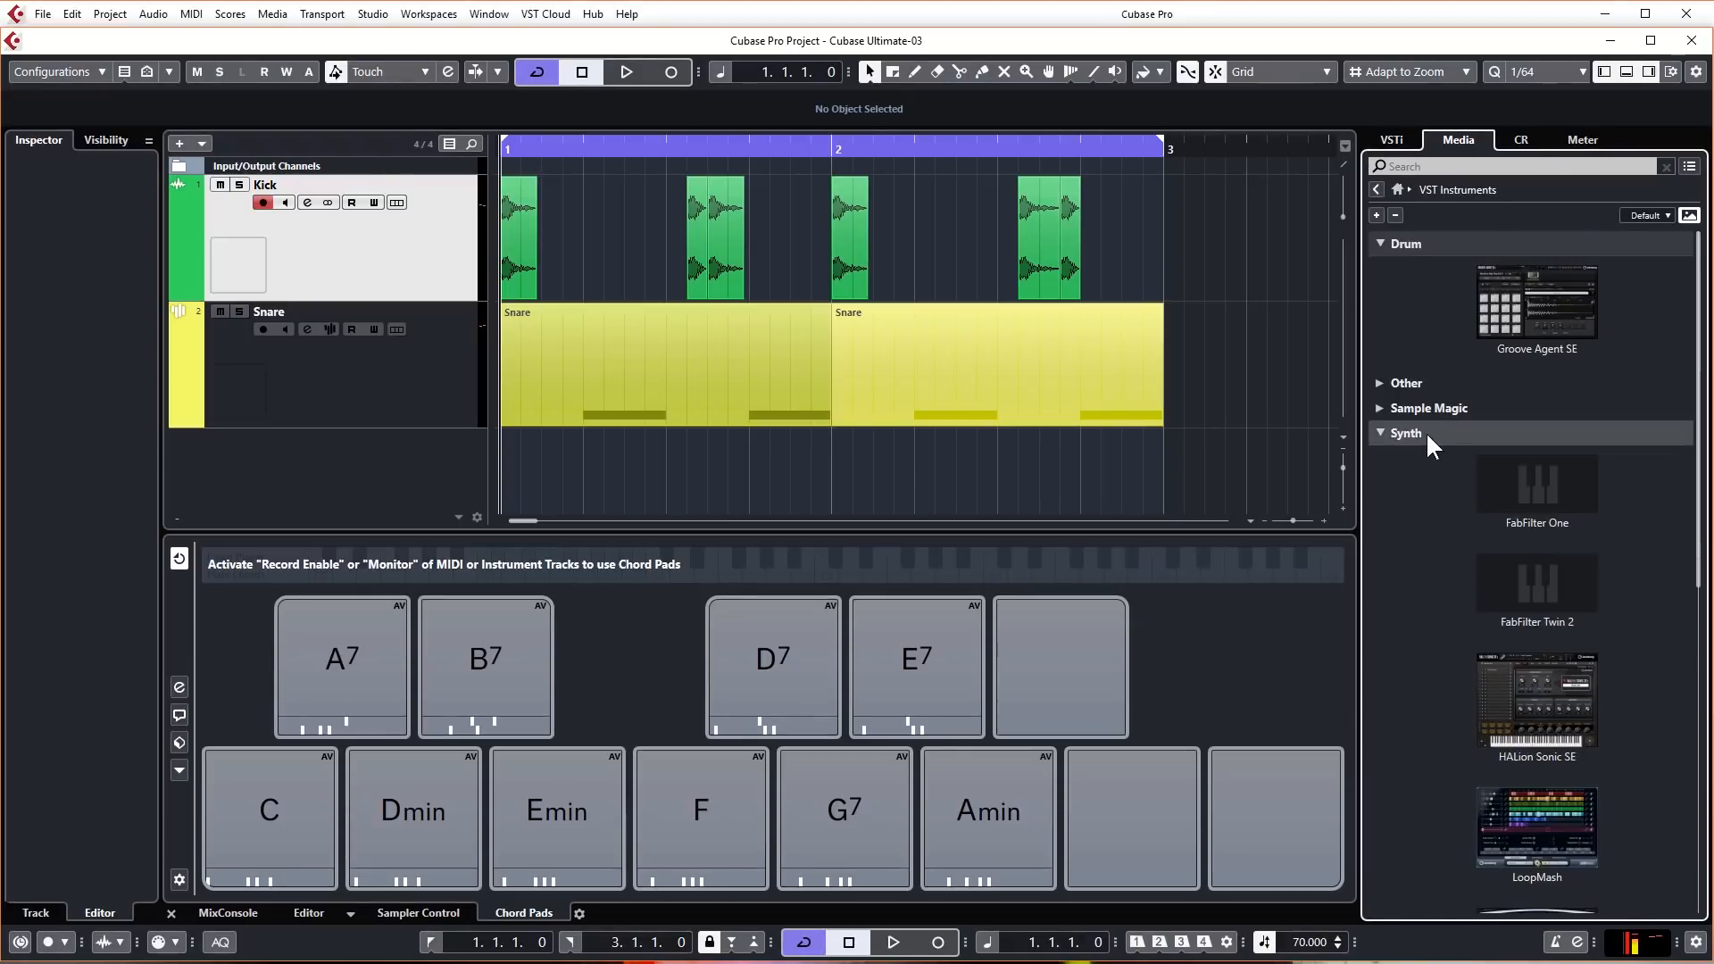
scroll(down, 3)
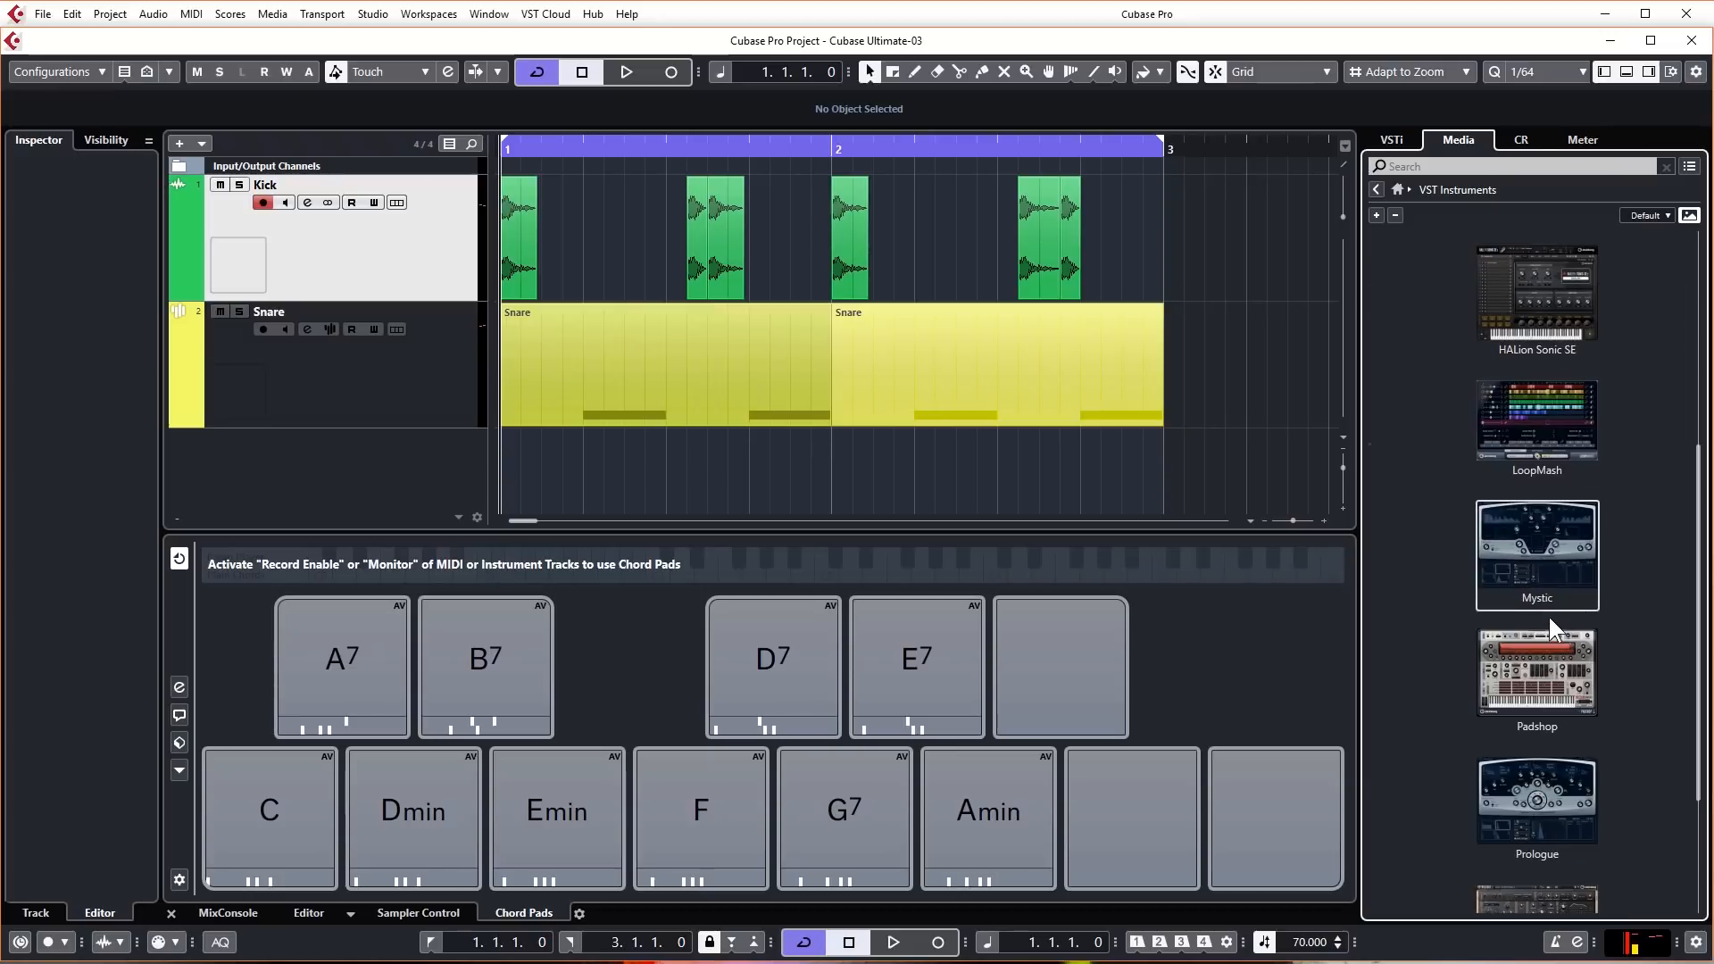
scroll(down, 3)
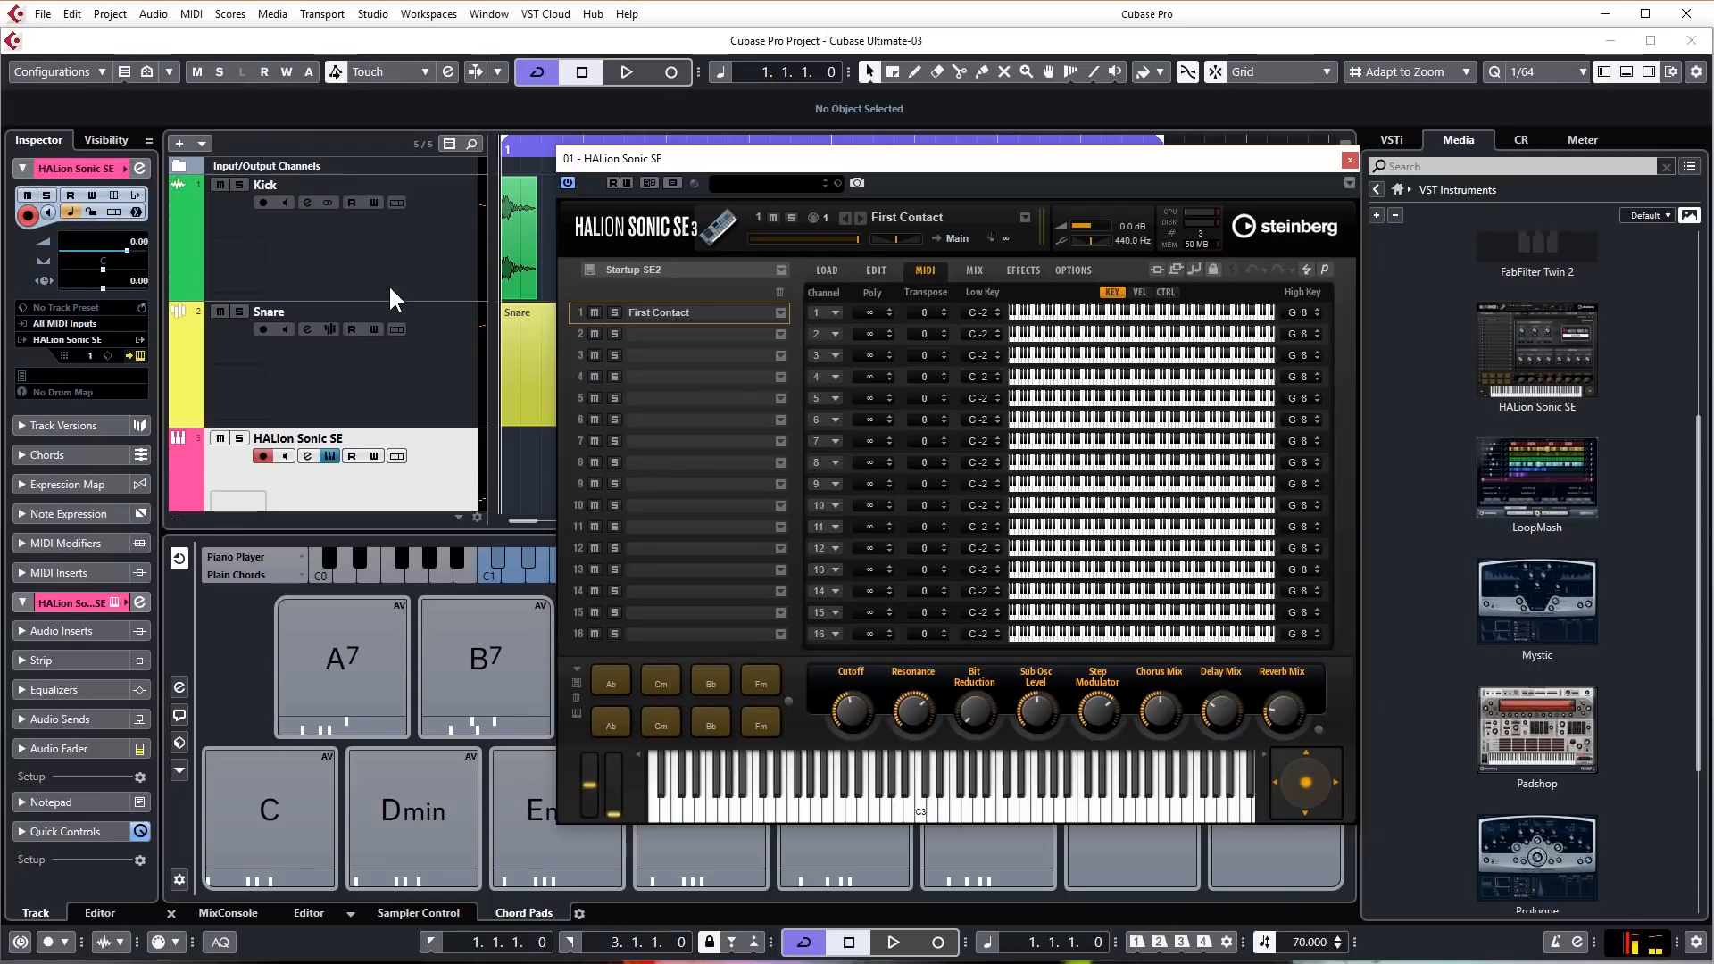
mouse_move(133, 276)
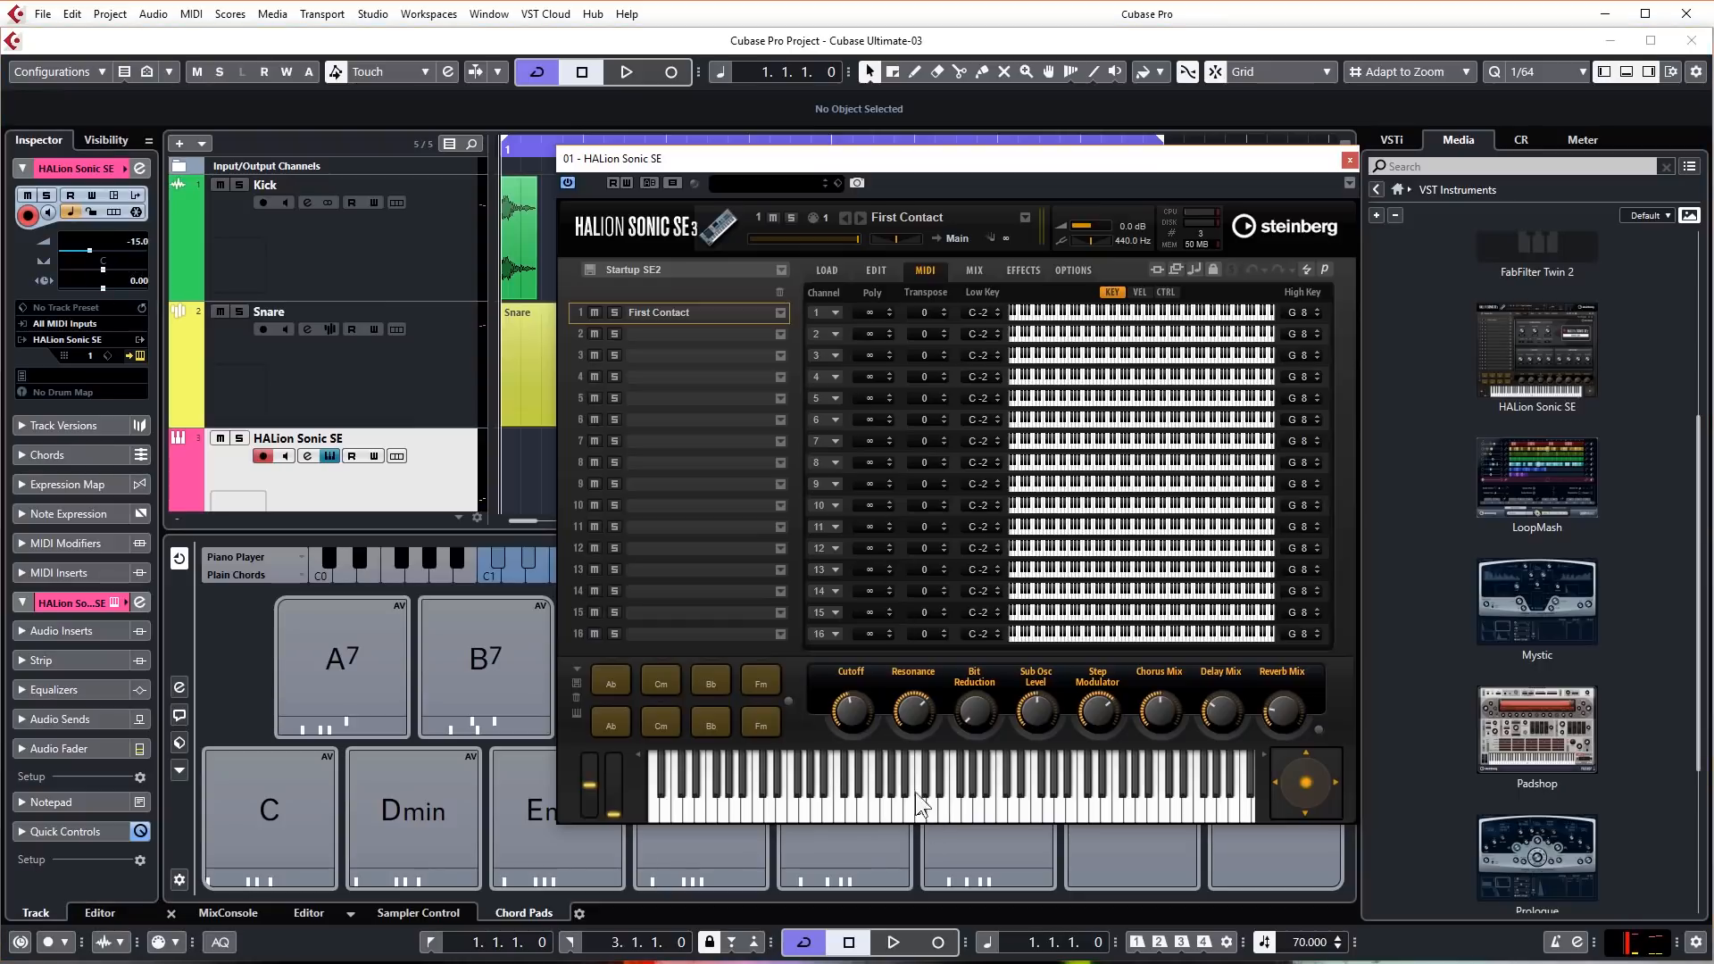
mouse_move(827, 269)
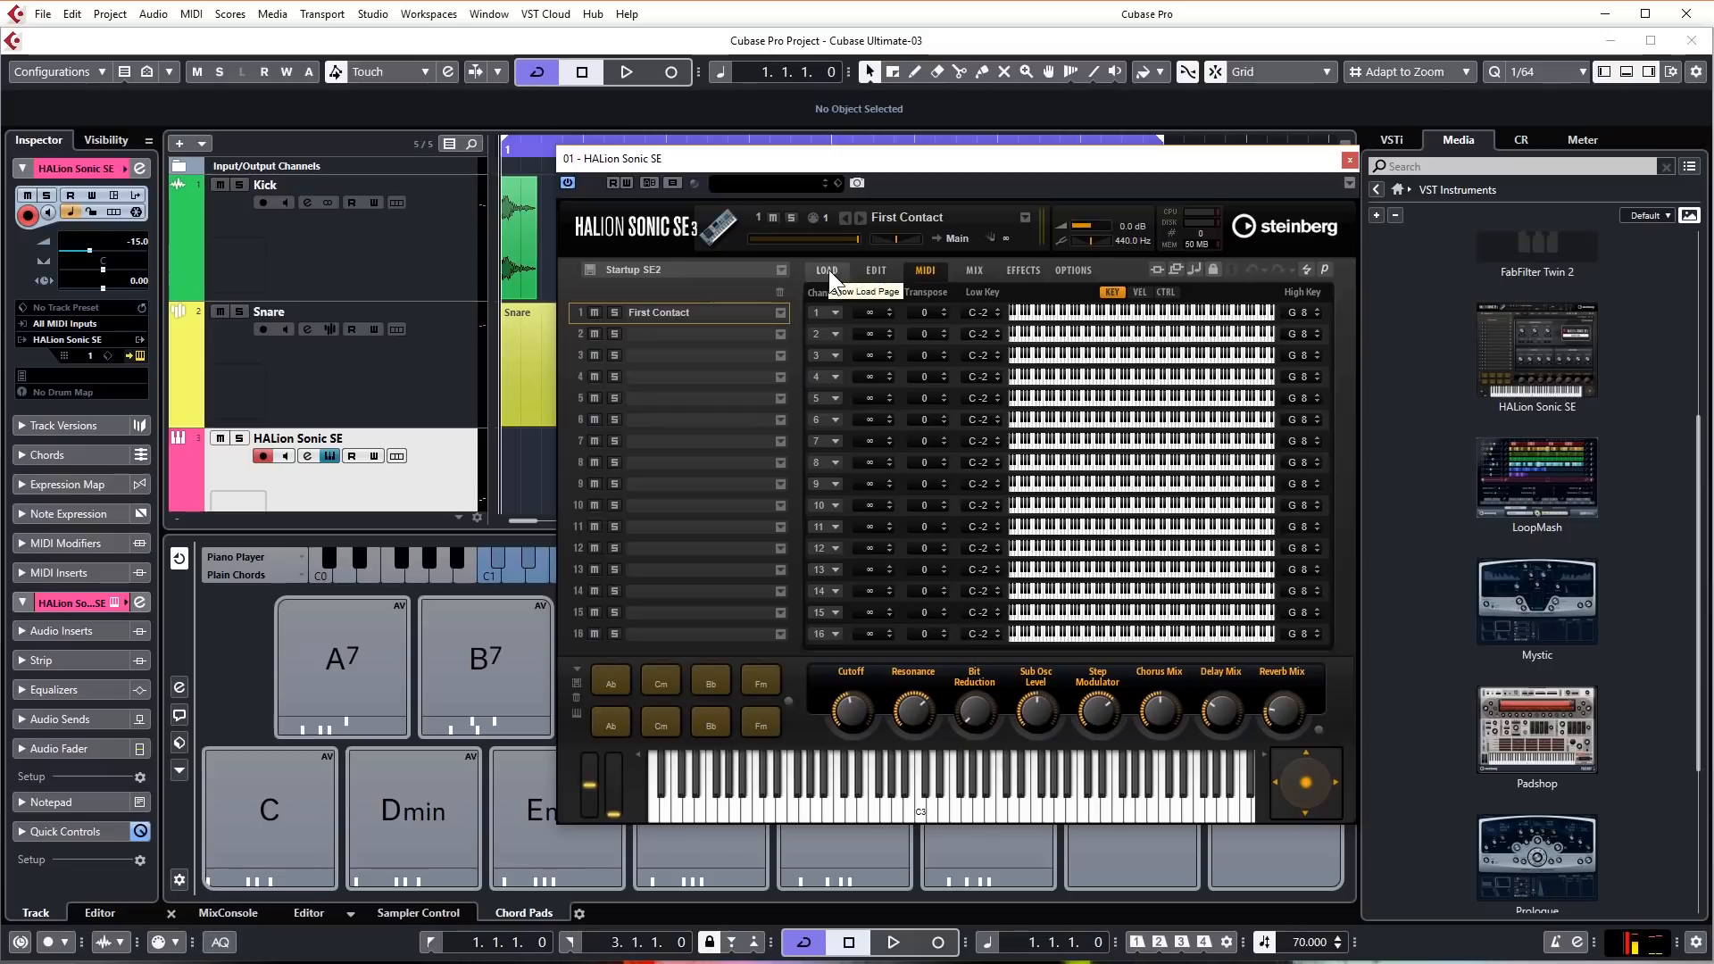
Step: Load a Synth Pad preset (Moverpad, Coppermine) into HALion Sonic SE, then close its window
click(827, 270)
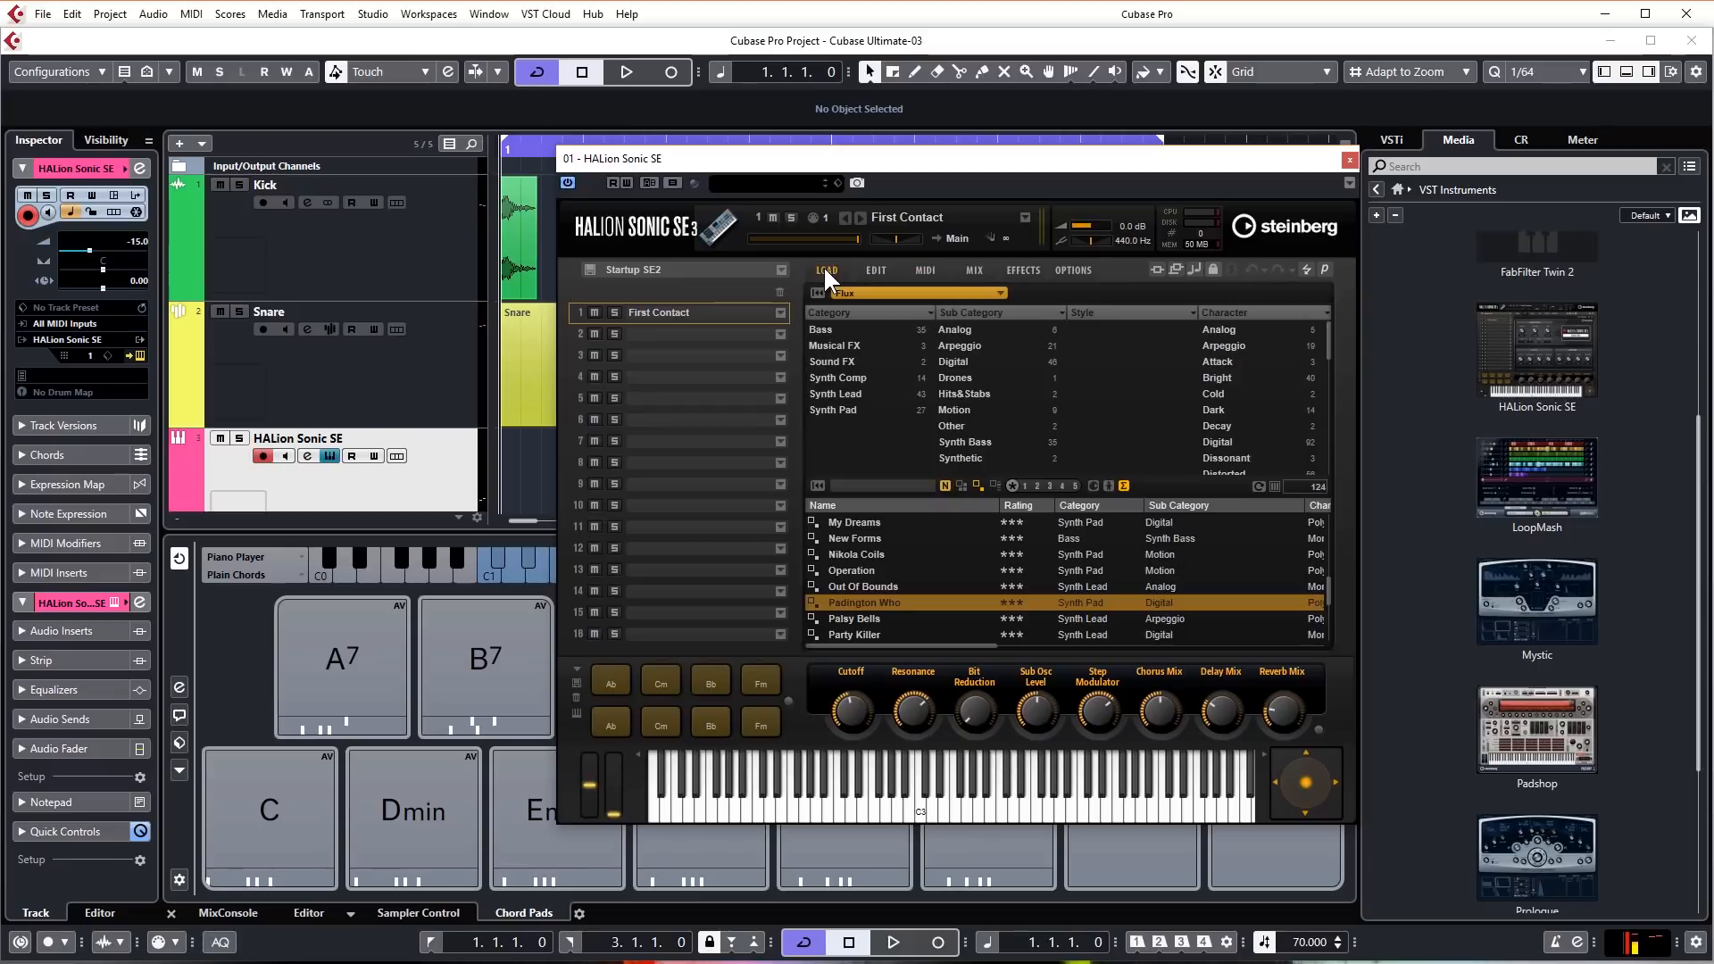
mouse_move(1143, 376)
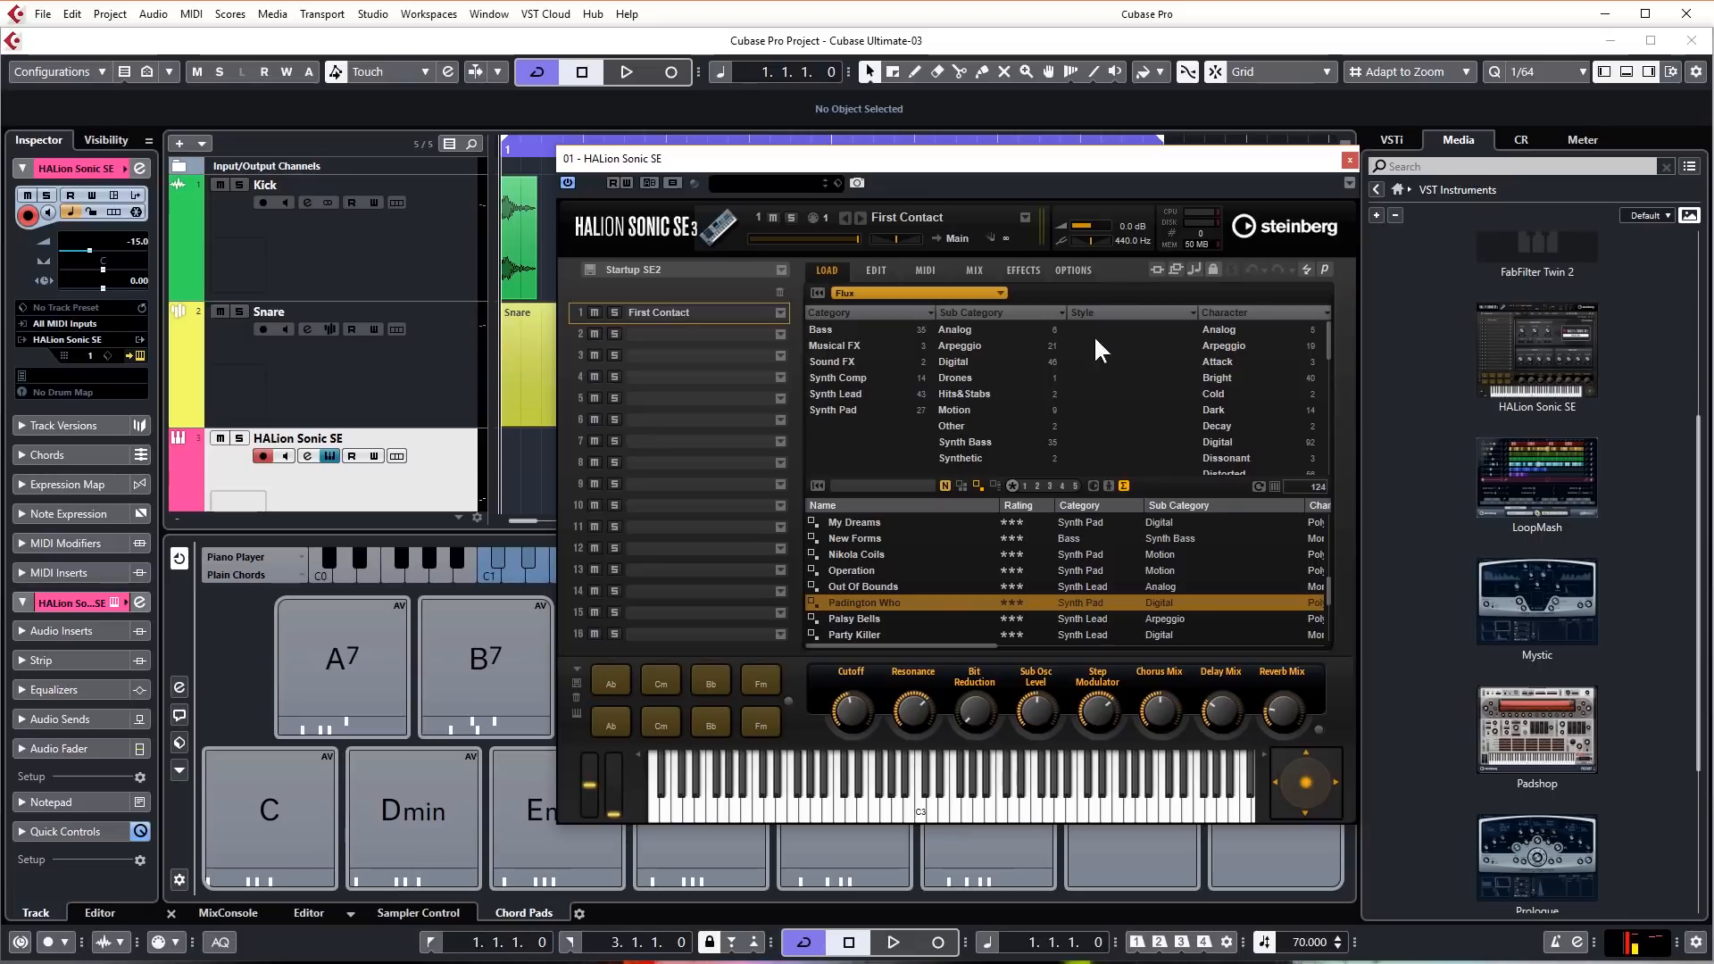
mouse_move(831, 420)
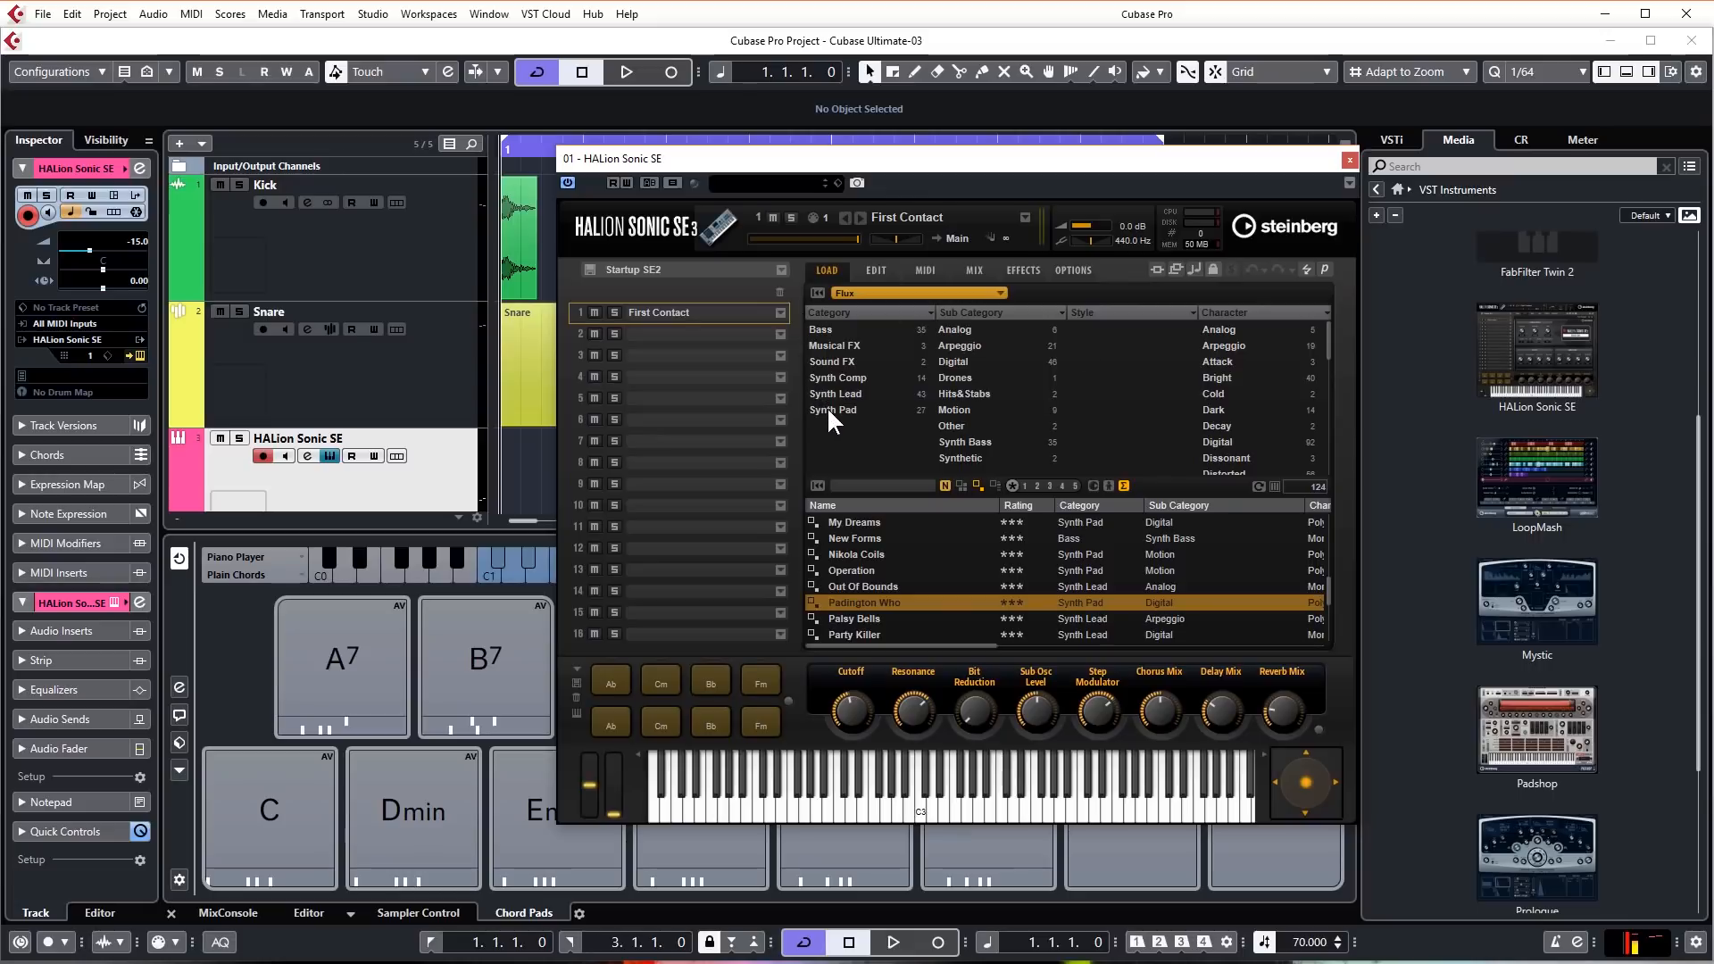
click(833, 409)
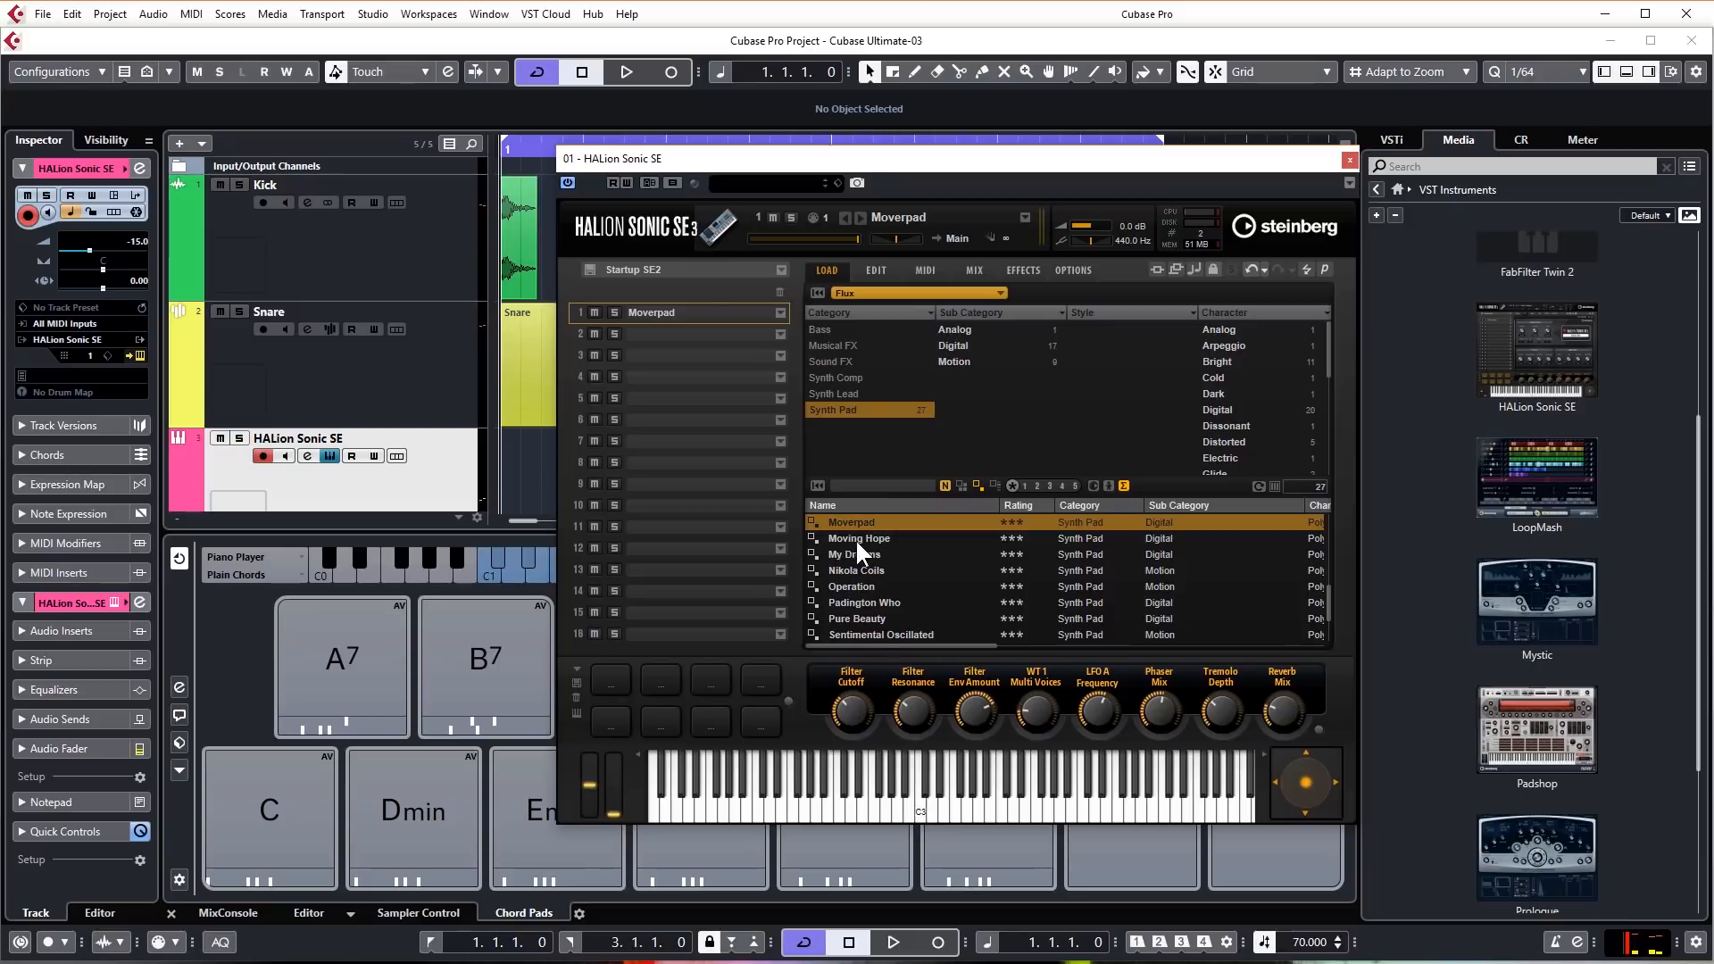
double_click(858, 602)
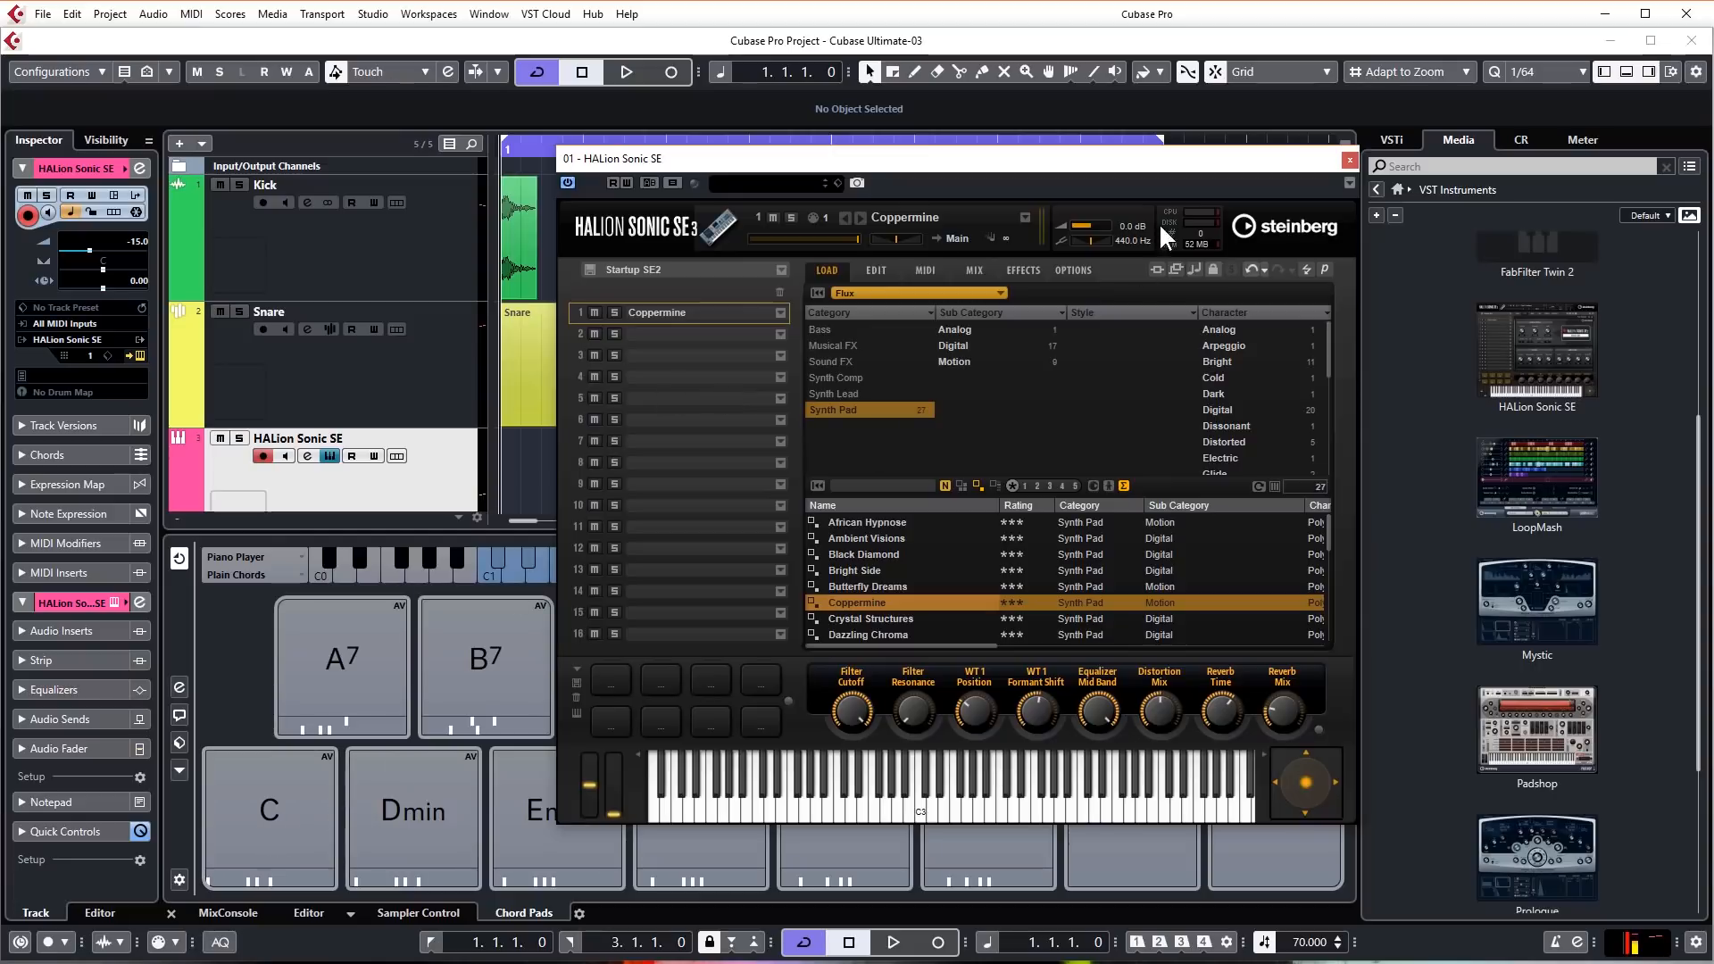
click(1348, 160)
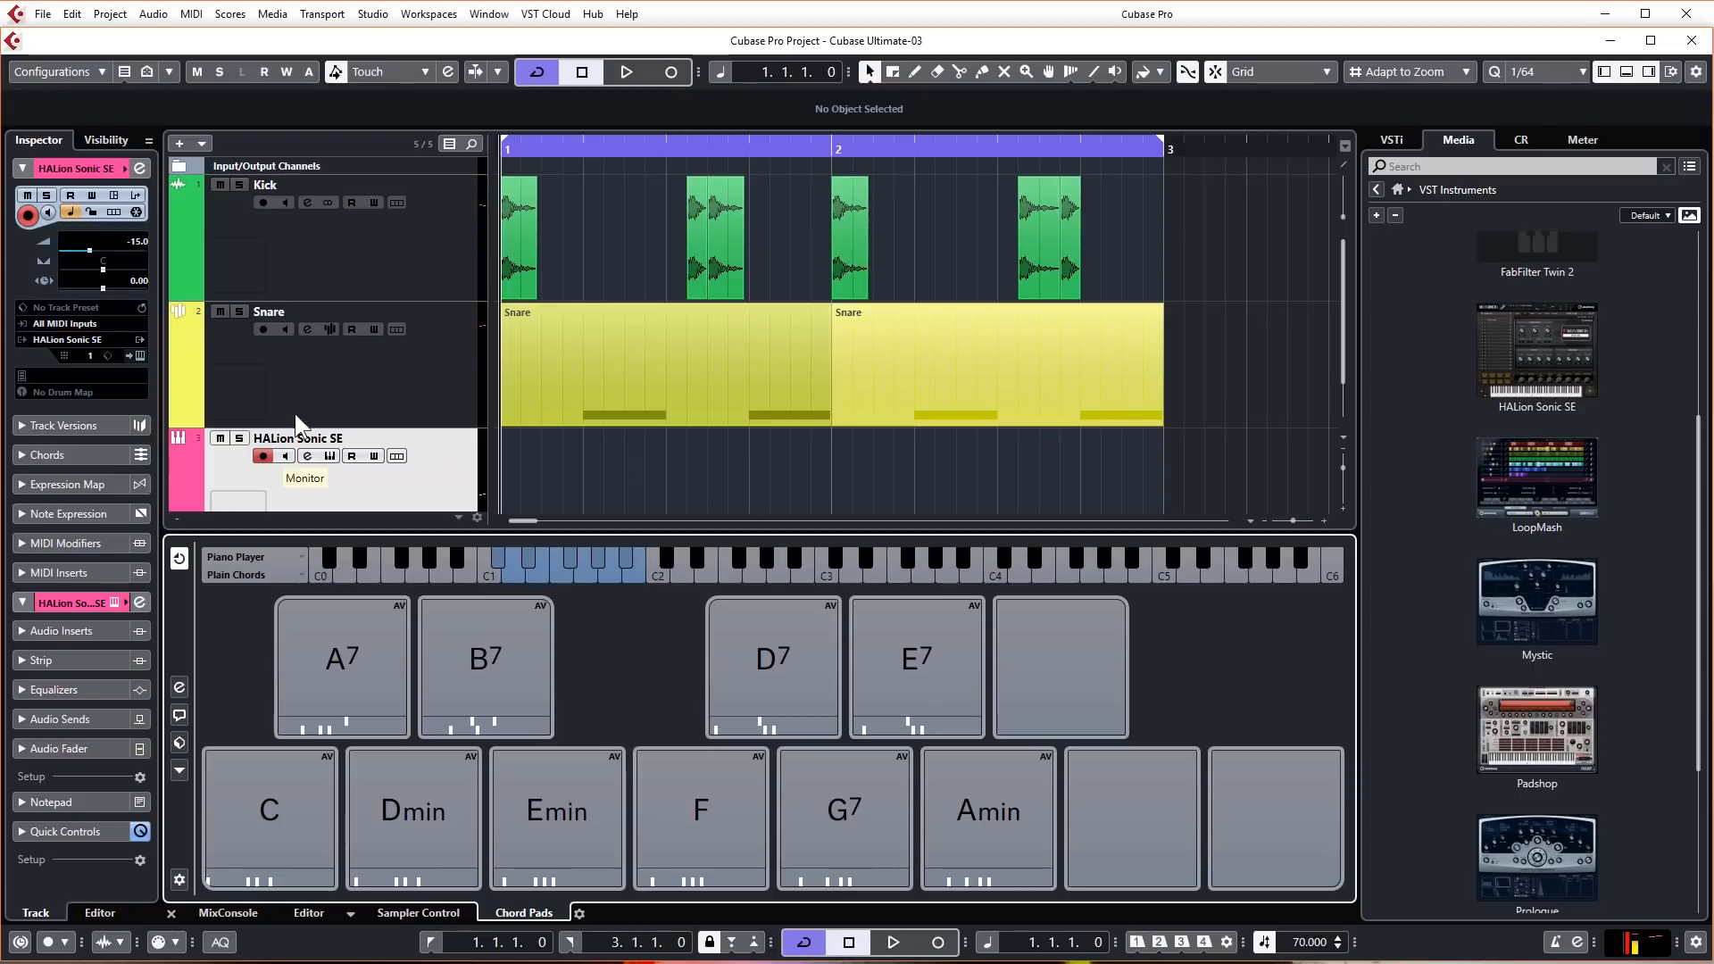
Step: Enable monitoring on the HALion Sonic SE track and audition the C chord pad
click(273, 184)
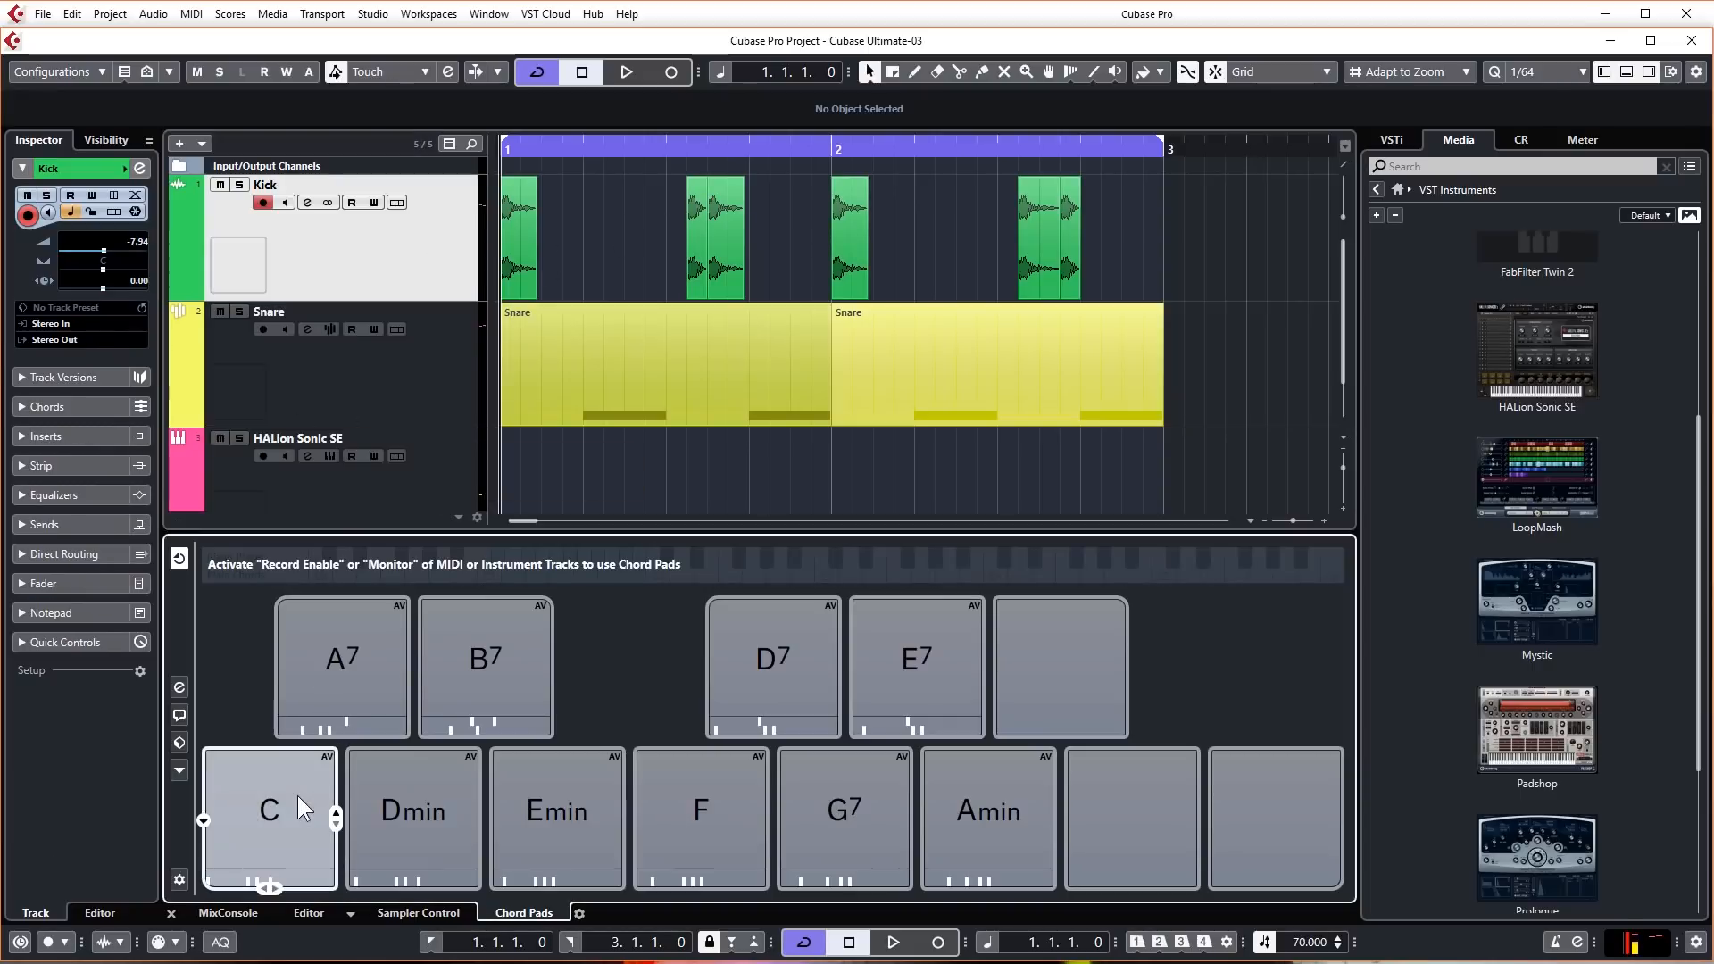
mouse_move(430, 490)
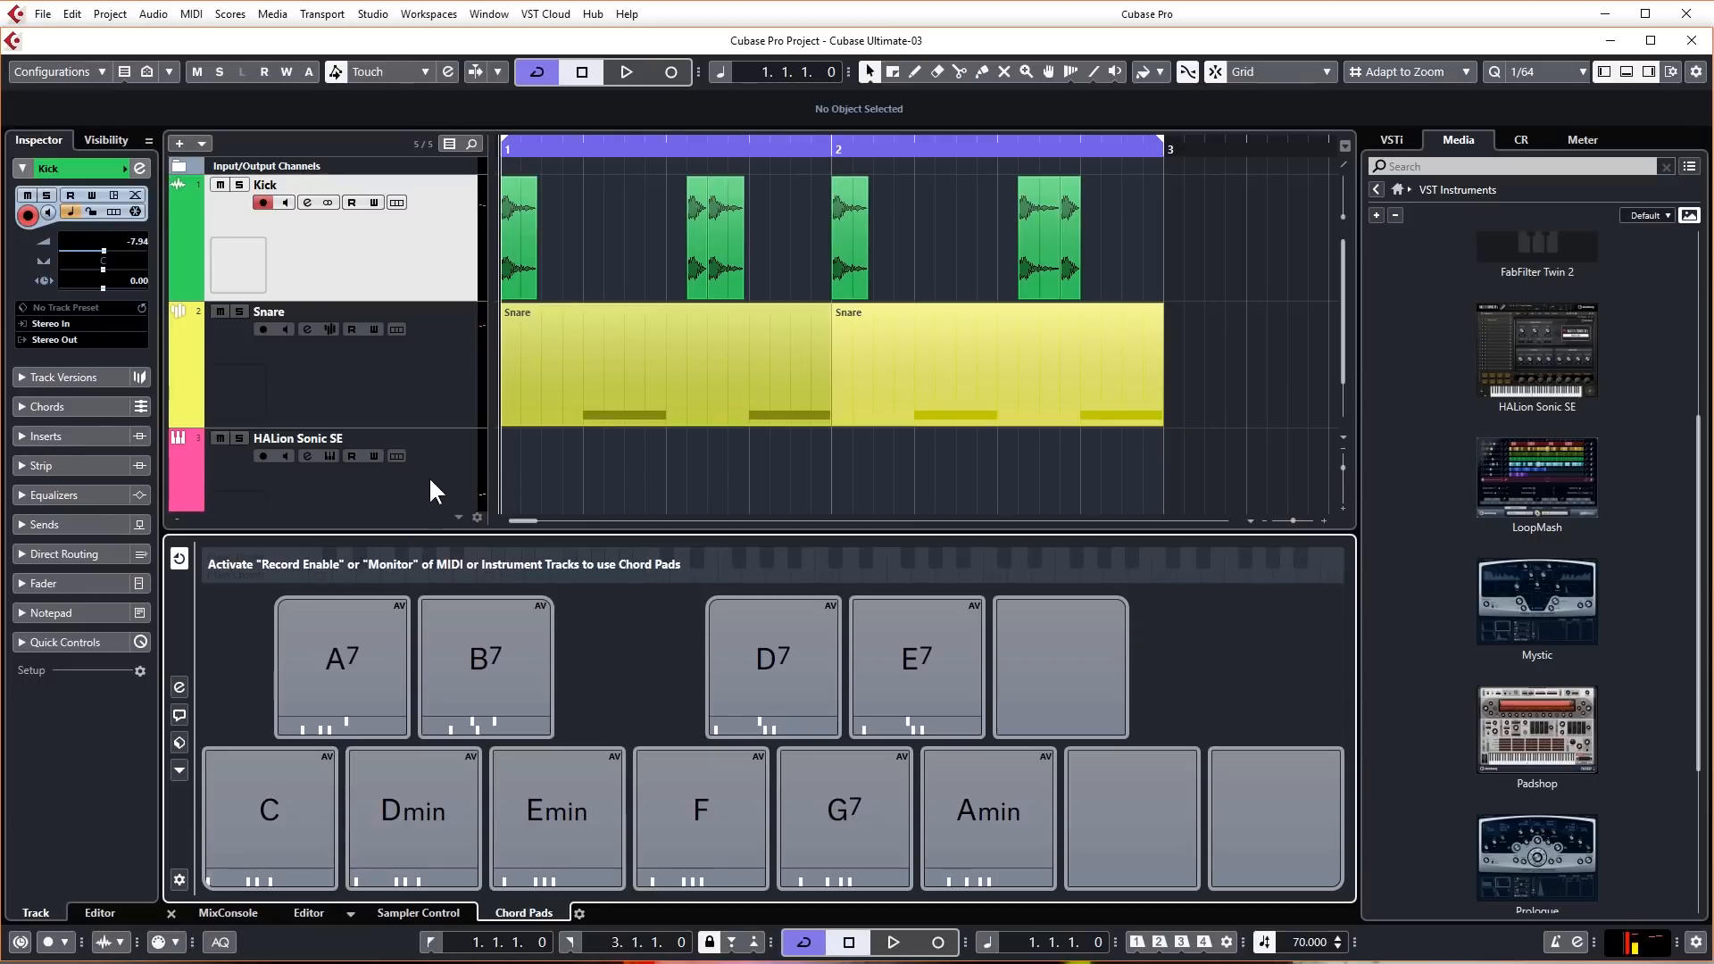
click(263, 456)
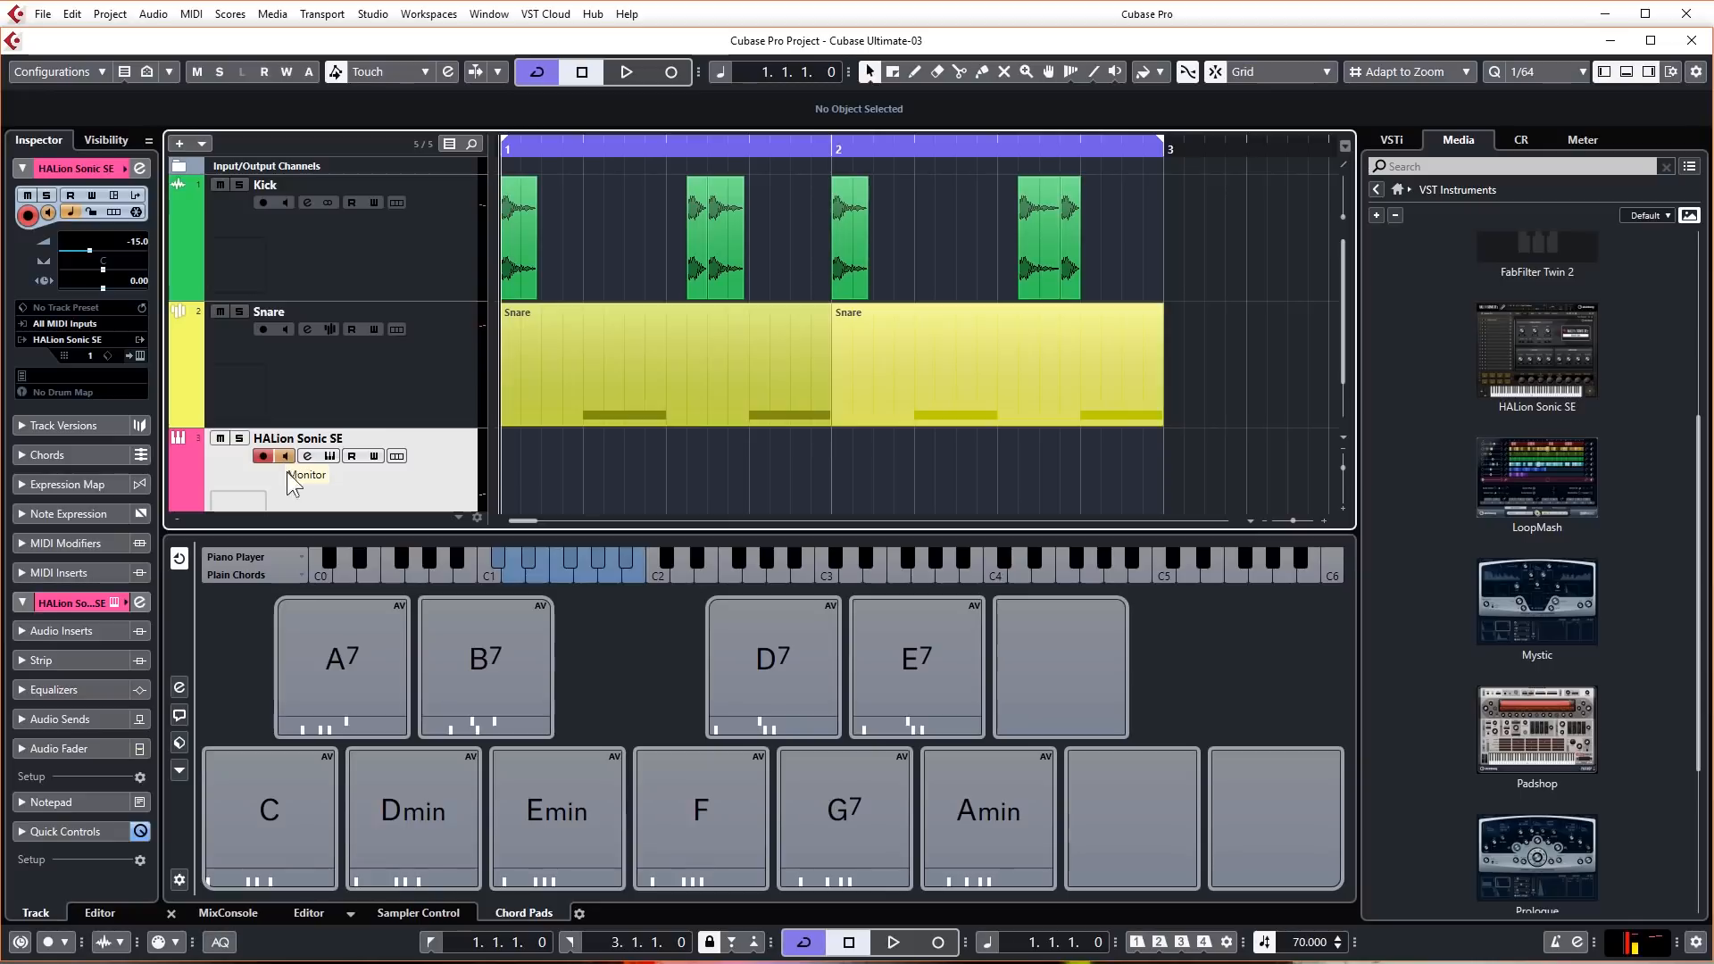
click(269, 812)
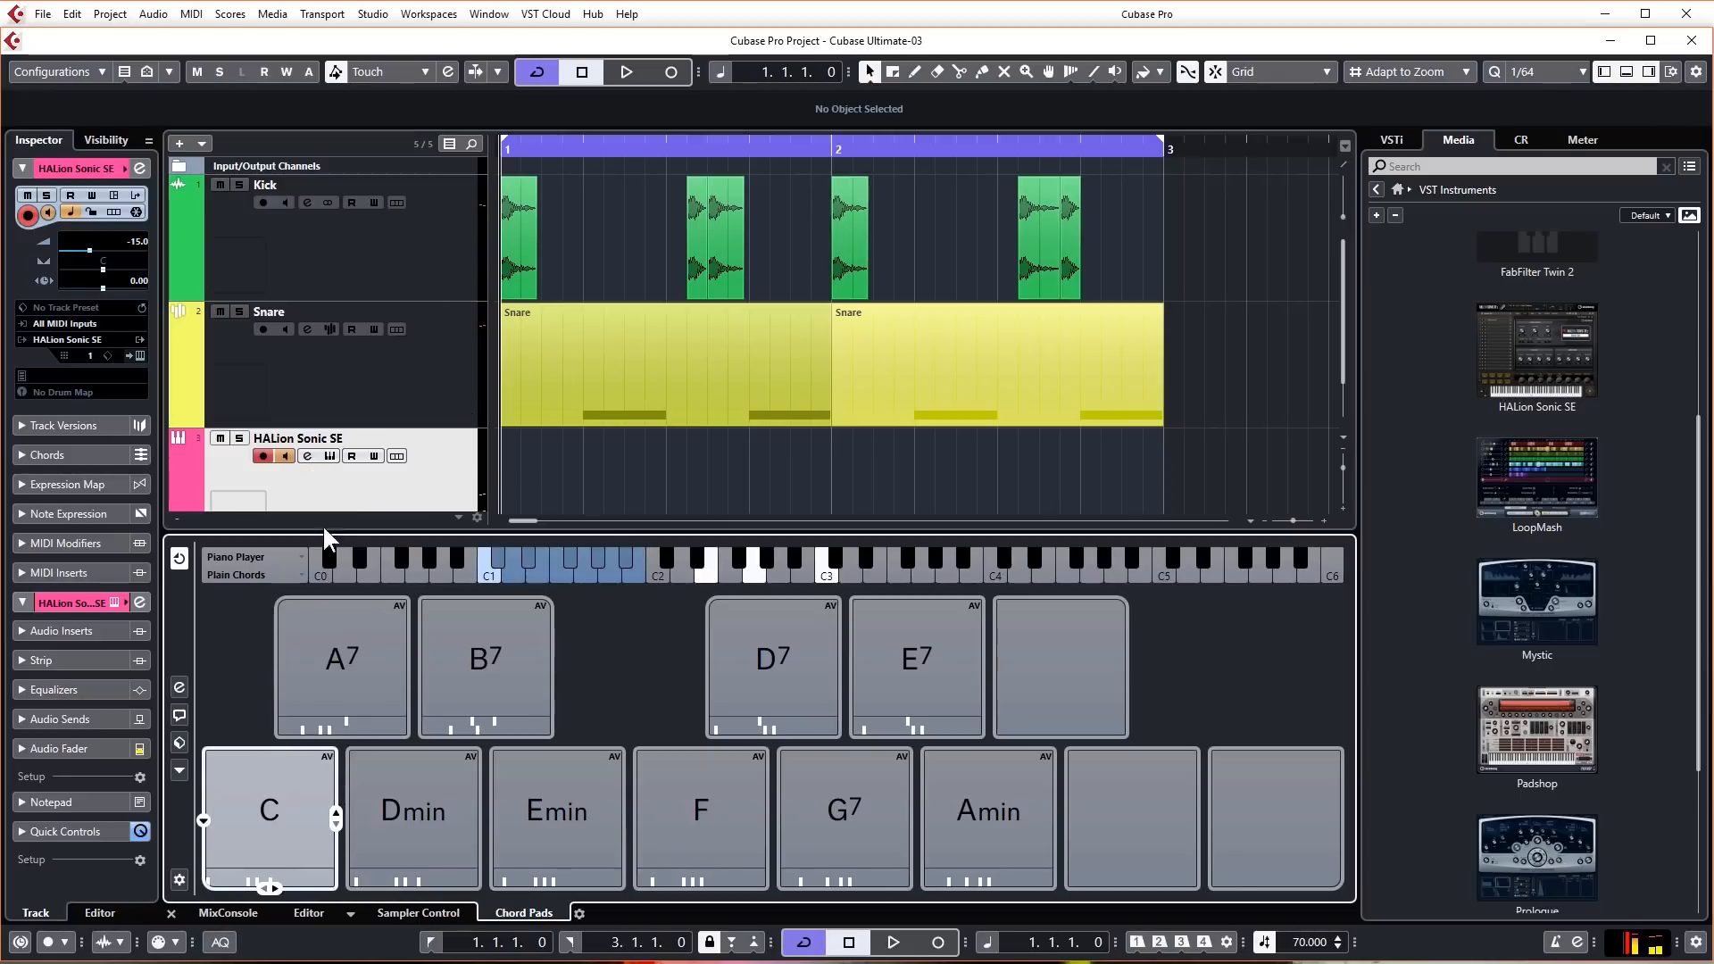
click(266, 185)
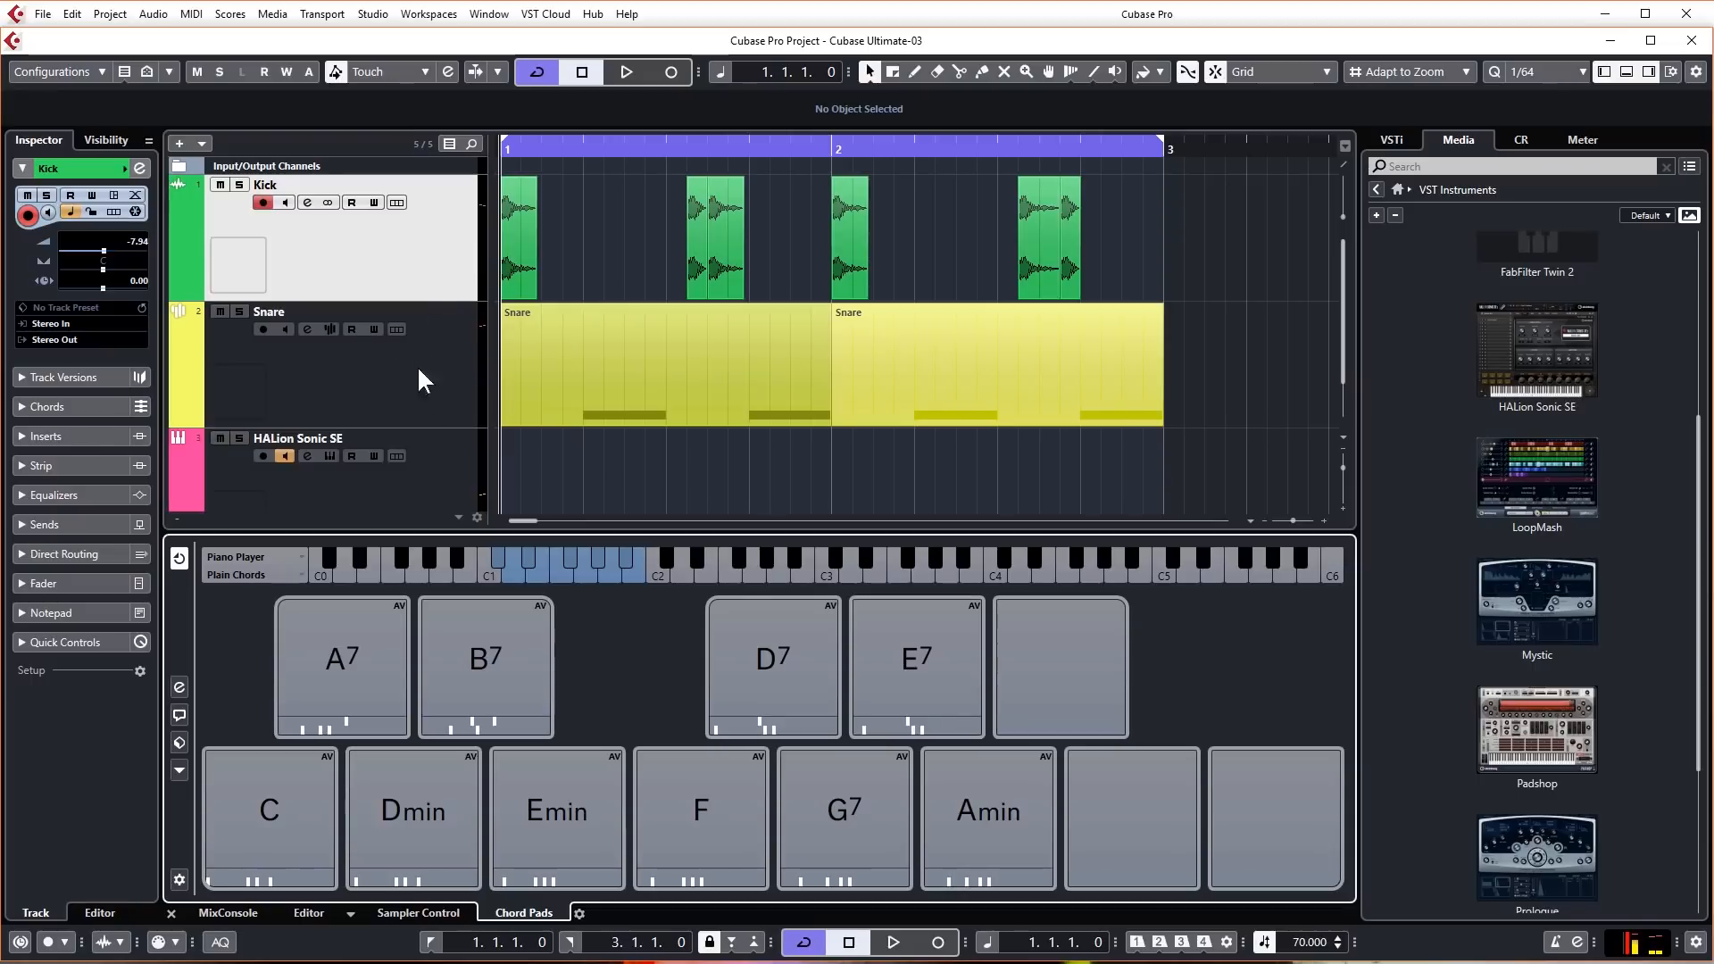
click(296, 437)
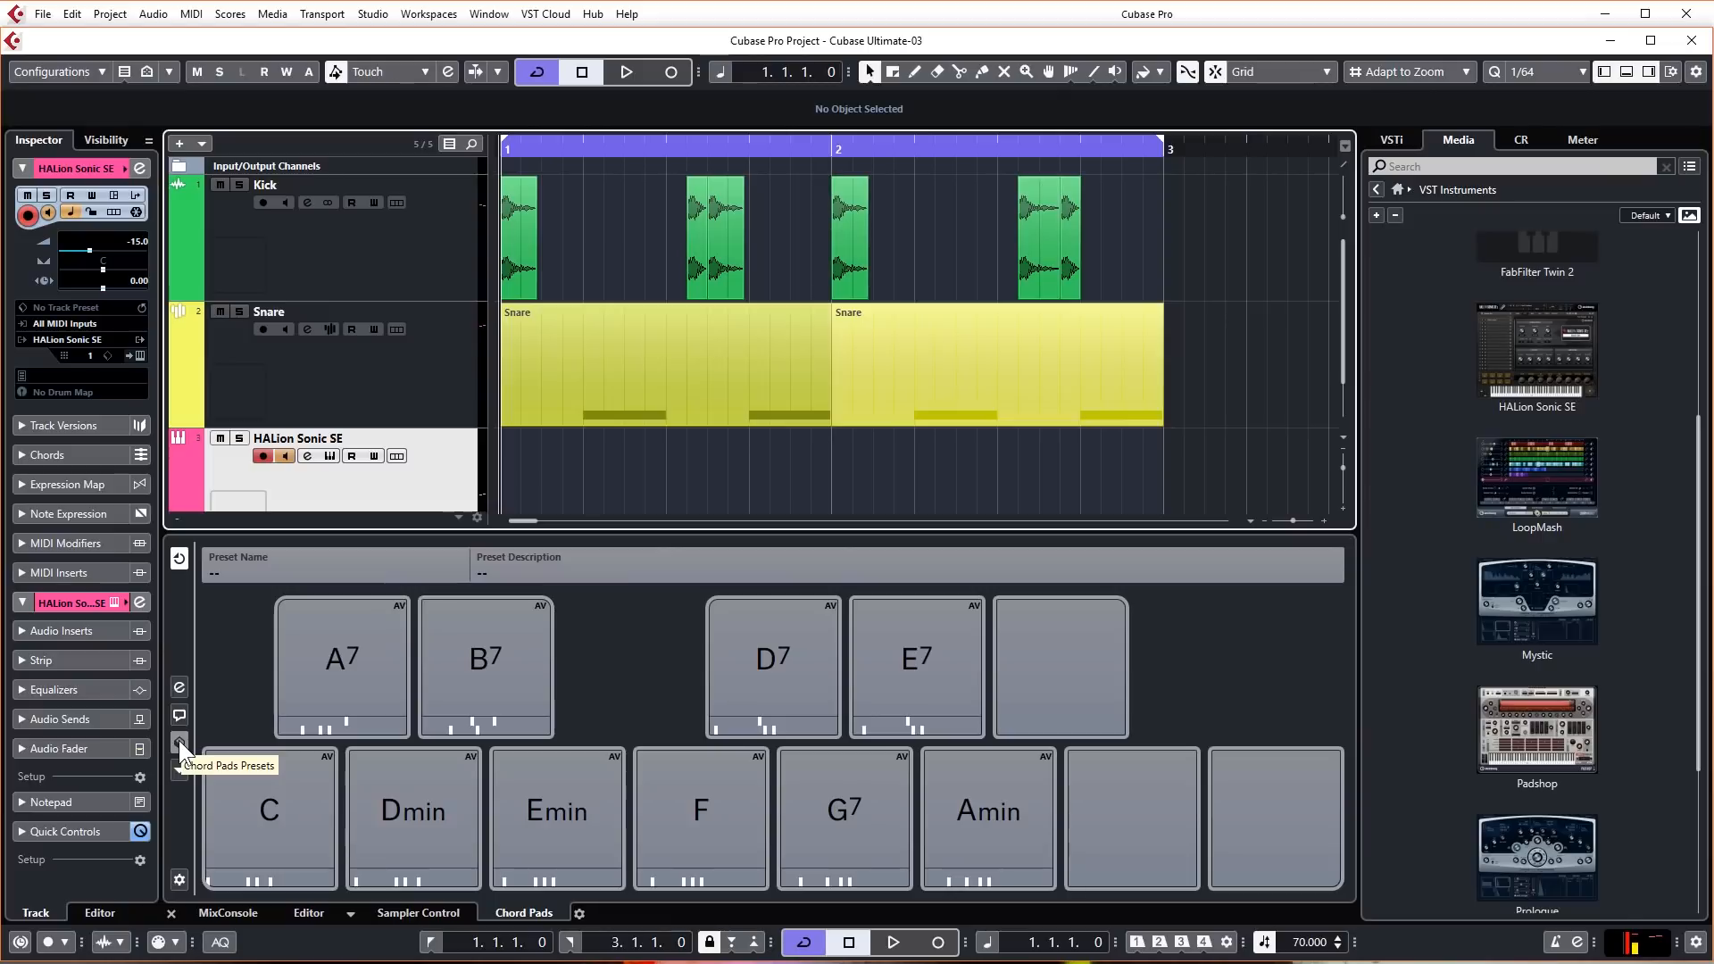
Step: Load the Major Scale Key C chord pad preset and scroll toward the minor key presets
click(179, 741)
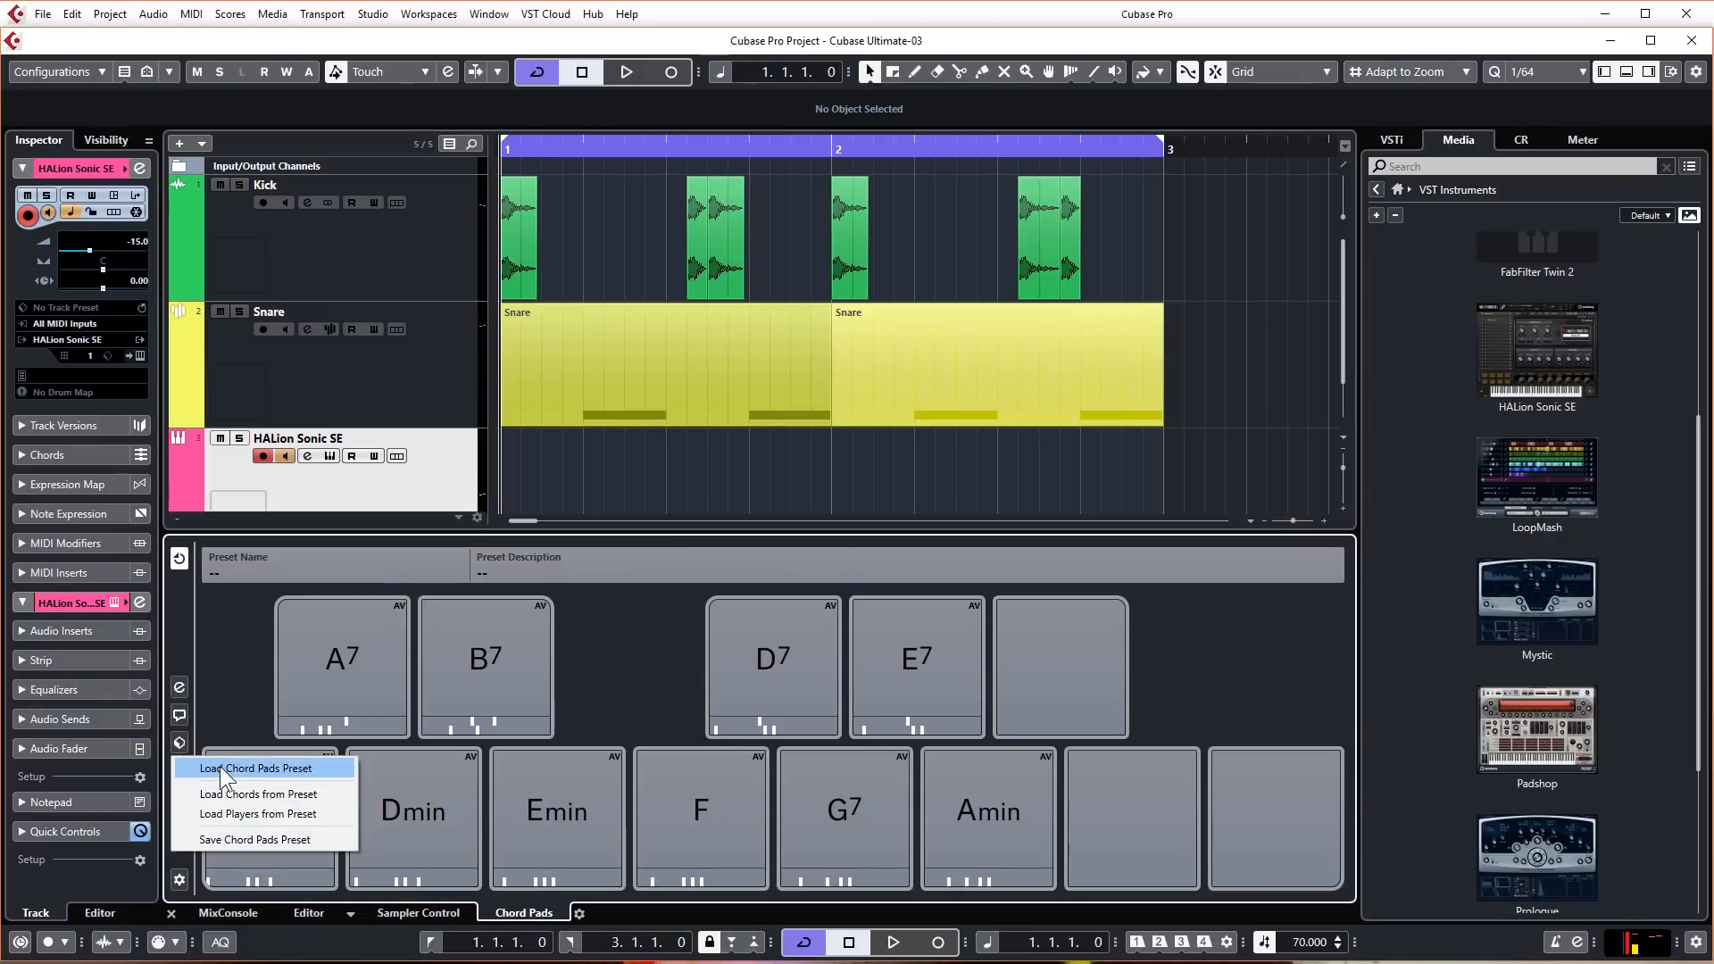
click(257, 768)
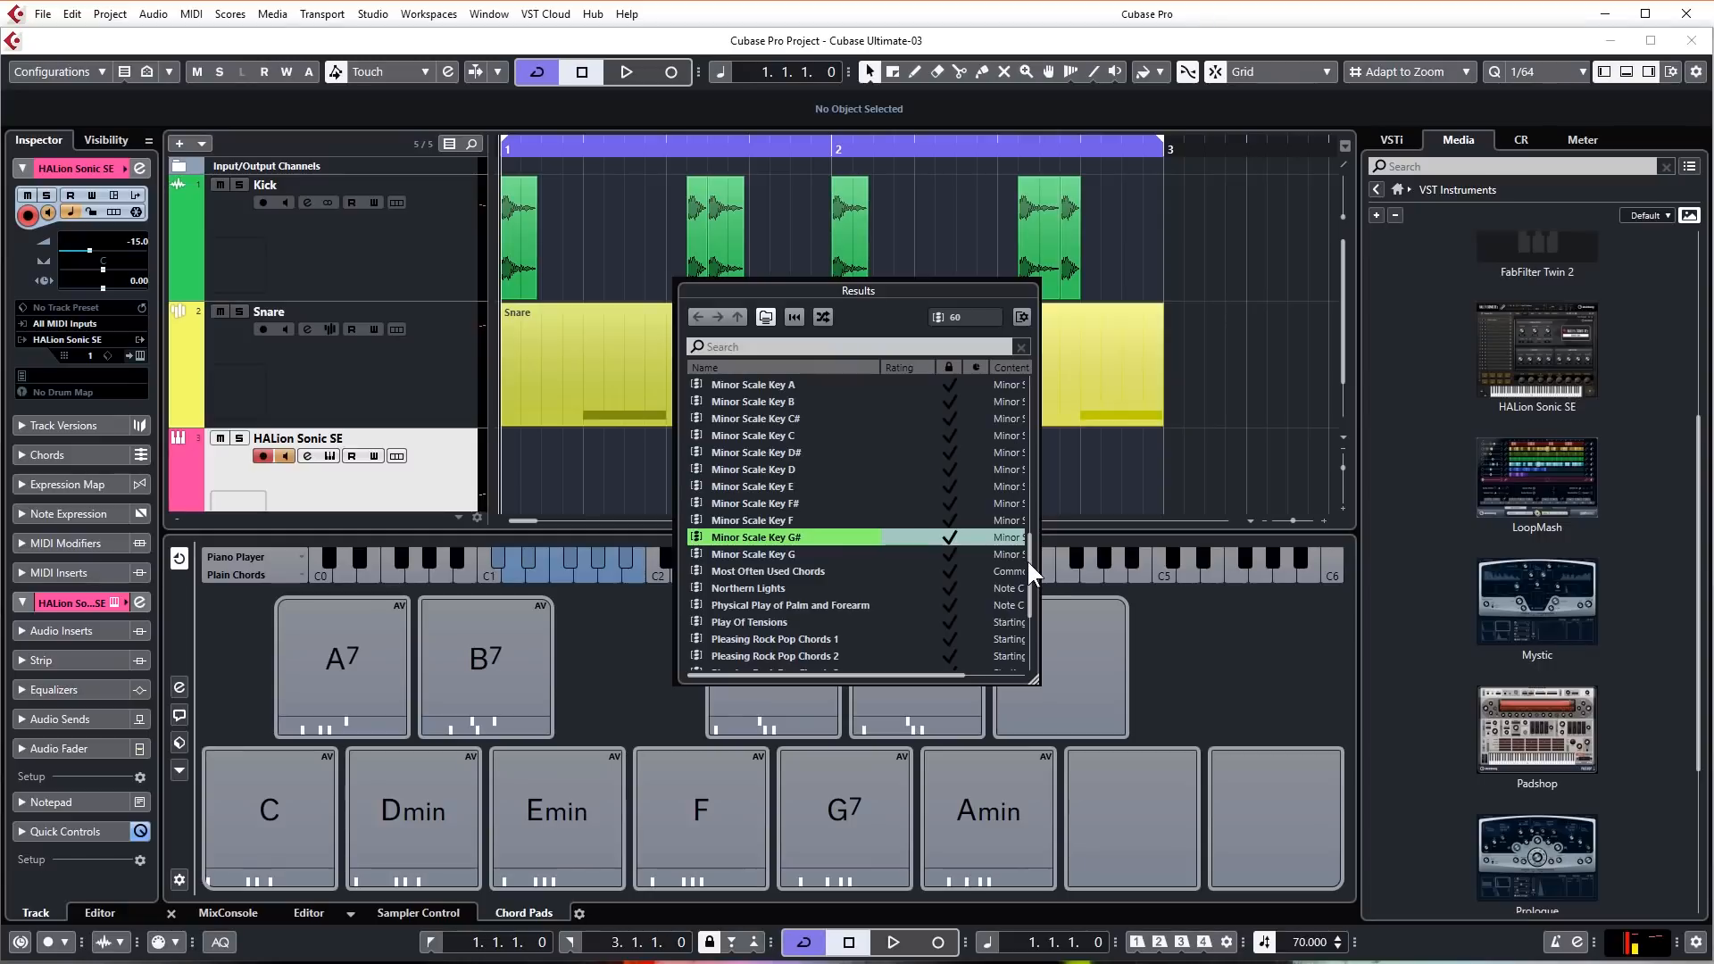
scroll(down, 3)
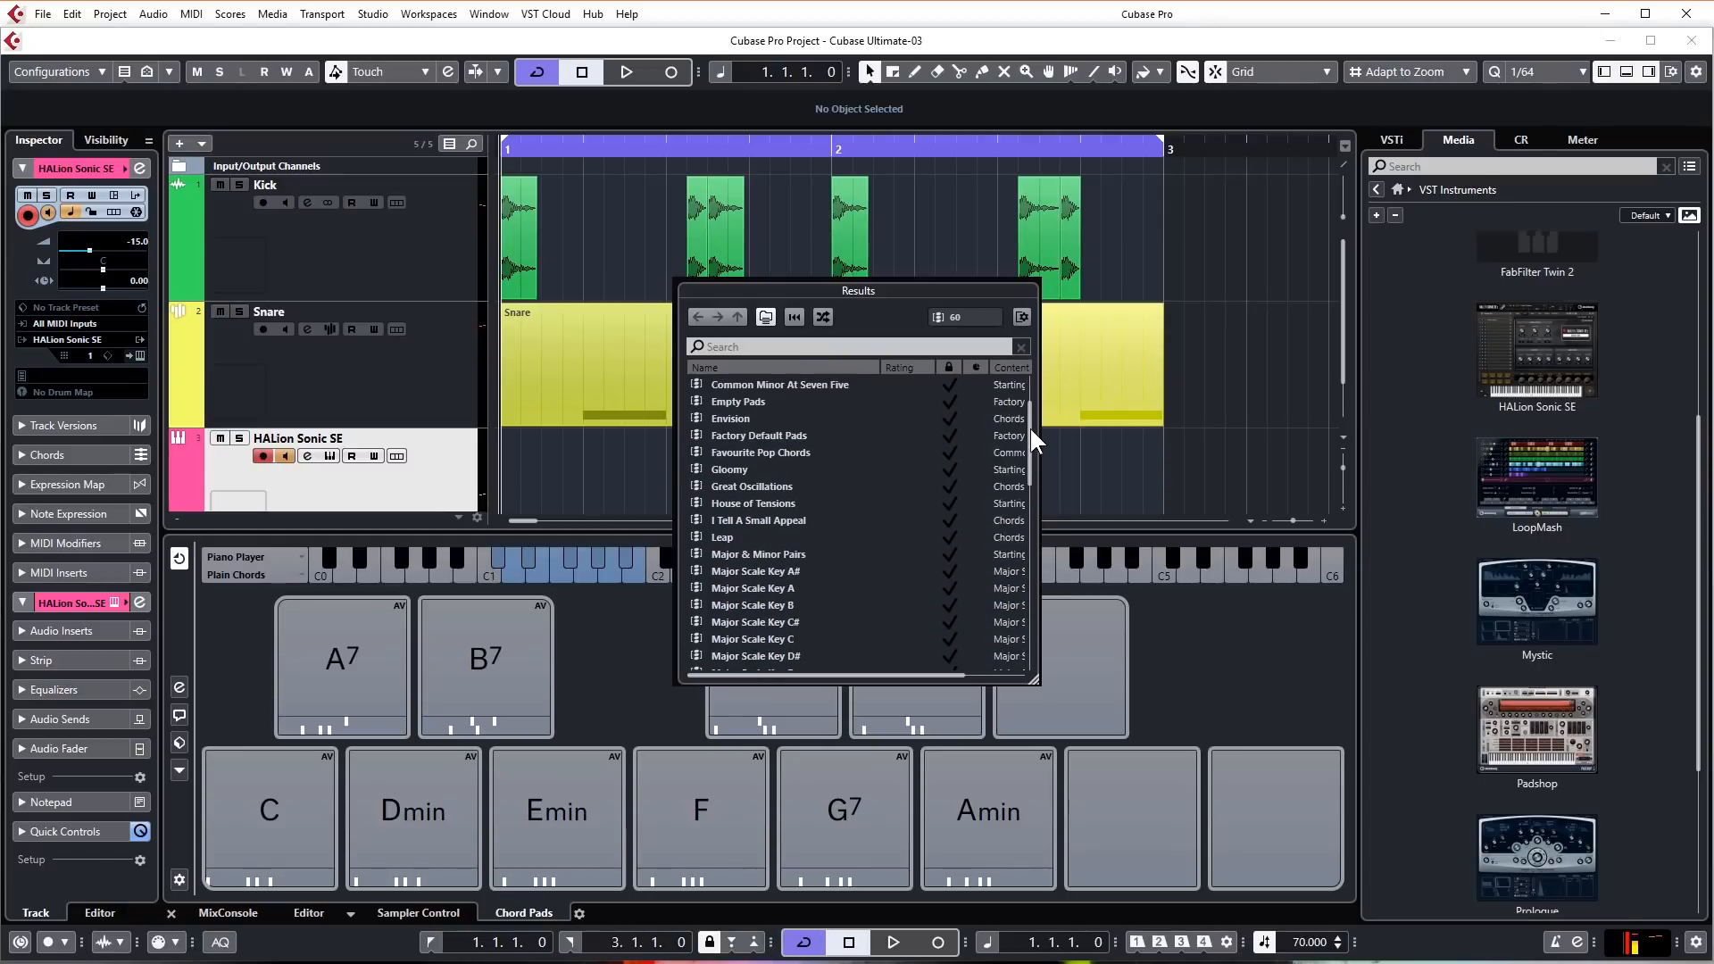
scroll(down, 3)
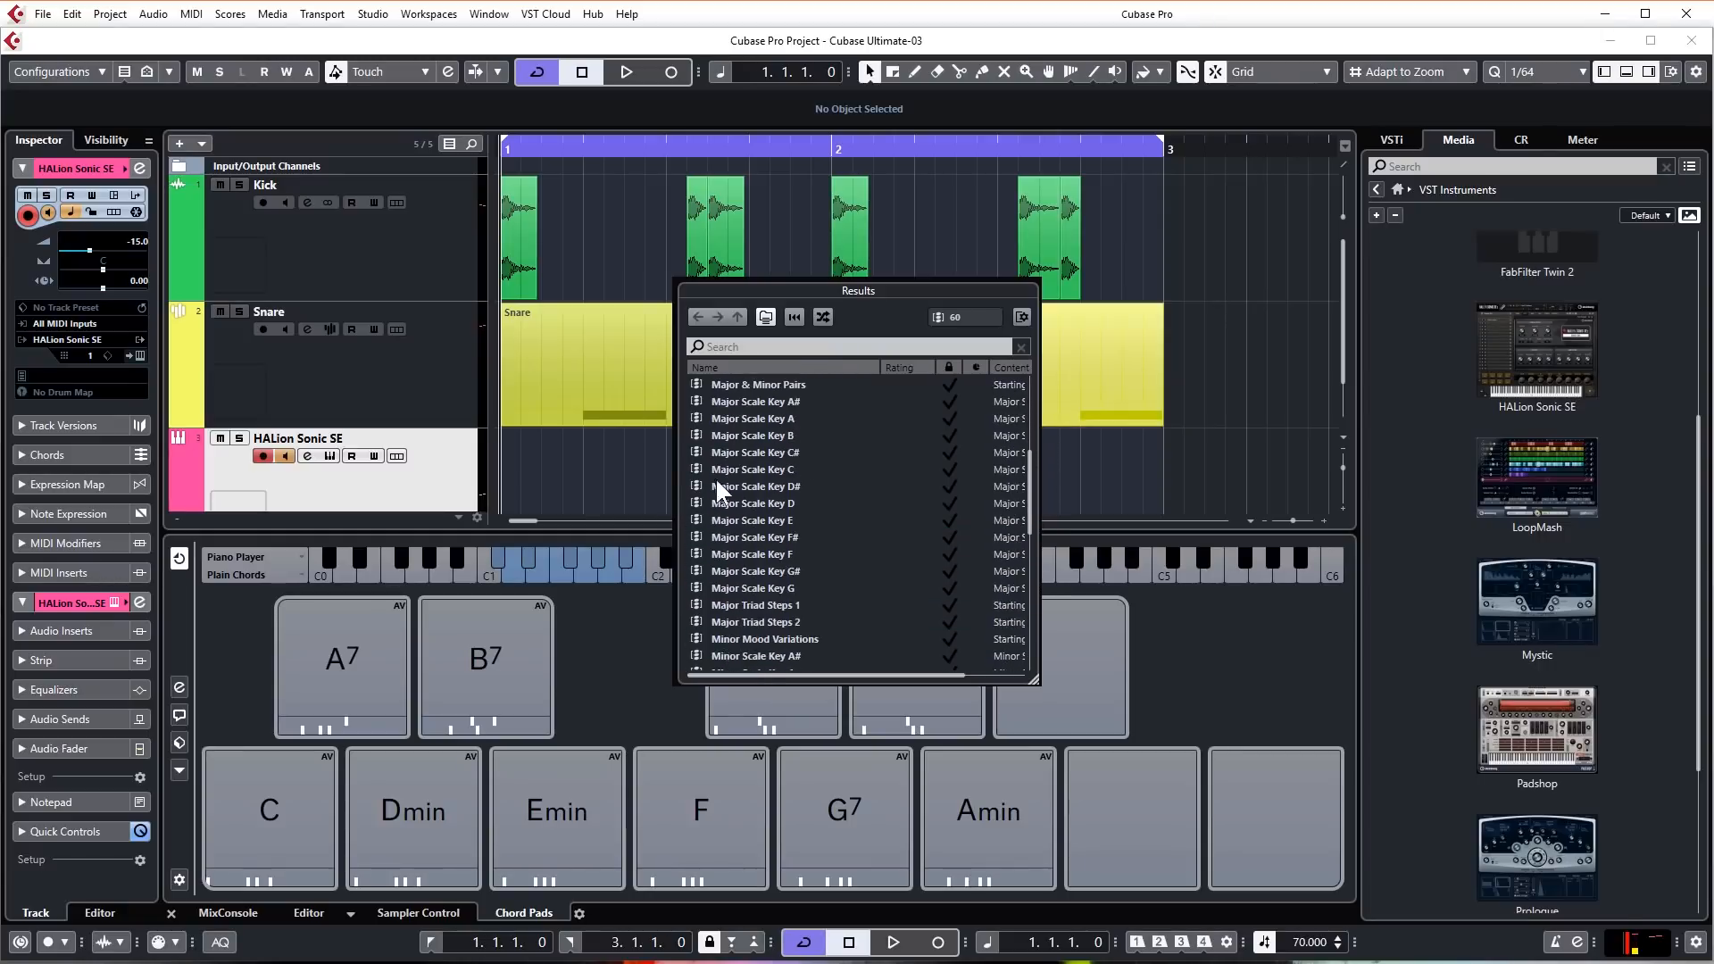
click(752, 469)
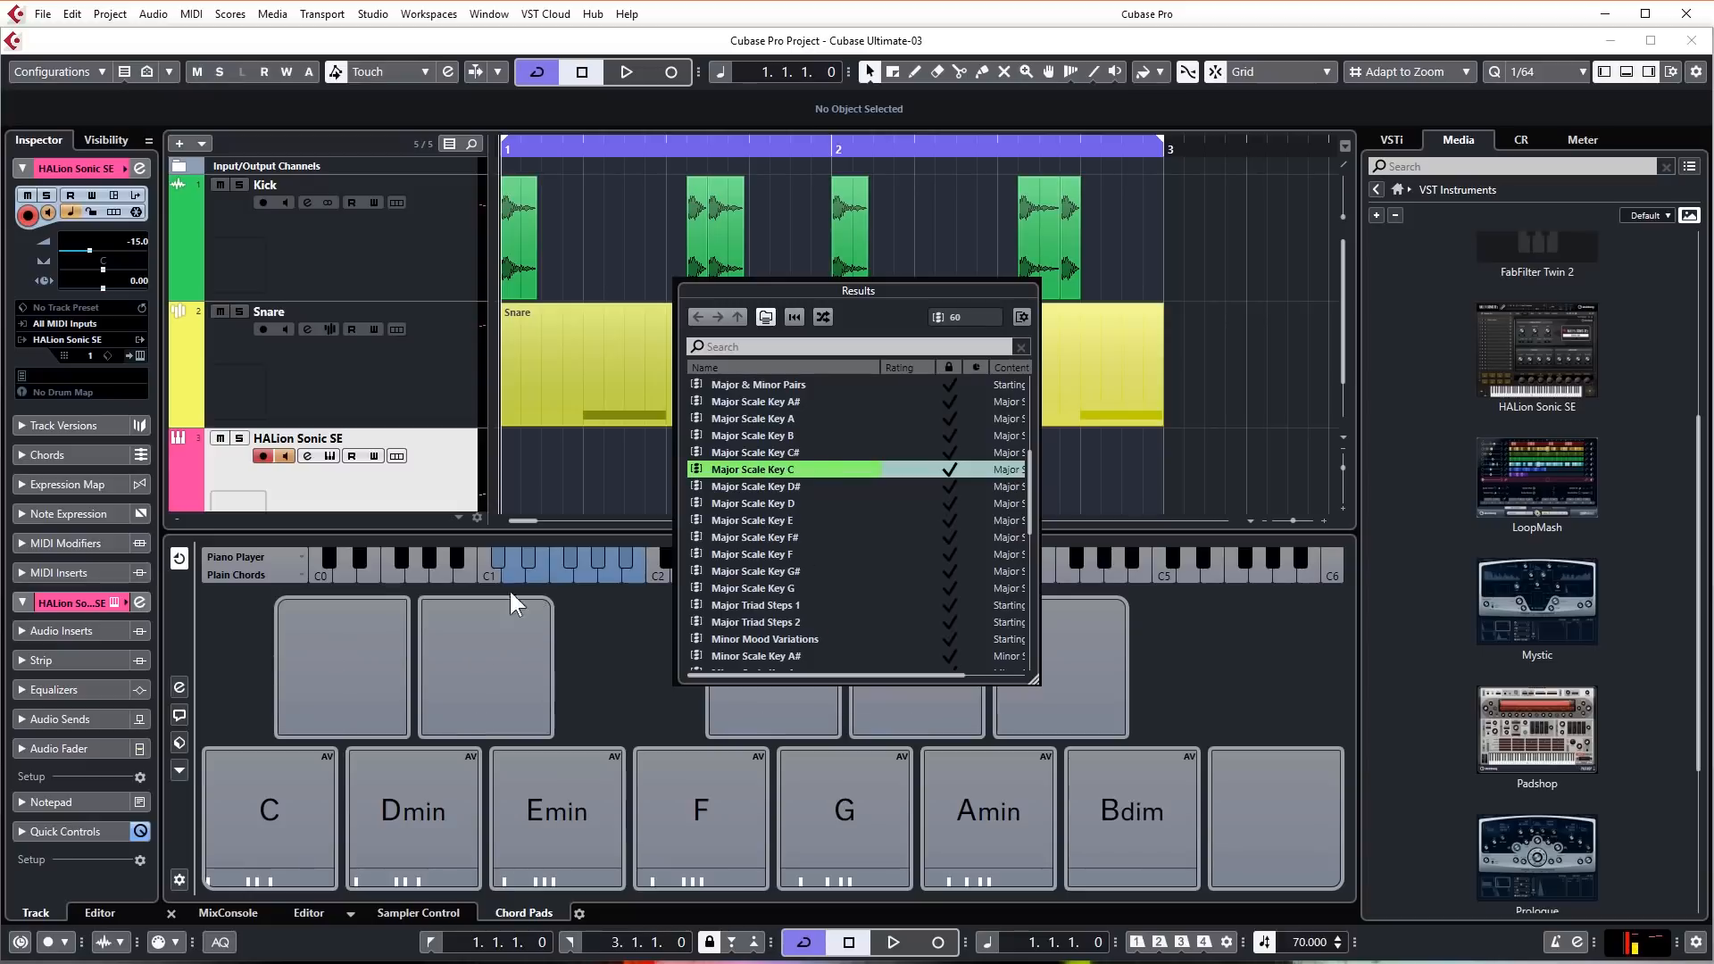
mouse_move(744, 774)
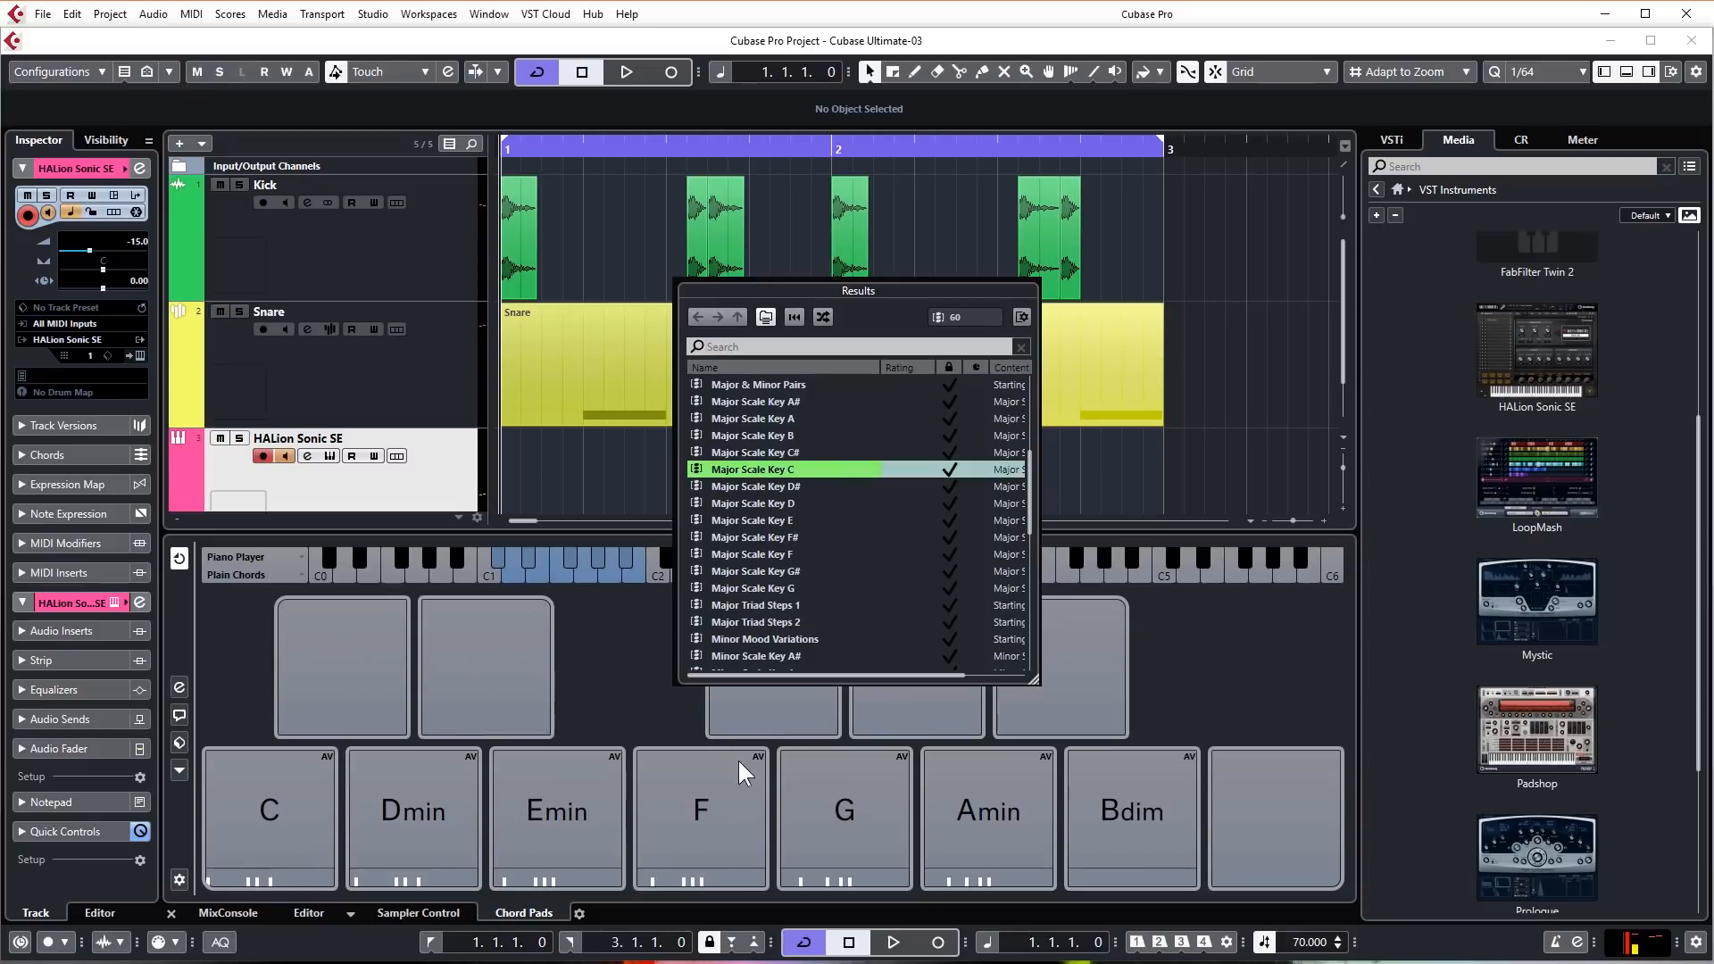
scroll(down, 3)
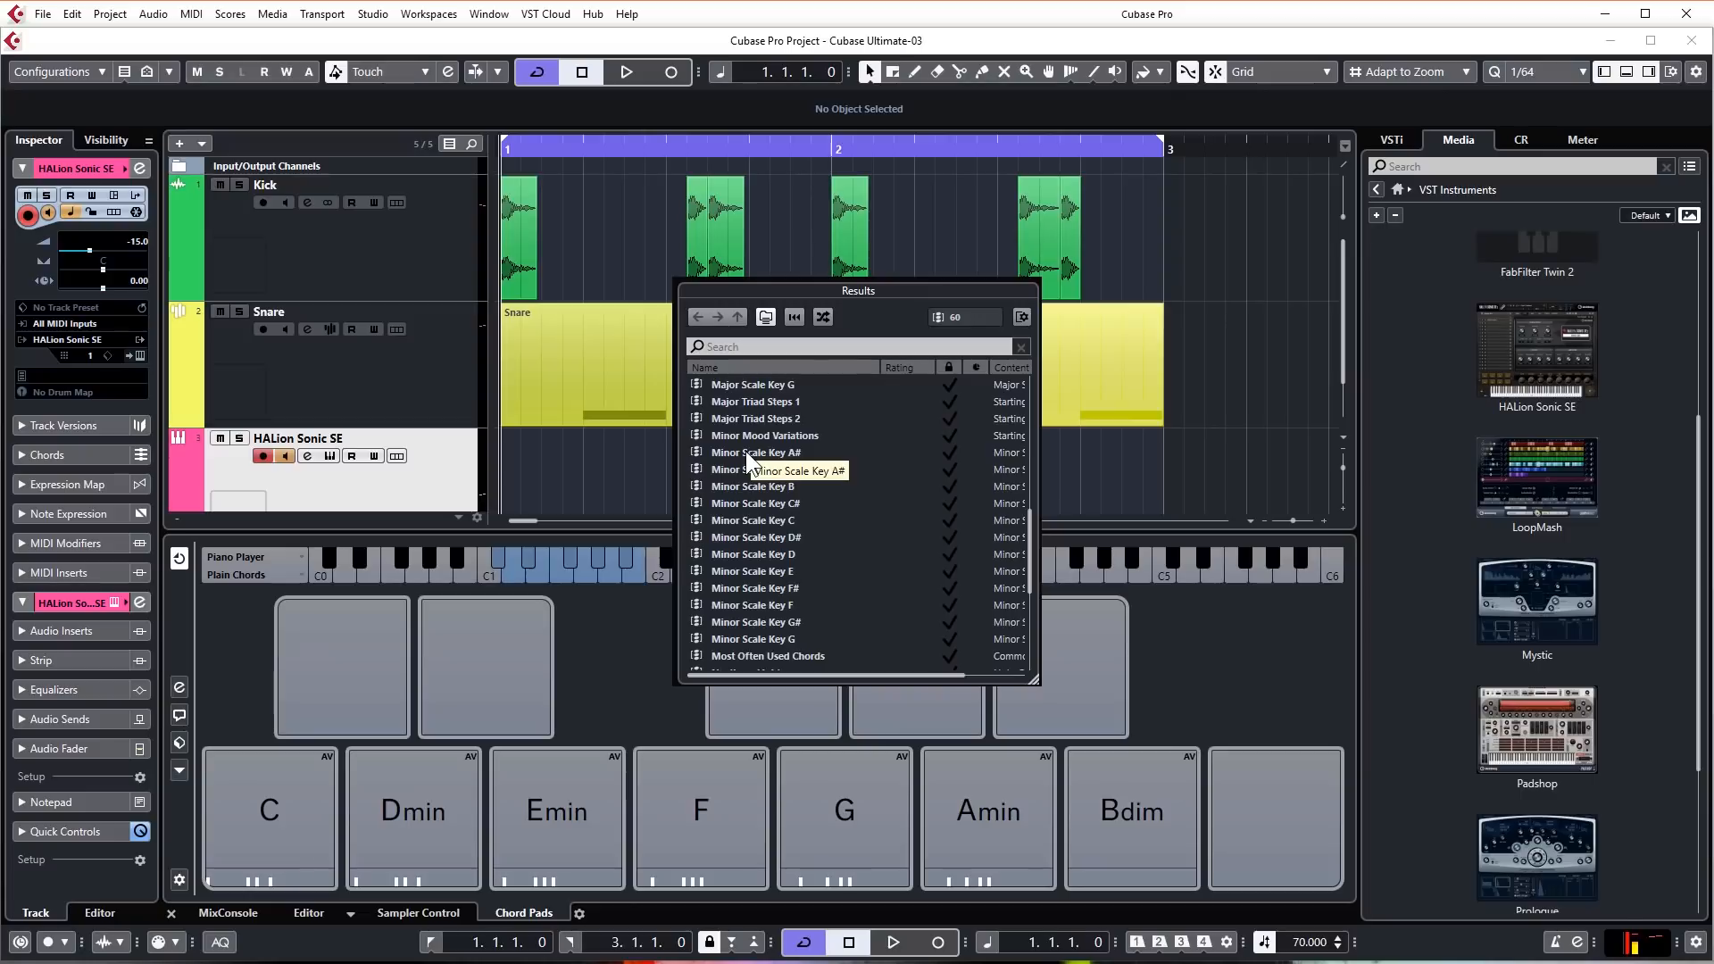
Step: Load the Minor Scale Key A# chord pad preset and lock all pads
click(755, 452)
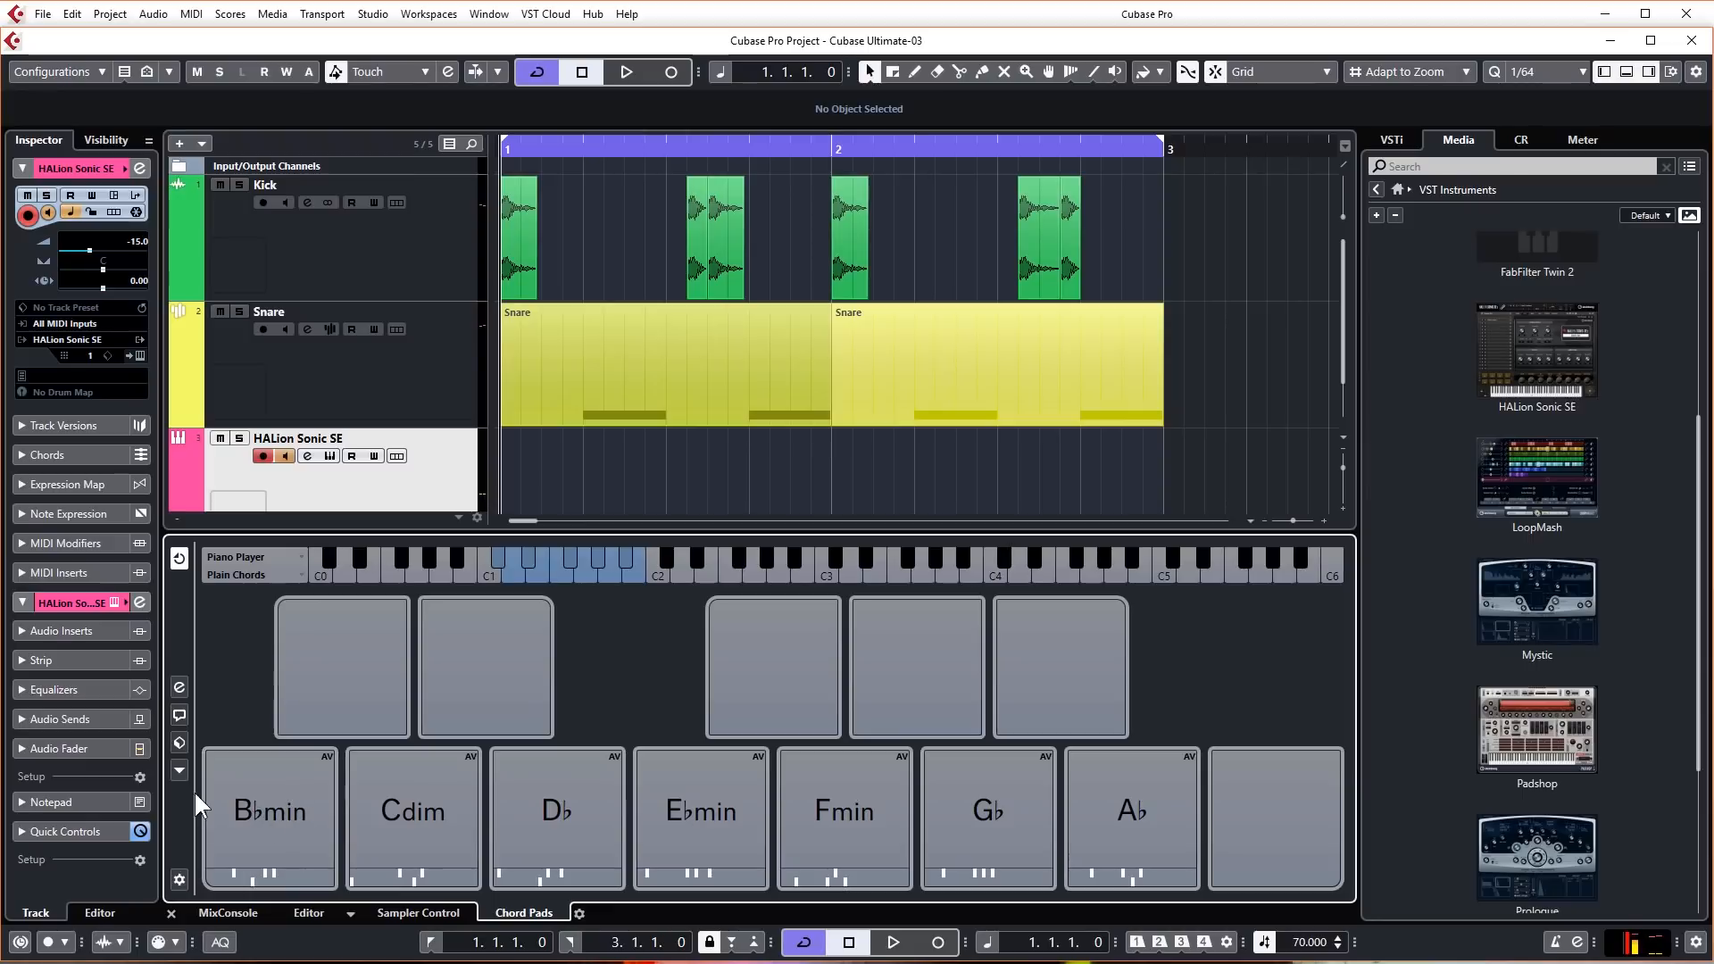
mouse_move(183, 782)
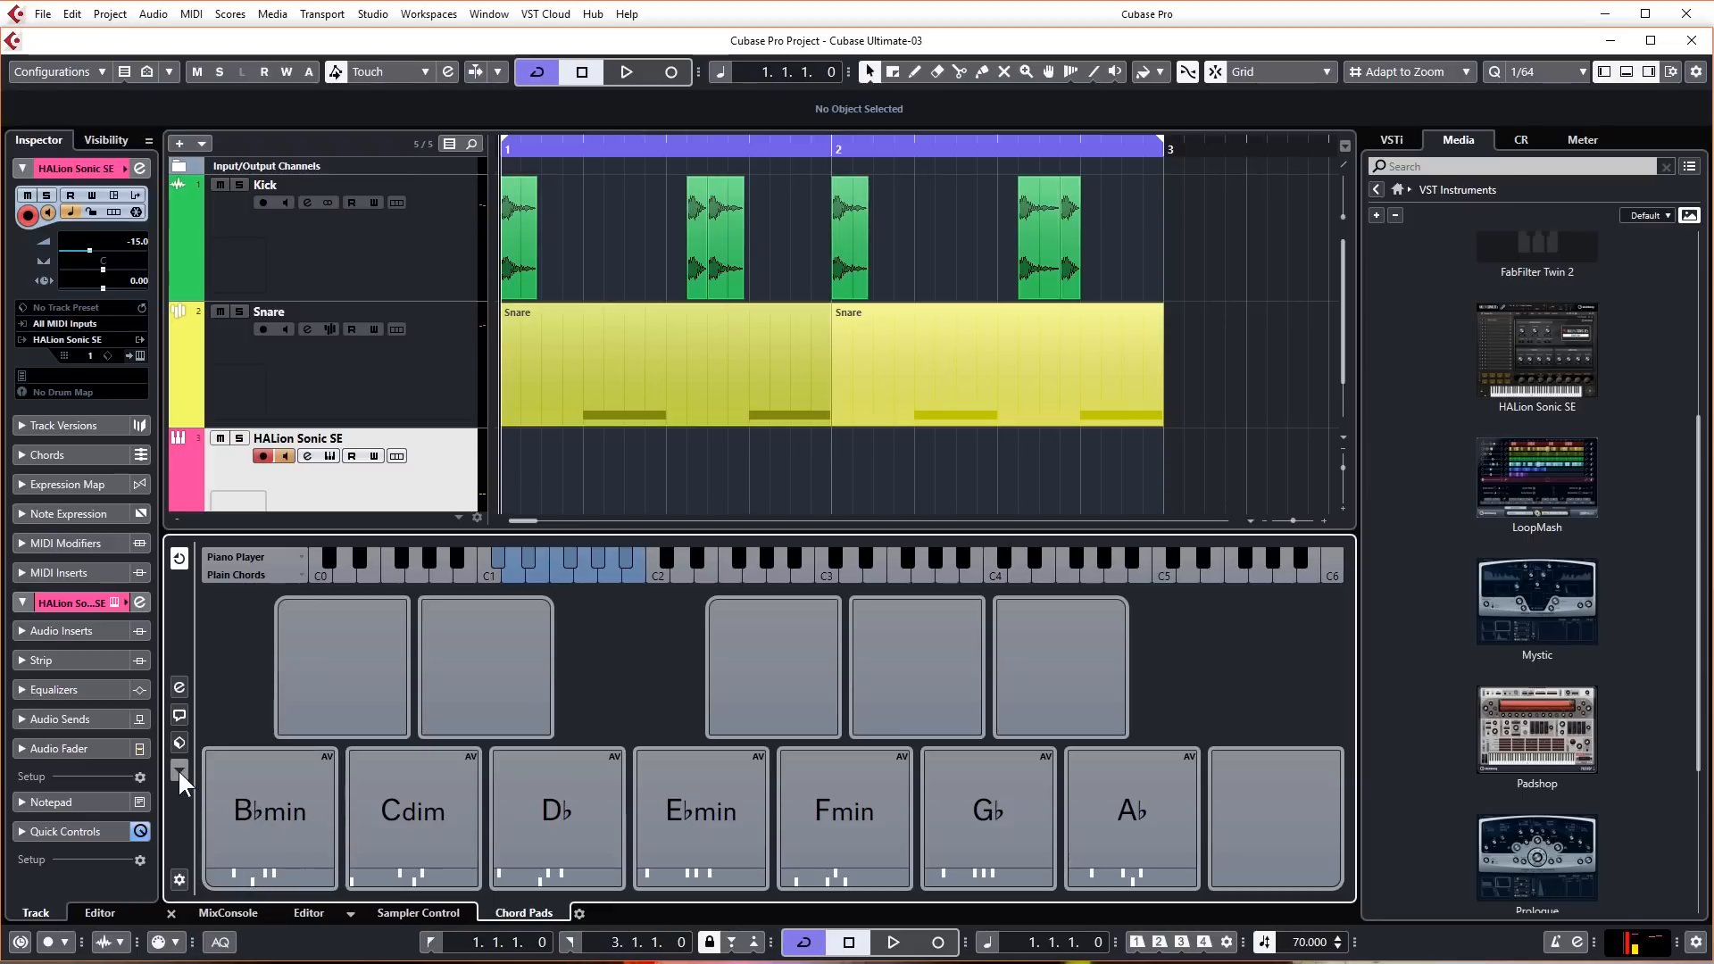
click(179, 769)
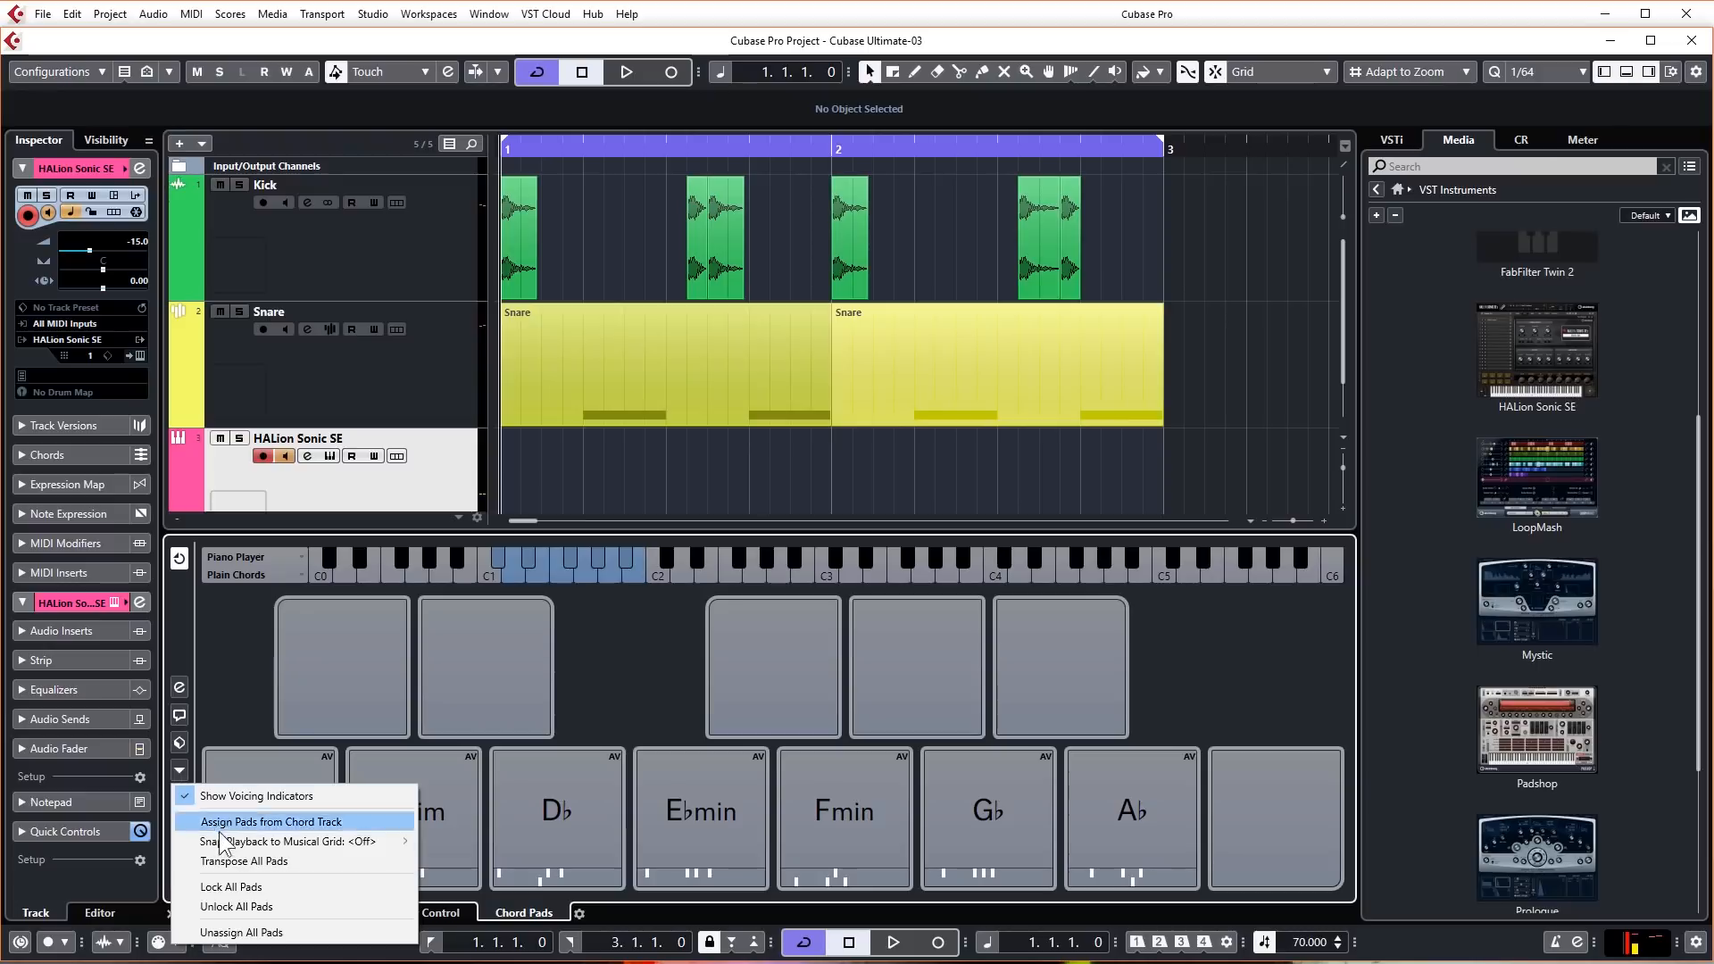
click(270, 821)
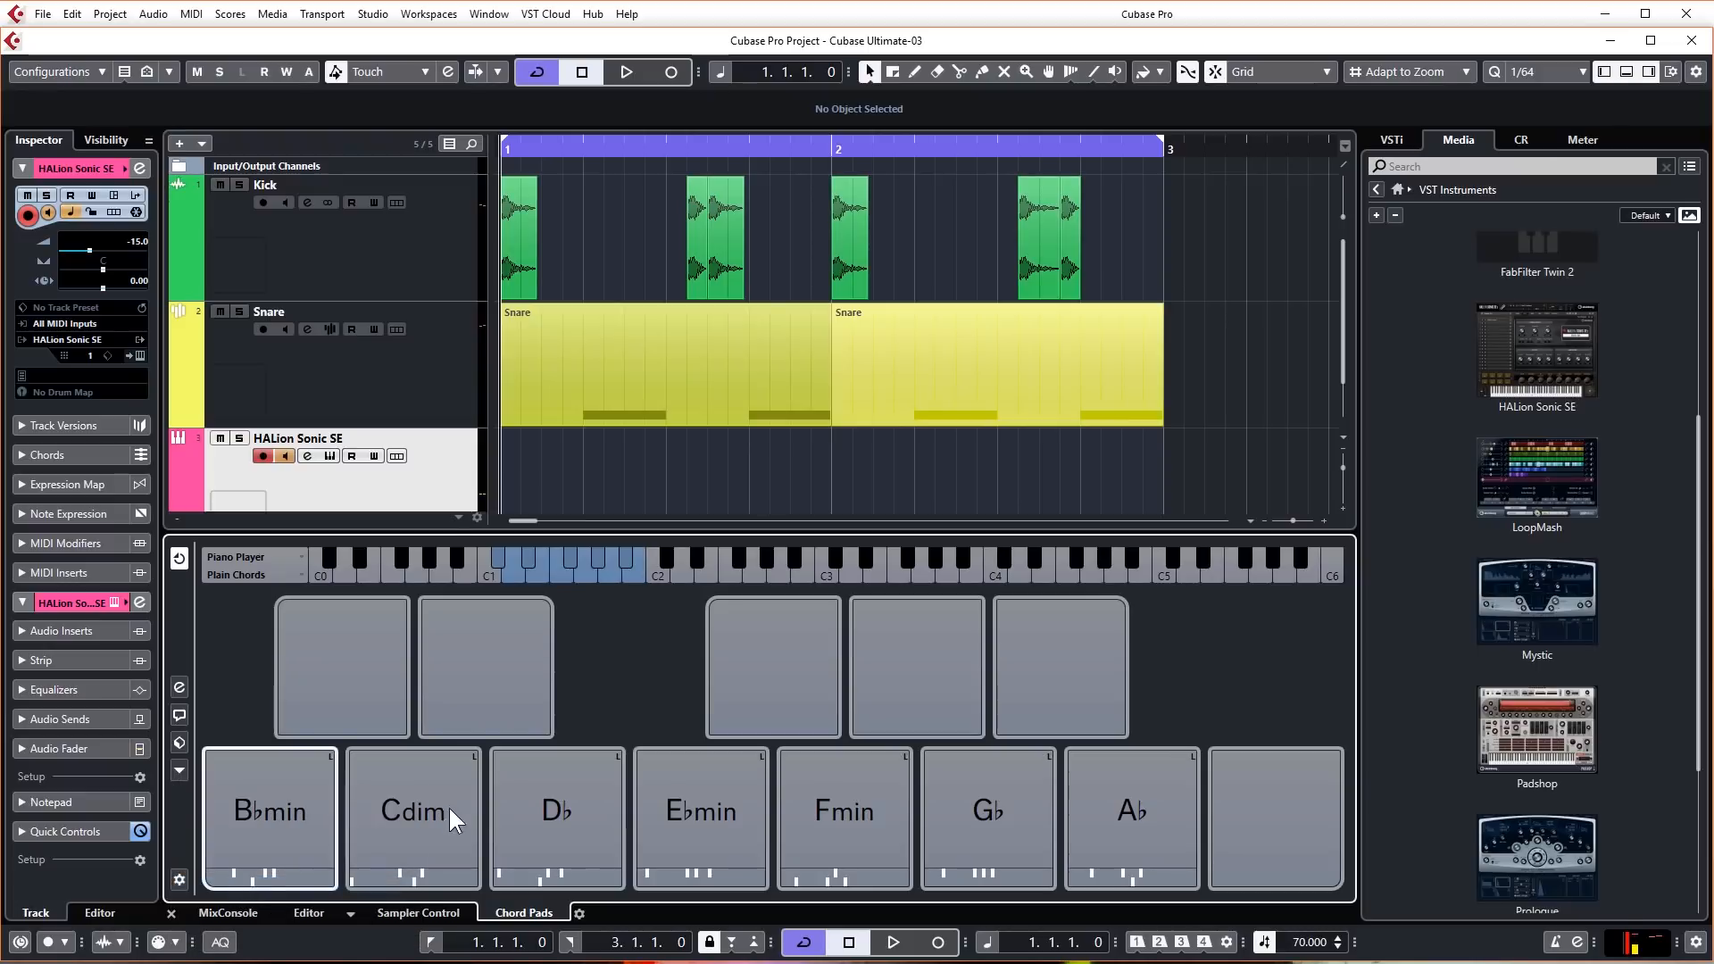
mouse_move(271, 828)
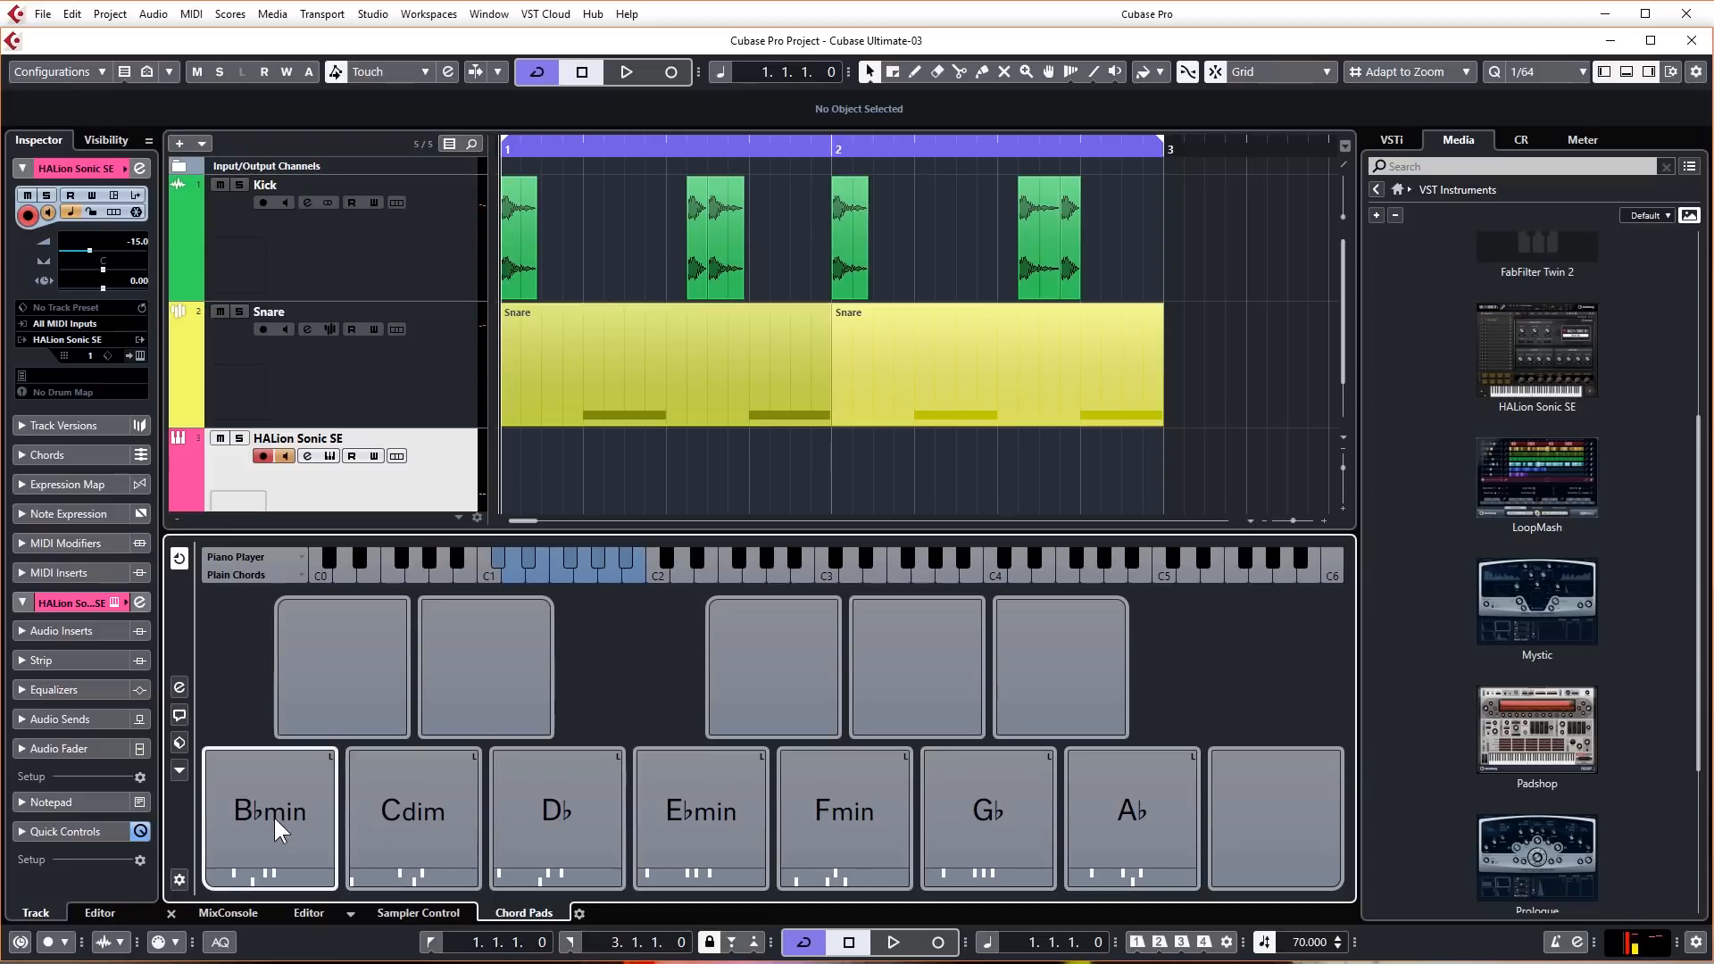
mouse_move(323, 829)
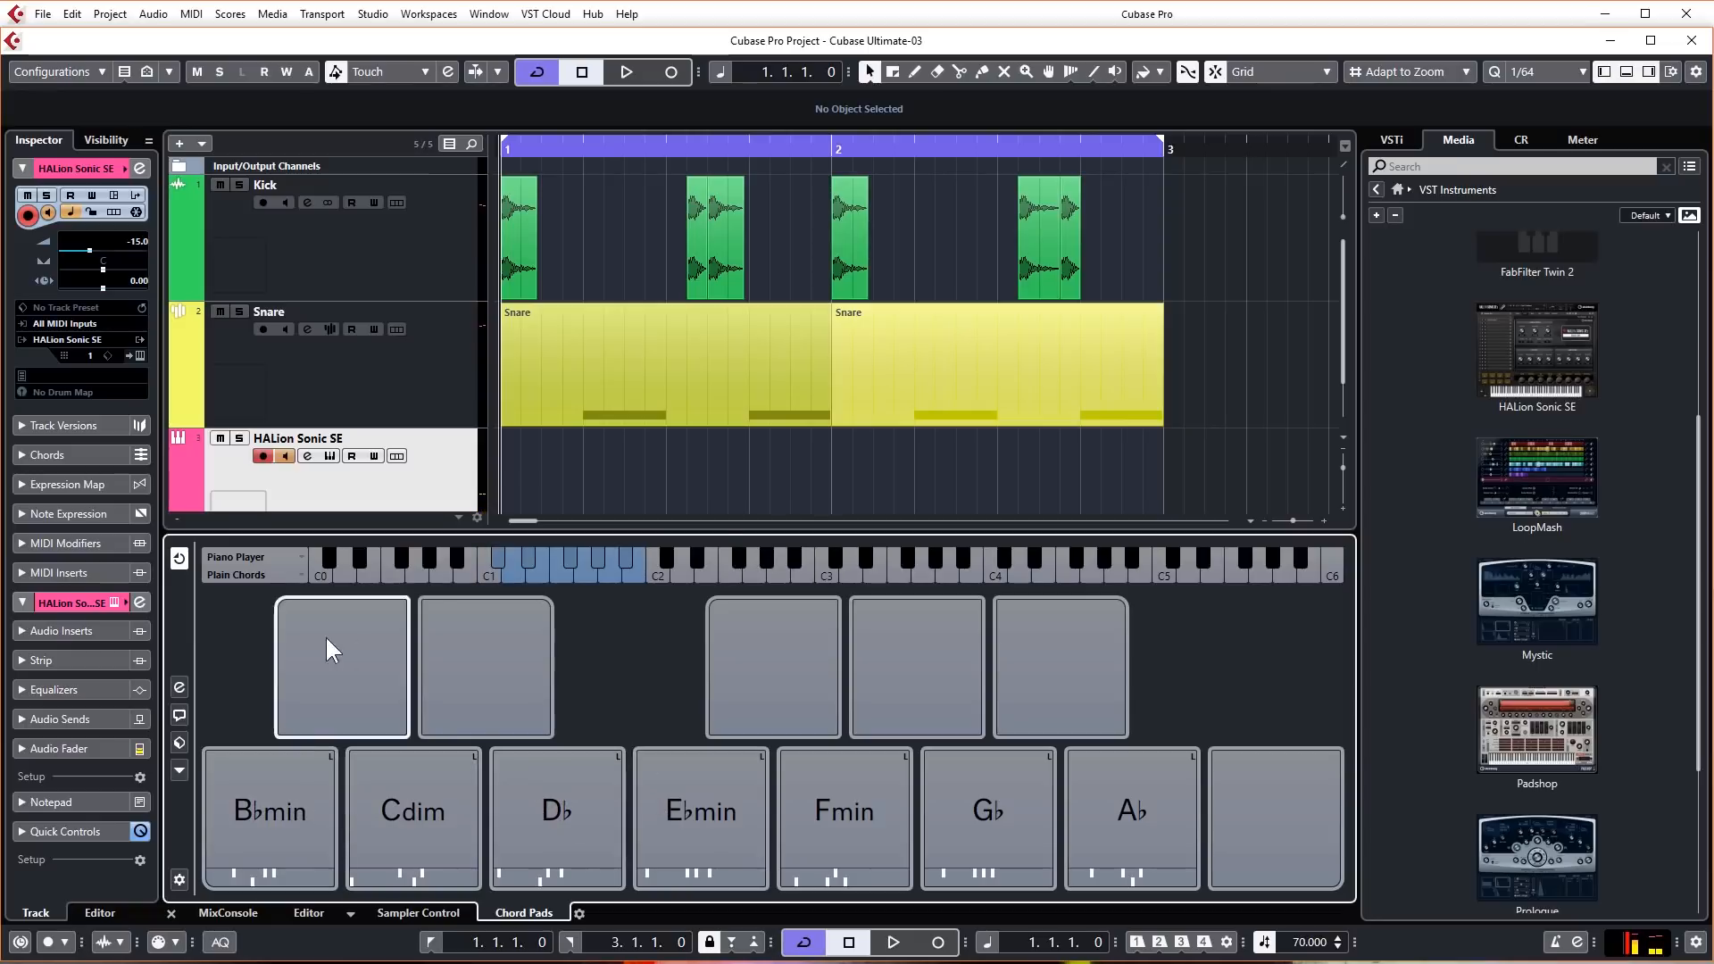
mouse_move(179, 718)
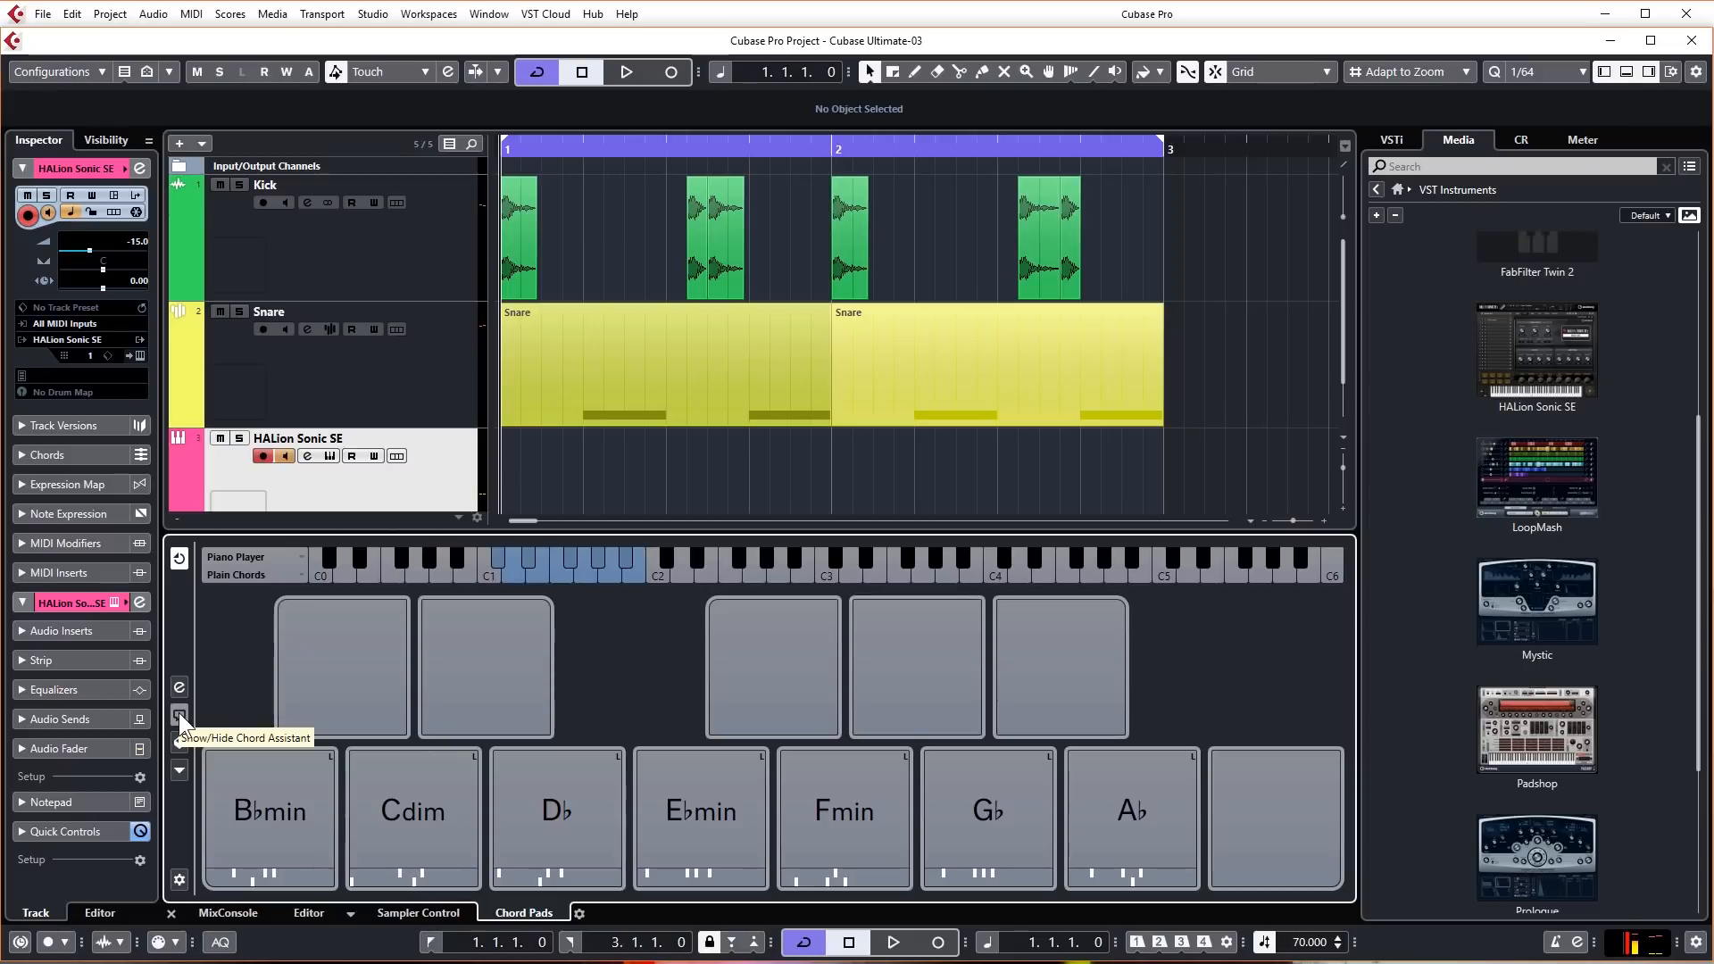
Step: Audition B♭min in the Chord Assistant's Proximity view and place C and E♭ on top pads
click(179, 714)
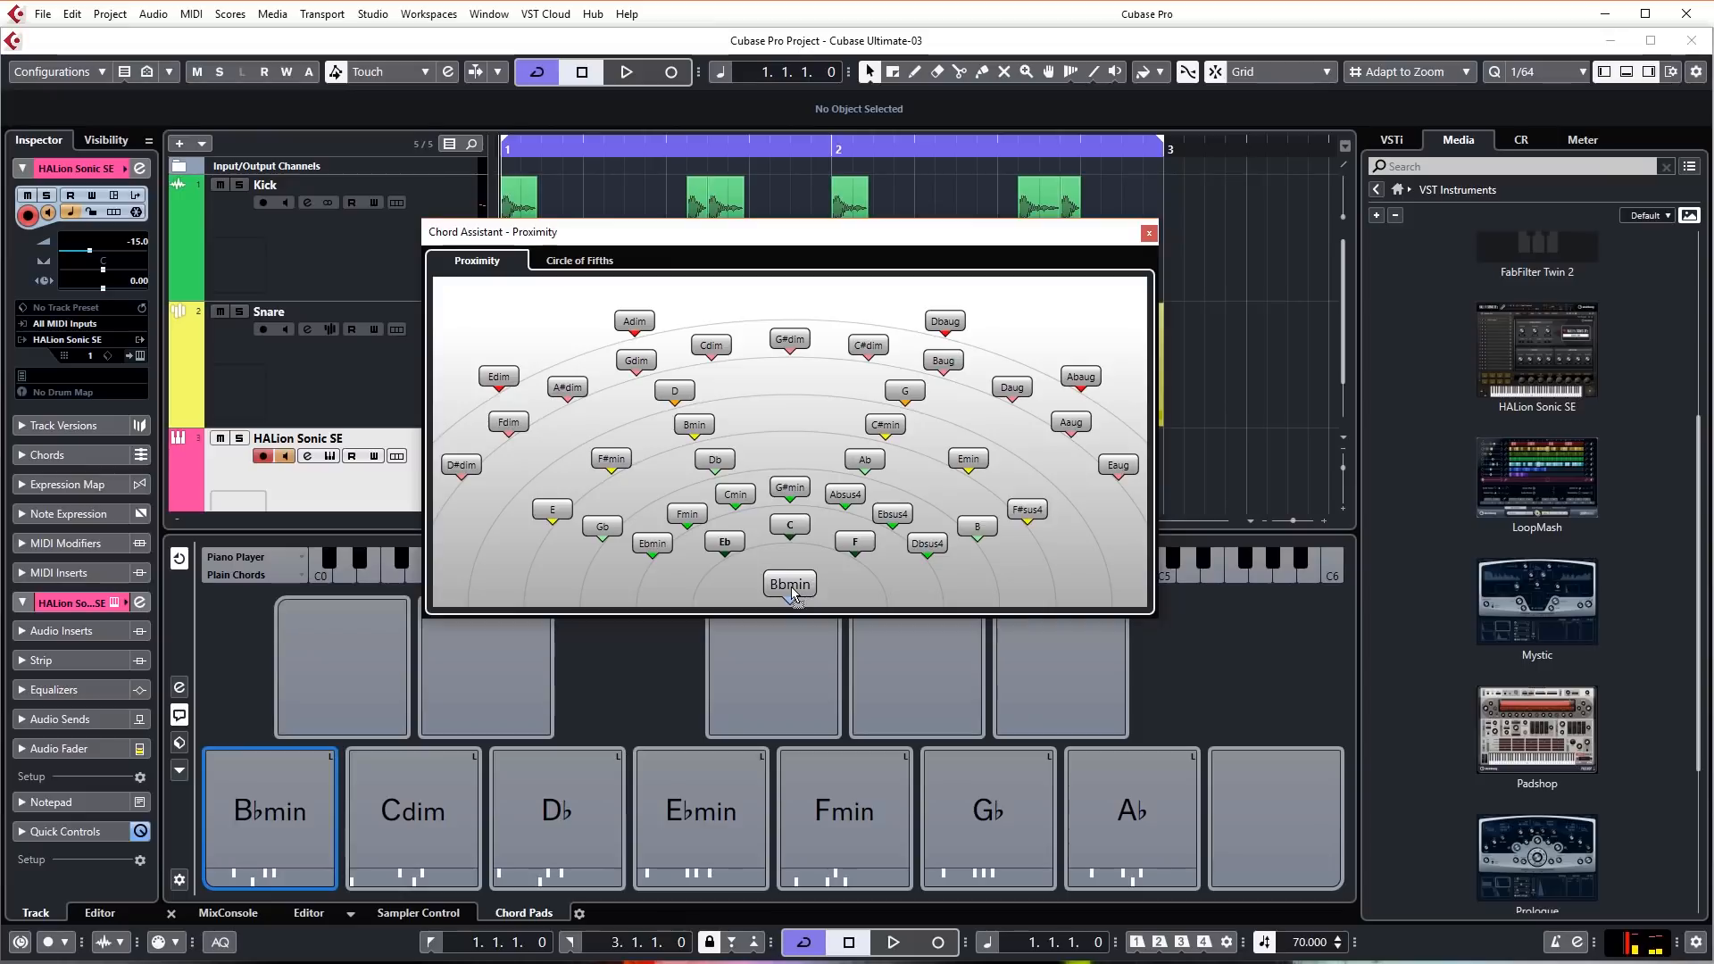
mouse_move(741, 559)
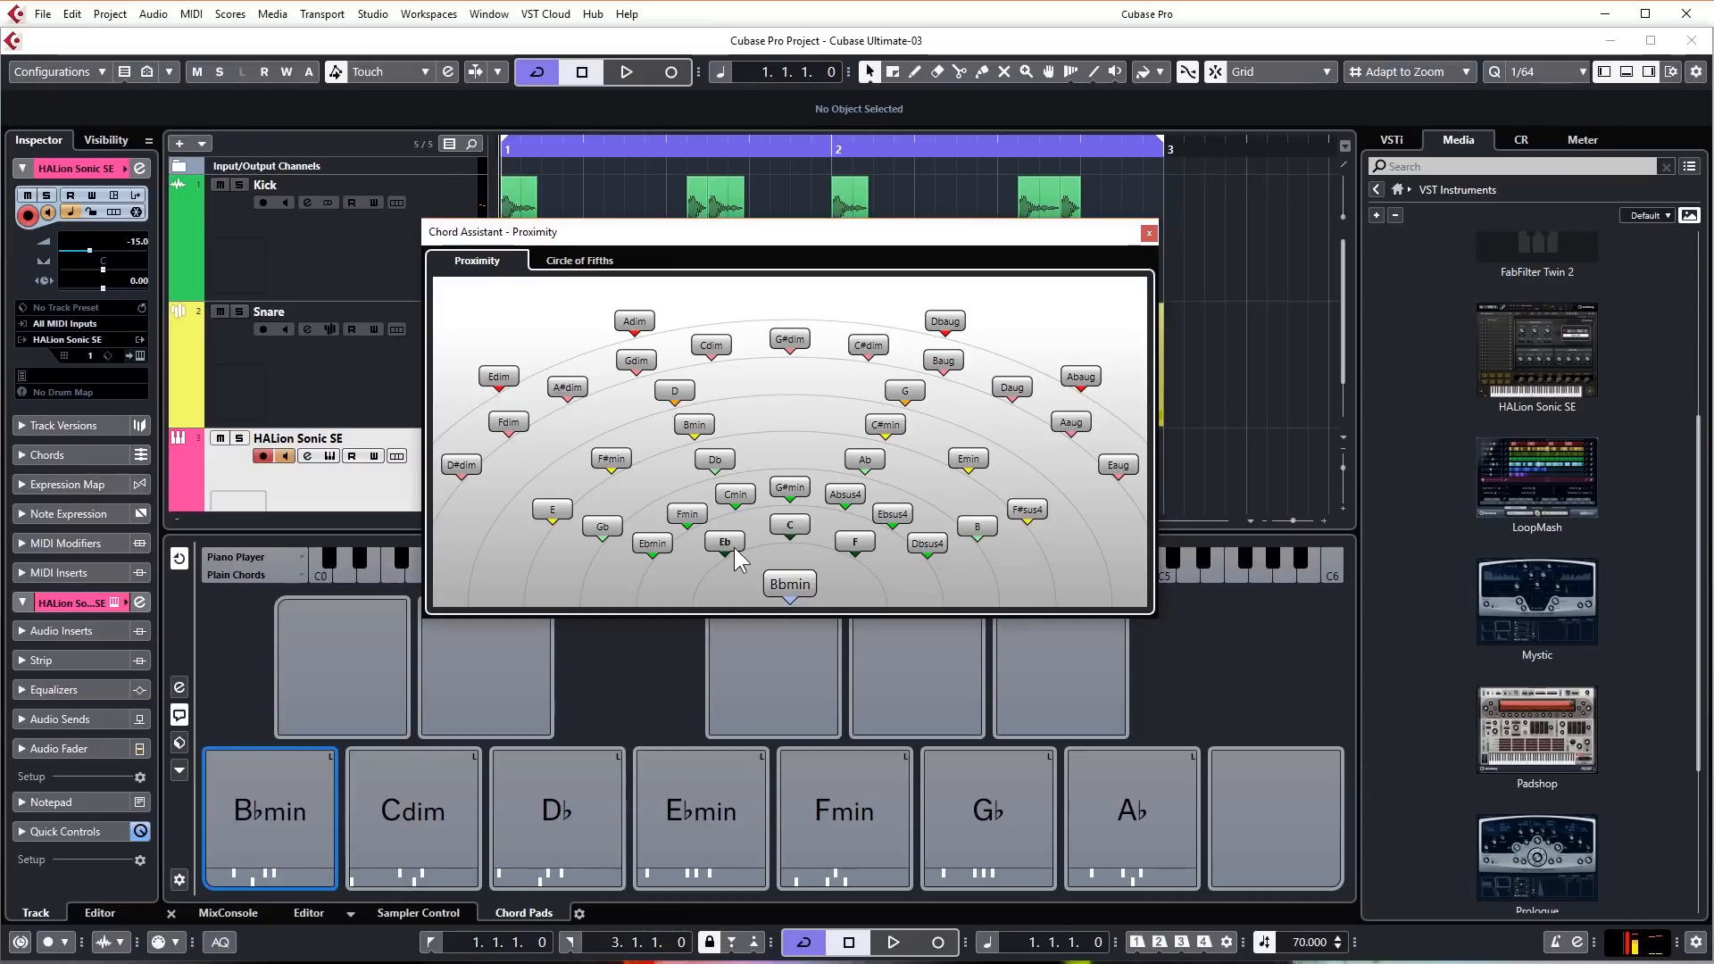
mouse_move(765, 561)
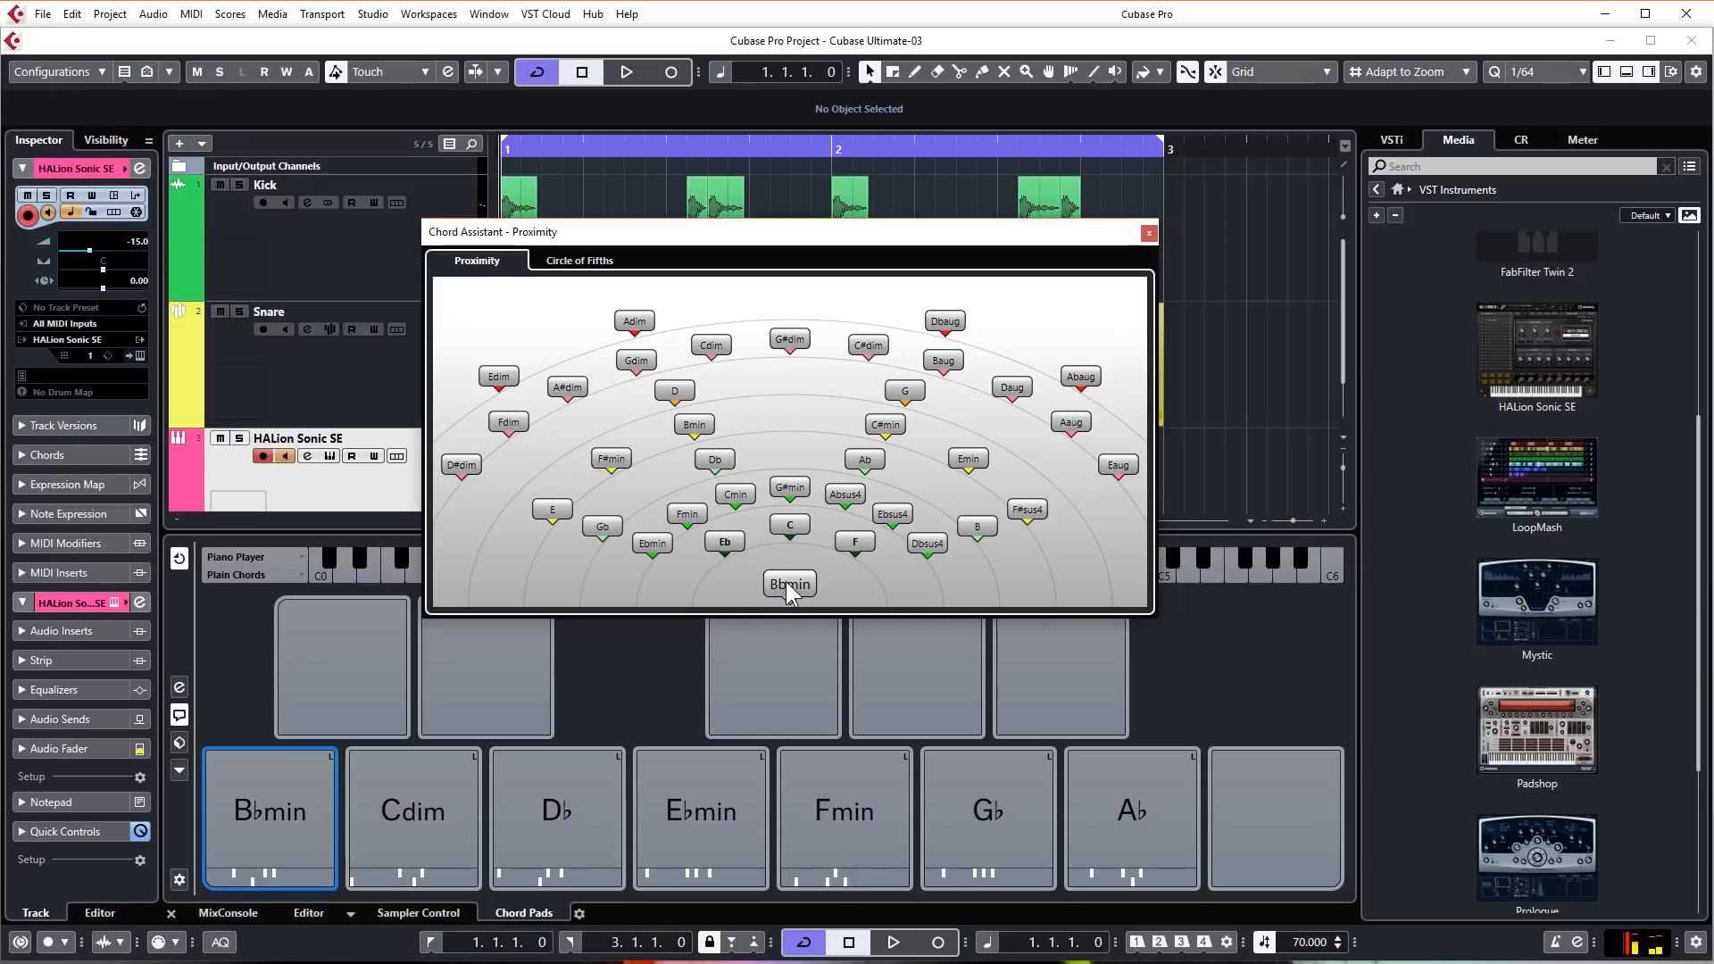
mouse_move(789, 590)
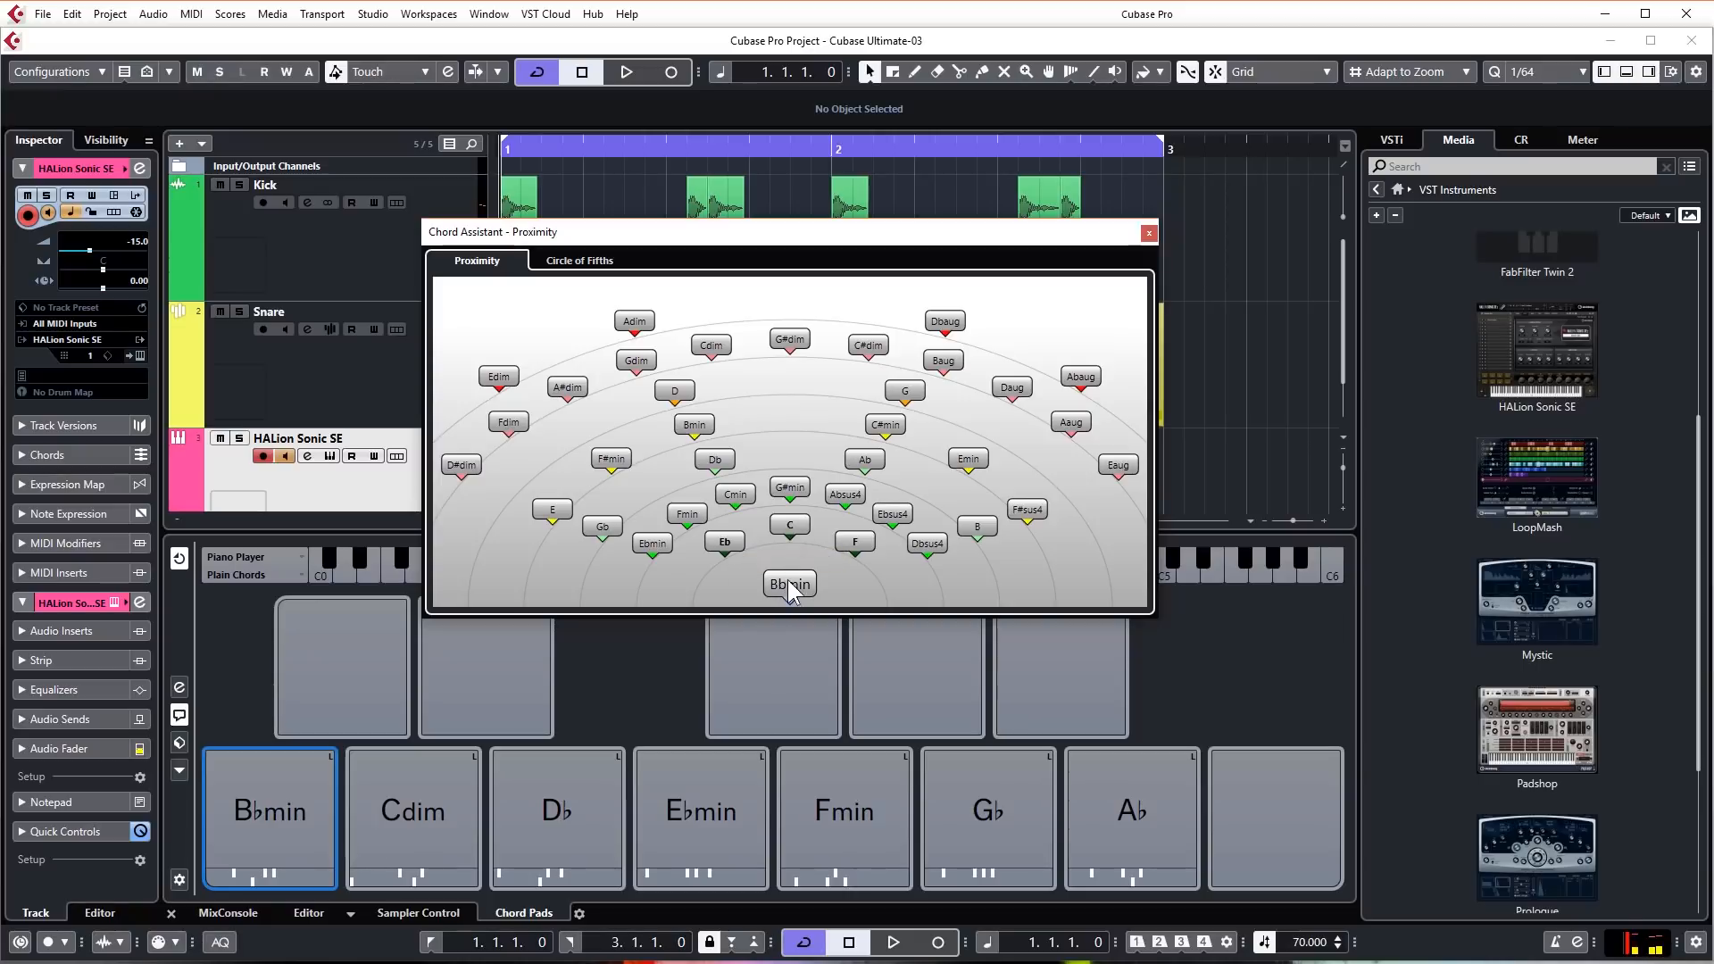
mouse_move(864, 546)
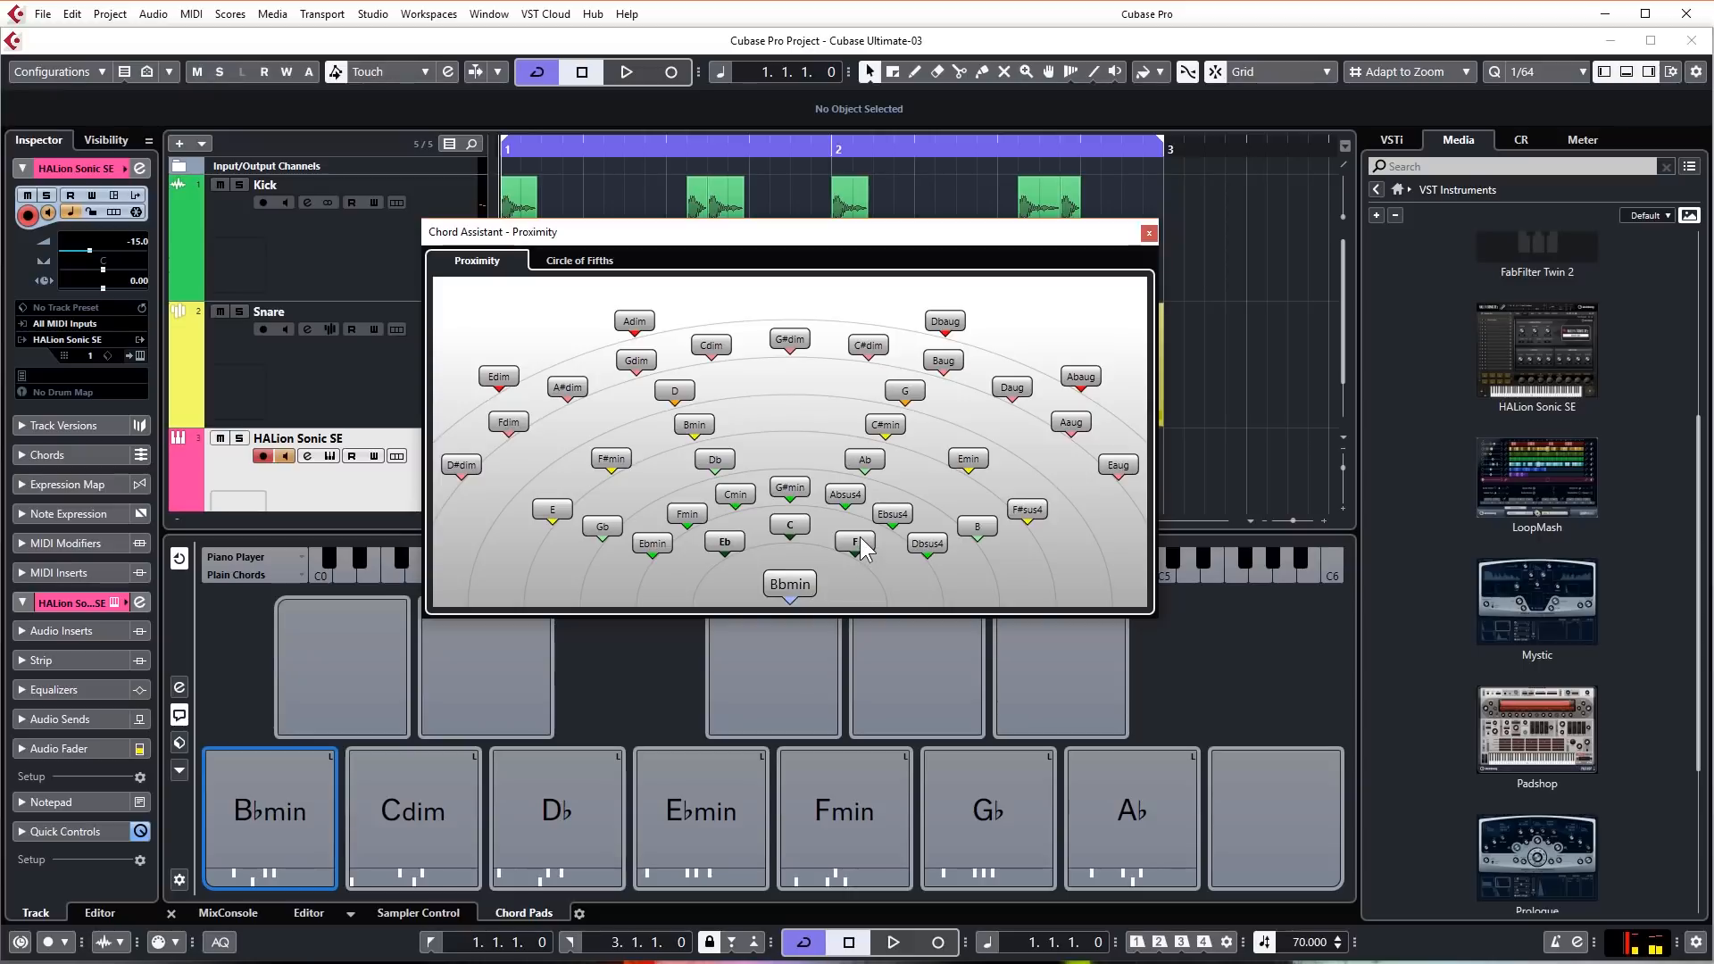
mouse_move(929, 552)
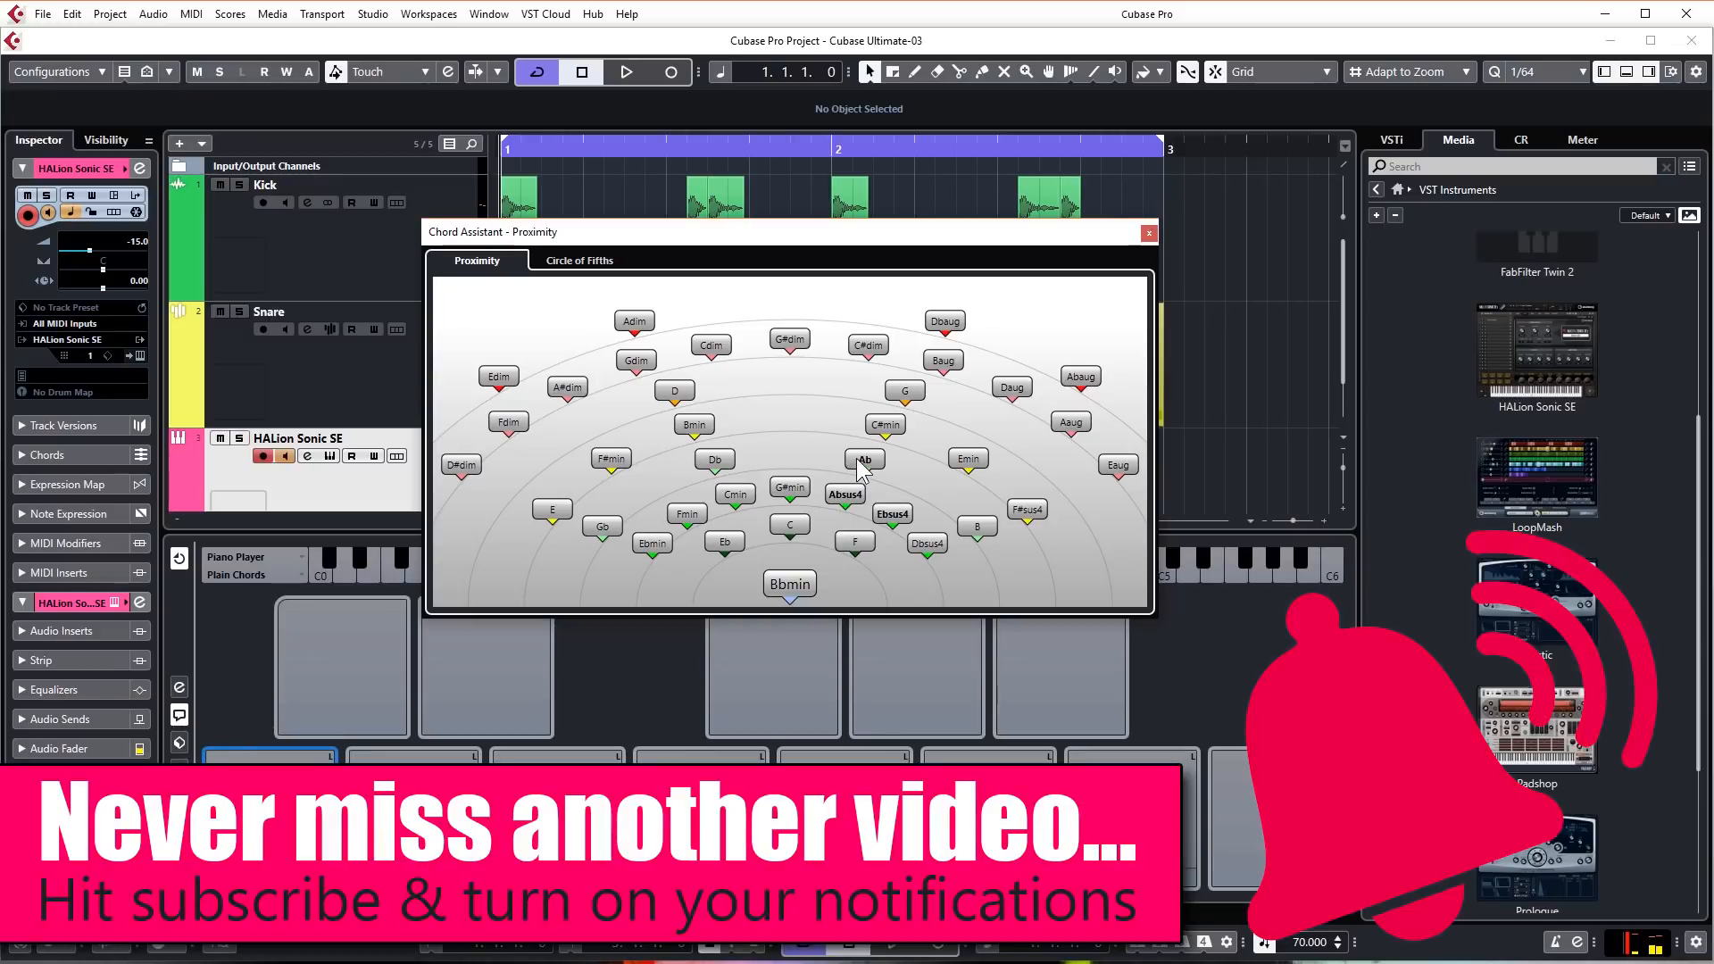
mouse_move(905, 450)
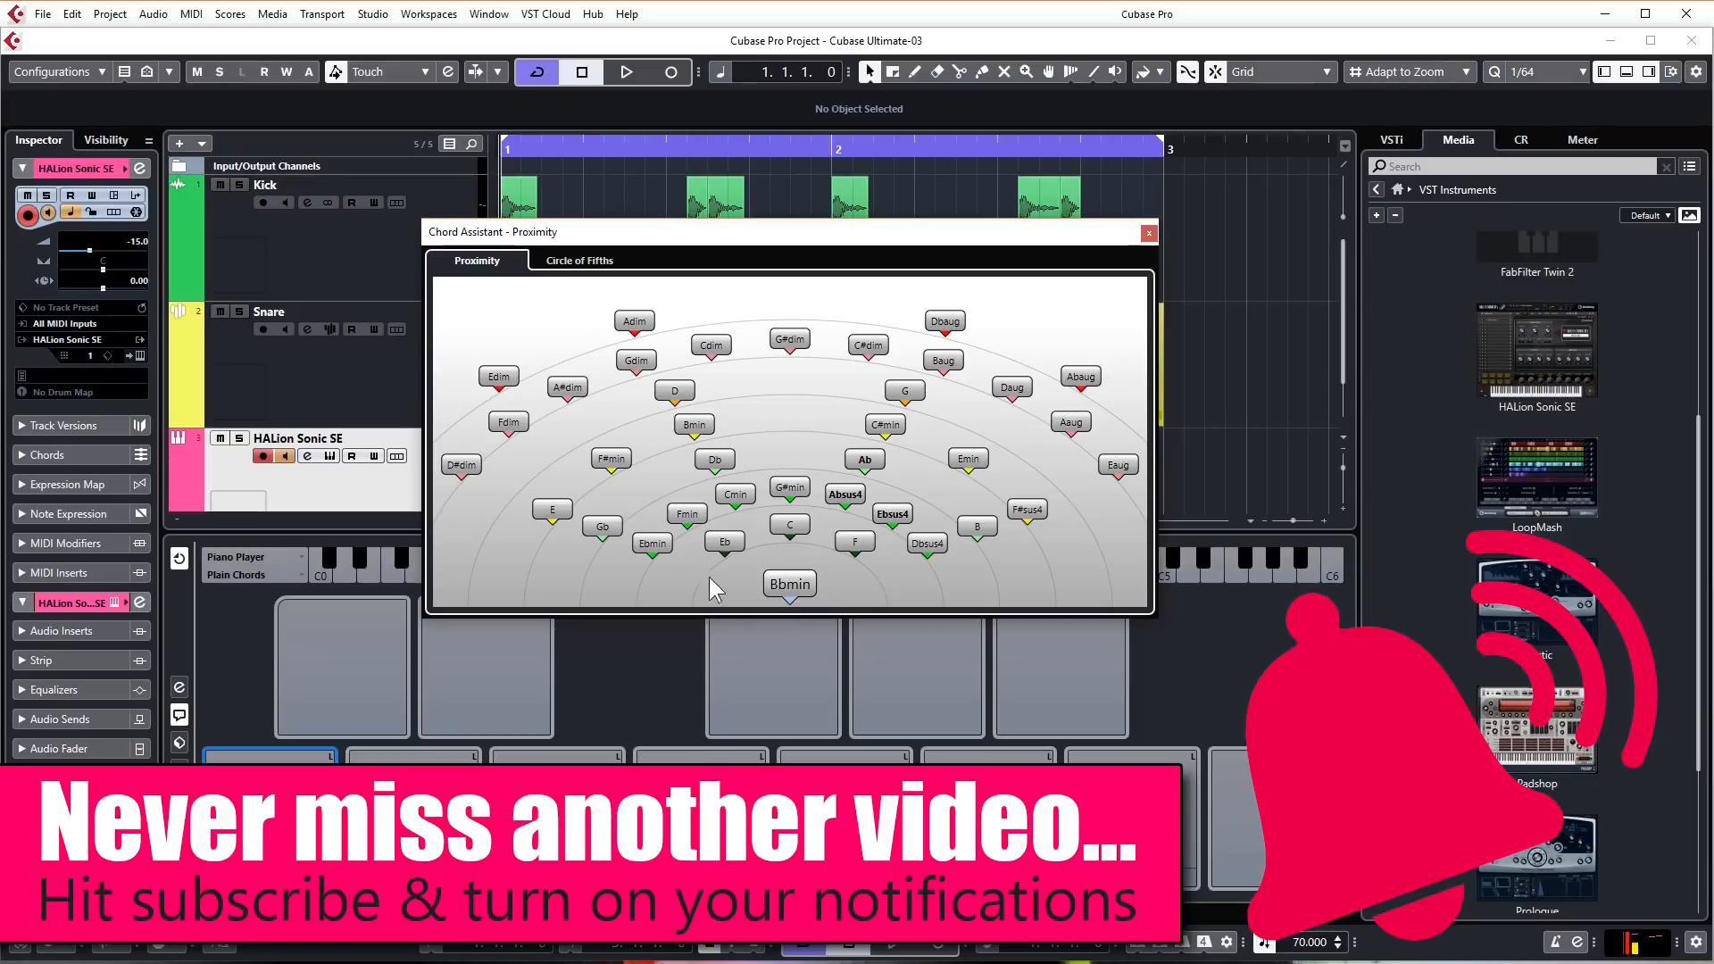
mouse_move(833, 592)
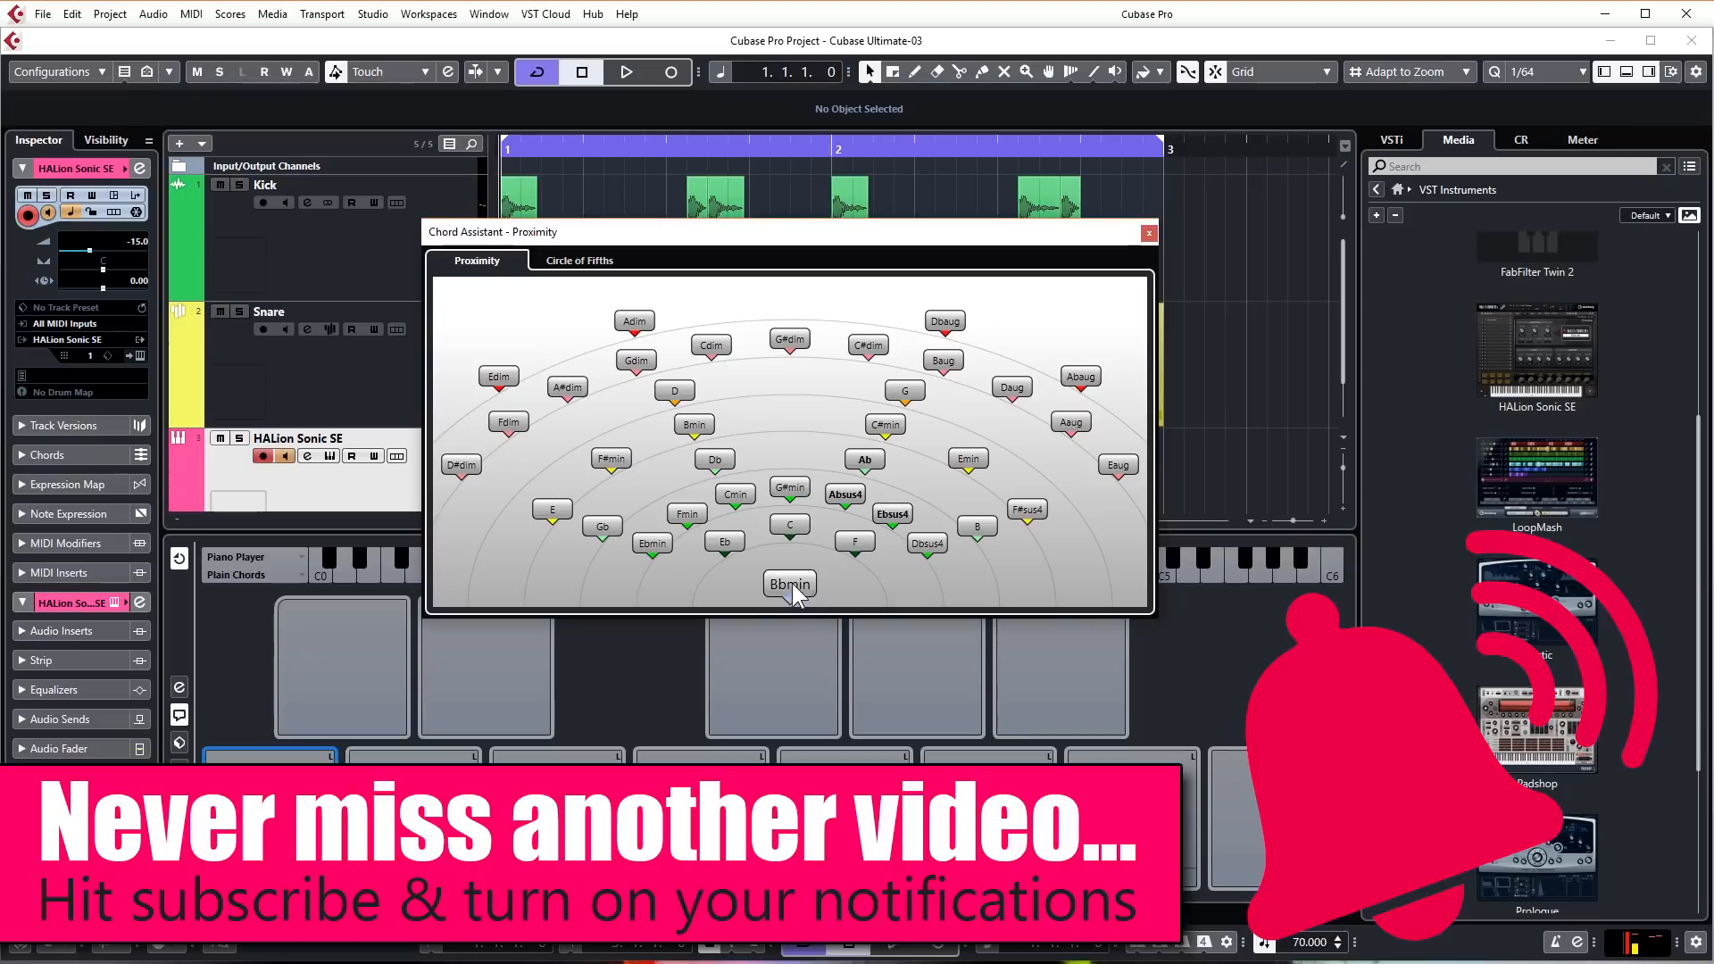
click(789, 583)
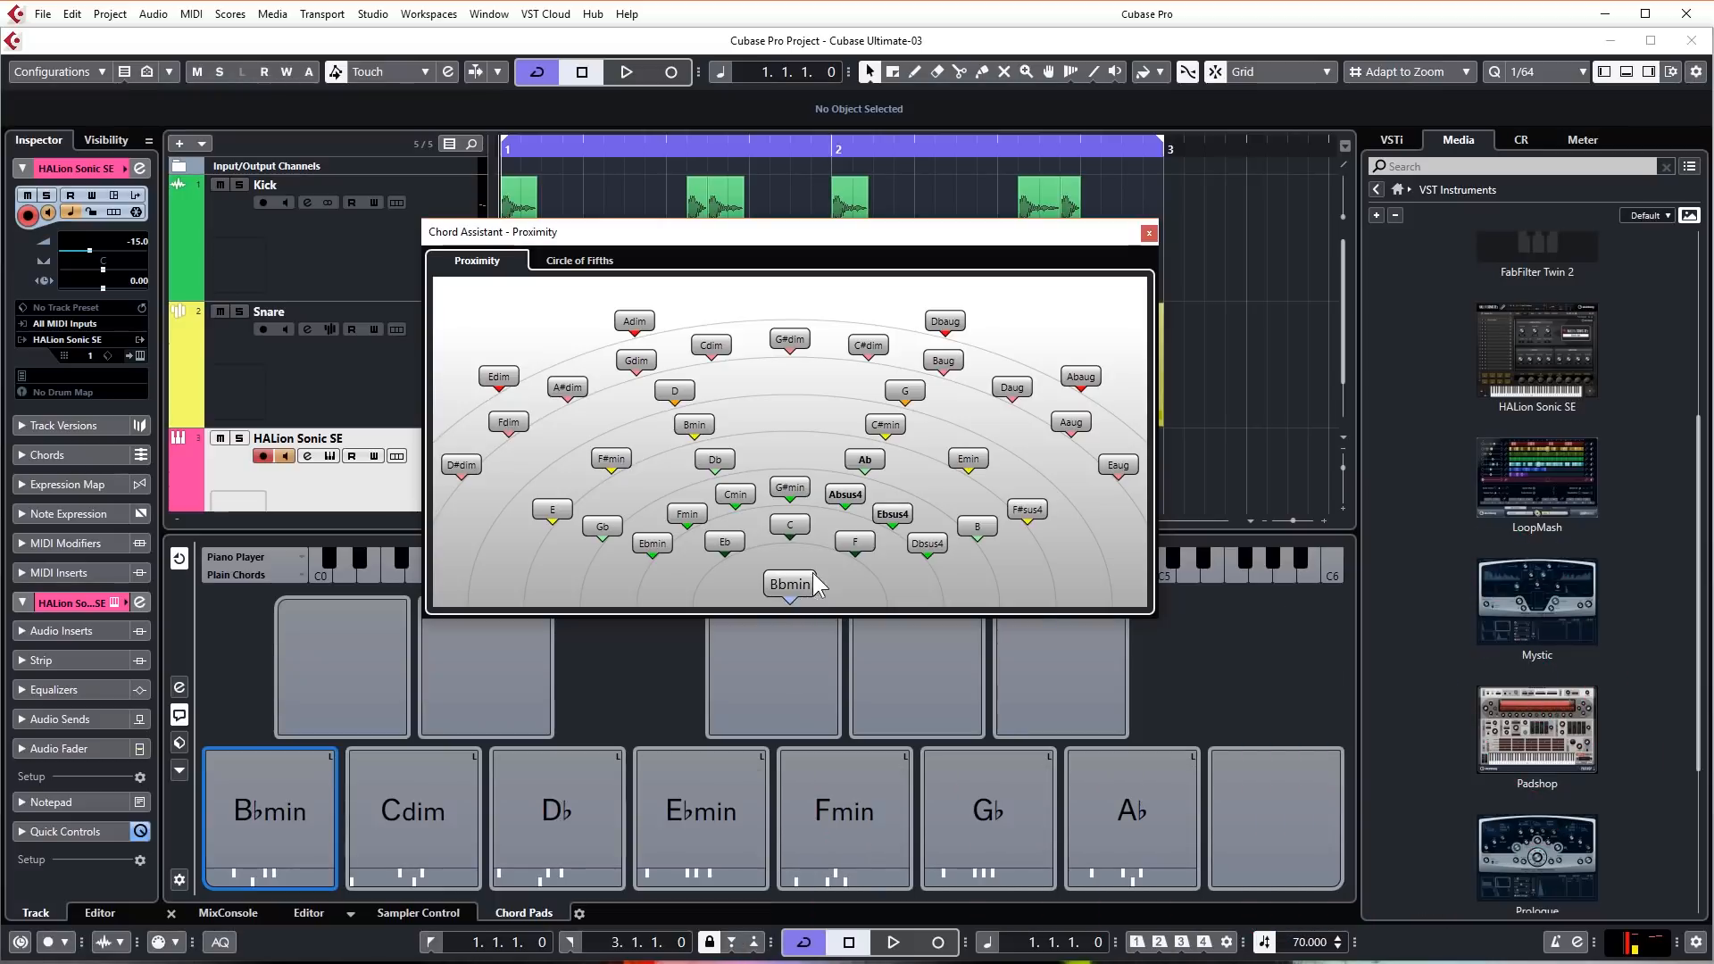
mouse_move(869, 590)
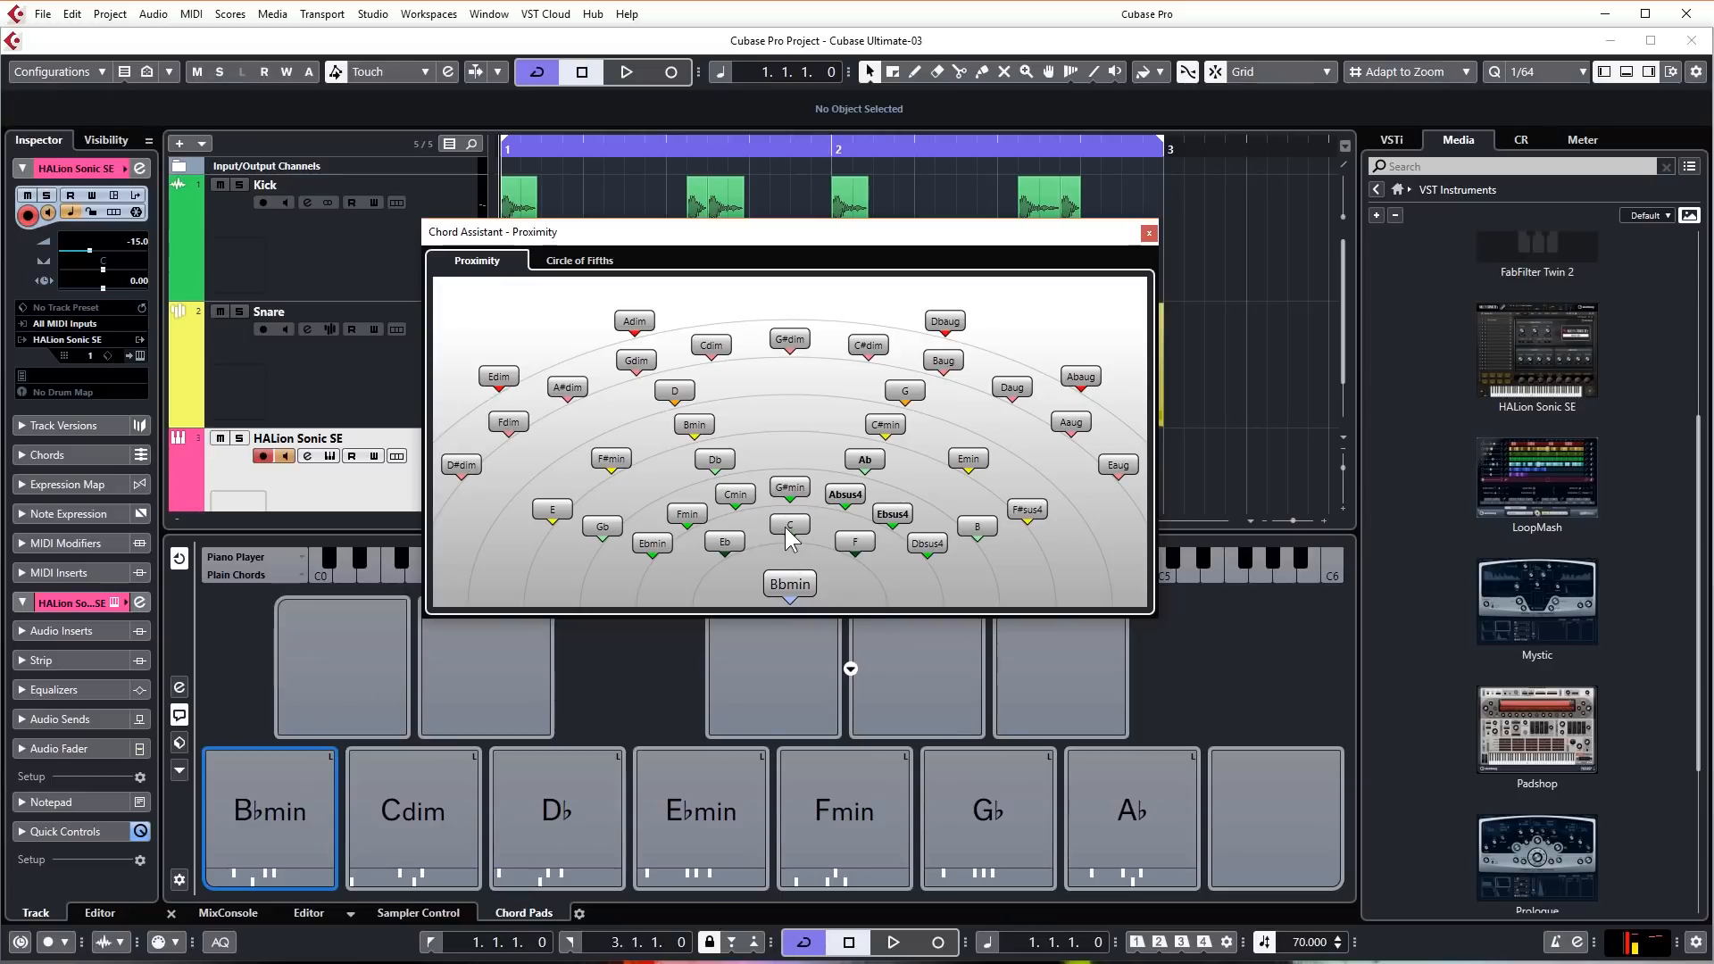
click(789, 526)
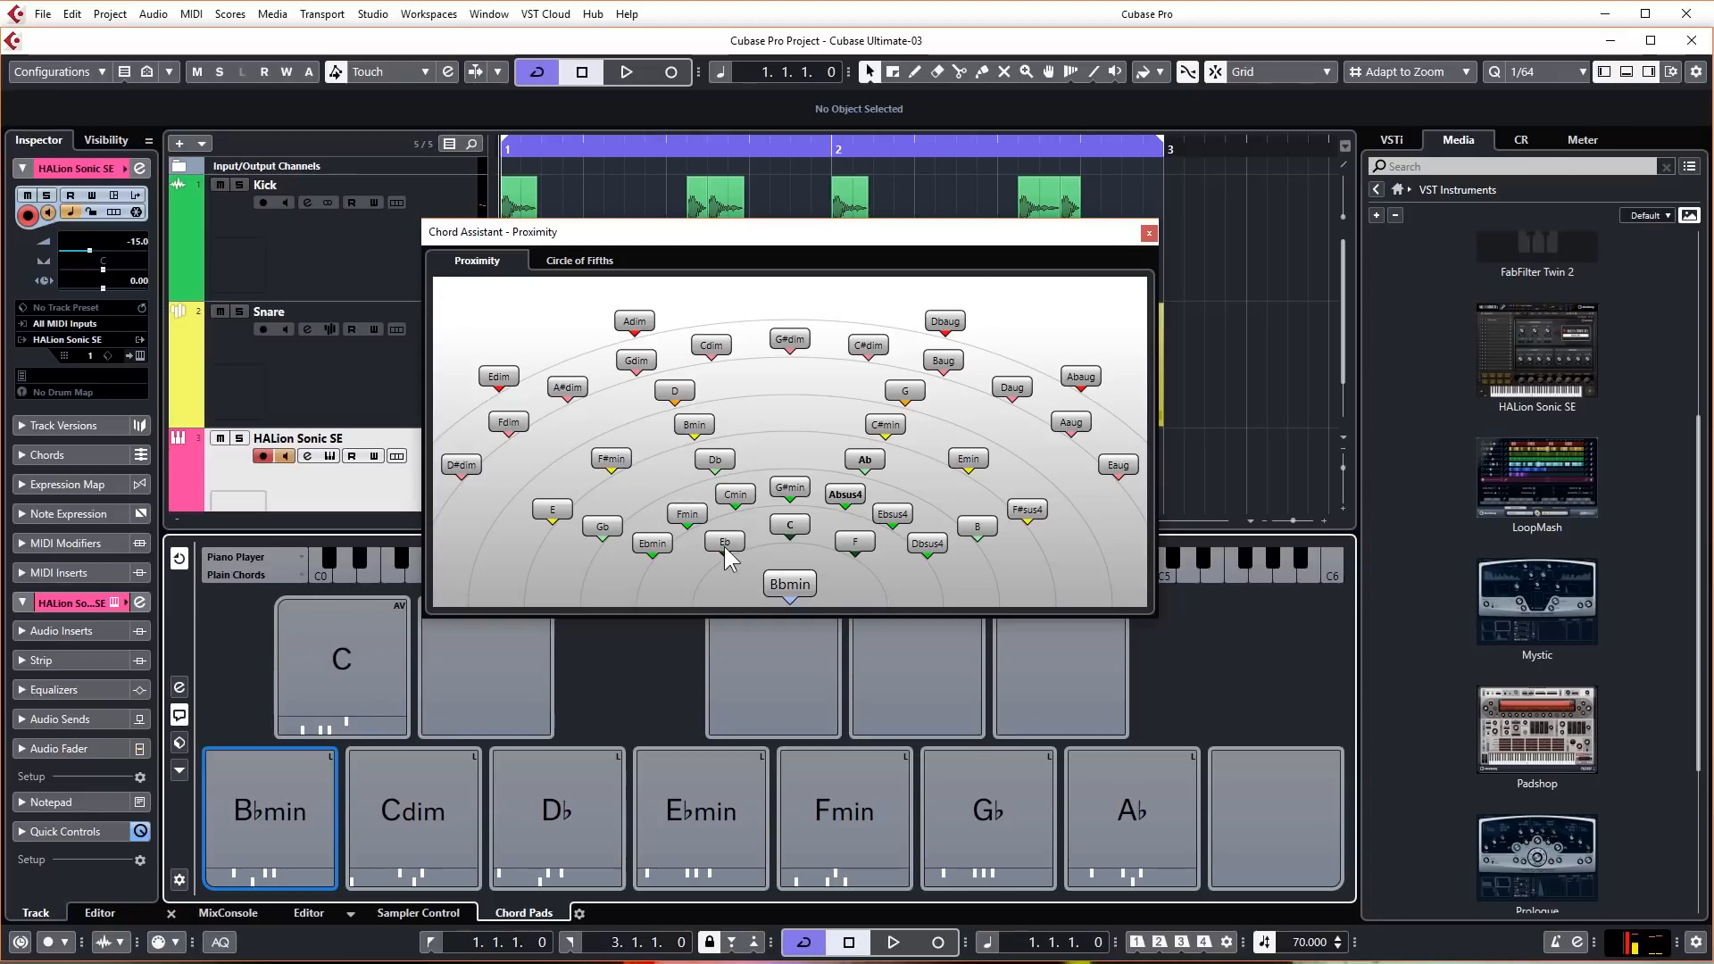
click(725, 542)
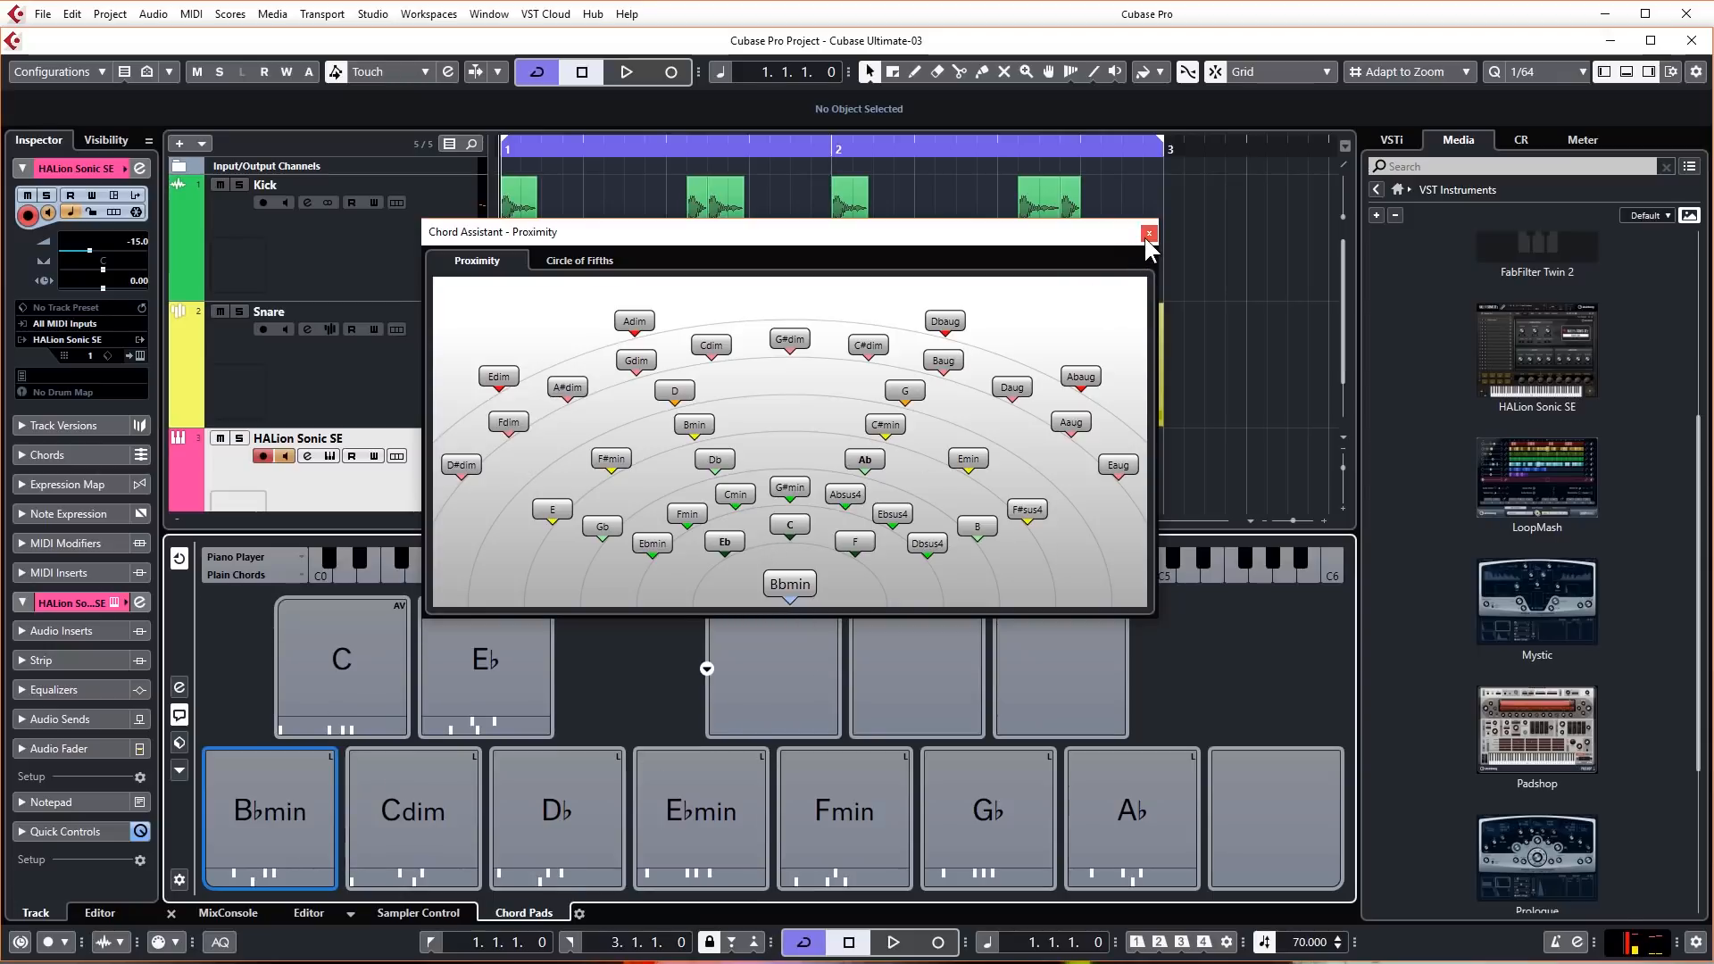
mouse_move(1148, 237)
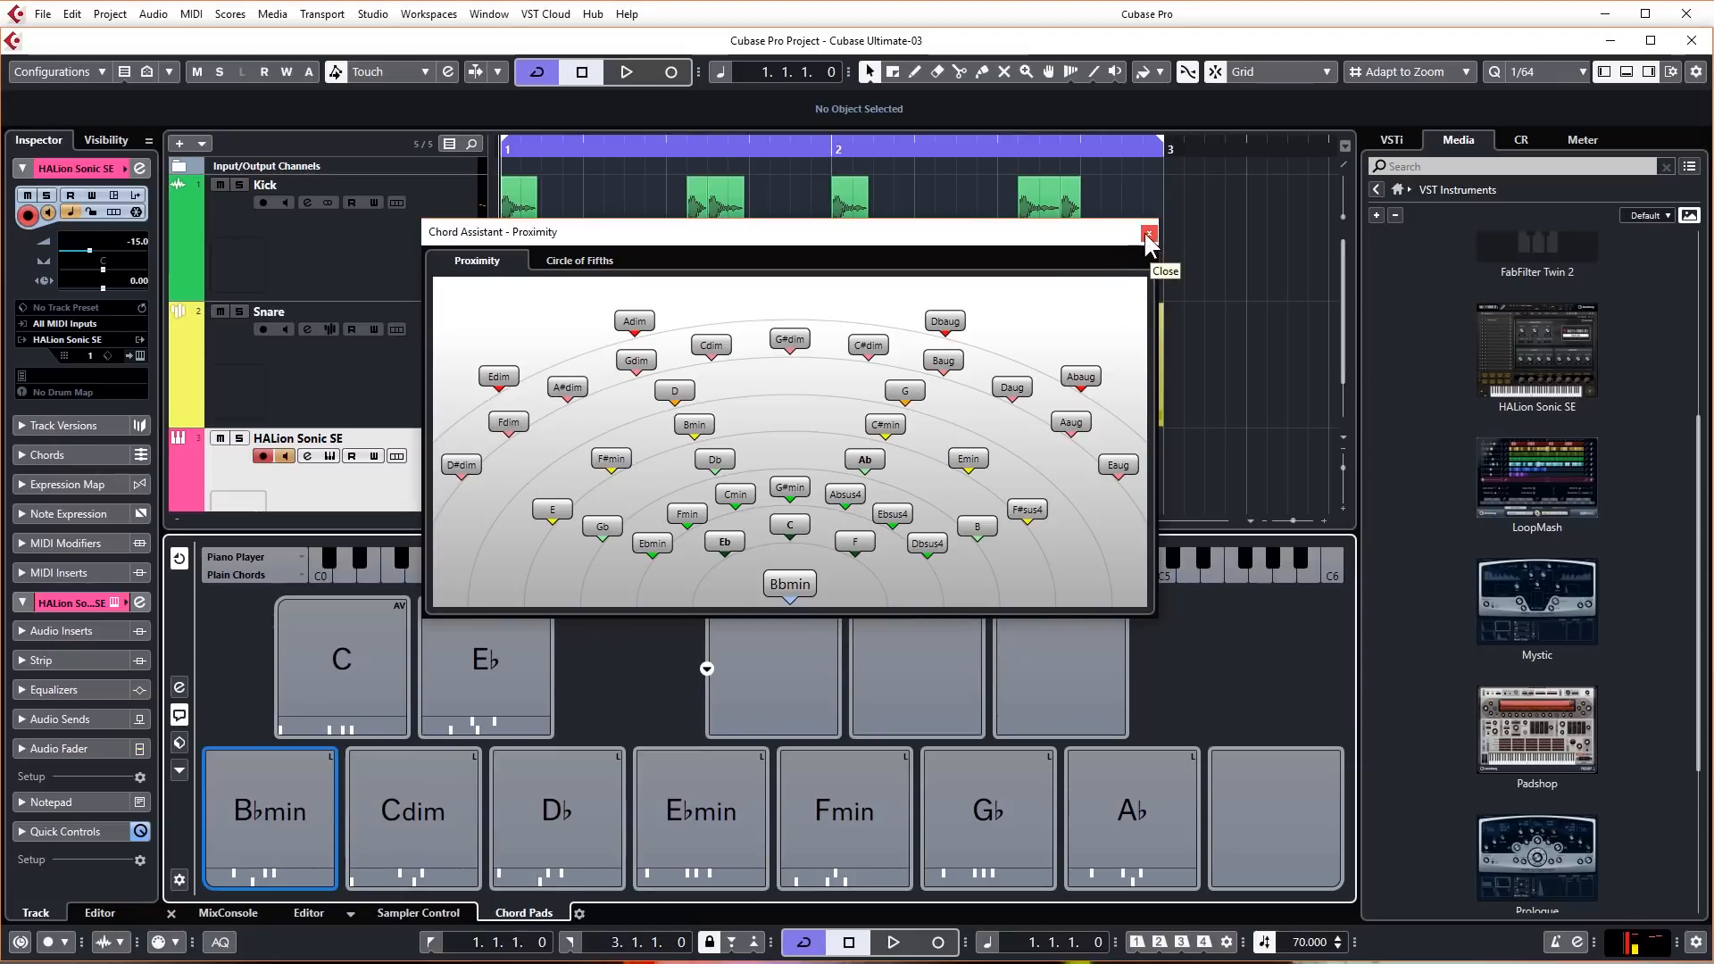
Step: Close the Chord Assistant and view the C pad in the Chord Editor
click(1147, 235)
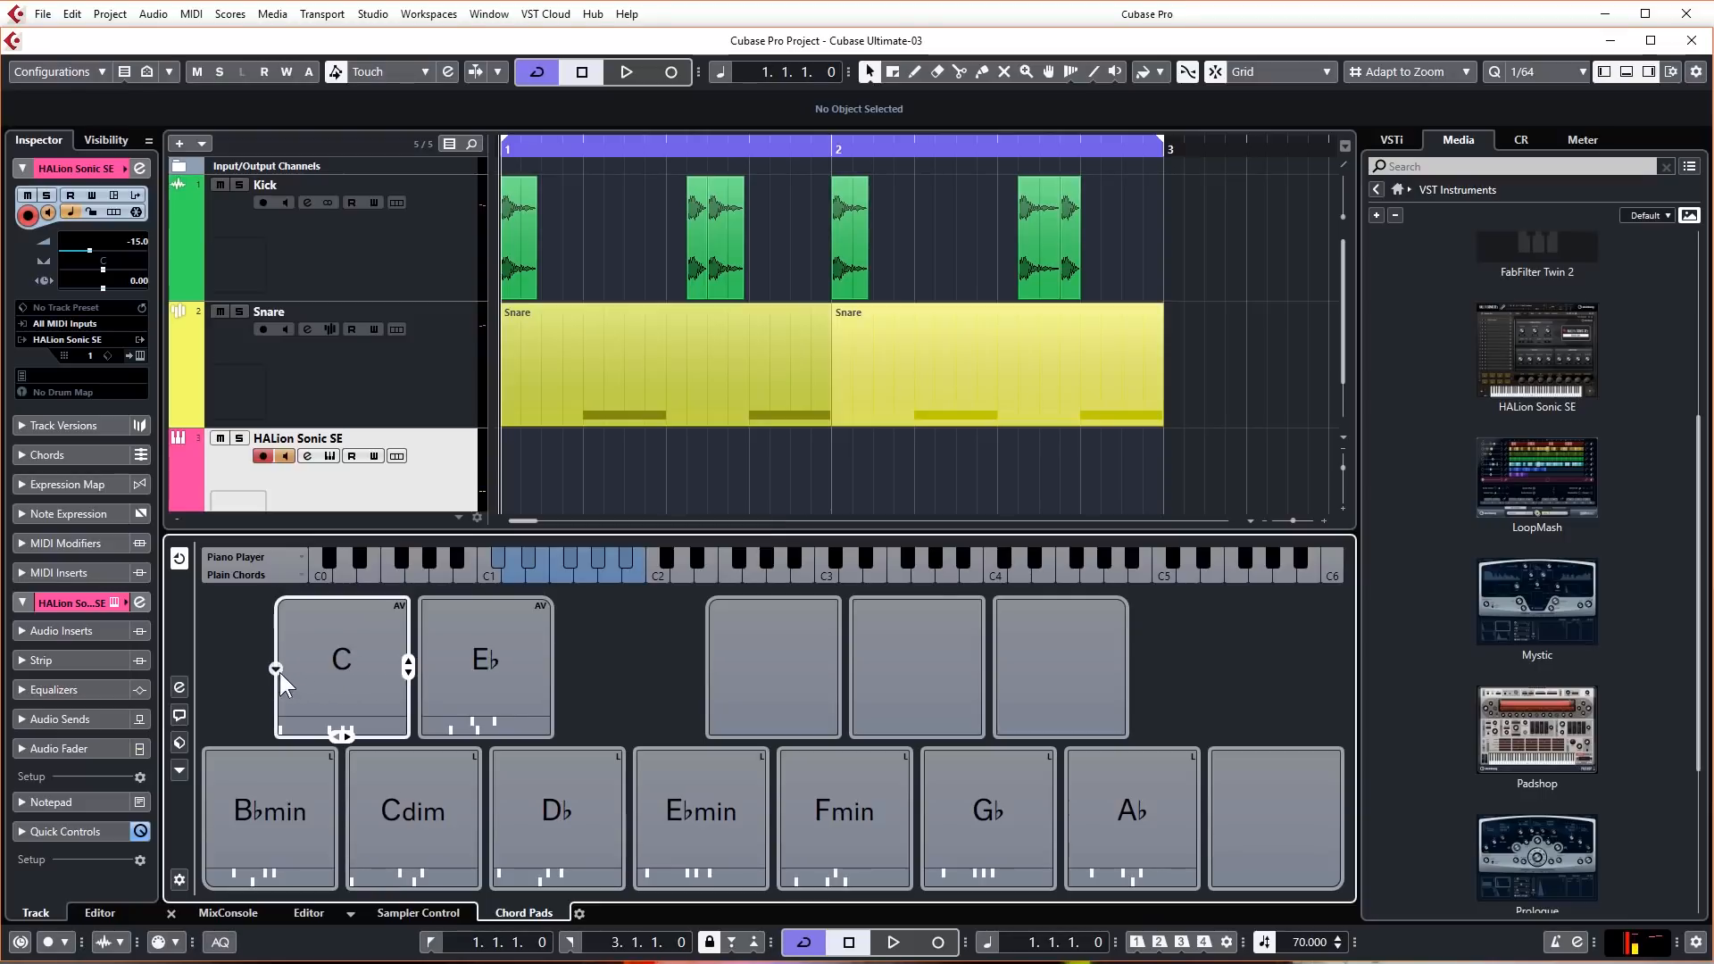
mouse_move(277, 669)
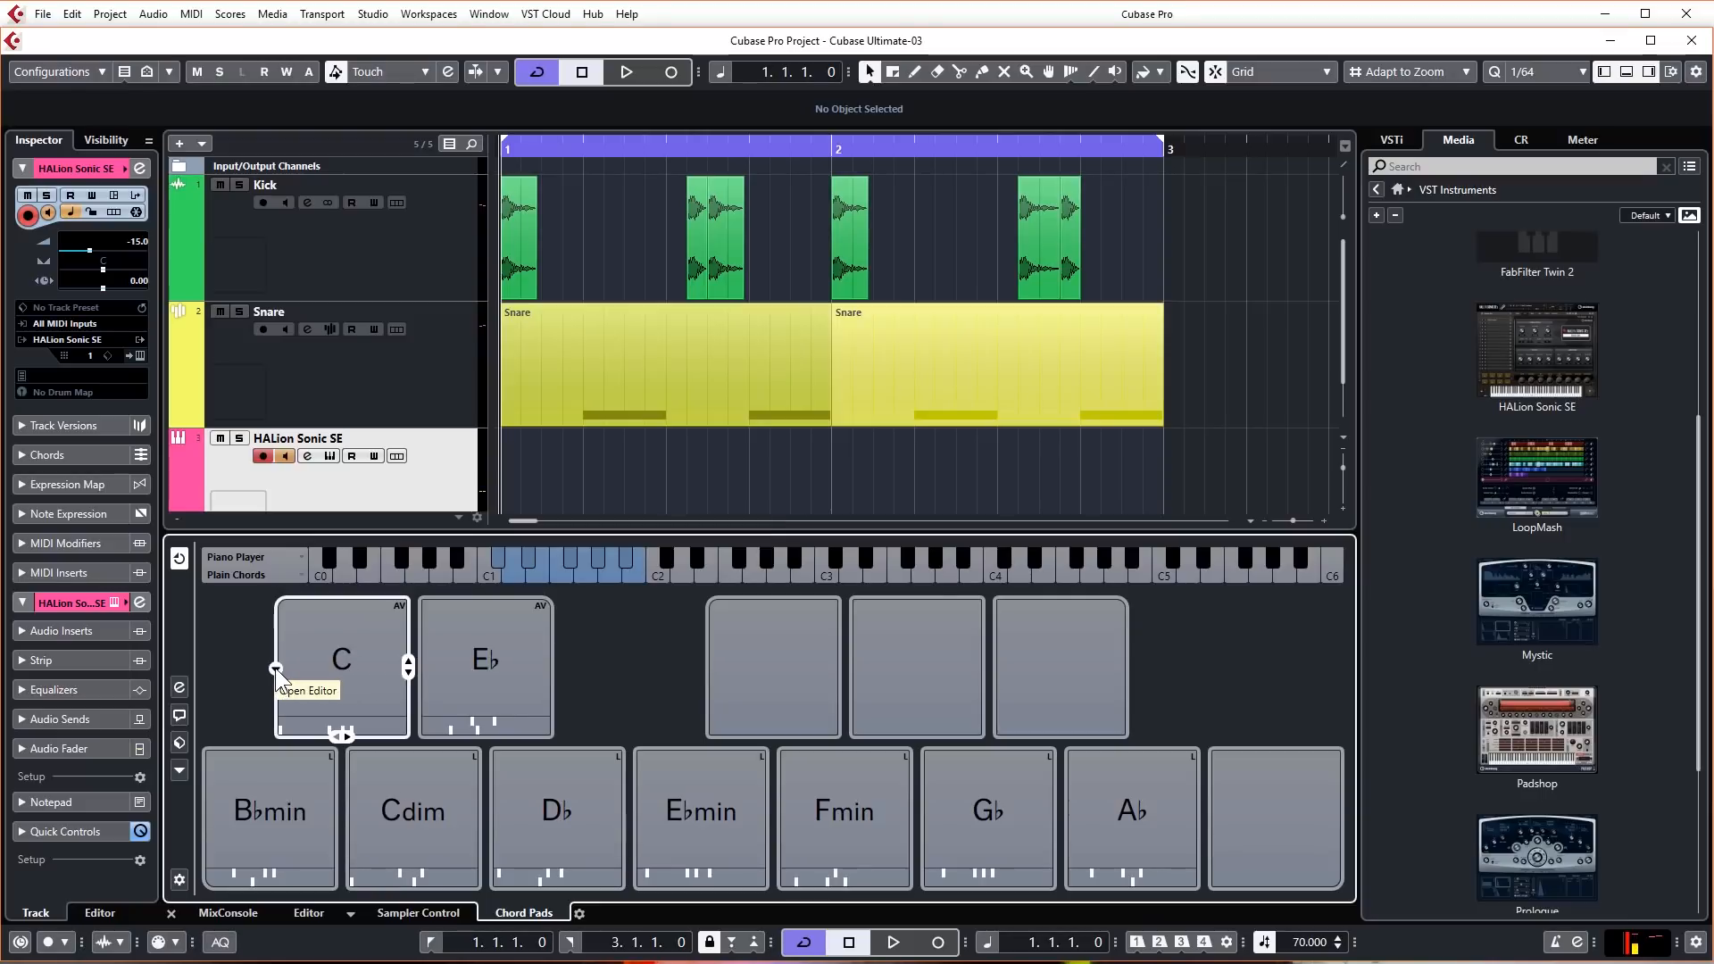
click(276, 671)
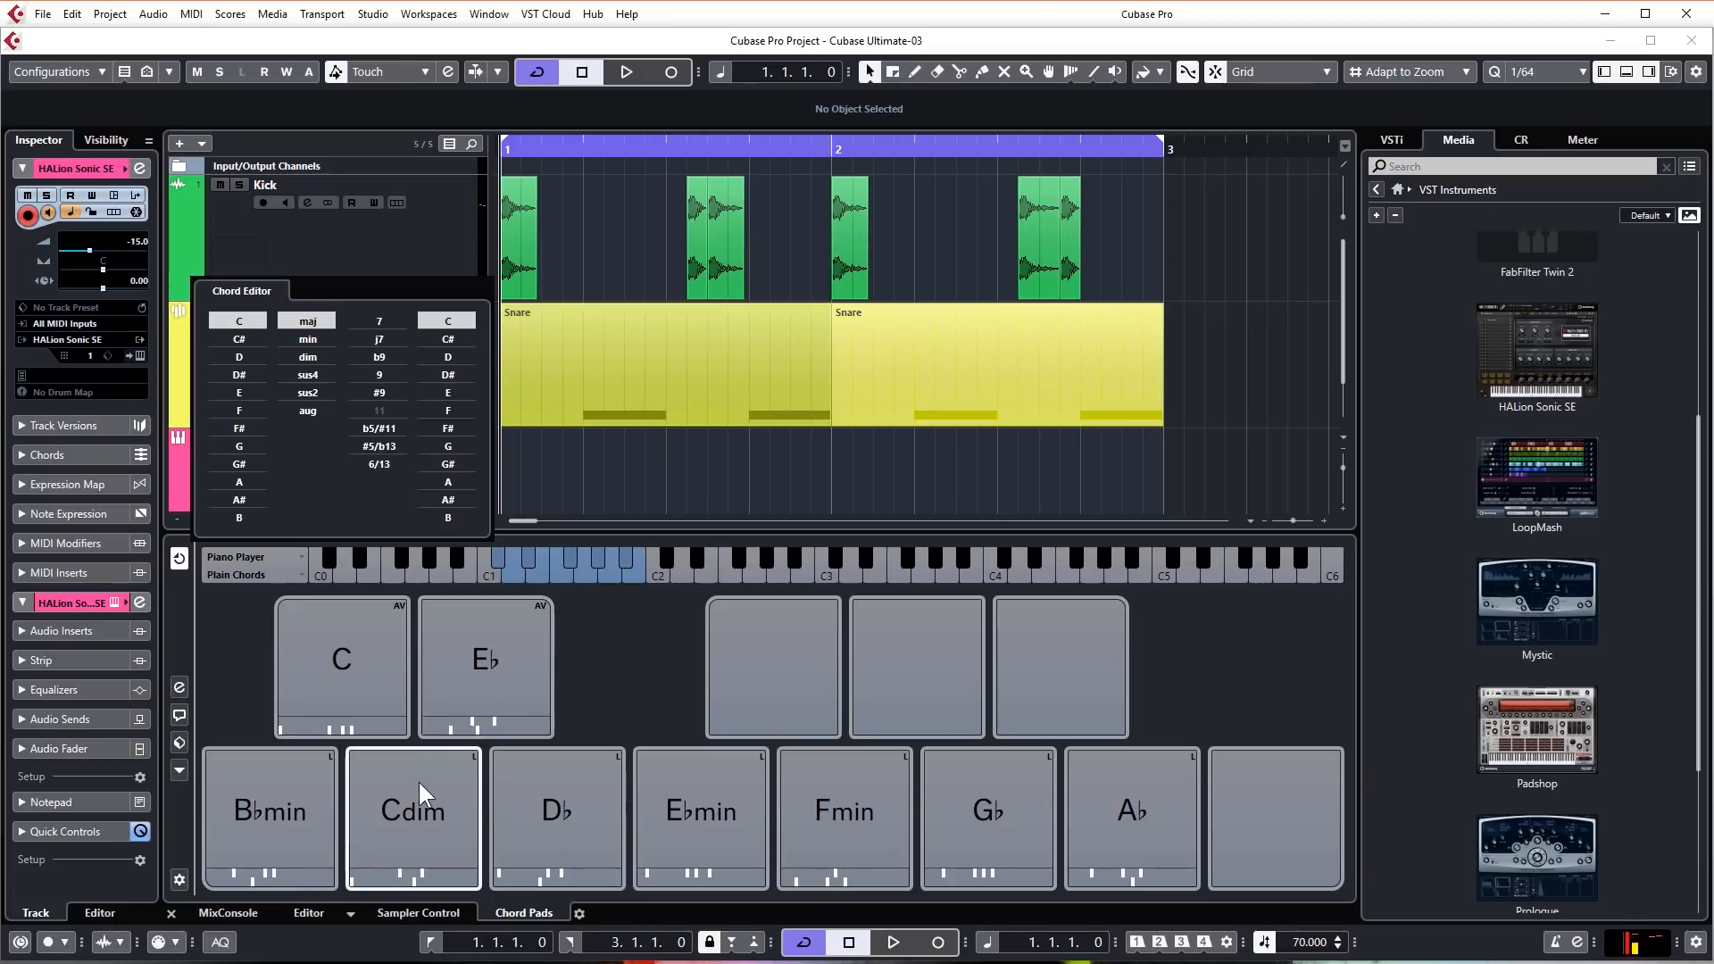
mouse_move(424, 809)
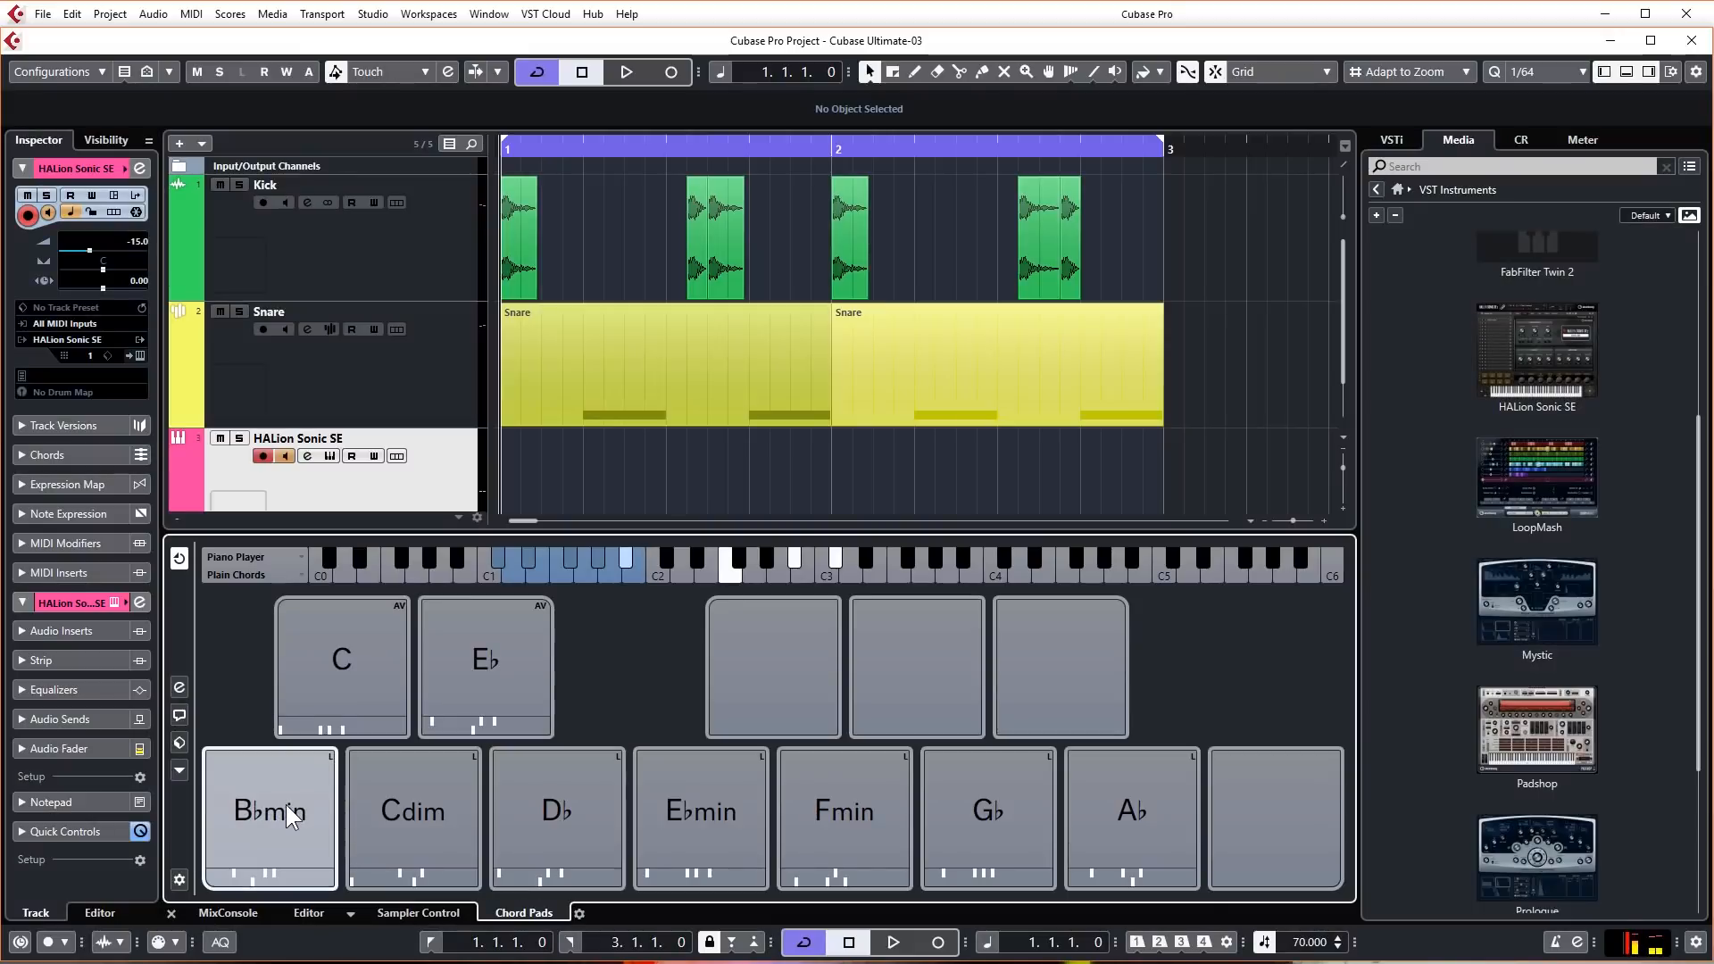
Step: Audition the B♭min pad and drag it onto the HALion Sonic SE track at bar 1
click(268, 817)
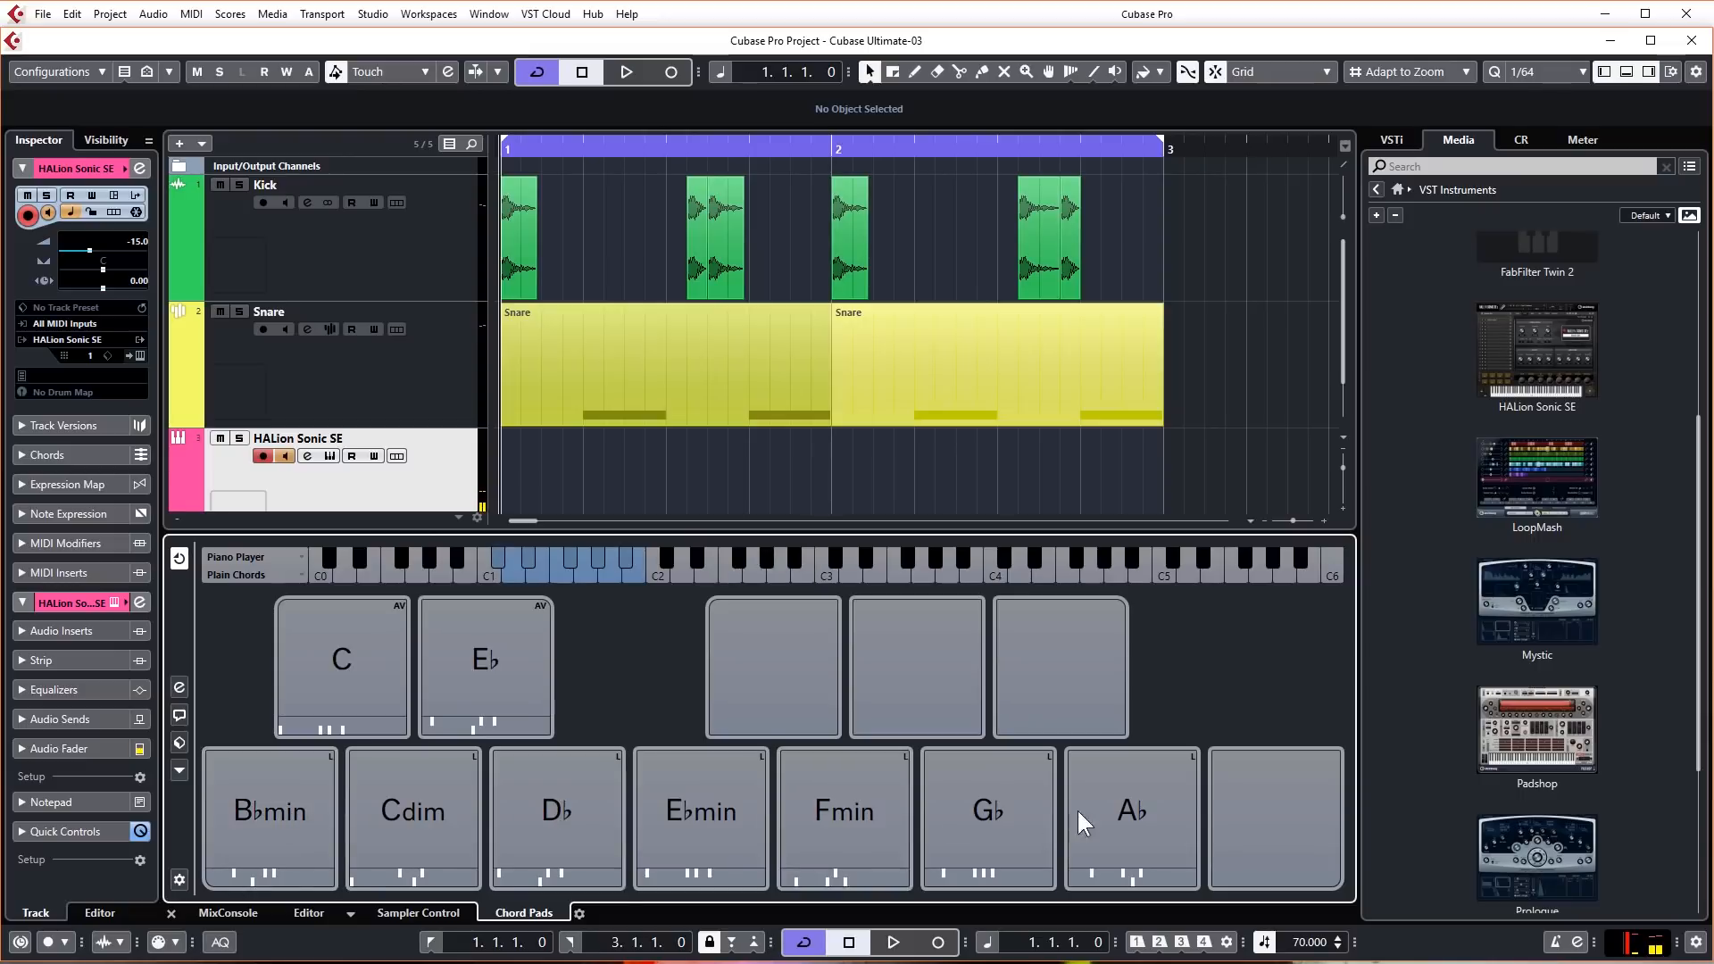
click(1130, 817)
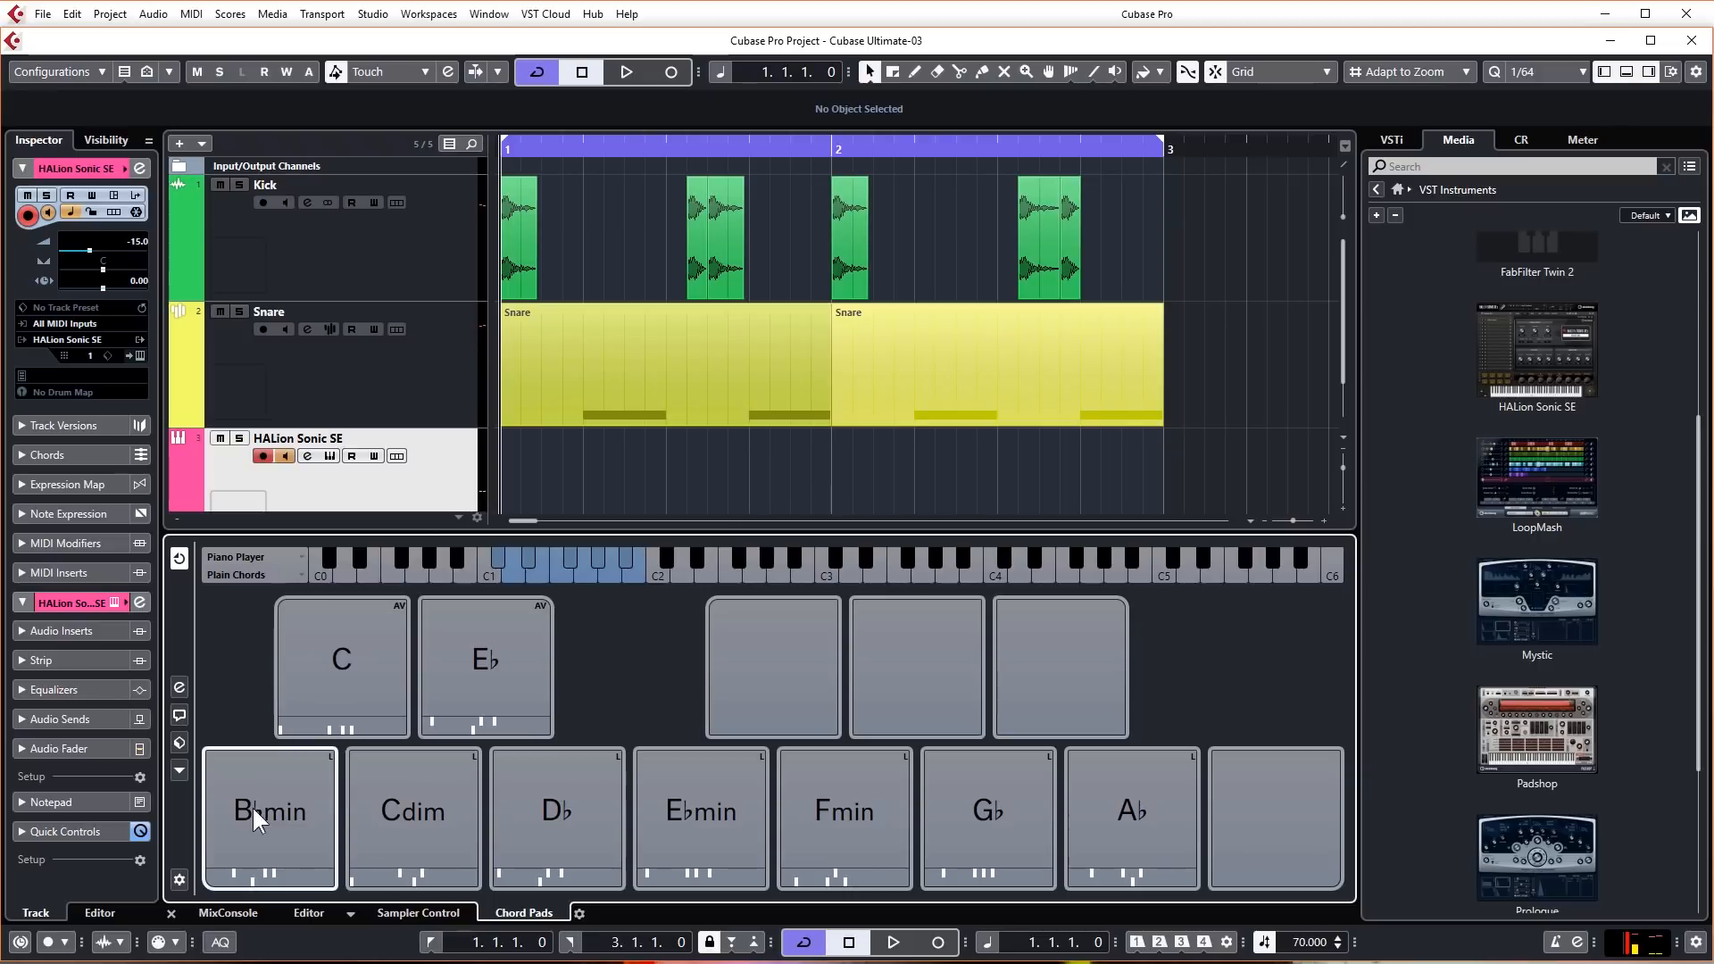
mouse_move(278, 807)
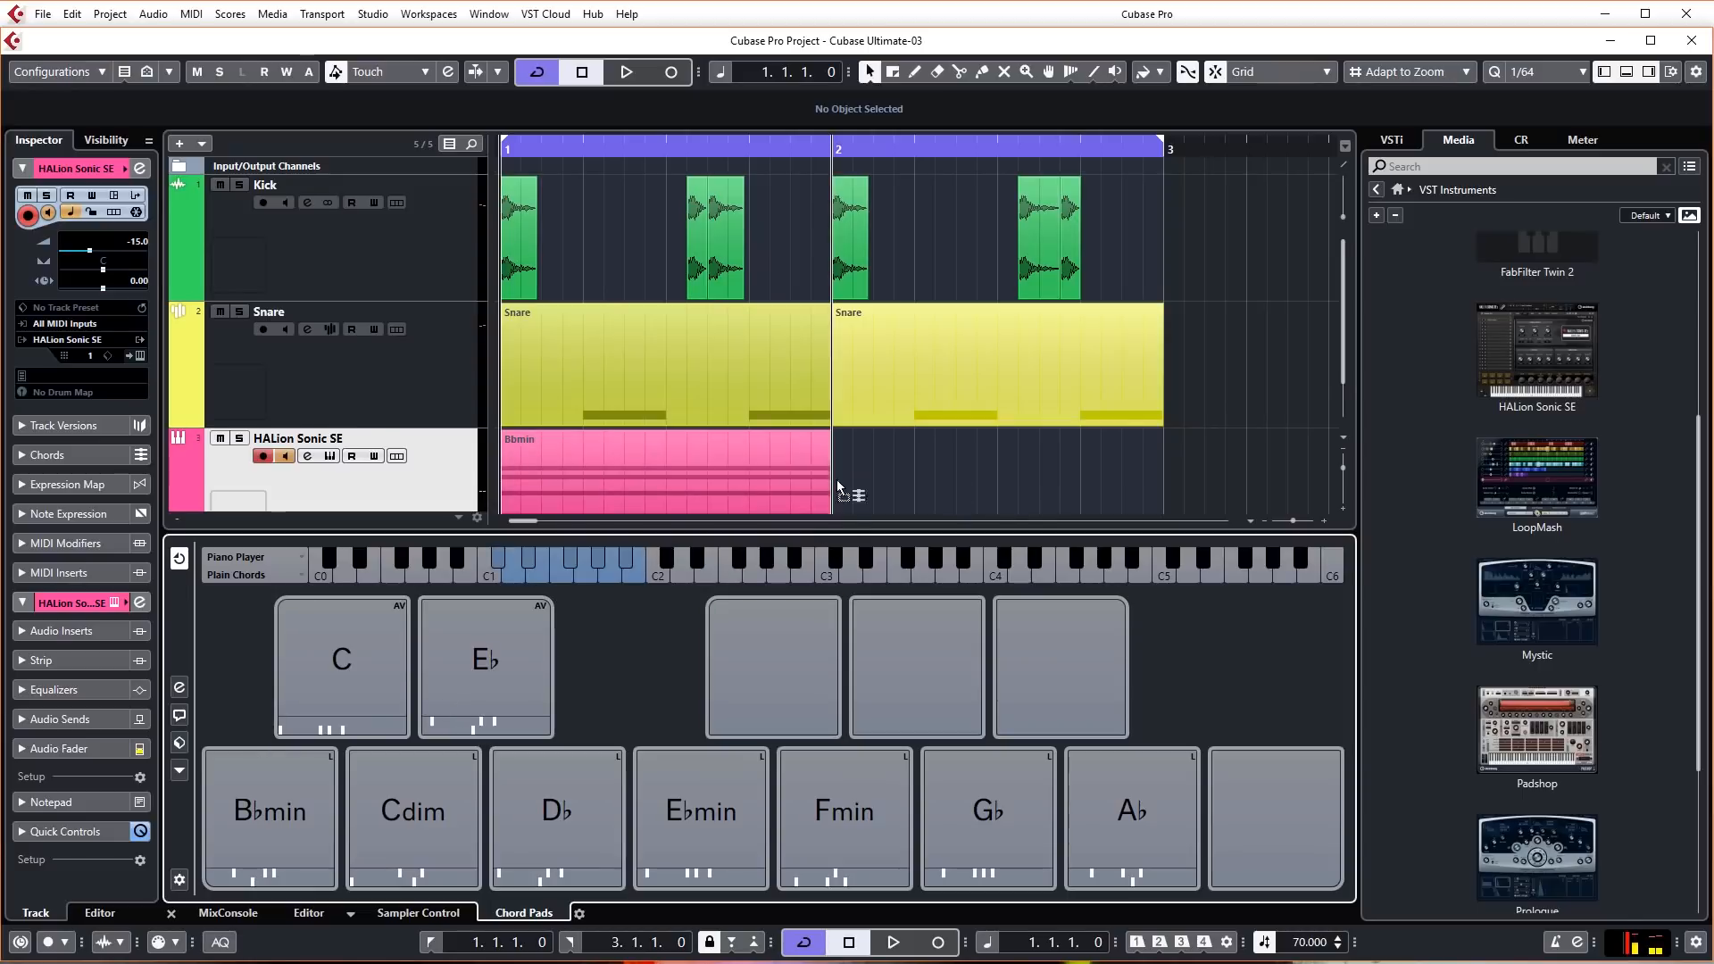
Step: Deselect the copied drum events and play the four-bar beat with chords, then stop
click(915, 667)
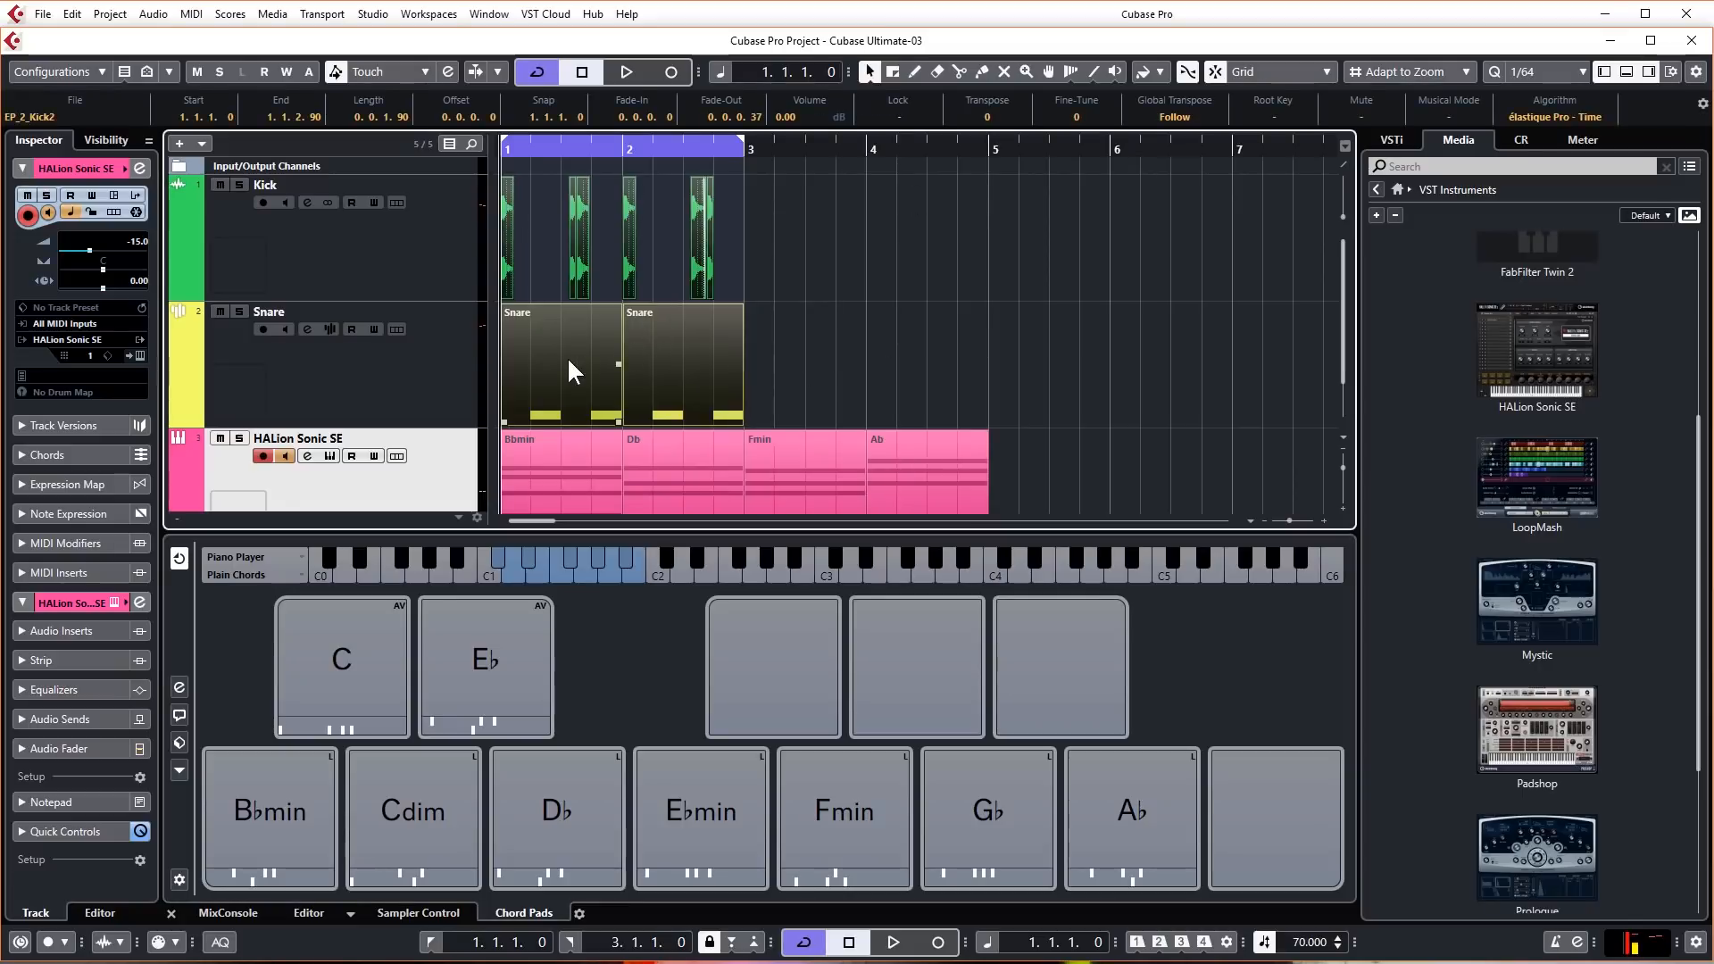
mouse_move(842, 303)
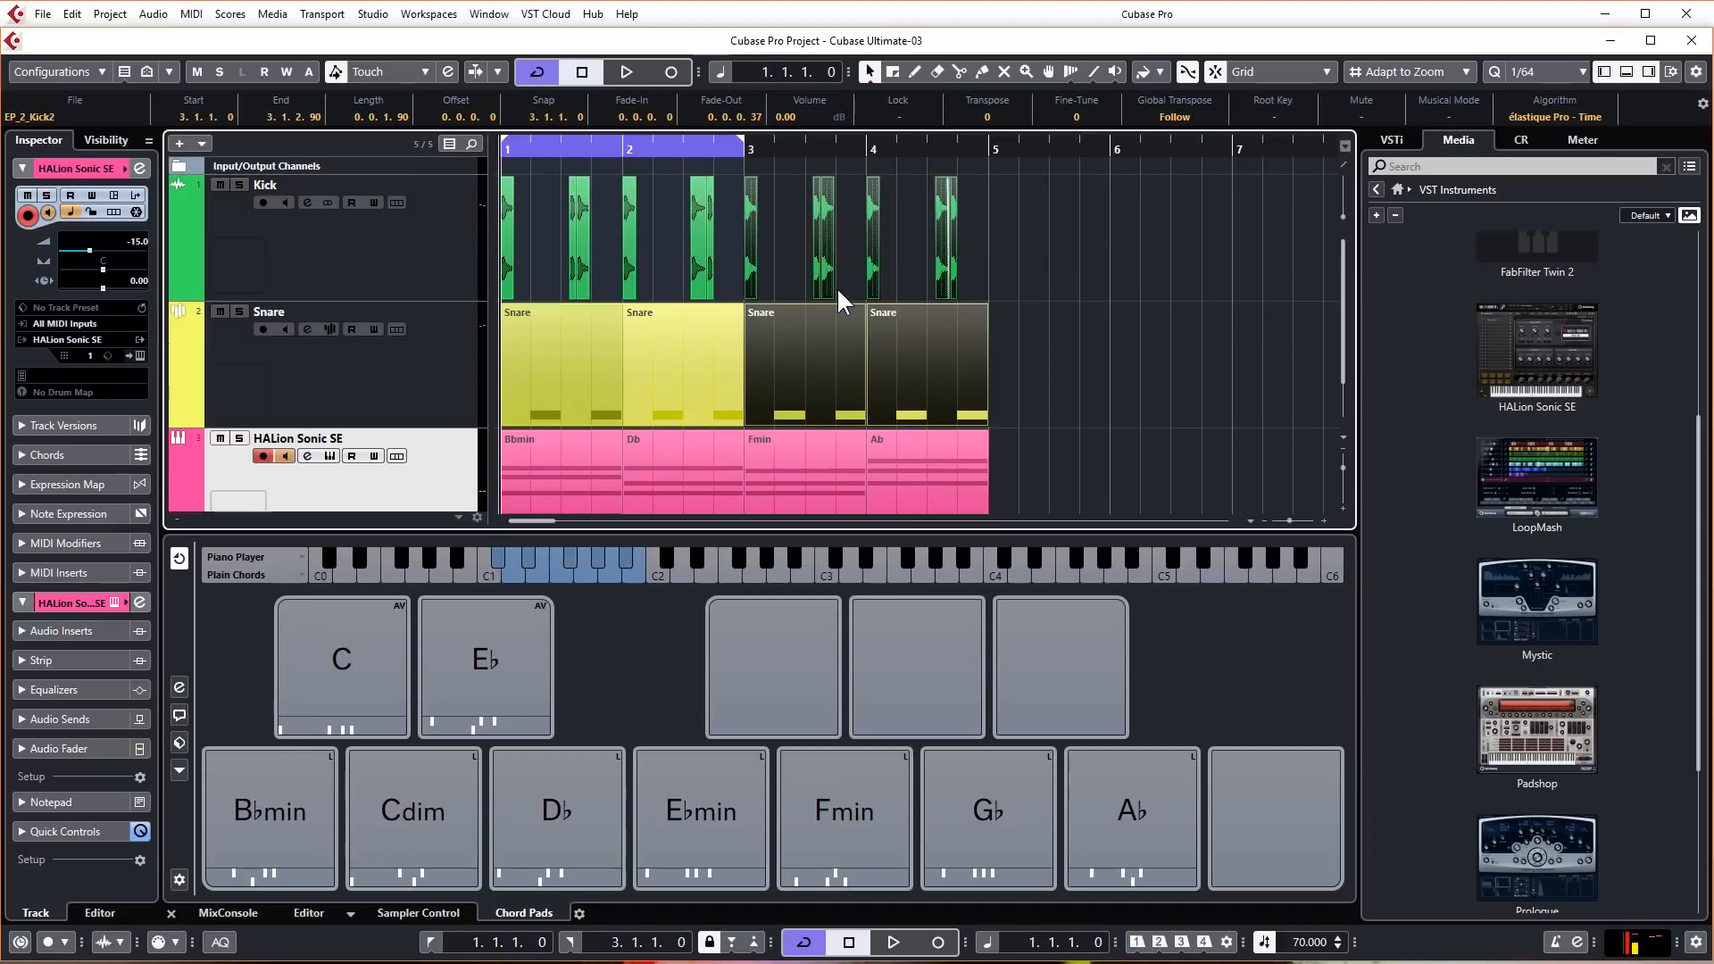
click(788, 229)
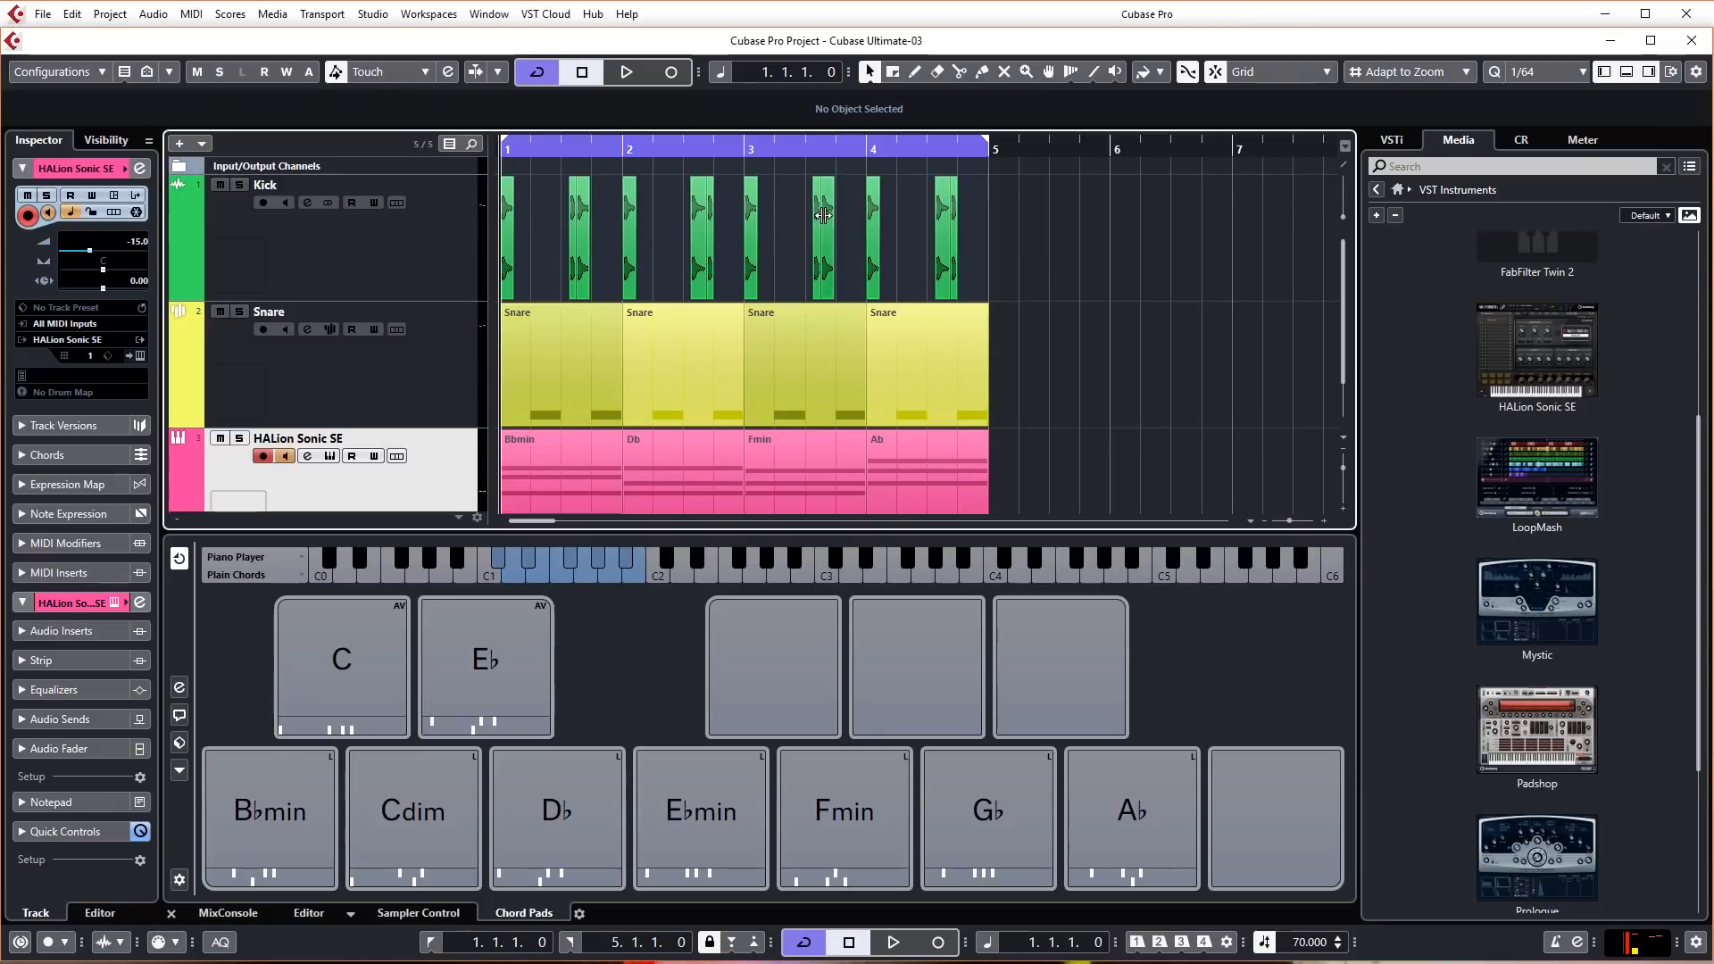
click(626, 71)
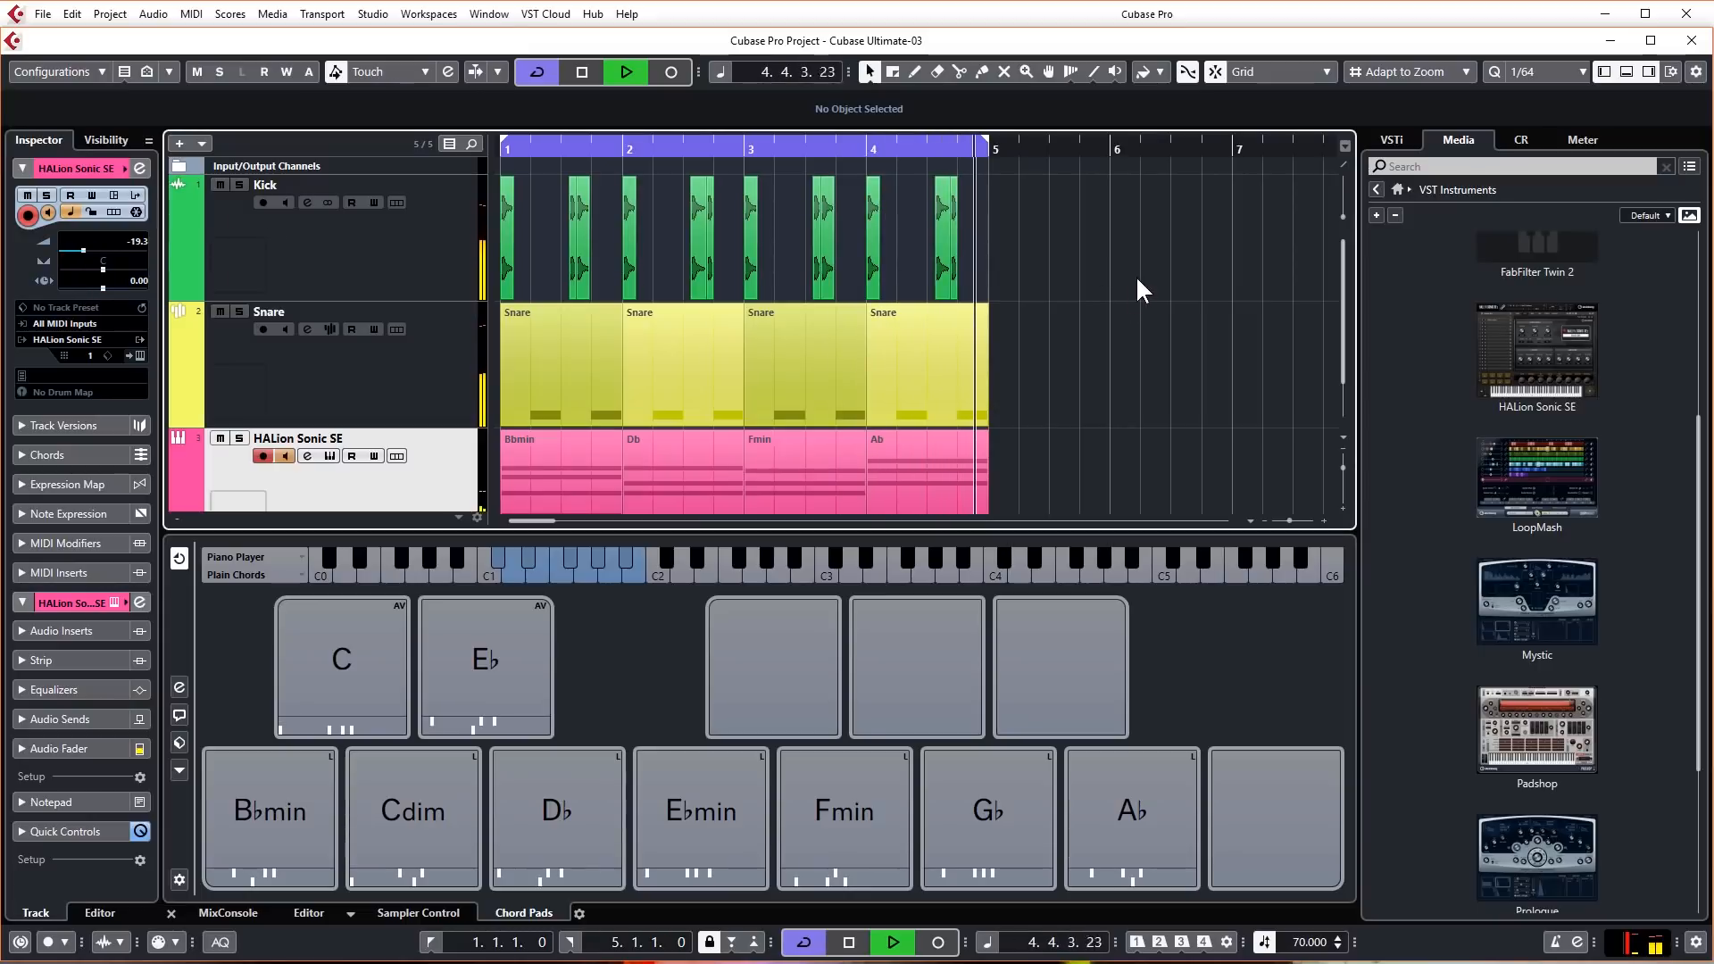
click(627, 72)
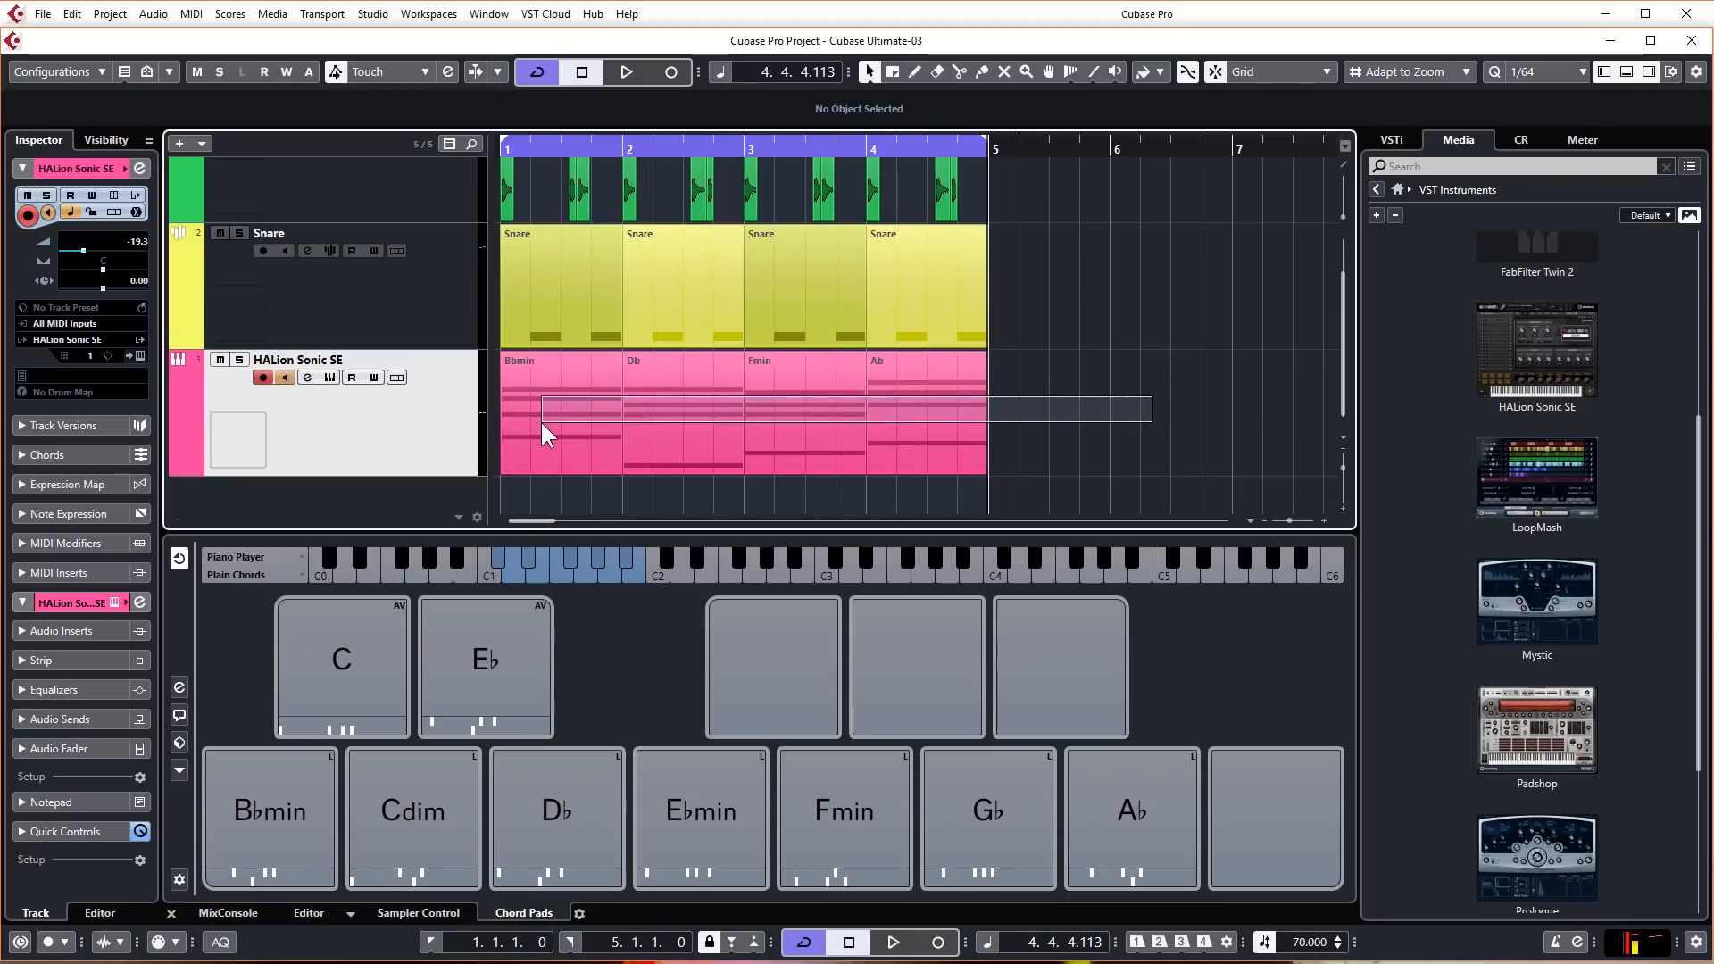
Step: Select the four chord parts, glue them into one Bbmin part, and play it back
click(547, 410)
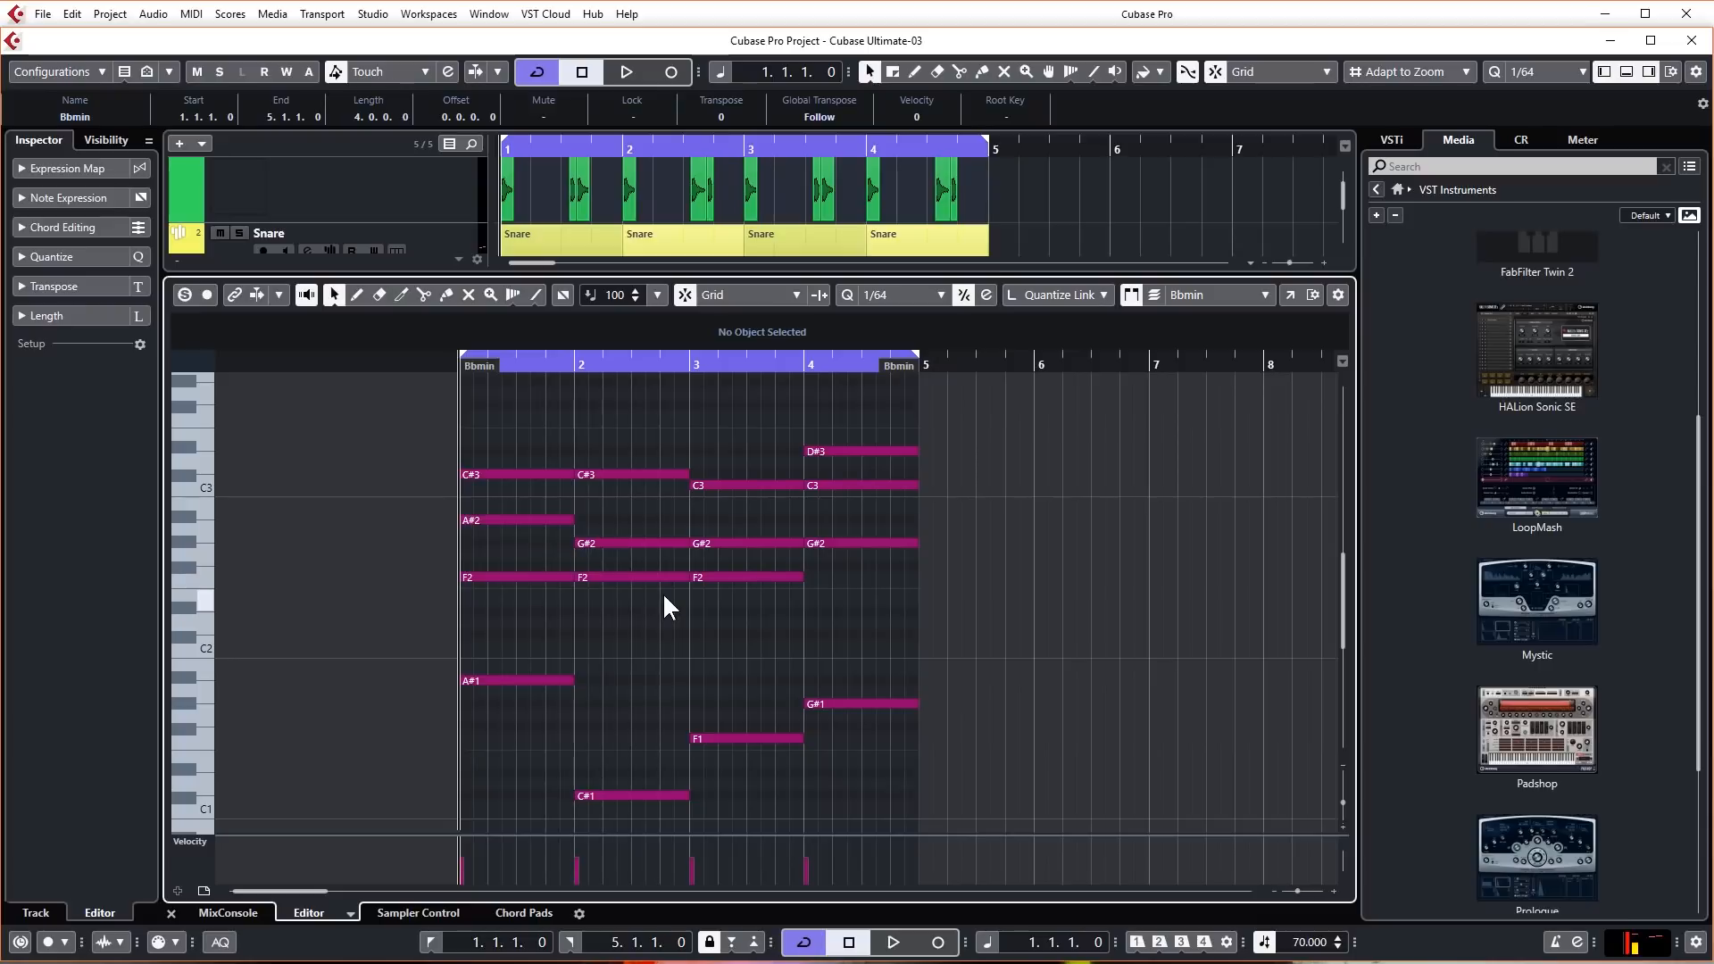
click(627, 71)
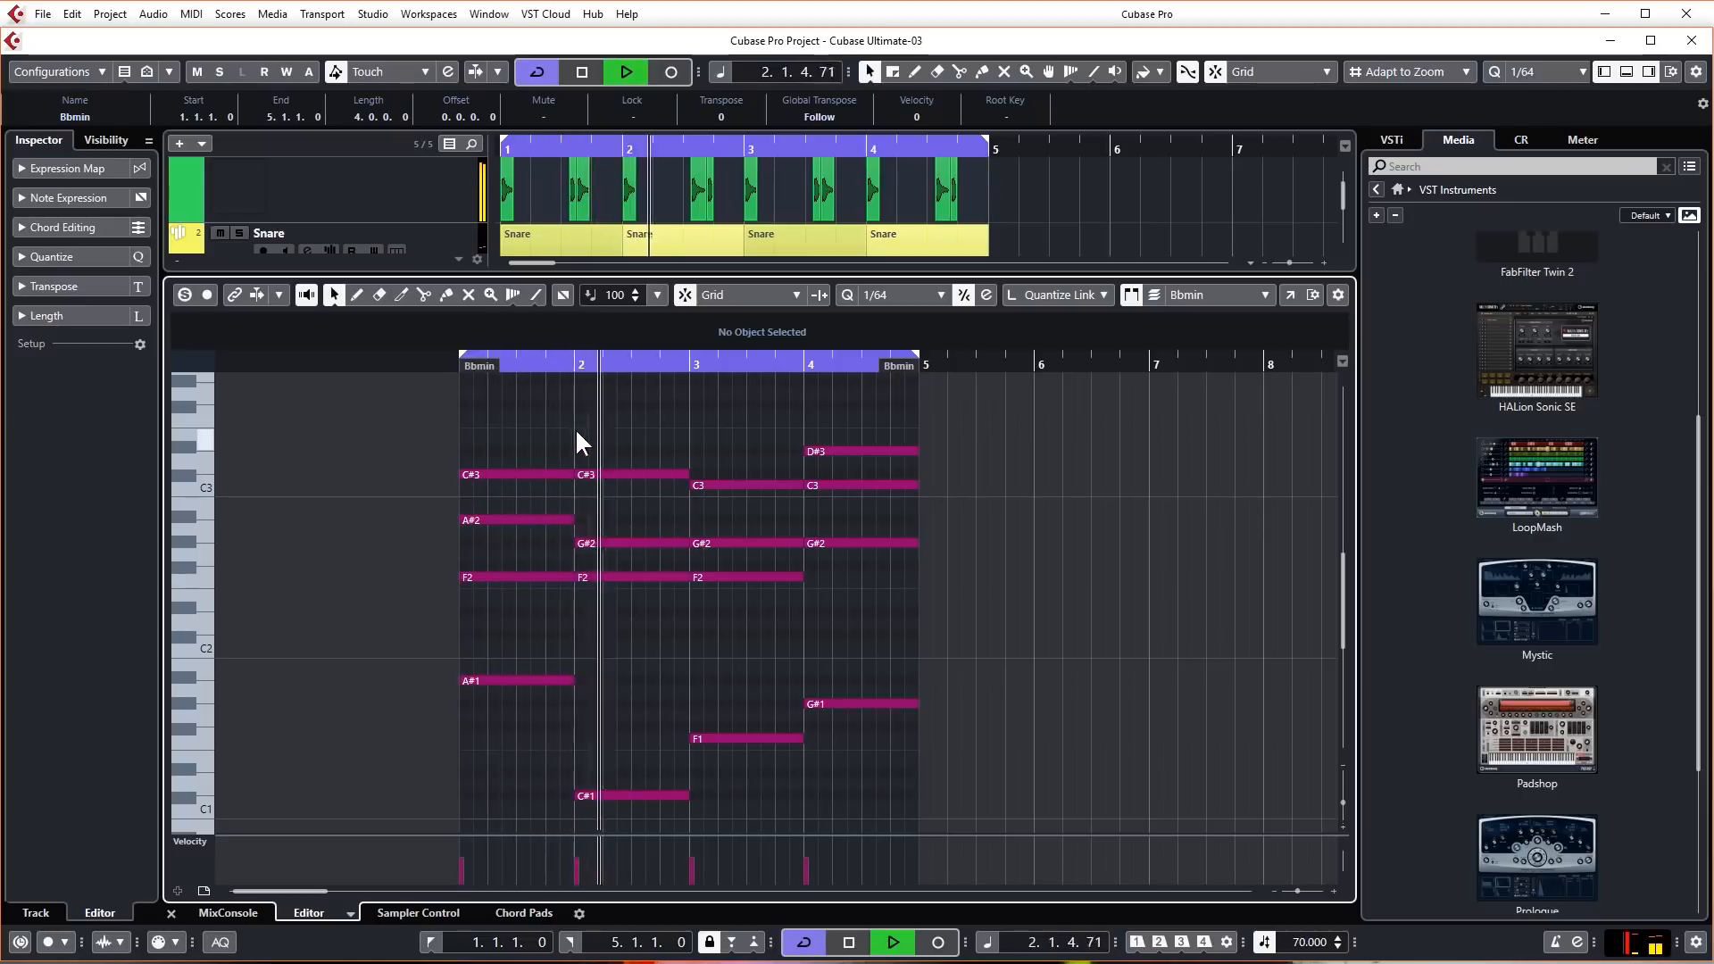
click(626, 71)
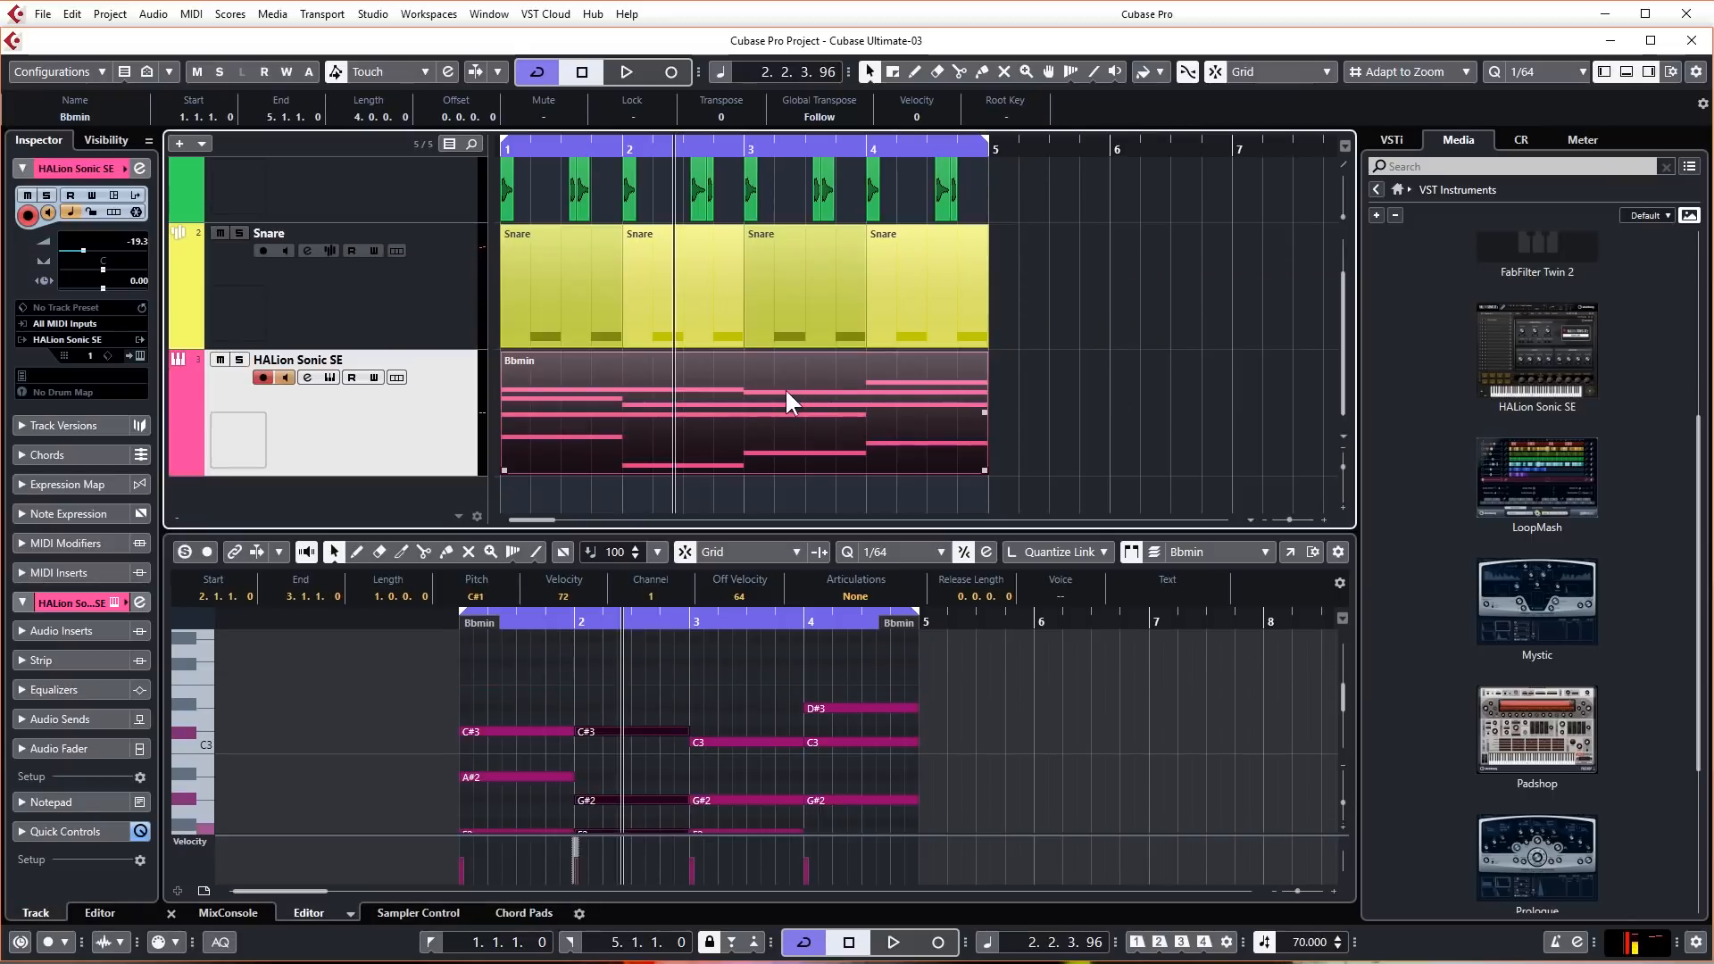
mouse_move(653, 399)
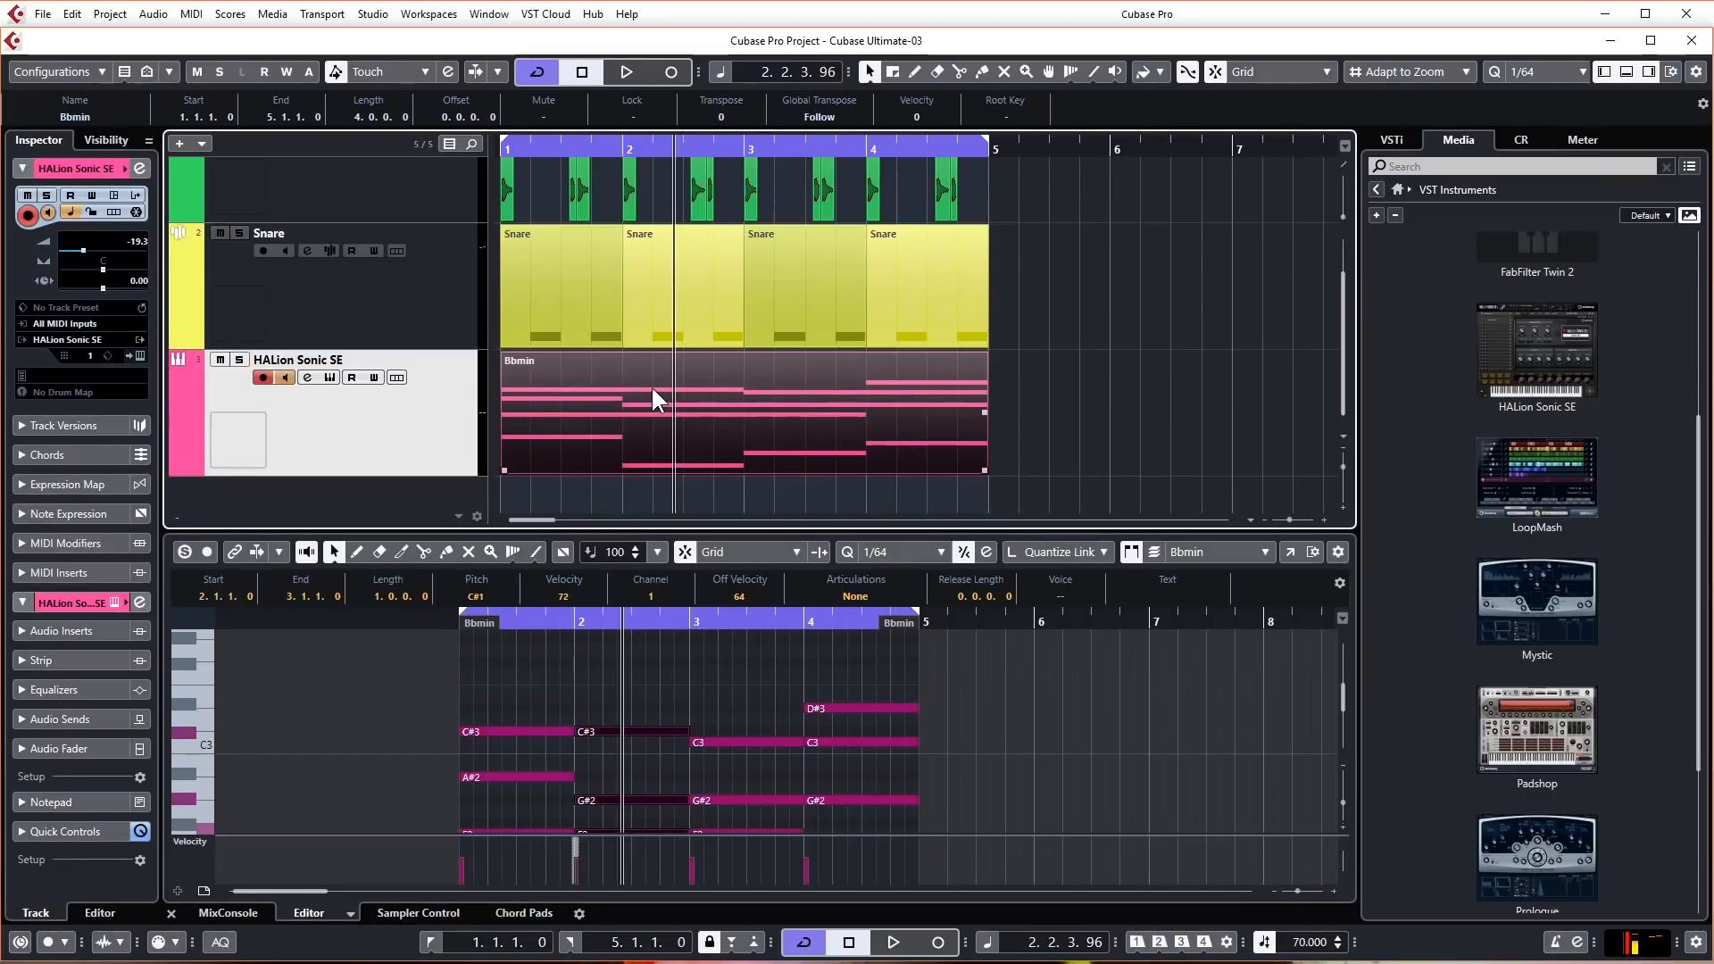
Step: Apply the double tempo logical preset to the Bbmin part and trim it to end at bar 3
right_click(656, 399)
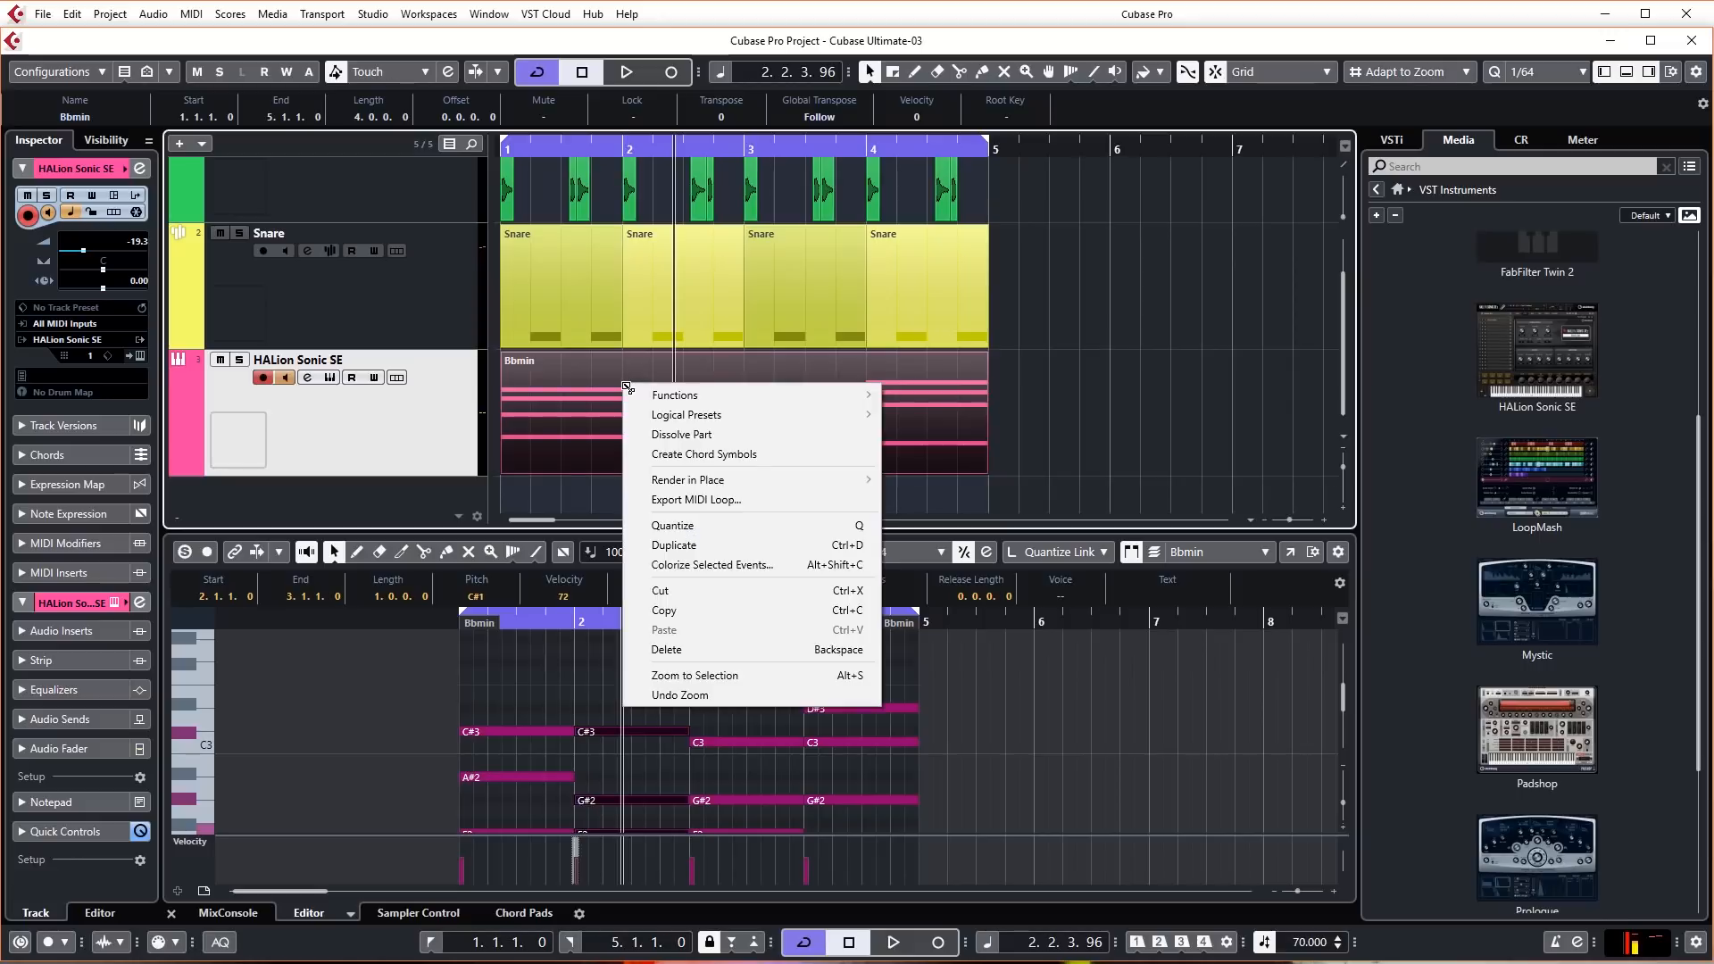
mouse_move(685, 414)
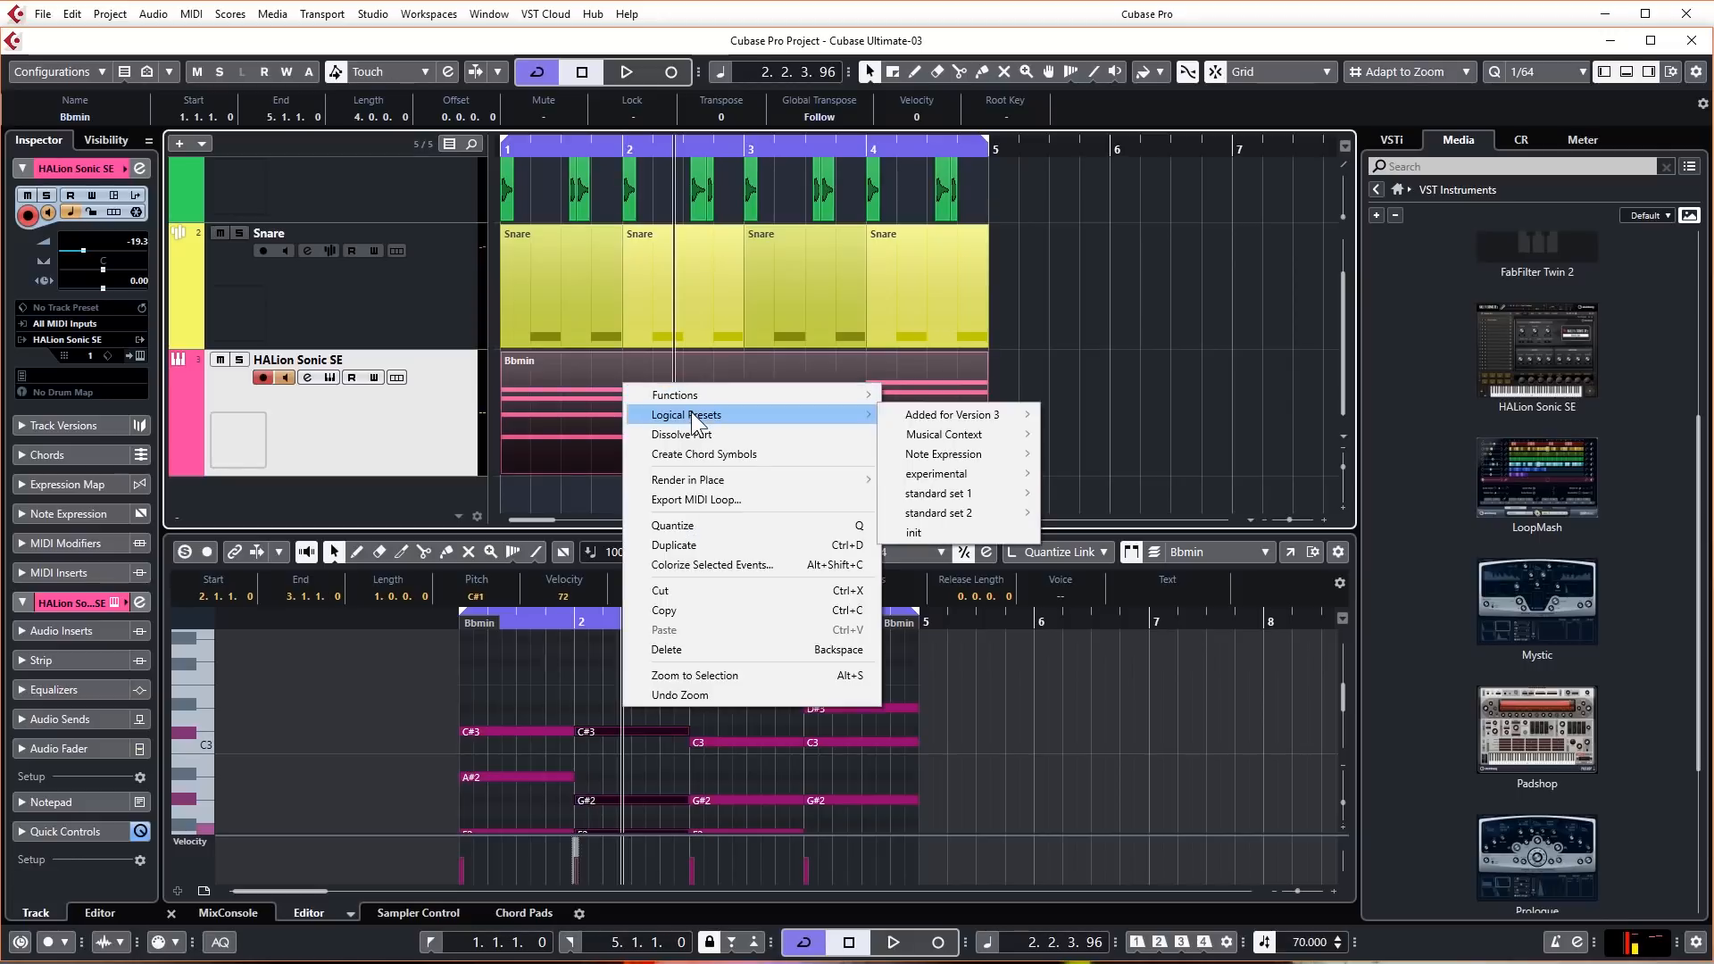
mouse_move(936, 493)
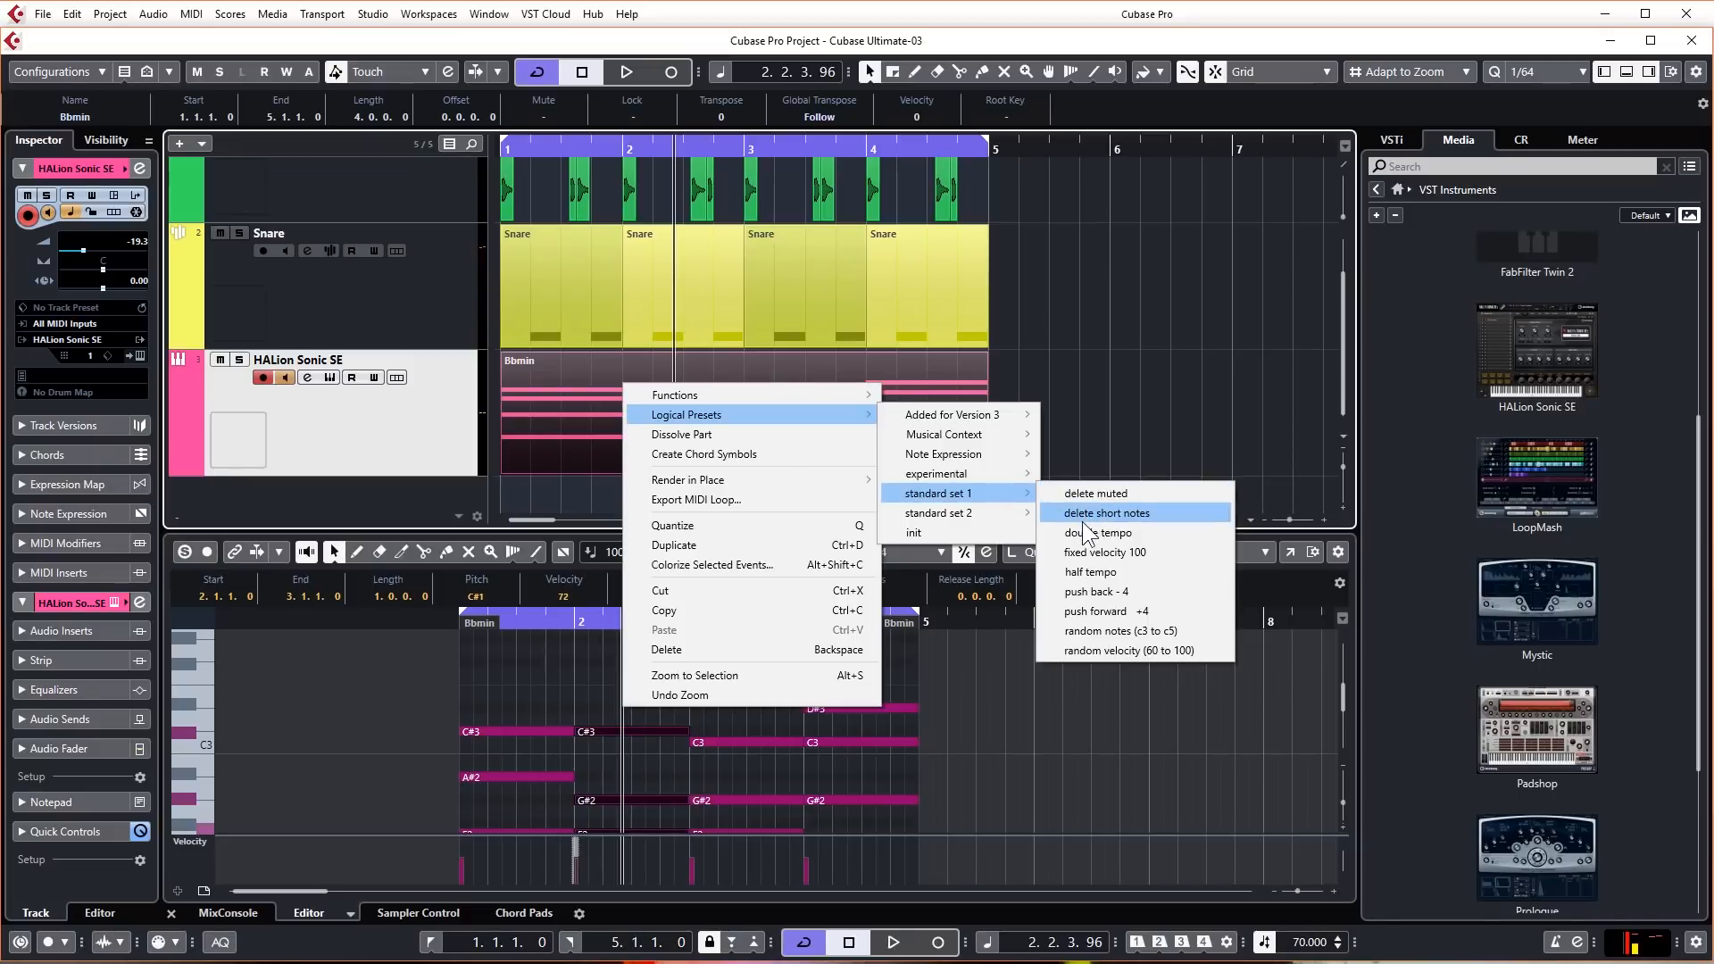
click(1106, 513)
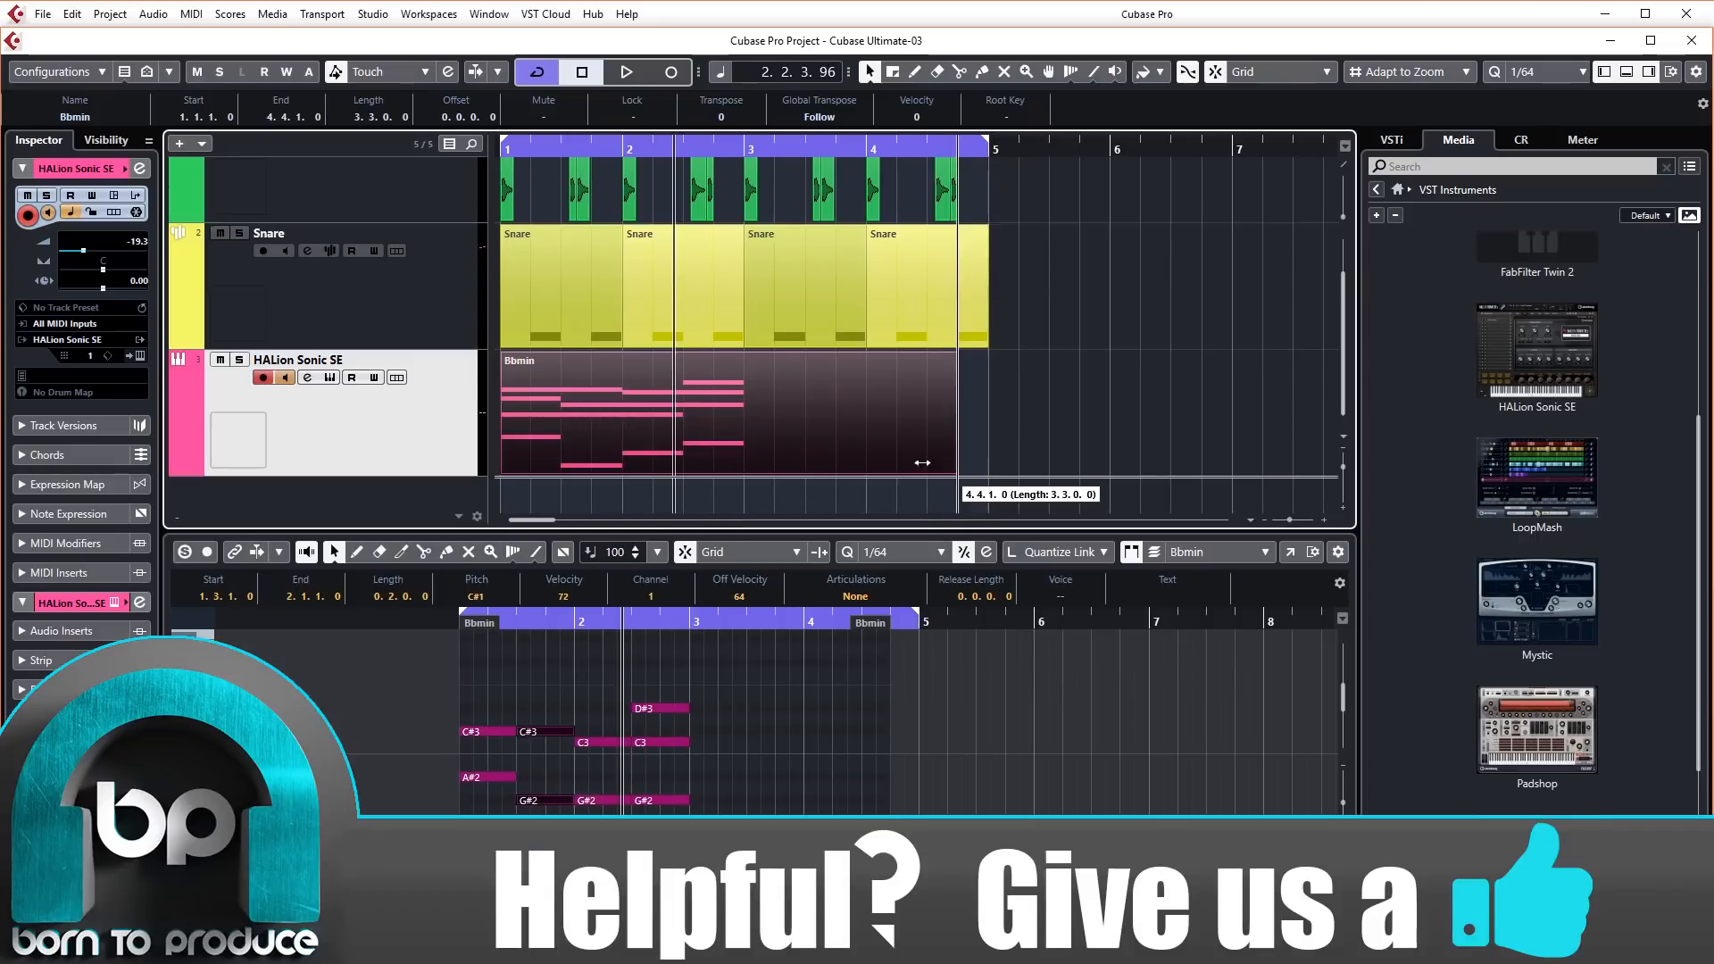
drag(922, 463, 727, 448)
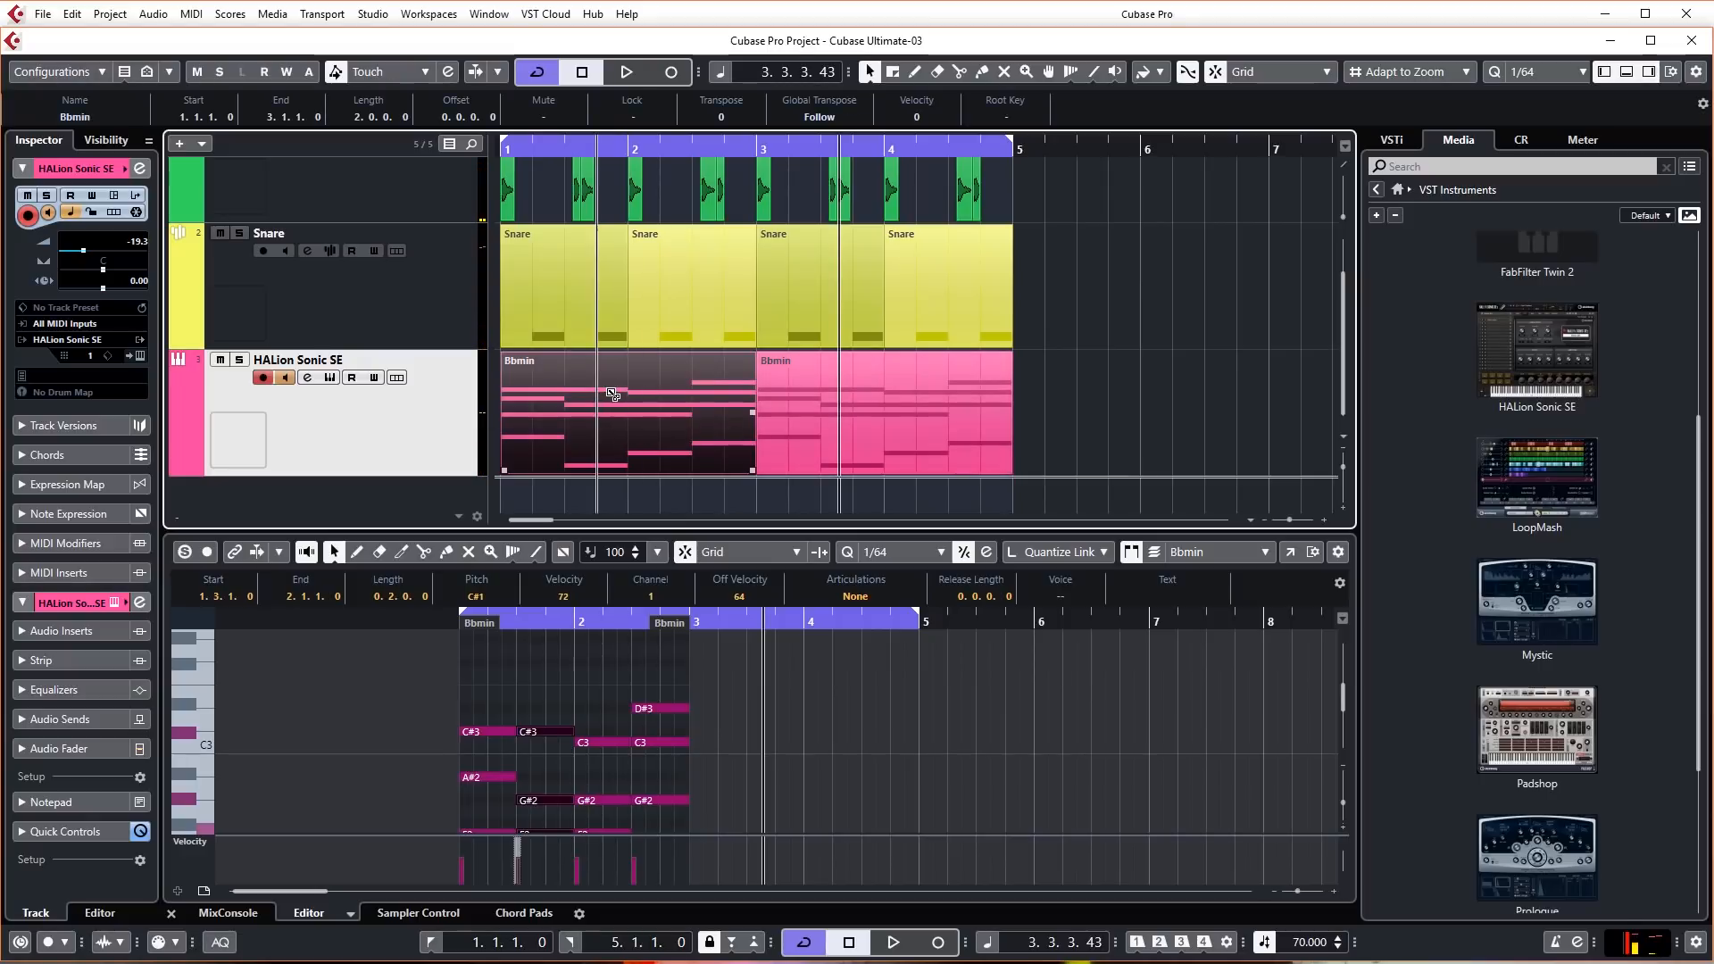
Step: Browse the Bbmin part's logical presets and enlarge the lower-zone Key Editor showing four chords
right_click(612, 393)
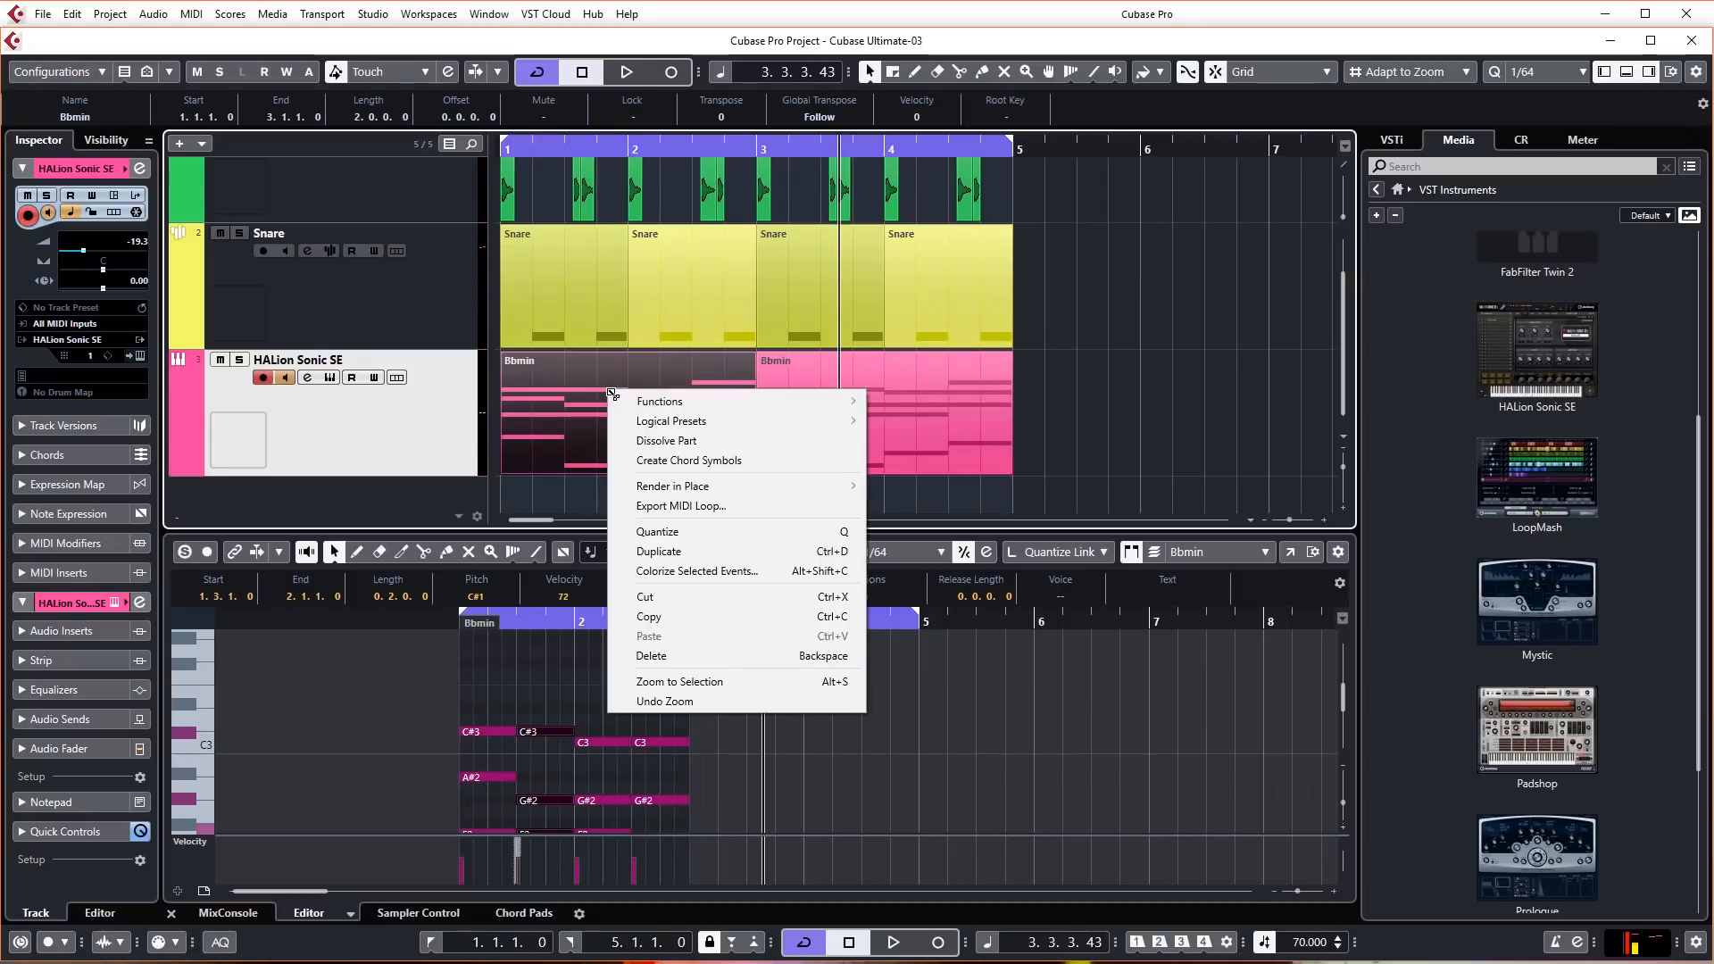
mouse_move(671, 421)
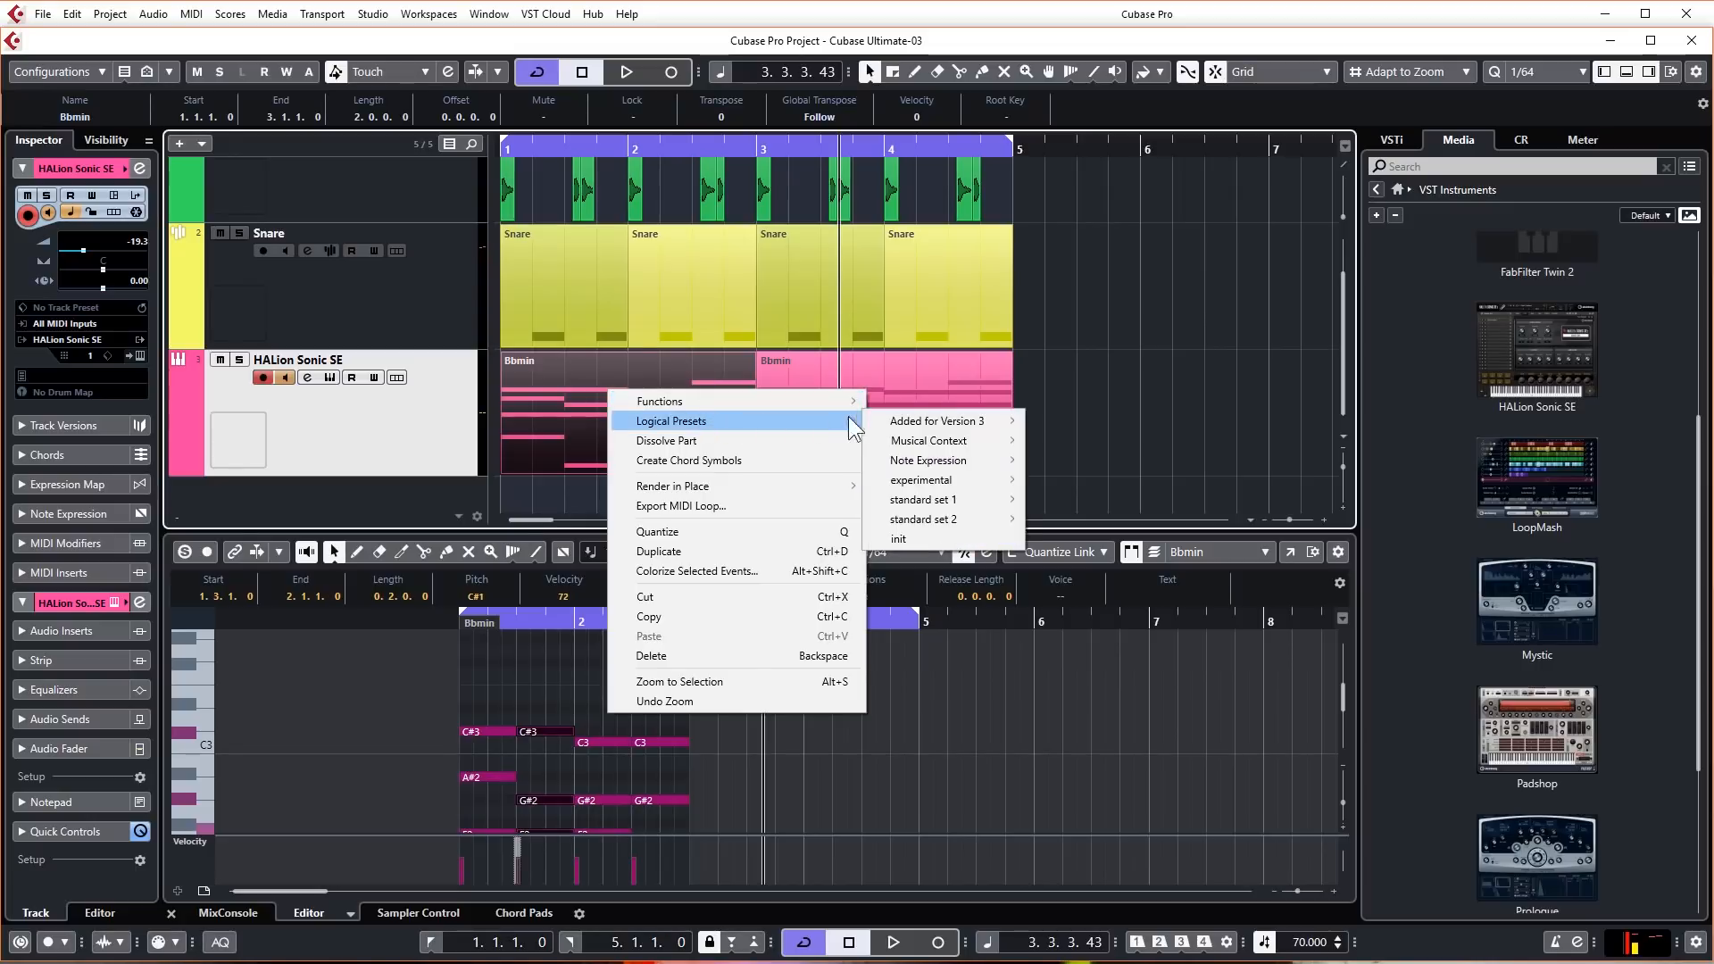
mouse_move(923, 500)
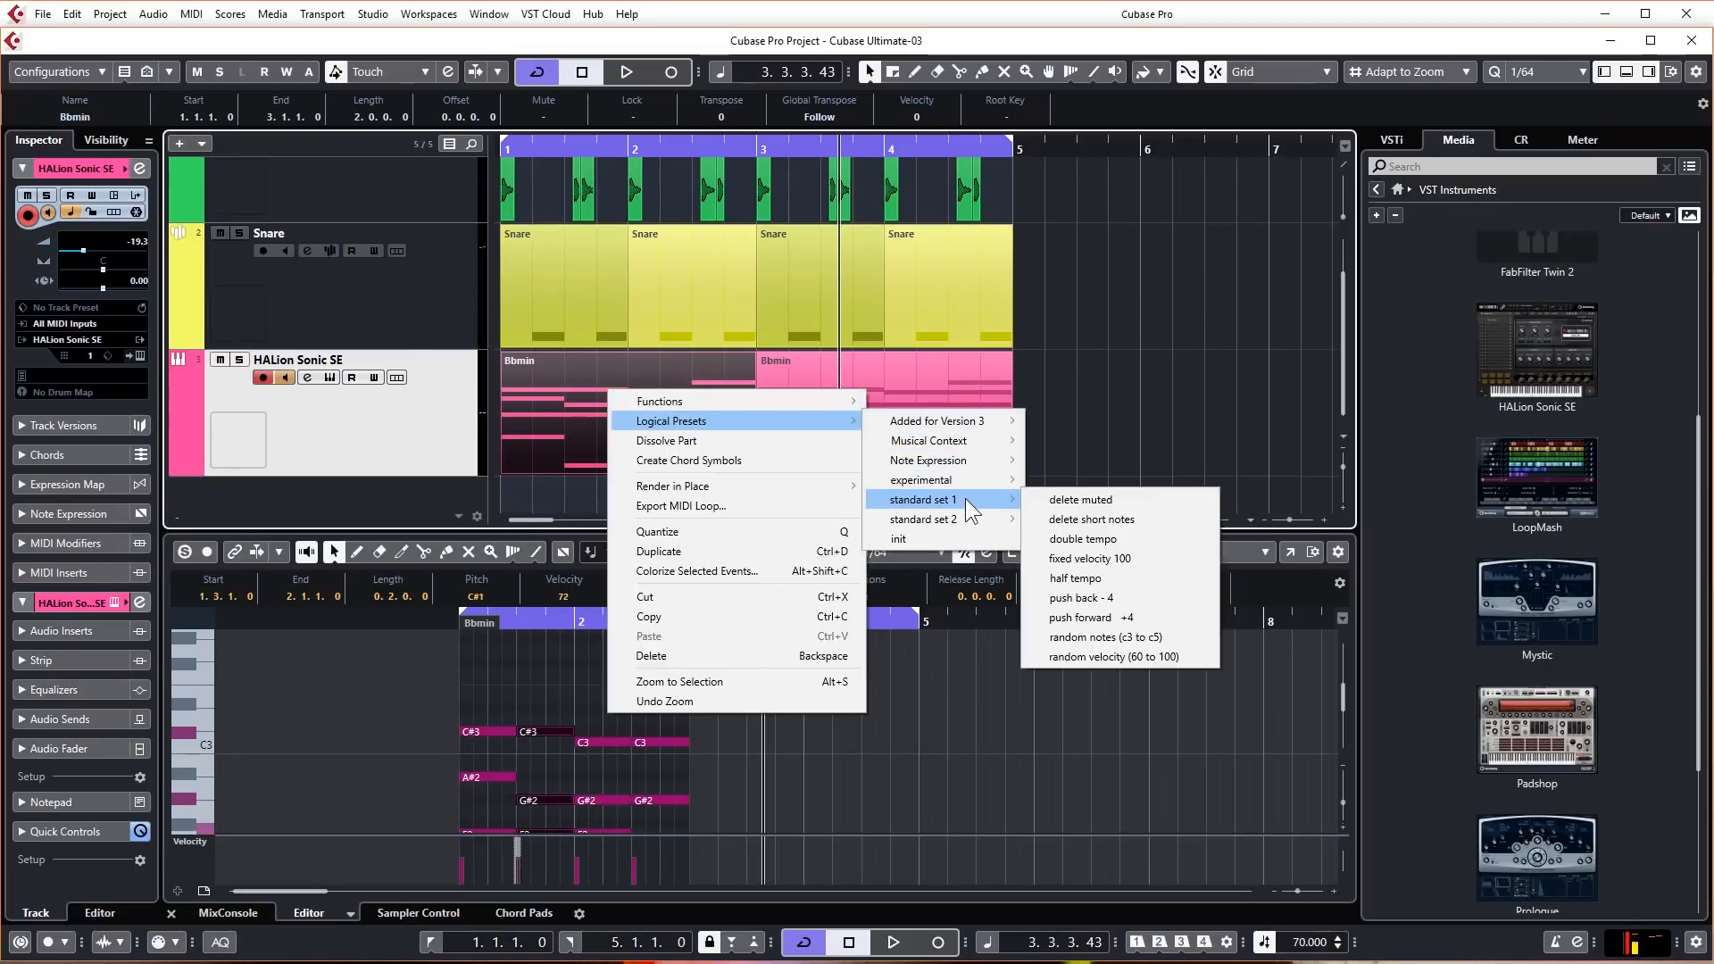
mouse_move(1090, 519)
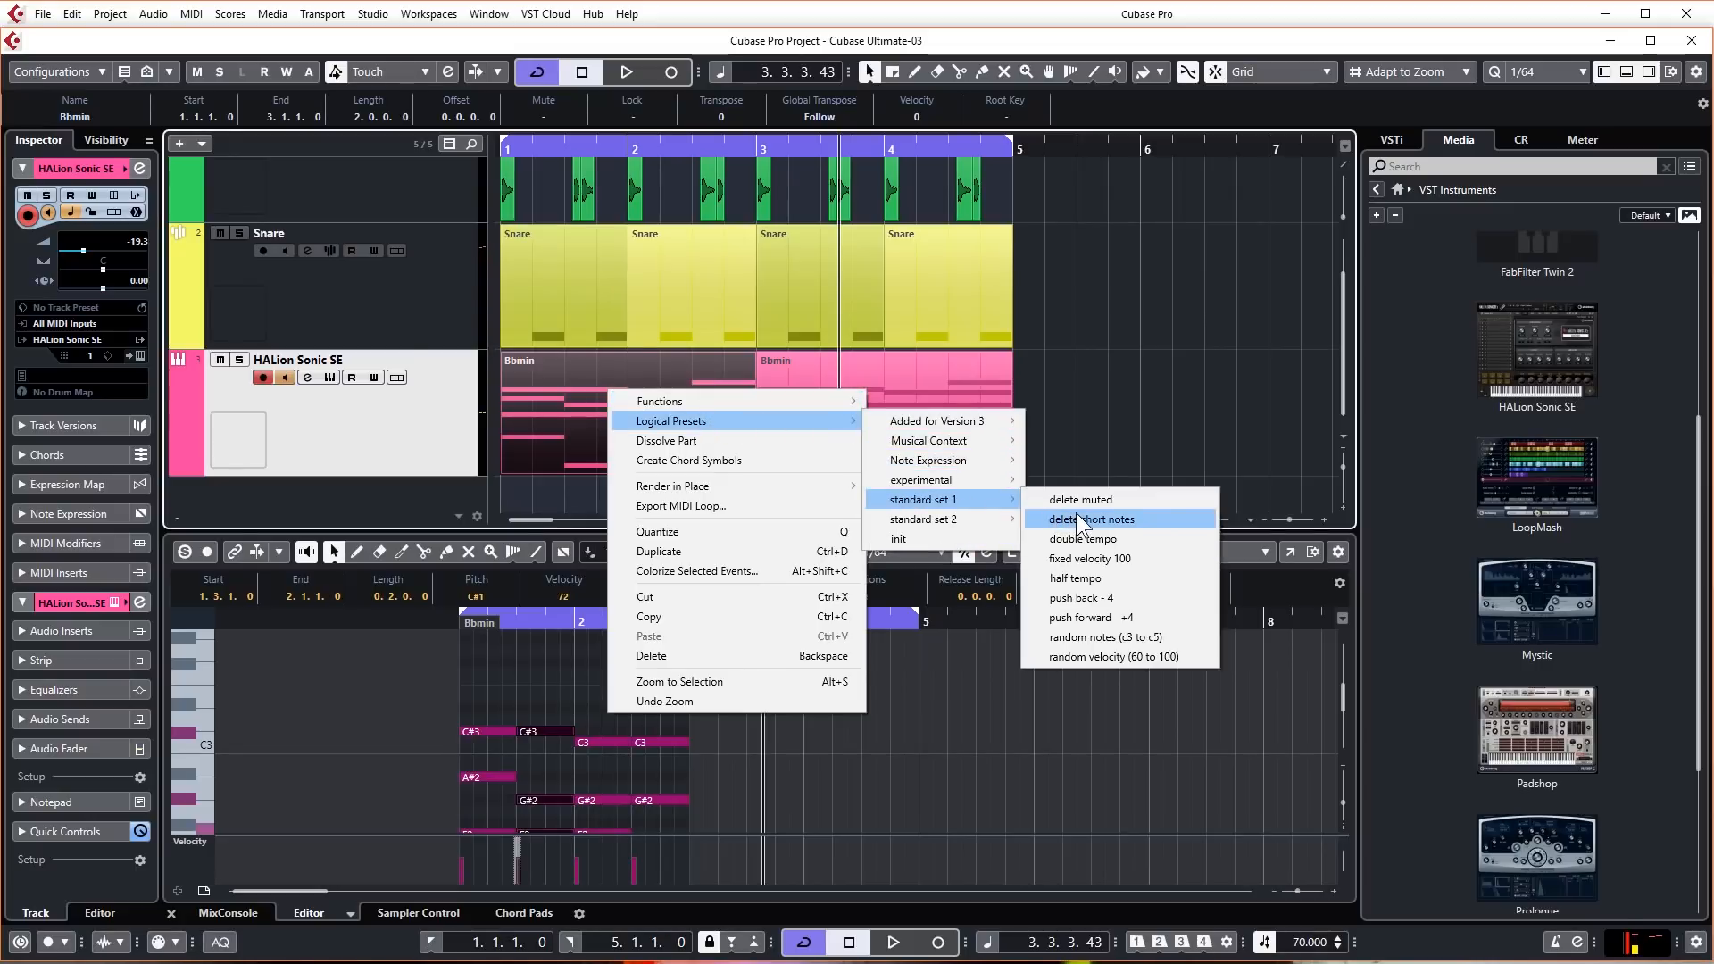
mouse_move(1075, 577)
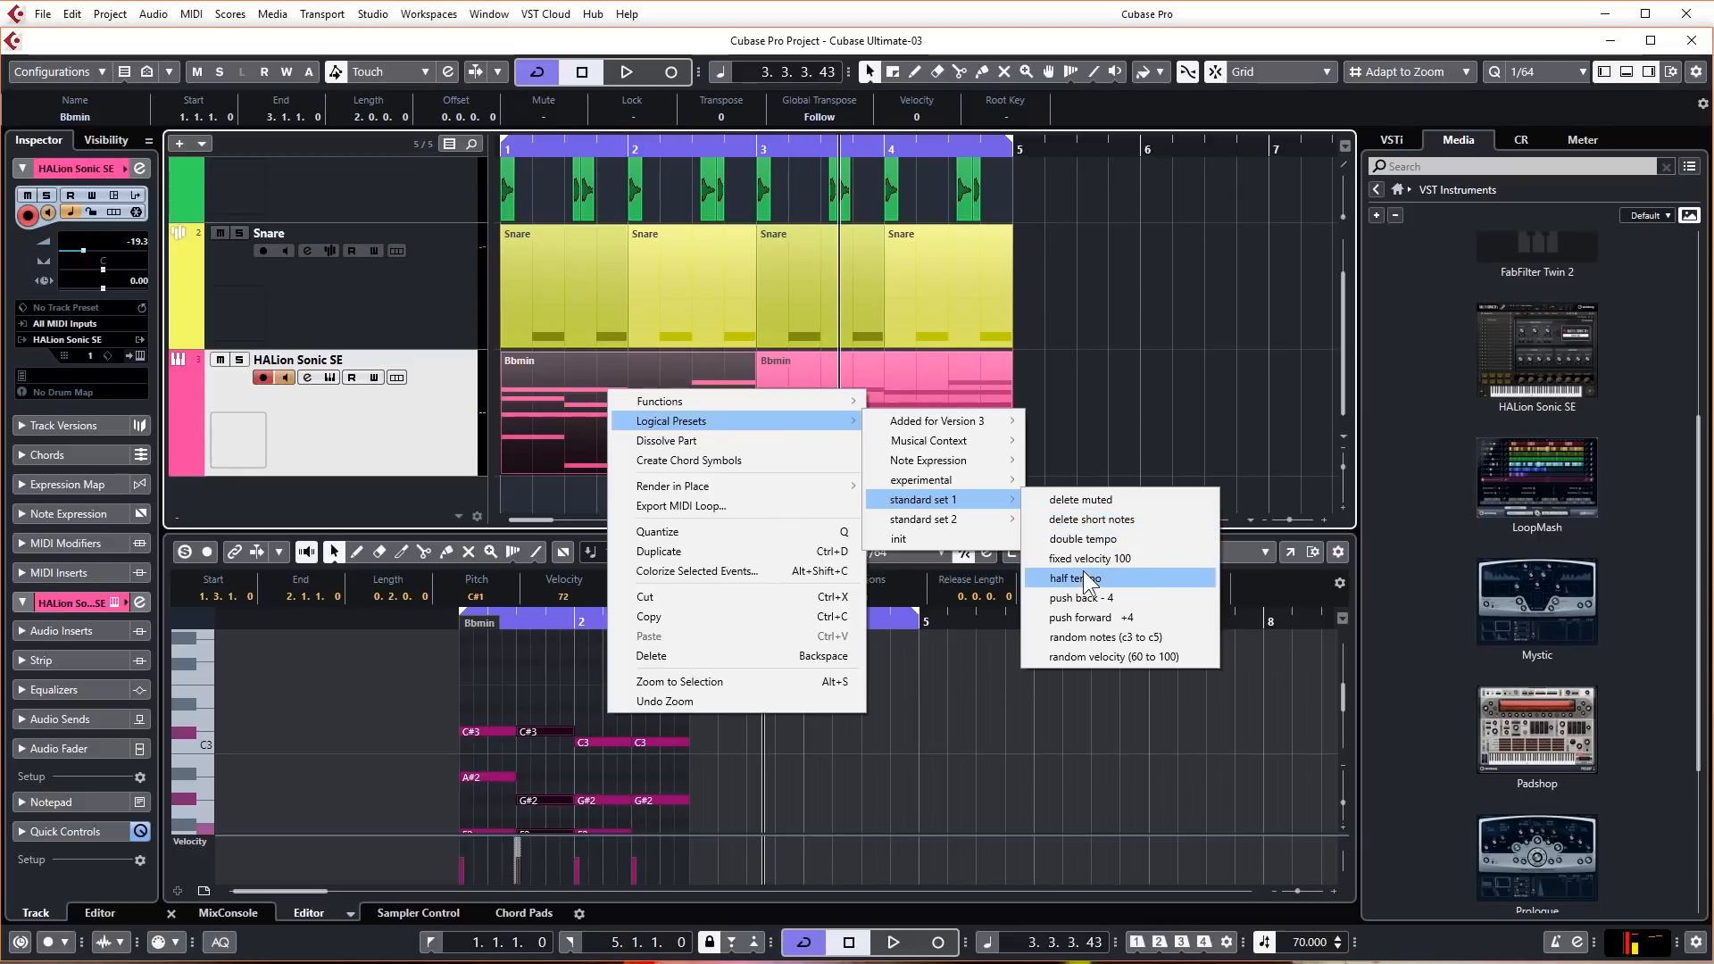
click(1073, 578)
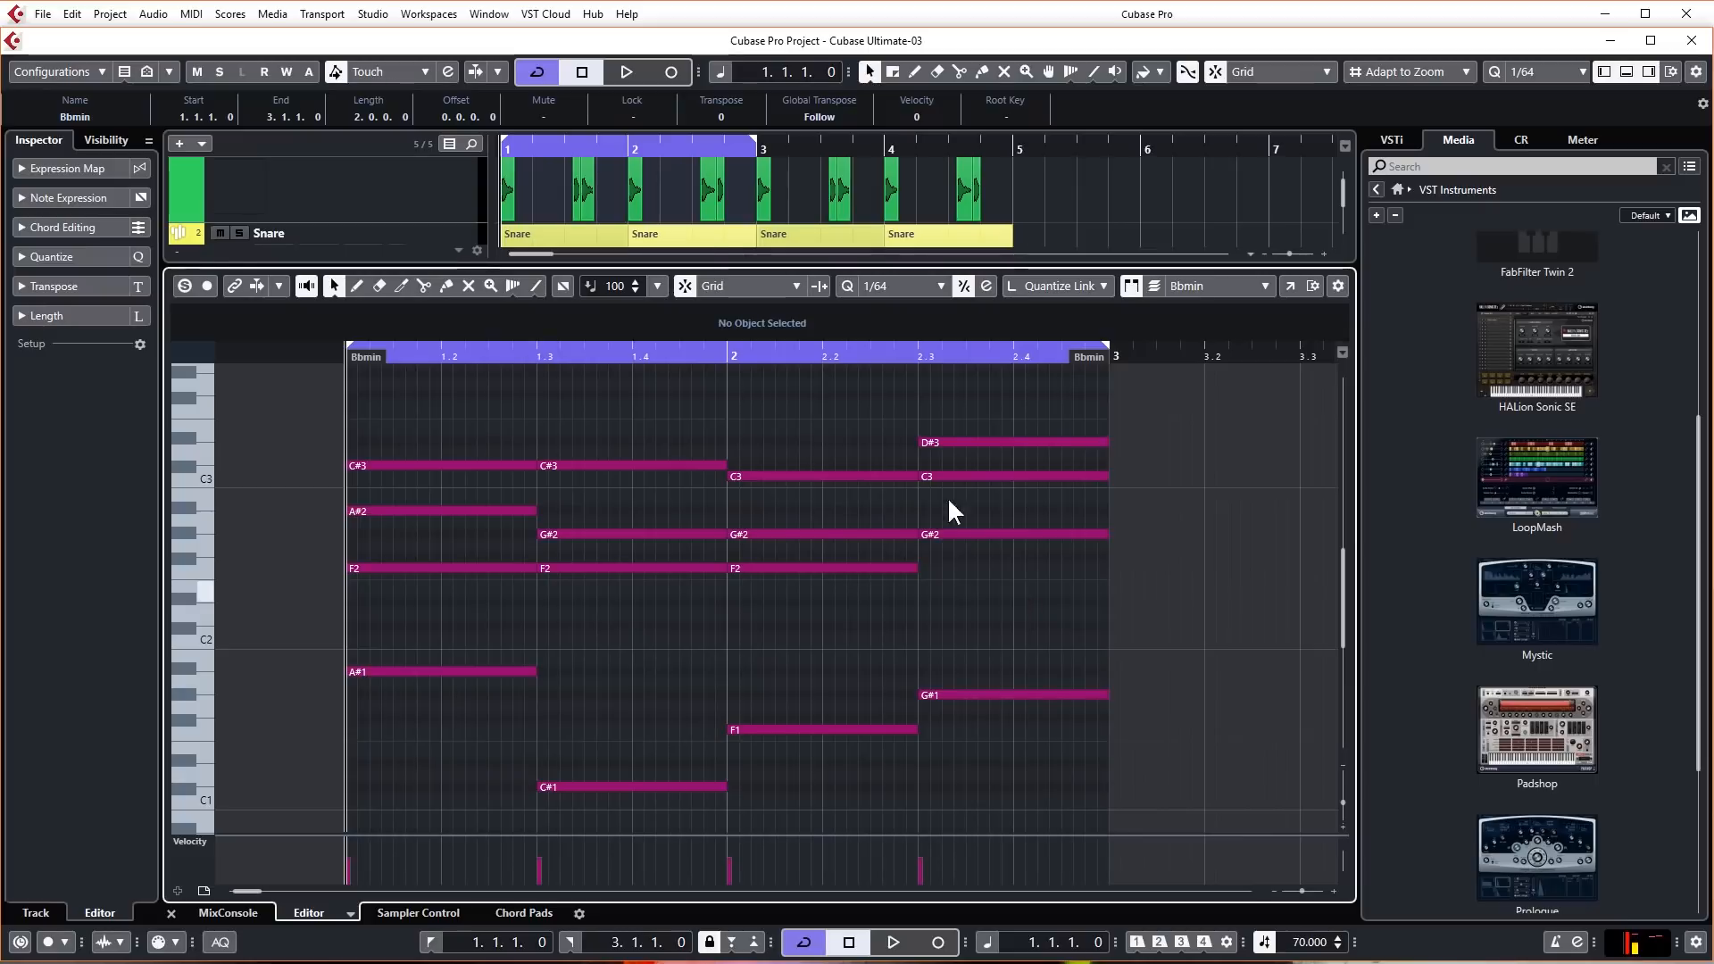
Step: Play the sped-up progression, then drag the last chord's D#3 note down to D#2
click(625, 71)
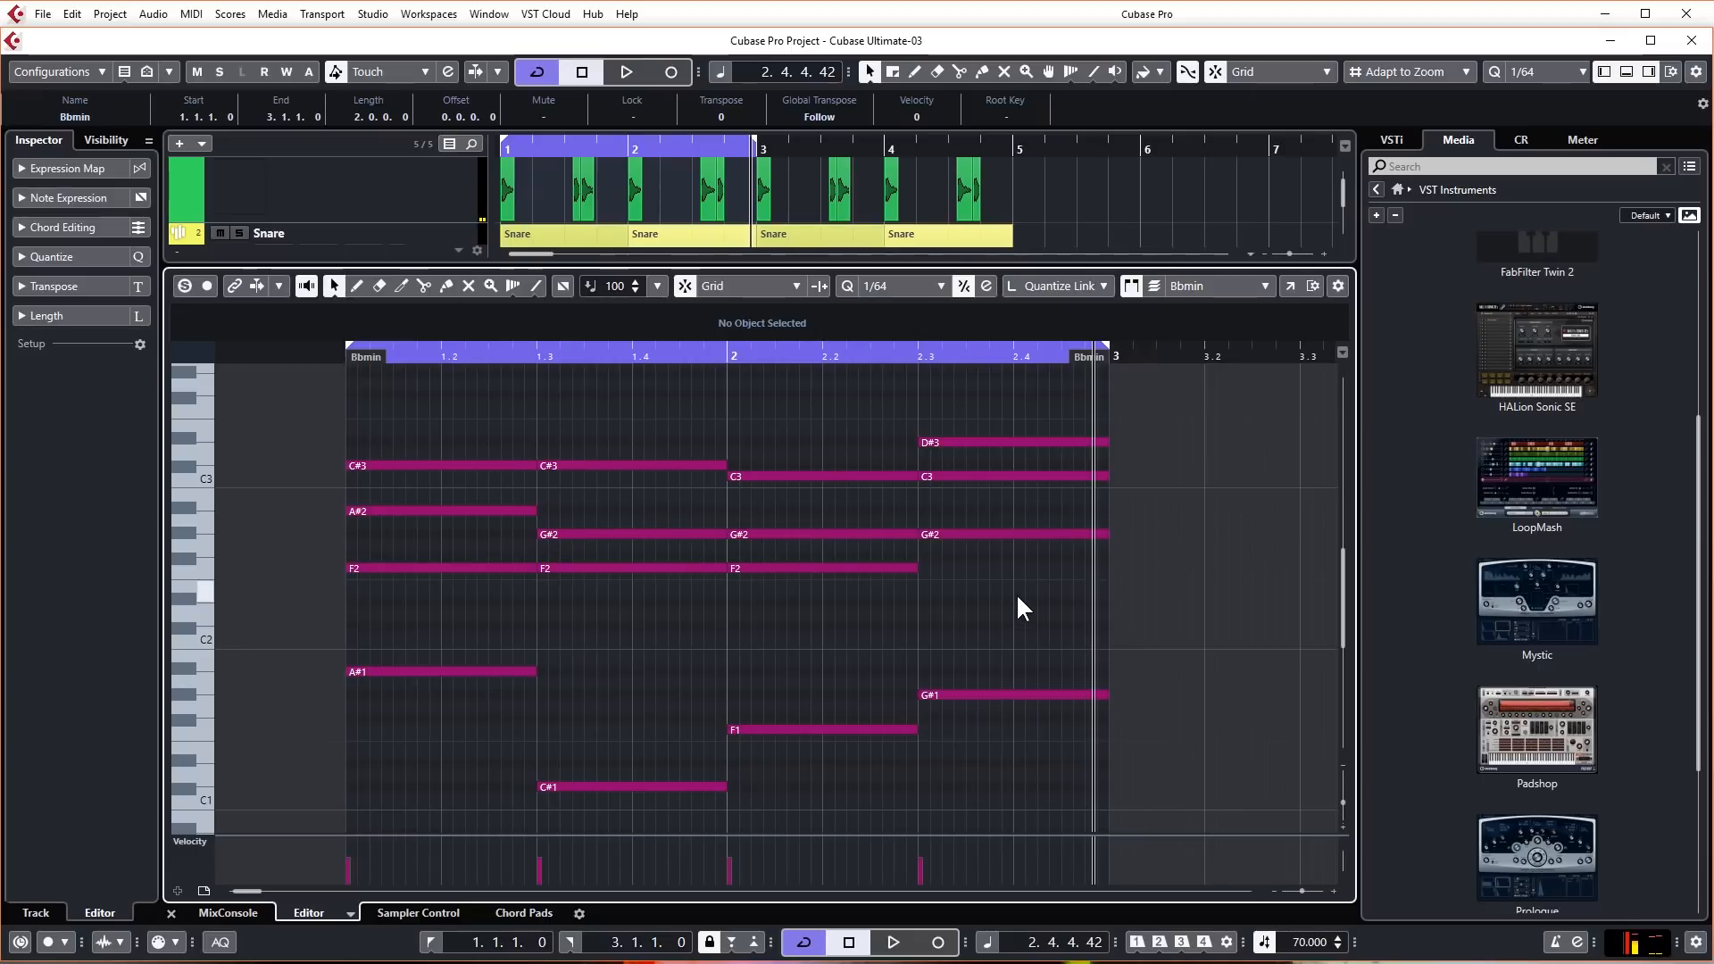
mouse_move(1073, 628)
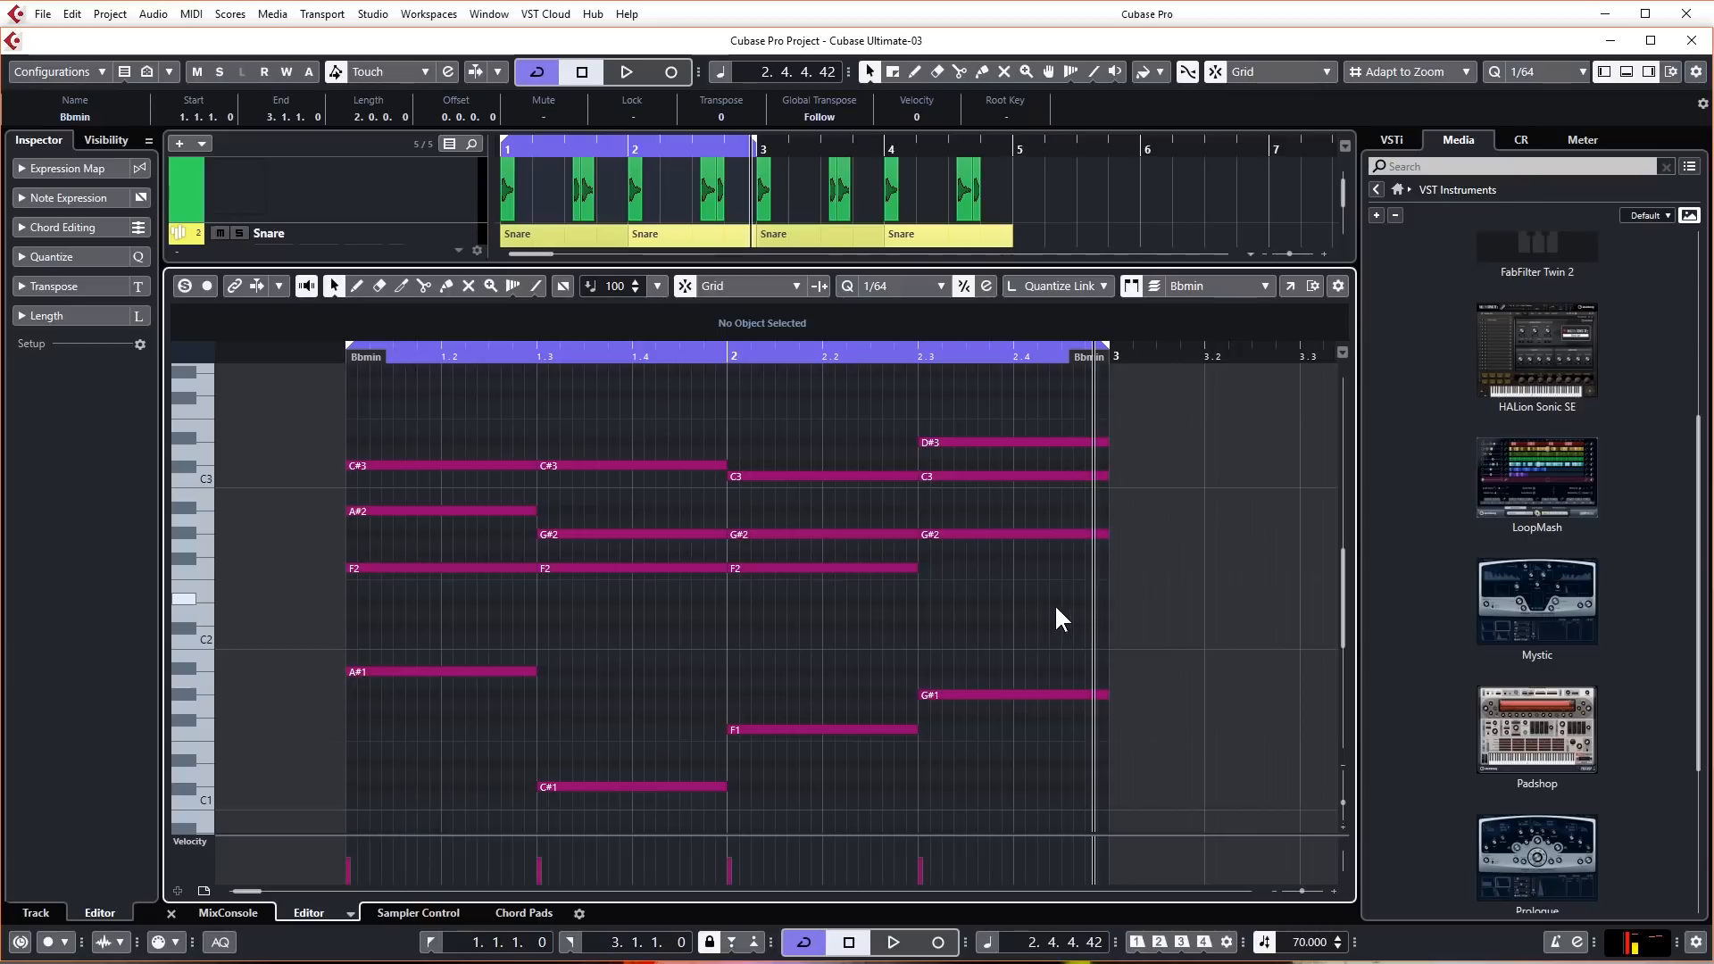
mouse_move(1045, 613)
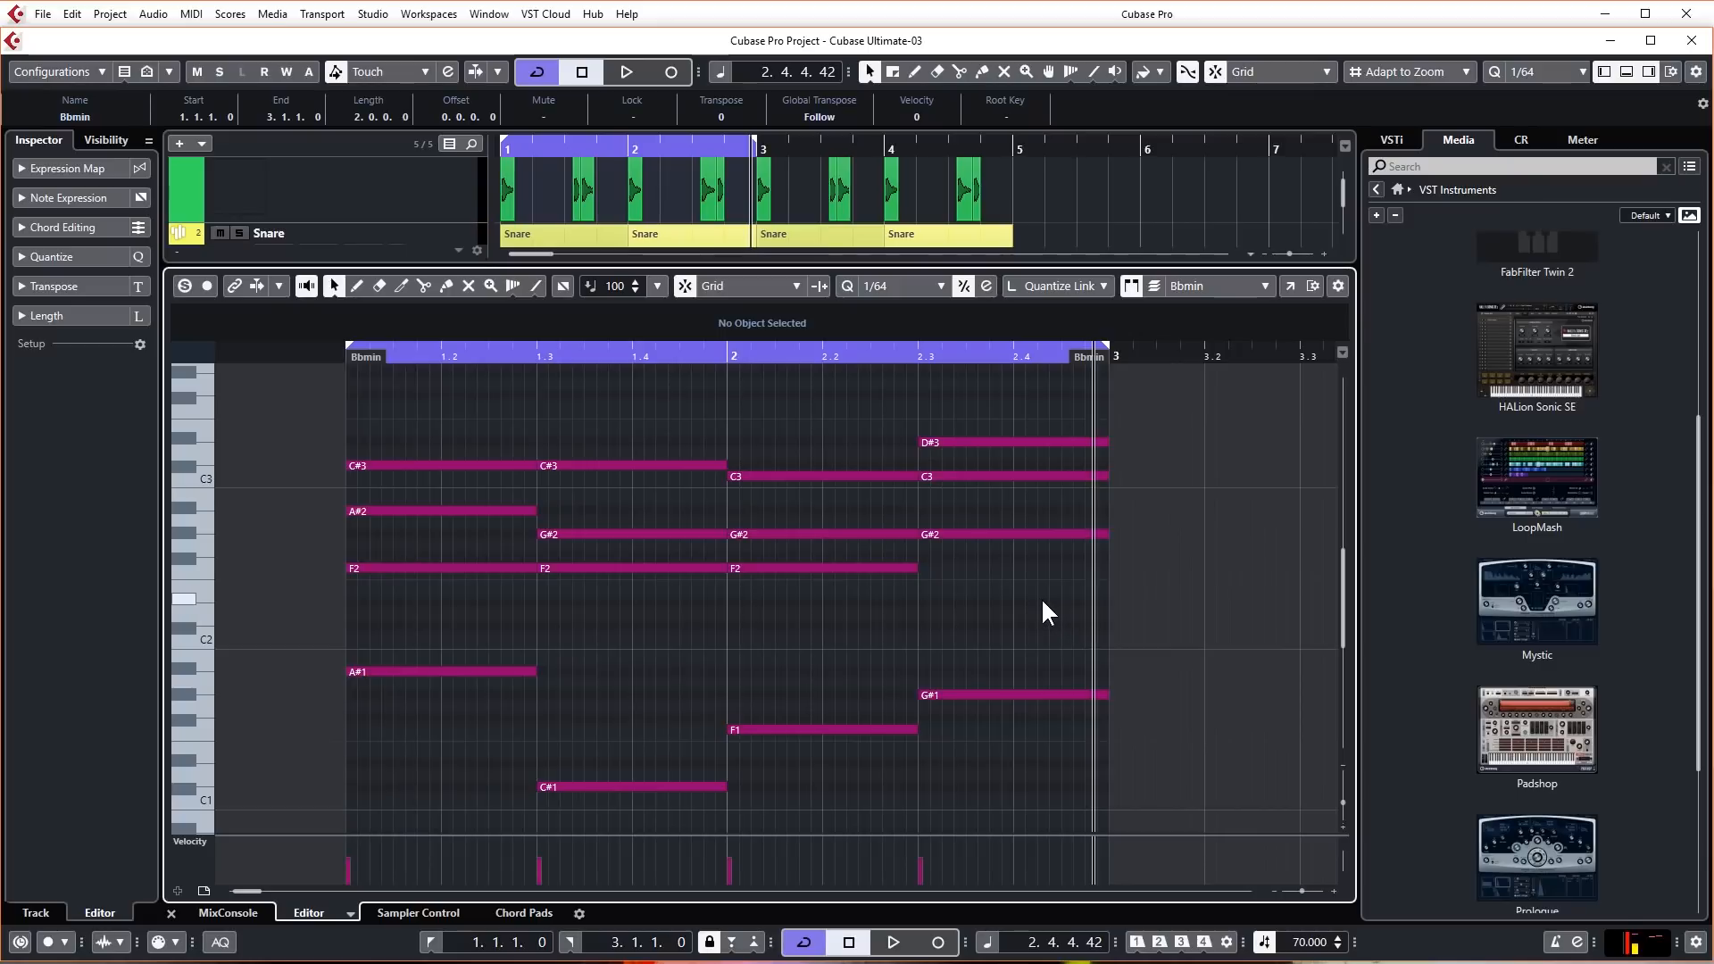
mouse_move(1028, 592)
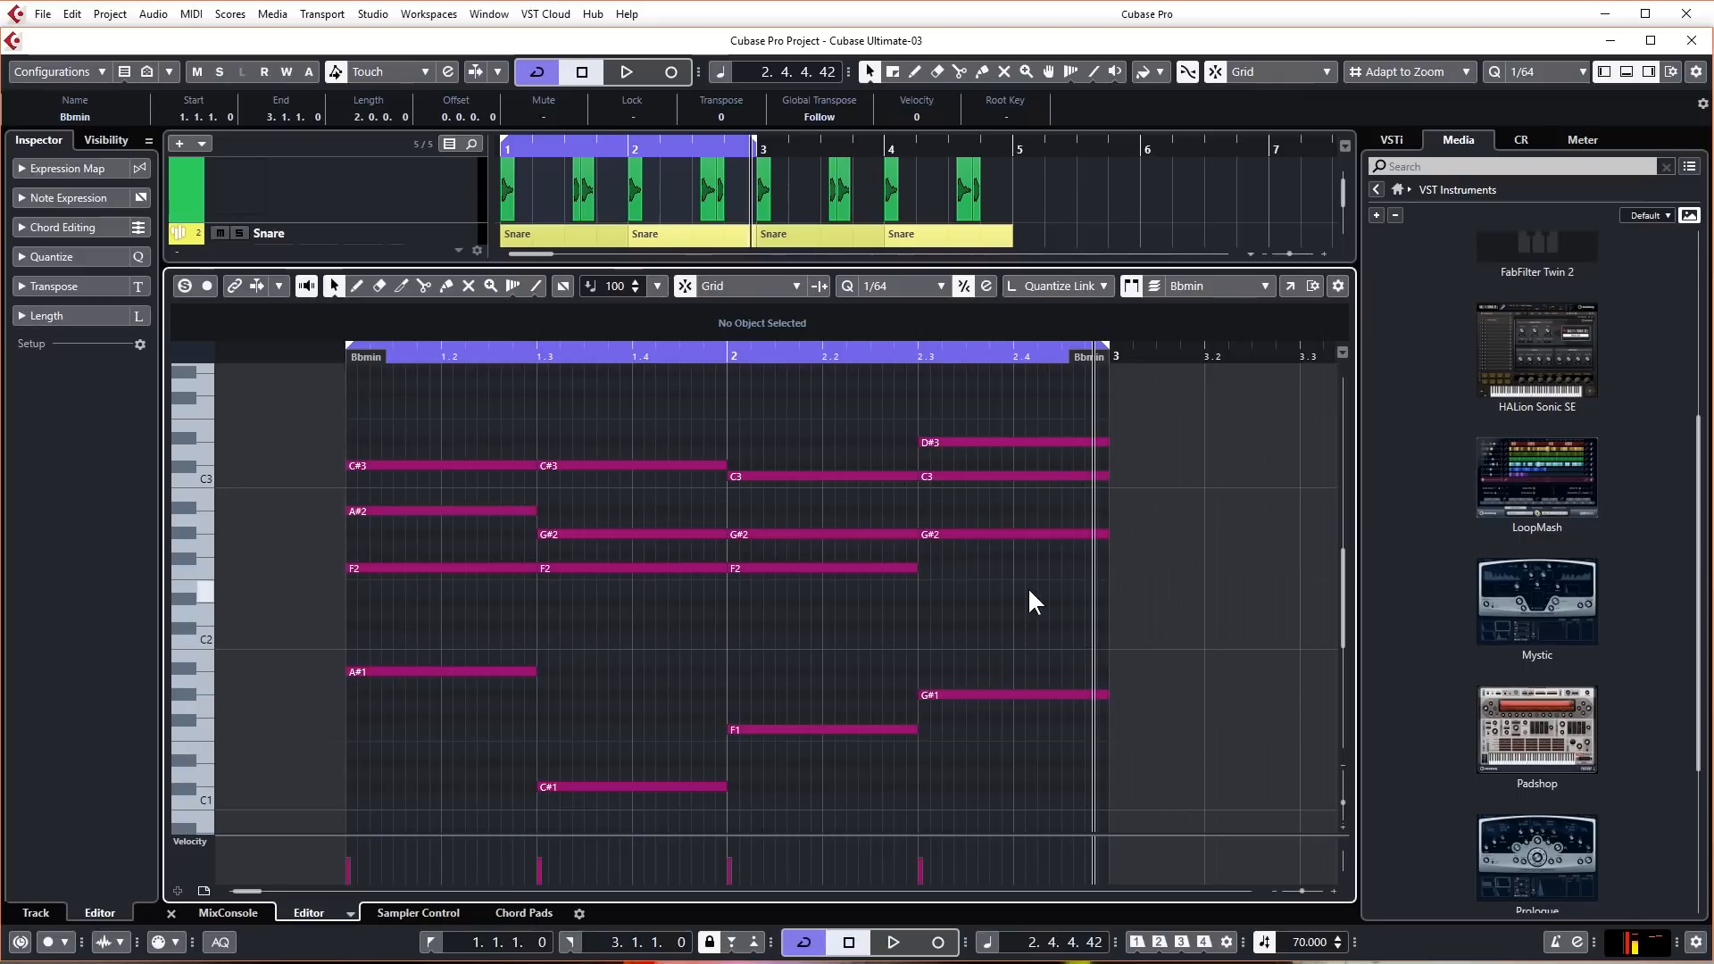
mouse_move(1036, 585)
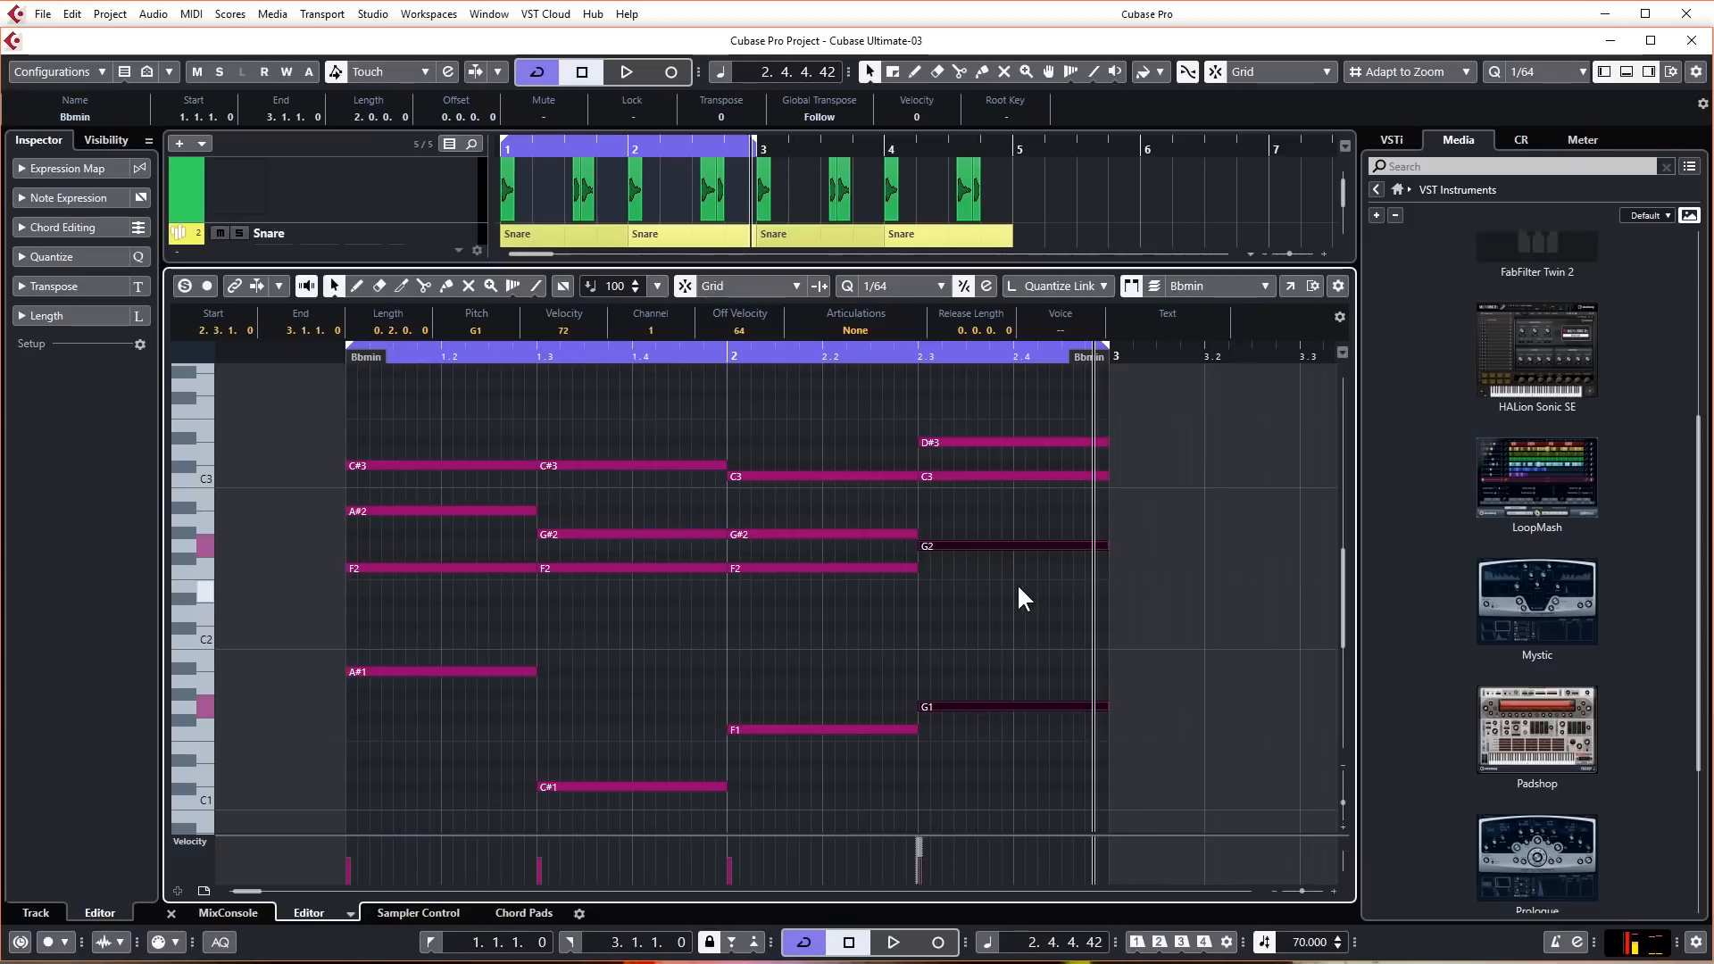
mouse_move(981, 450)
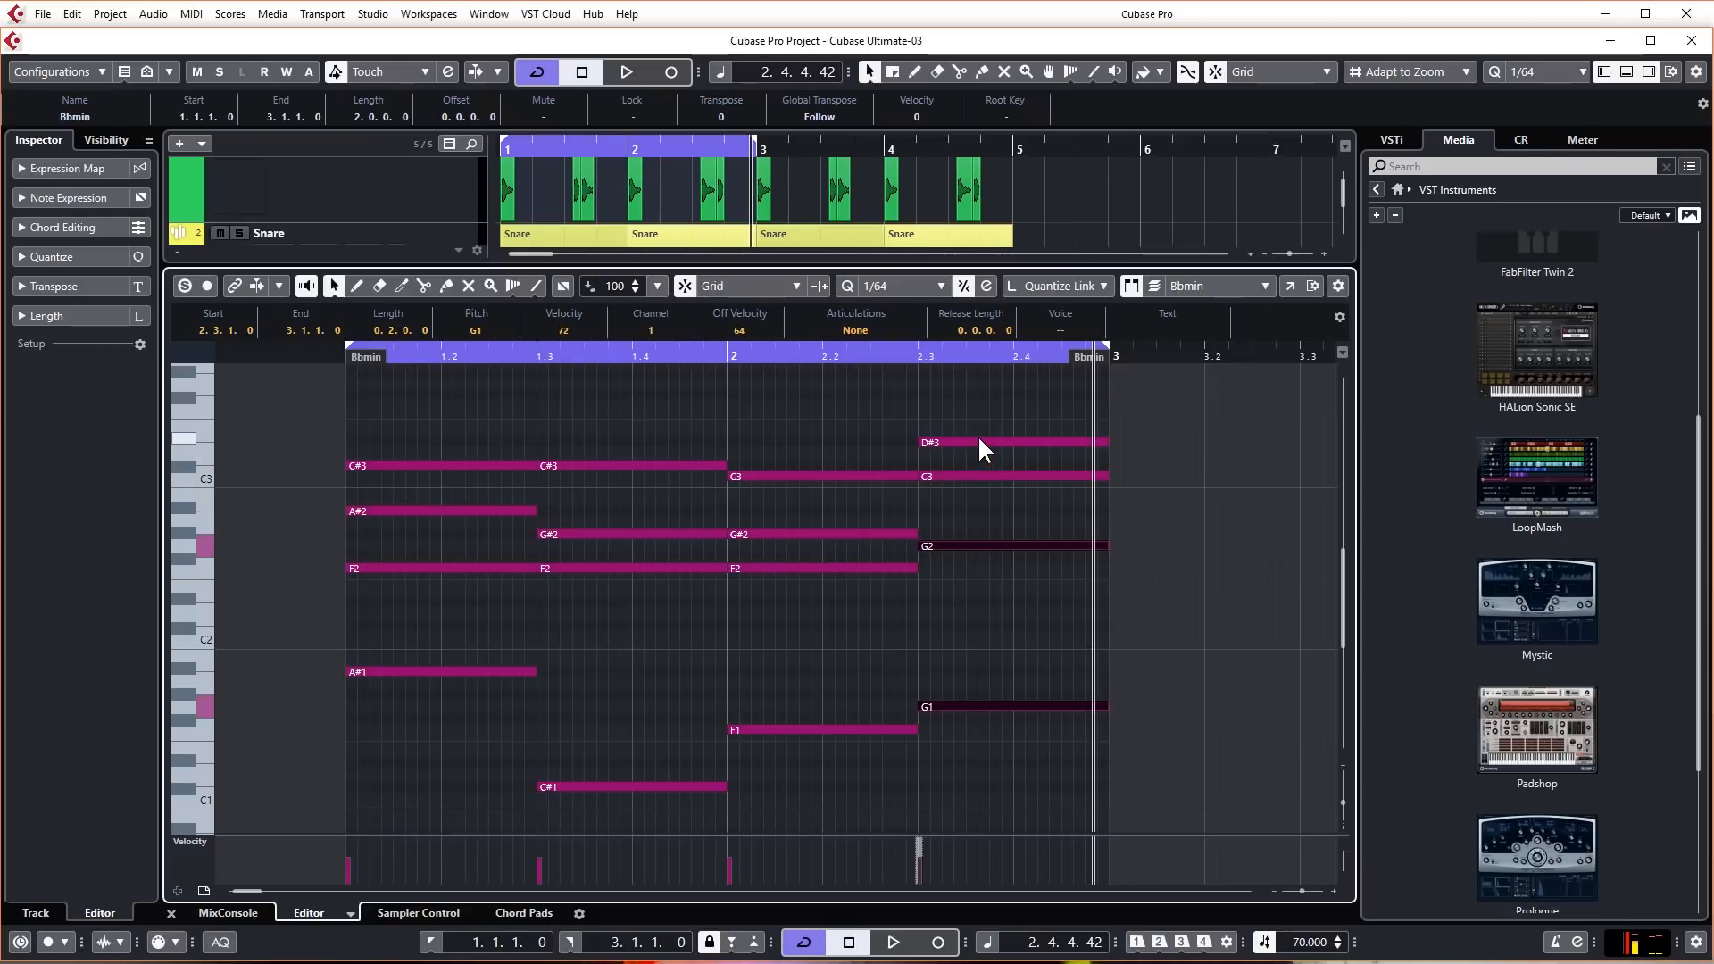
click(1006, 443)
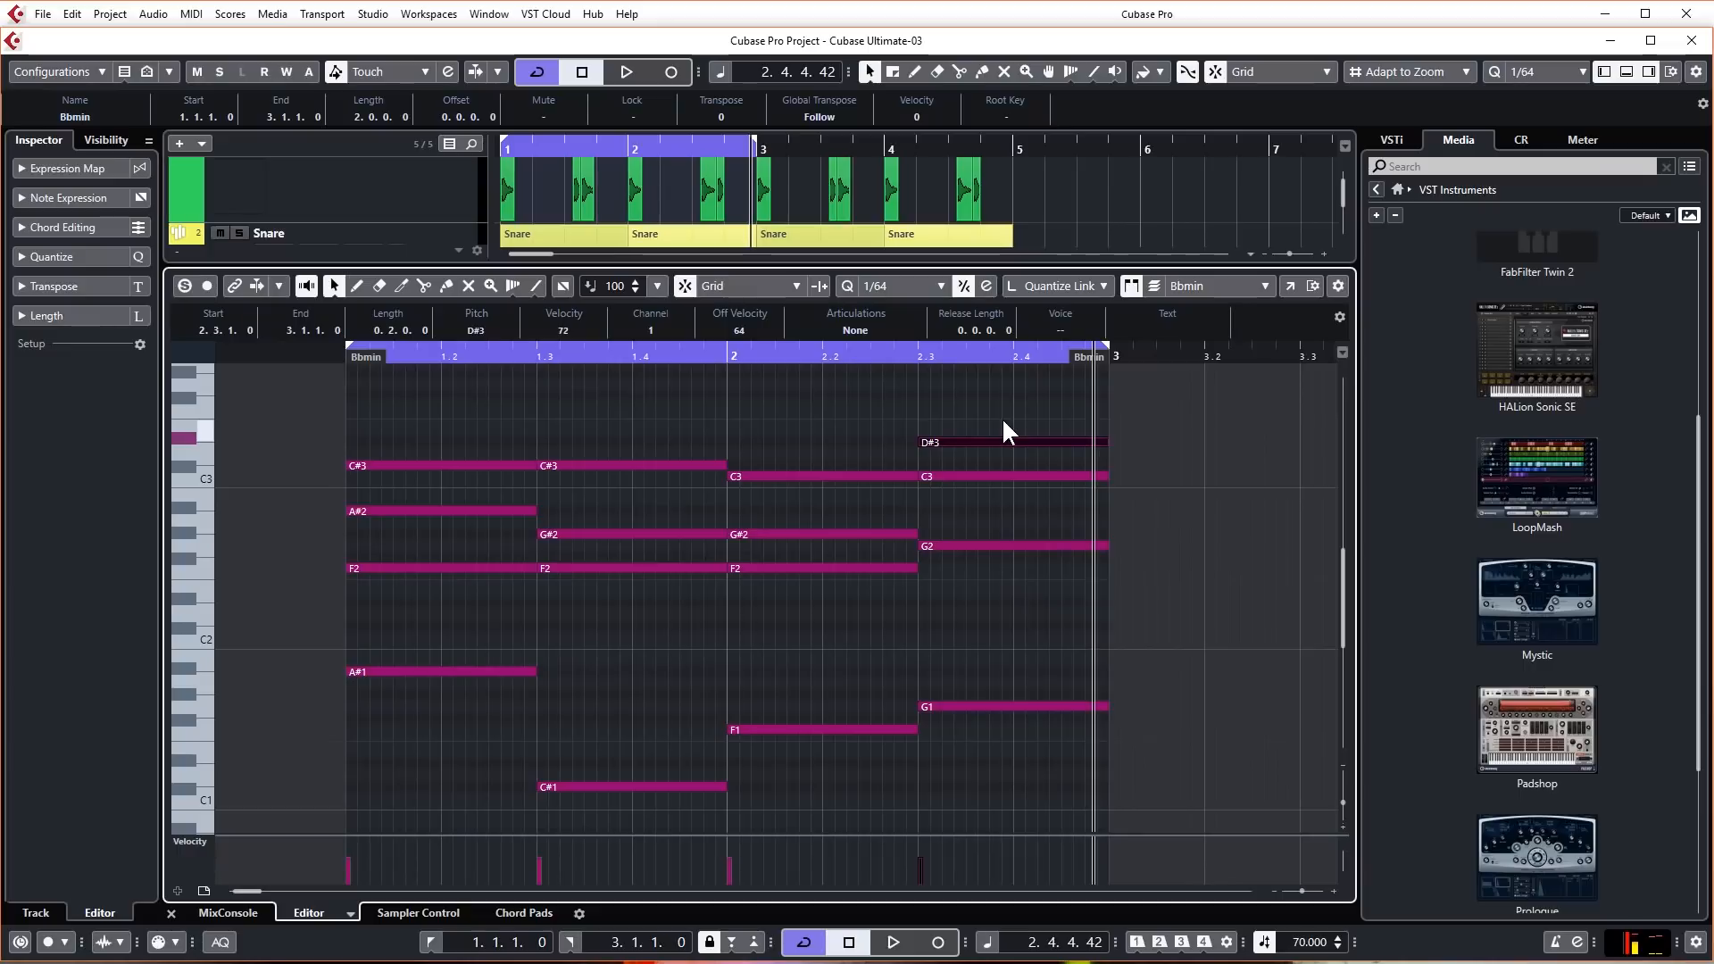
drag(1012, 442, 1011, 603)
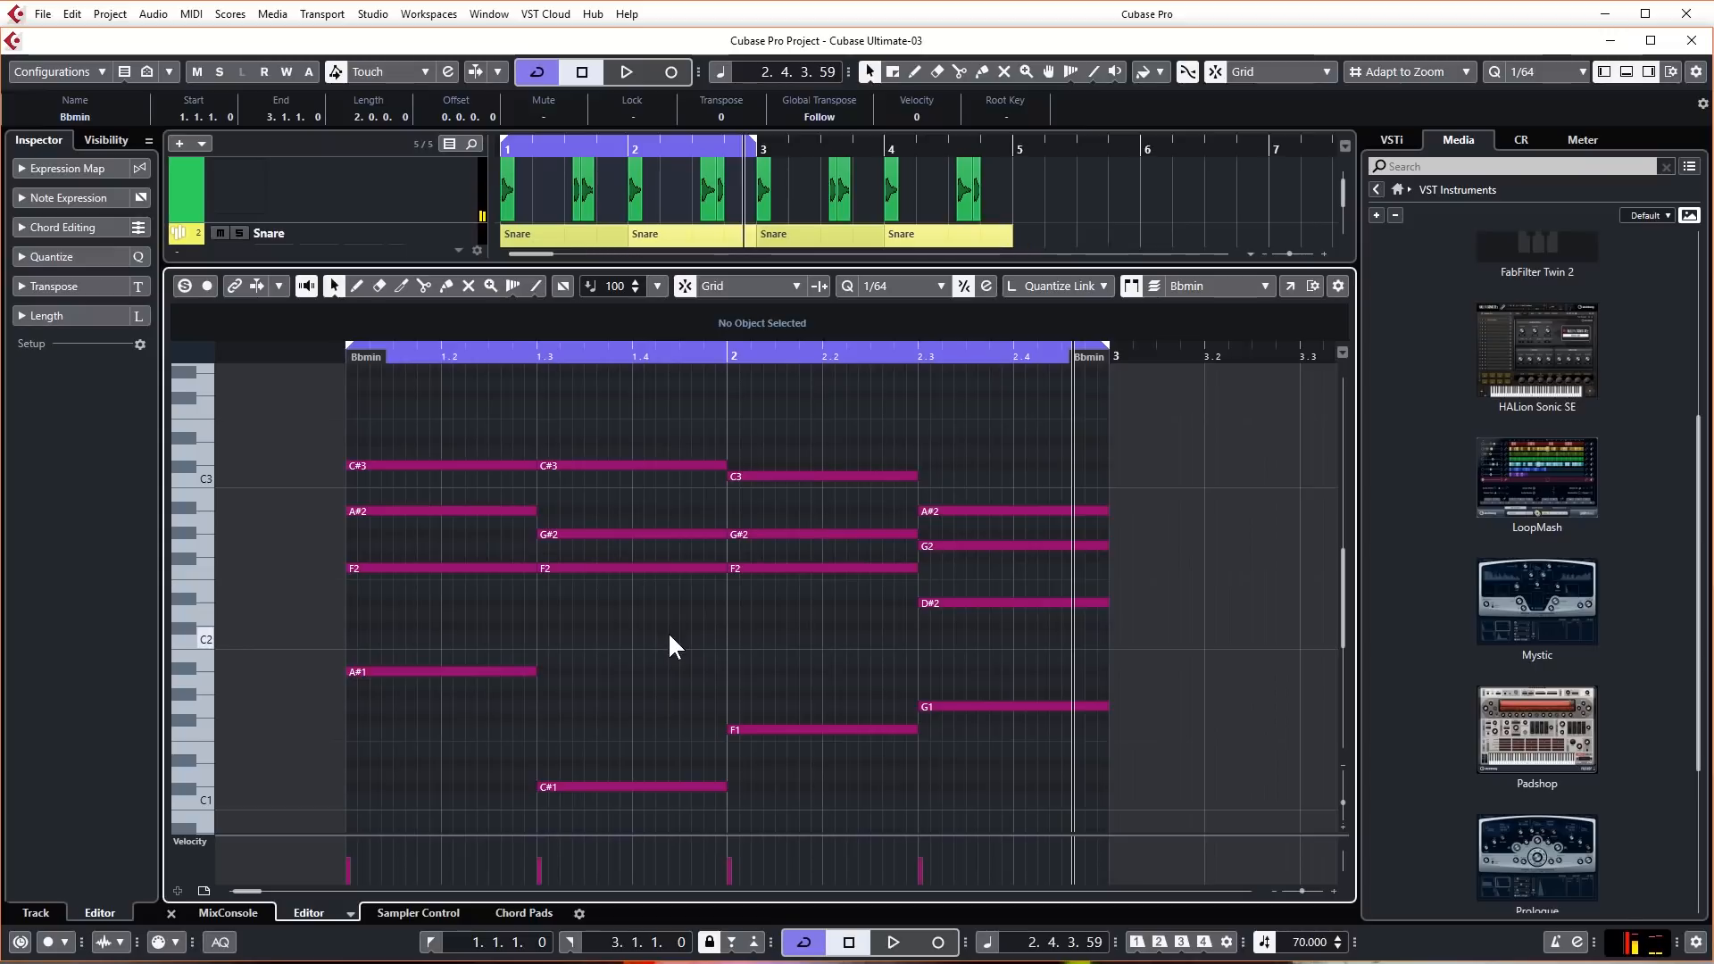
mouse_move(669, 536)
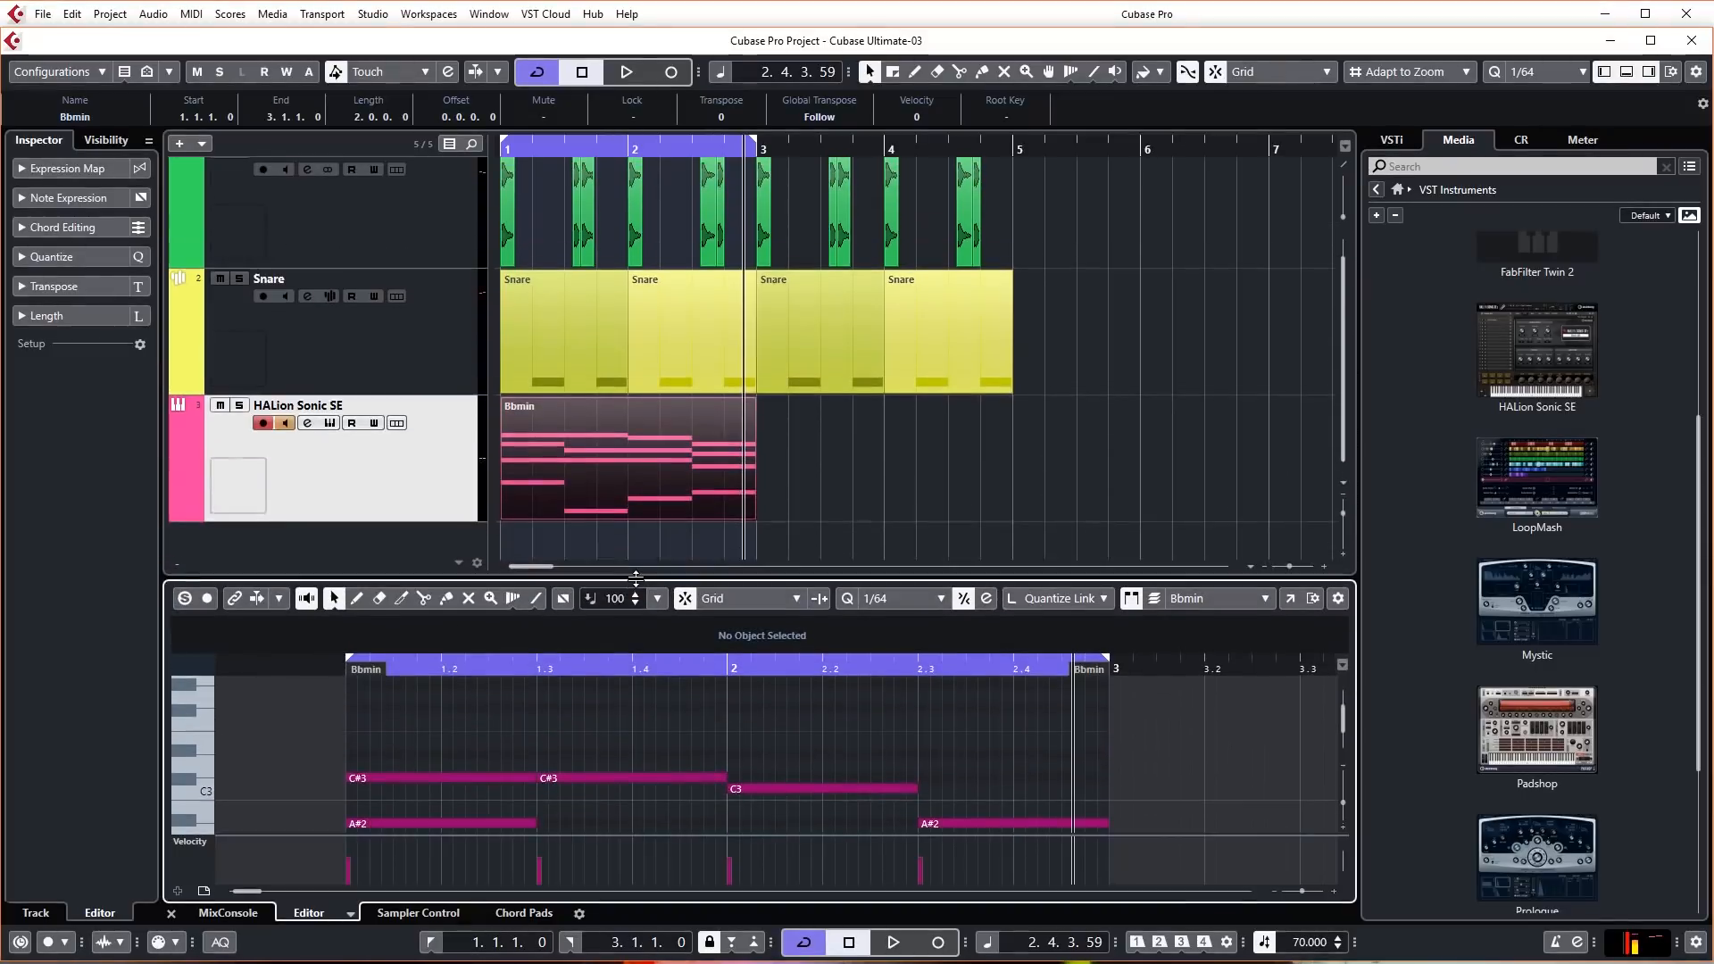
mouse_move(317, 405)
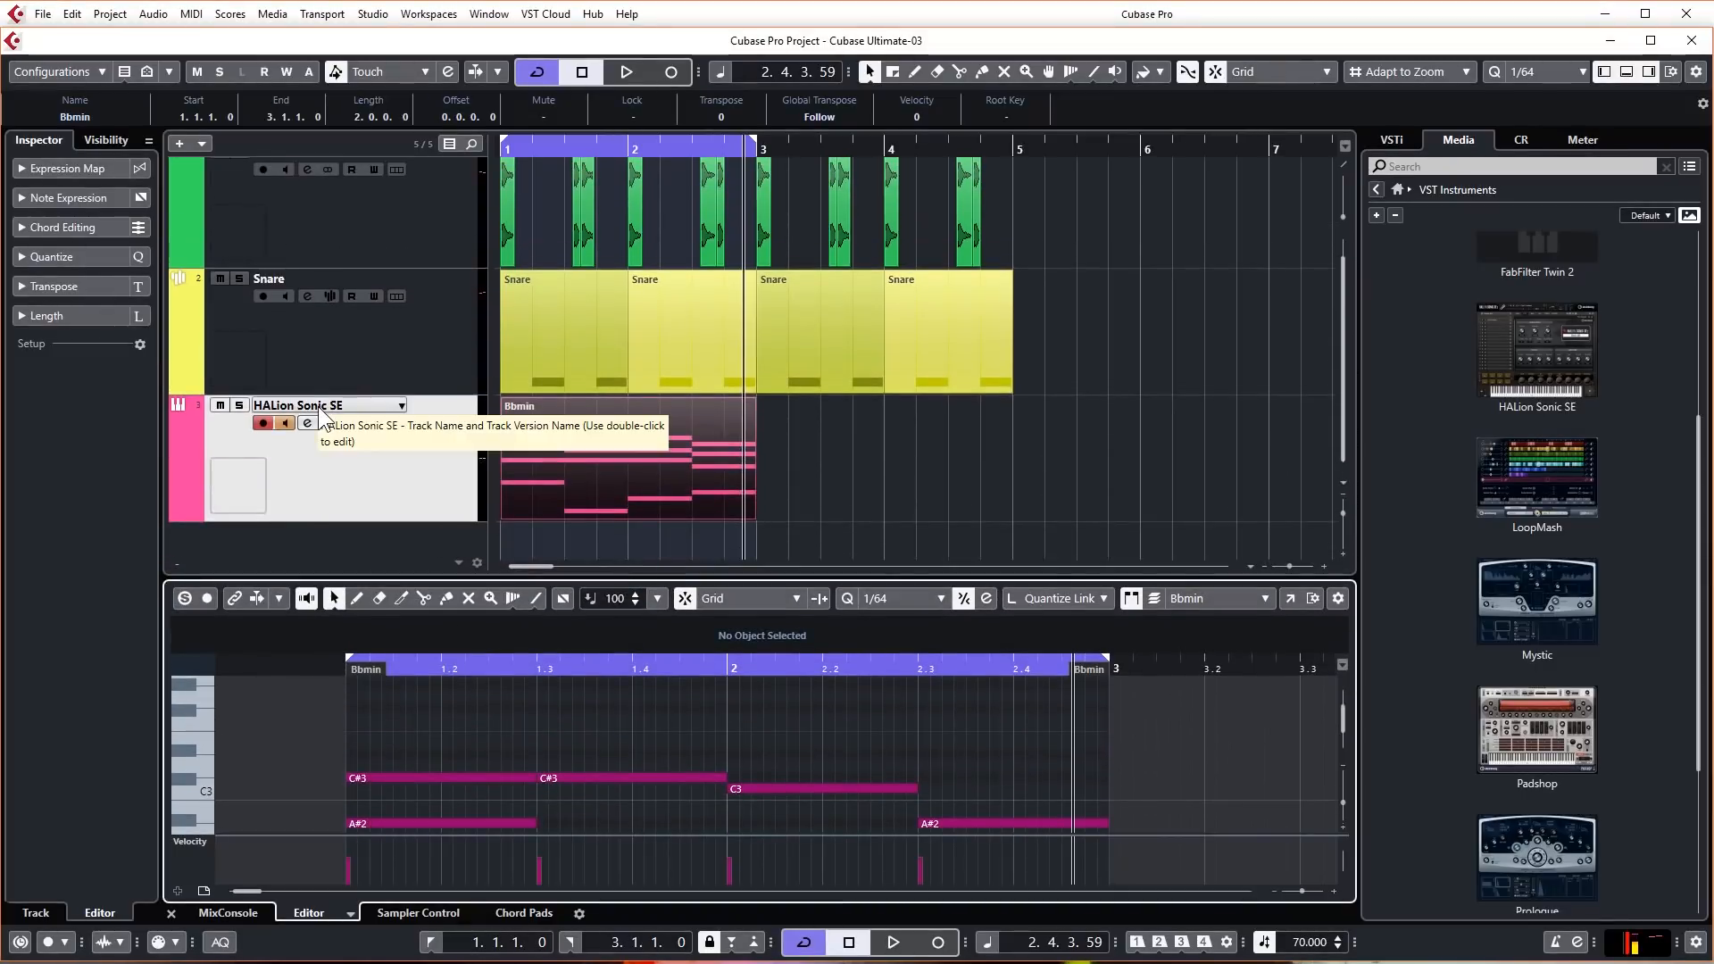
Step: Rename the HALion Sonic SE track to 'Pad'
double_click(296, 405)
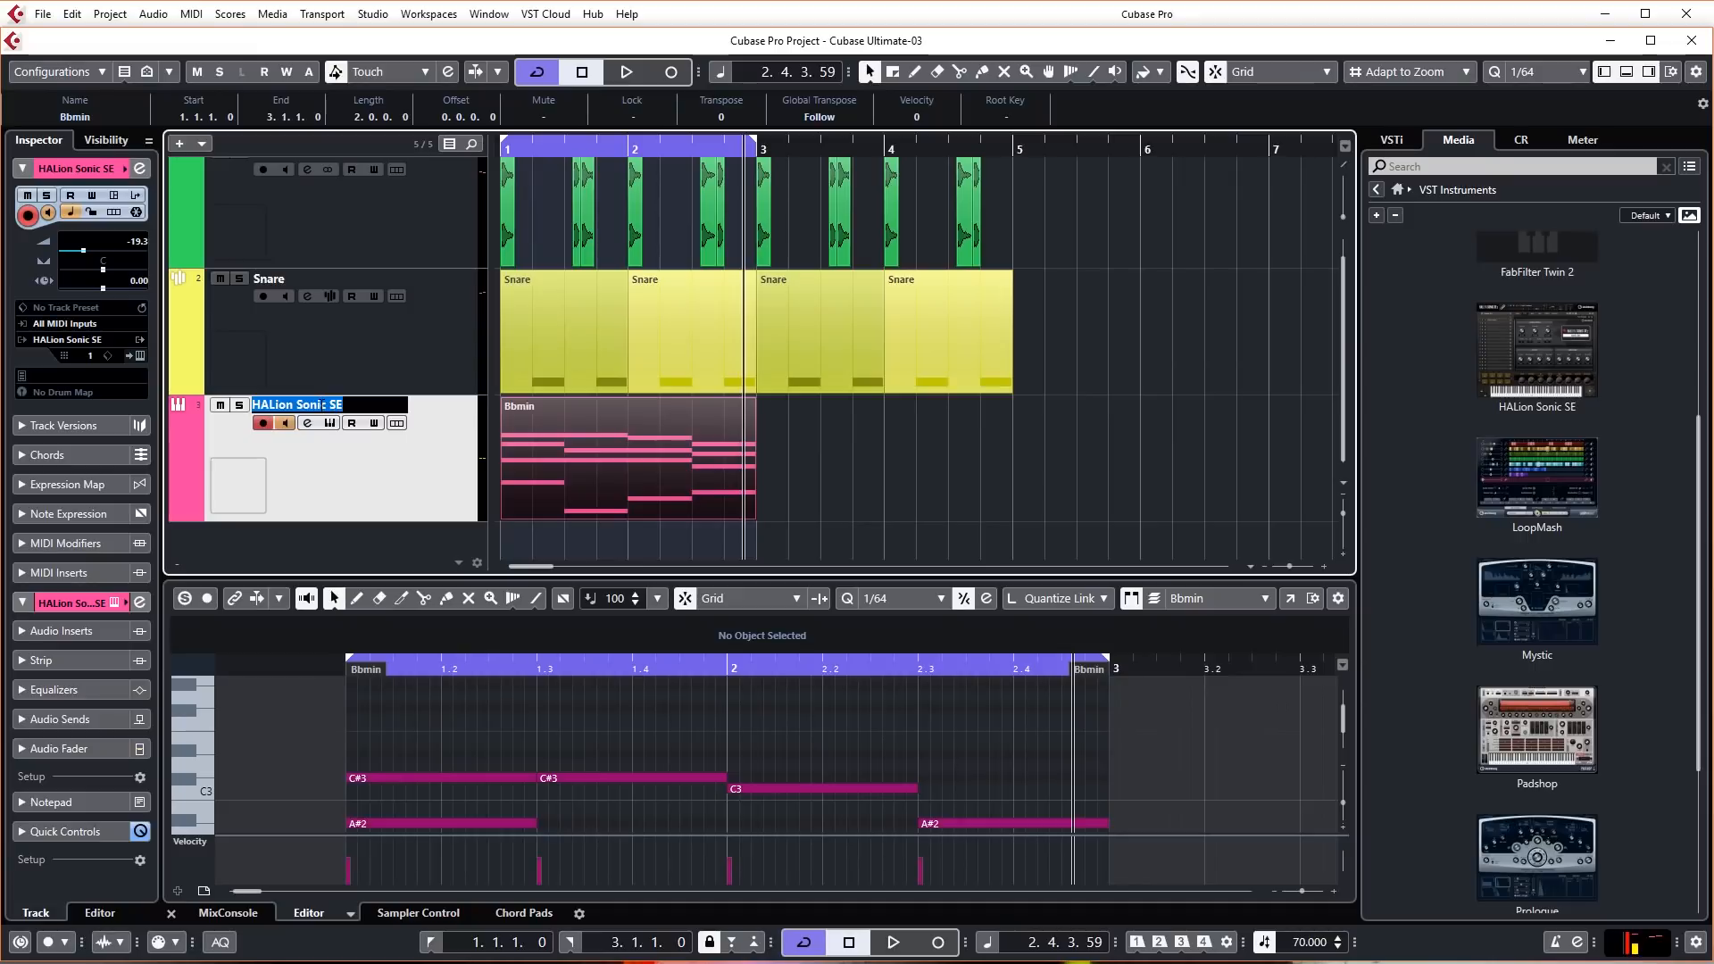
text(Pad)
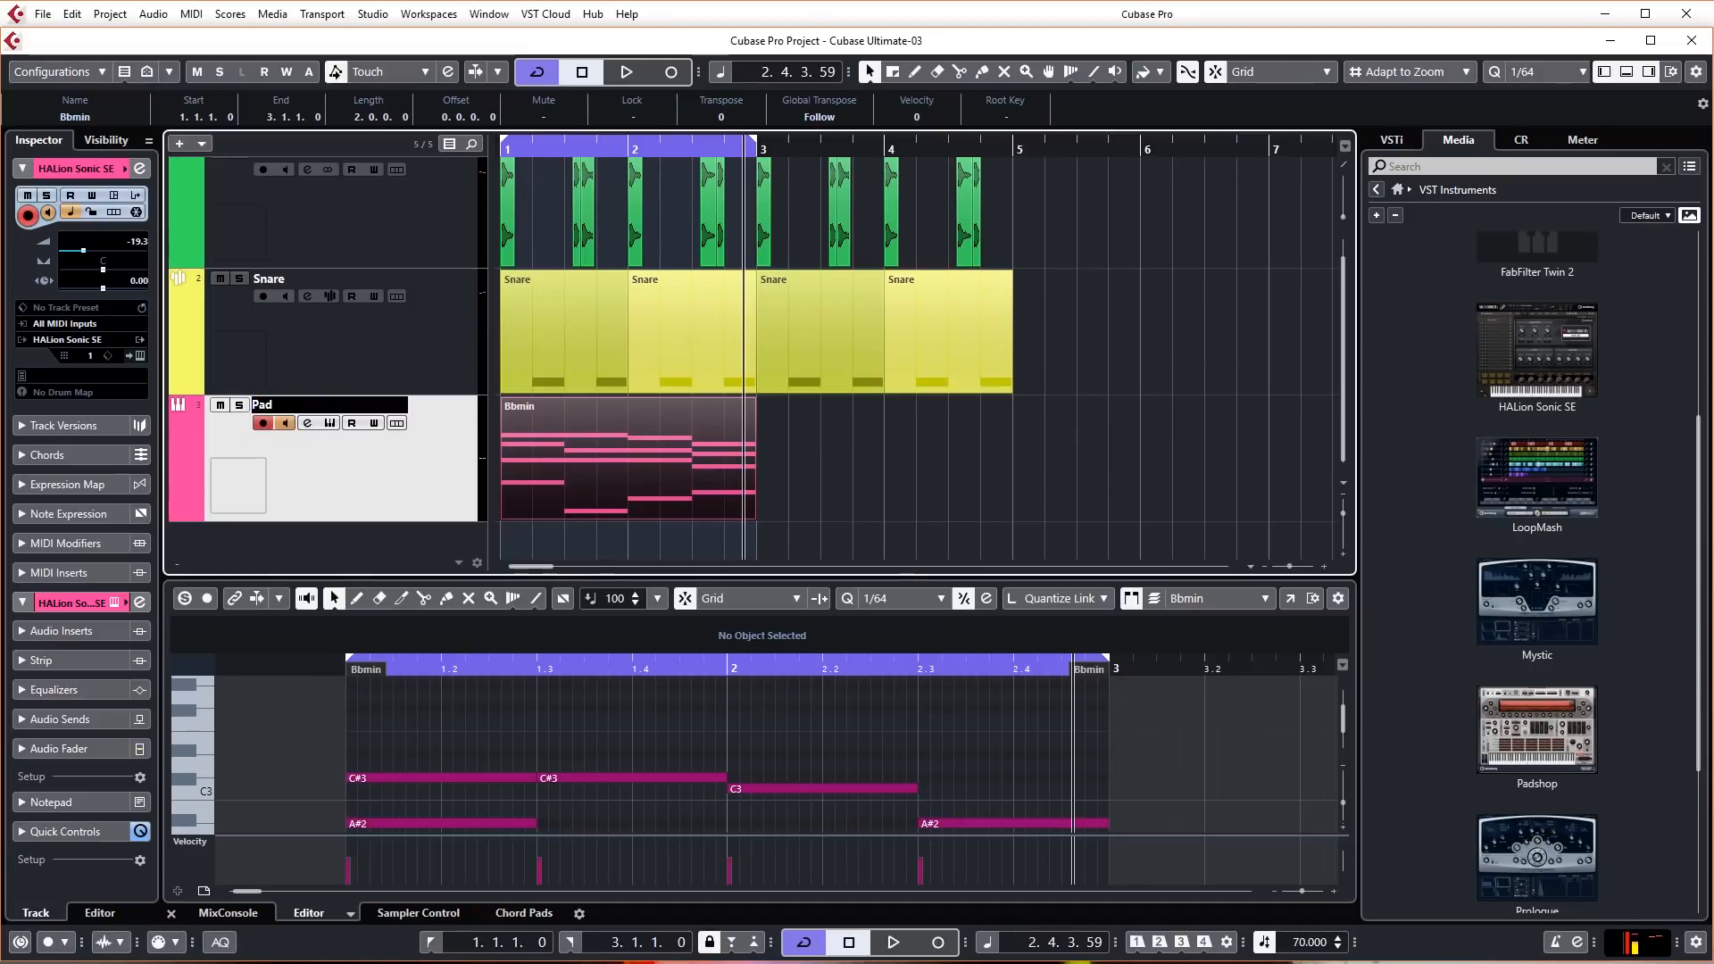